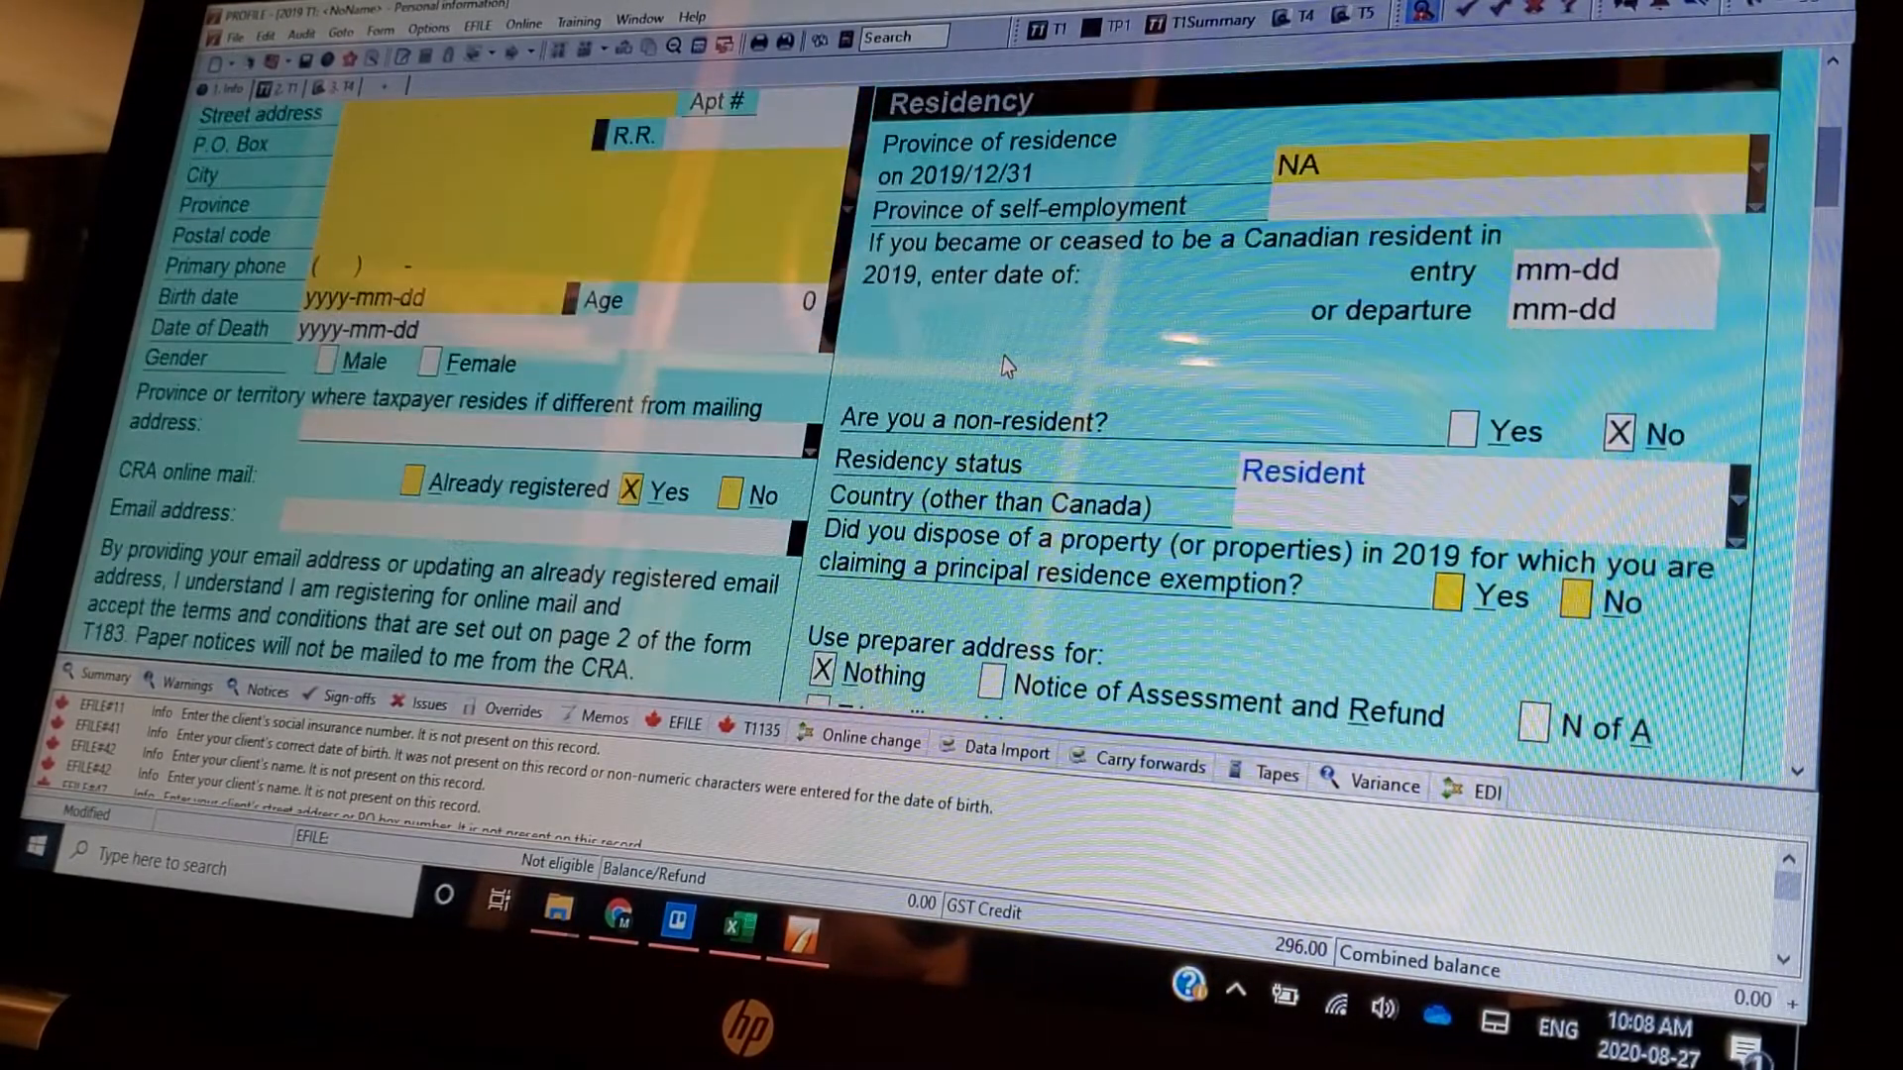
# - Move down the Info form from the address and Residency details to the Filing questions
pyautogui.scroll(-3)
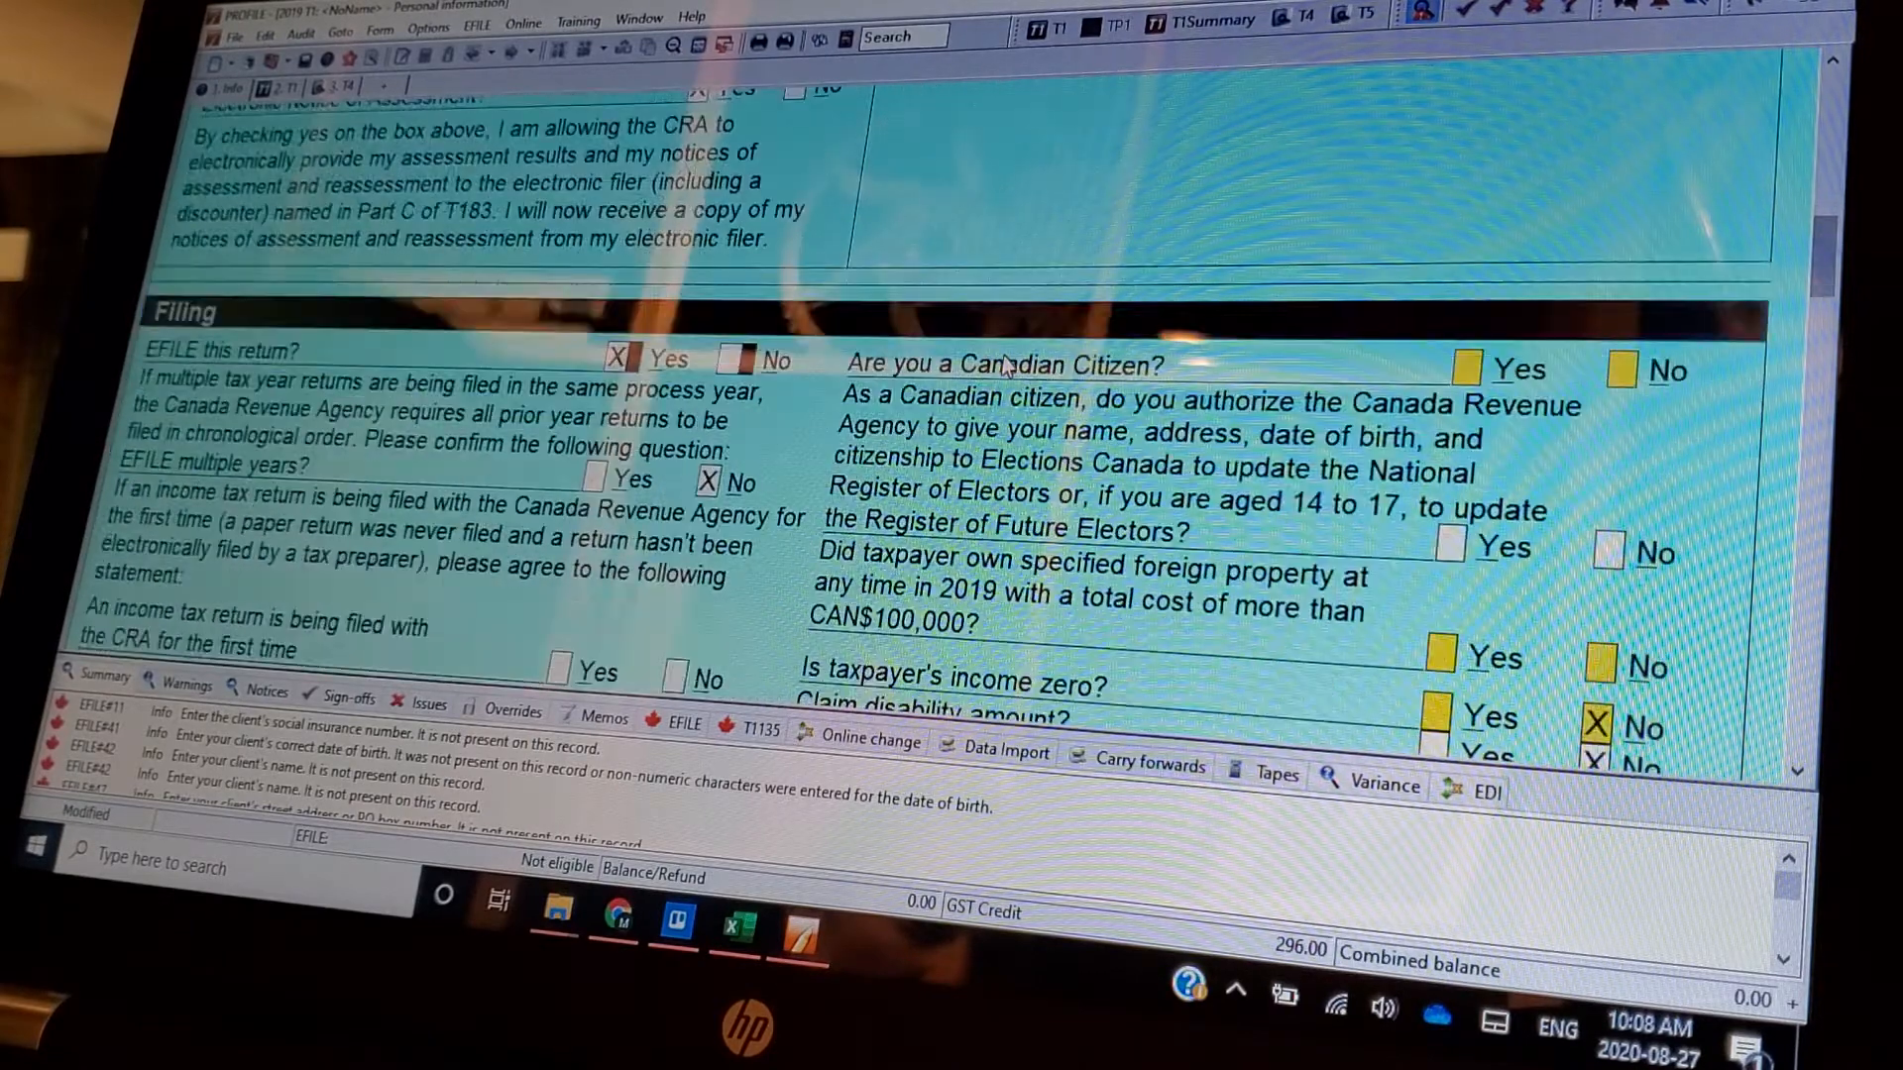
pyautogui.moveTo(806, 573)
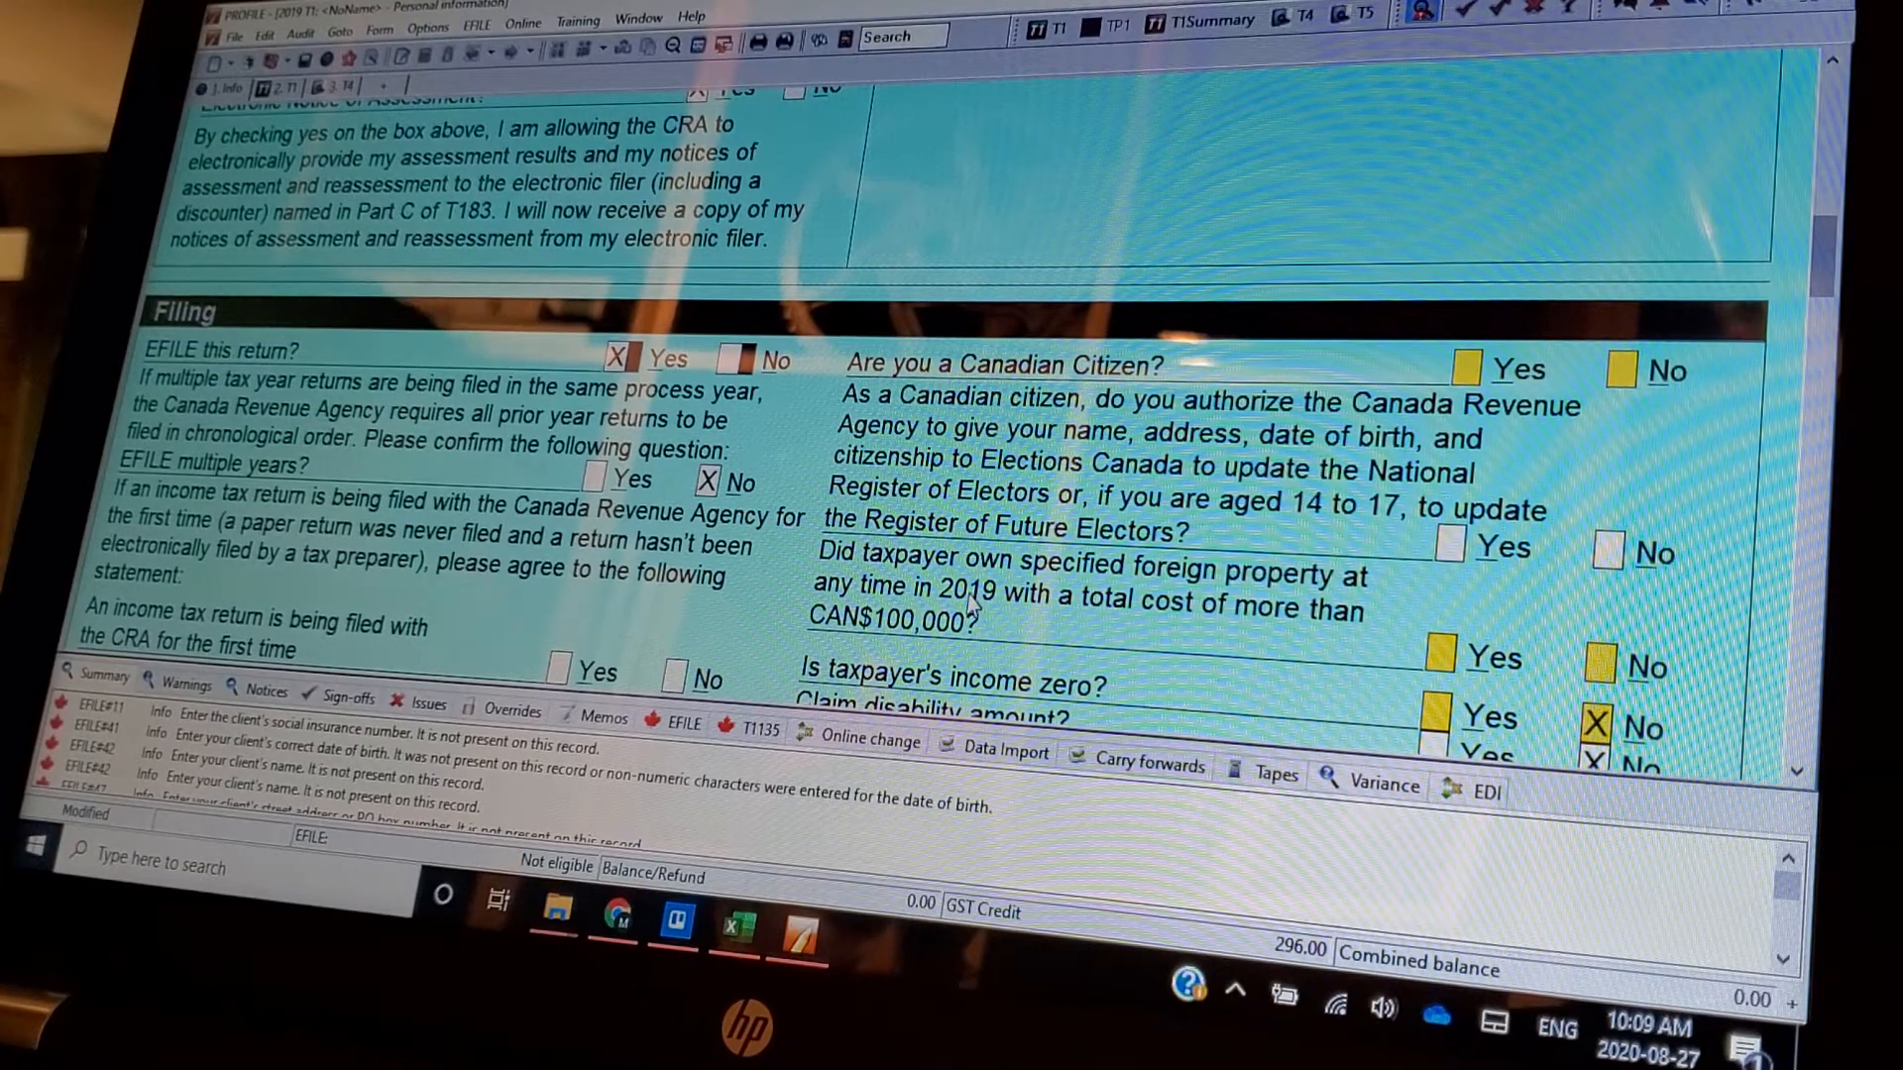
pyautogui.moveTo(1052, 625)
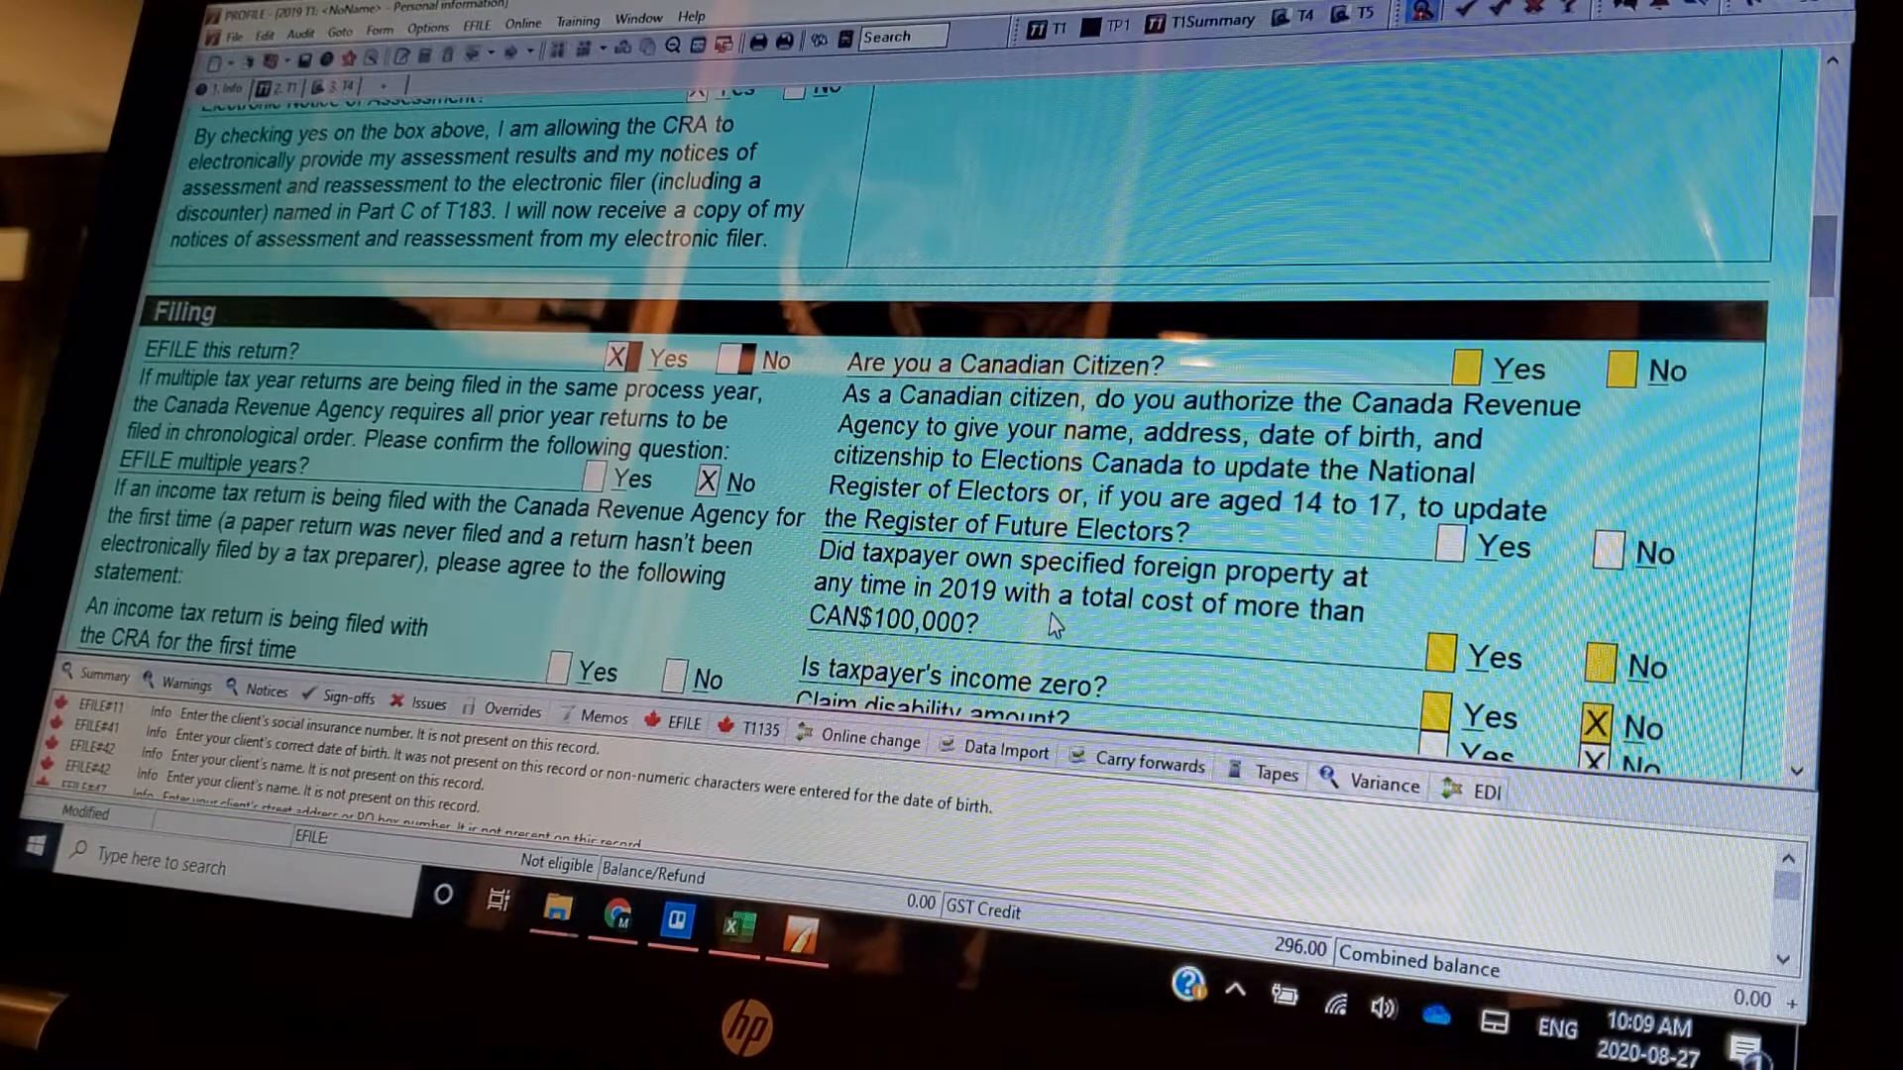
pyautogui.moveTo(1074, 605)
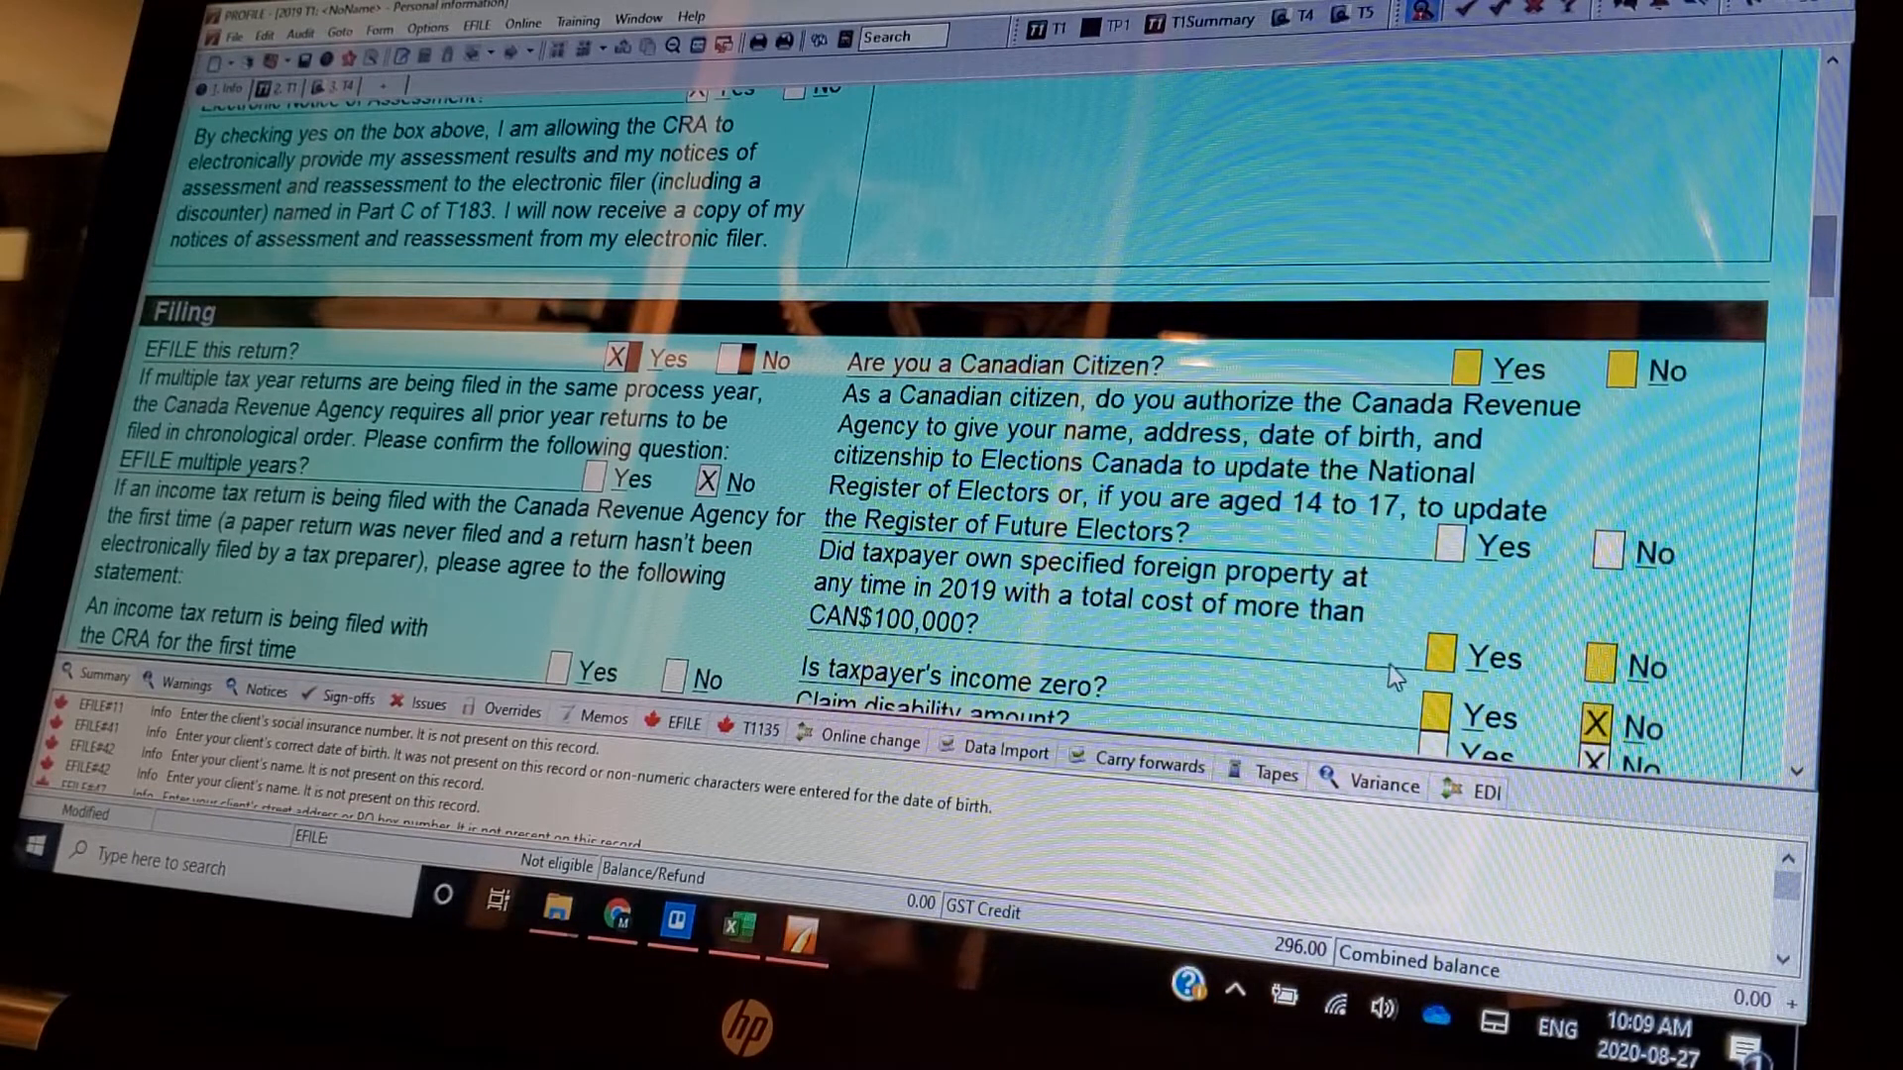
pyautogui.moveTo(1402, 662)
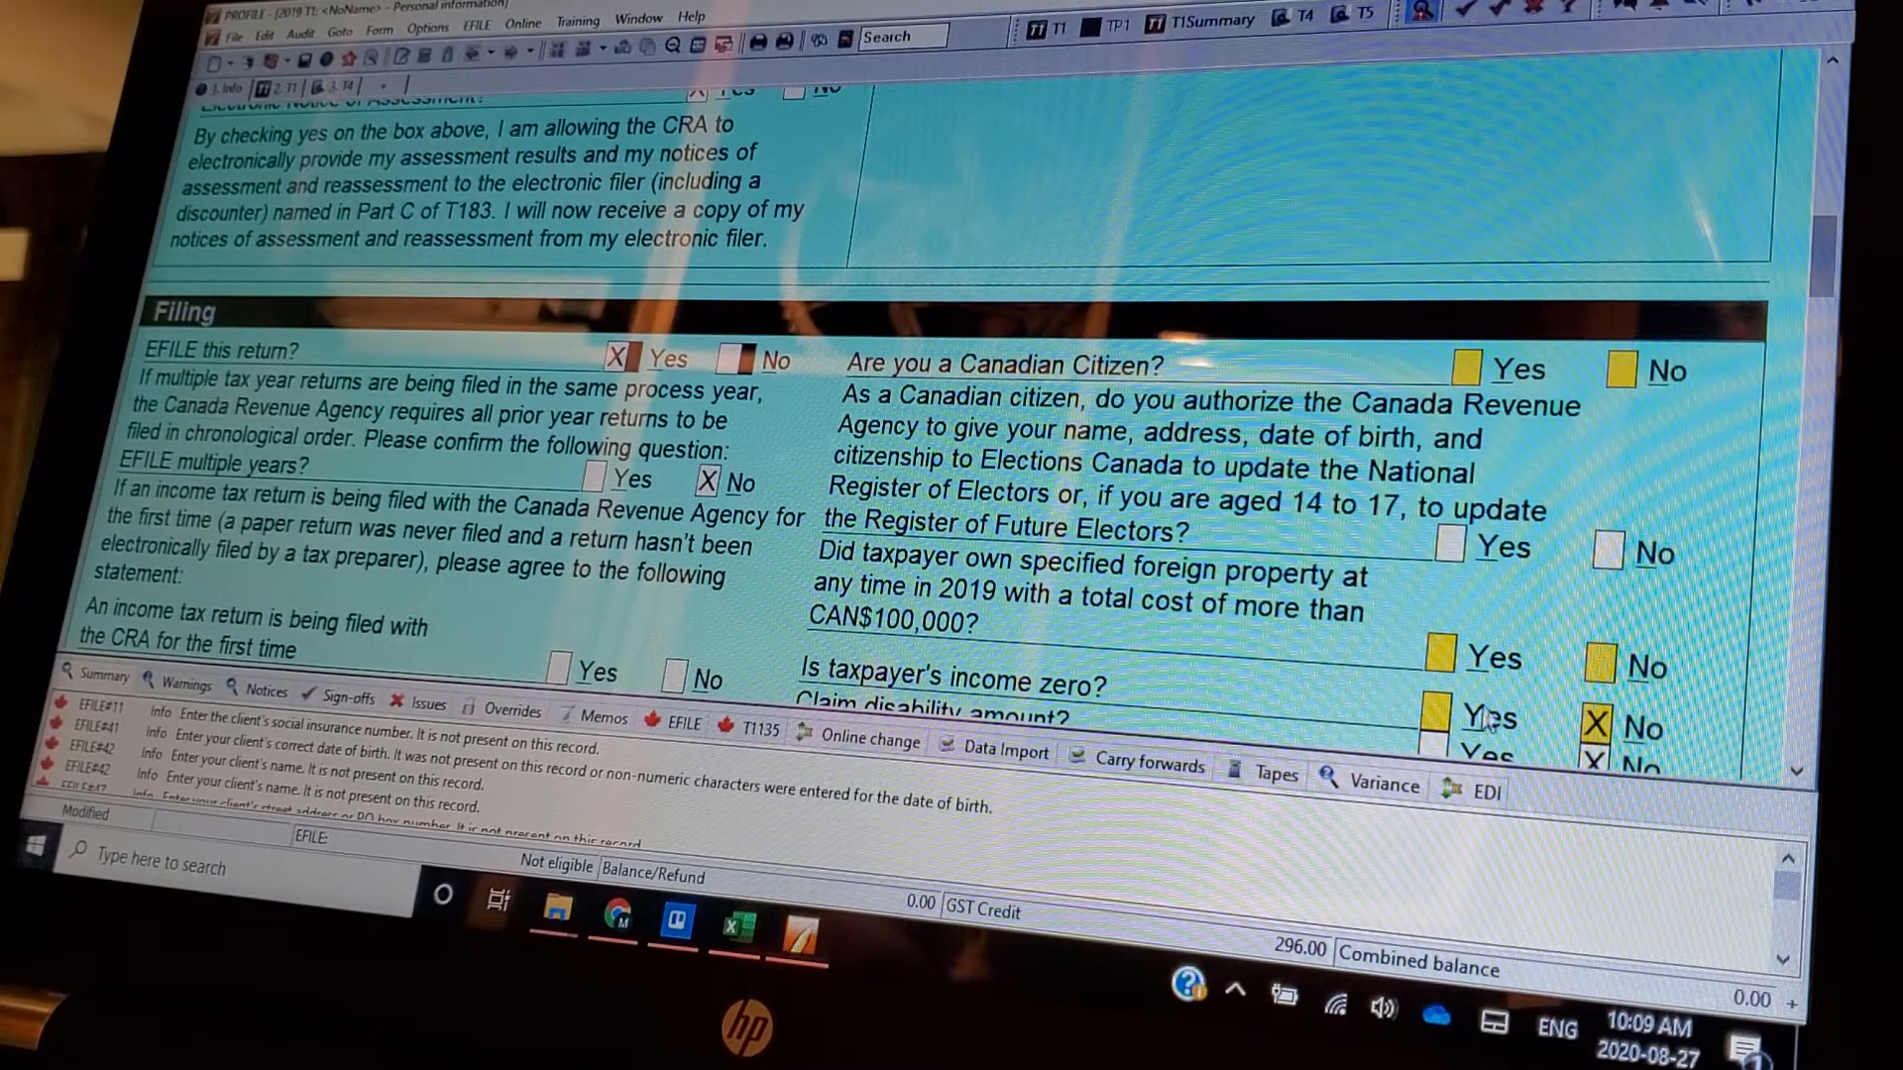
# - Answer No to owning specified foreign property costing more than CAN$100,000 in 2019
pyautogui.click(1594, 666)
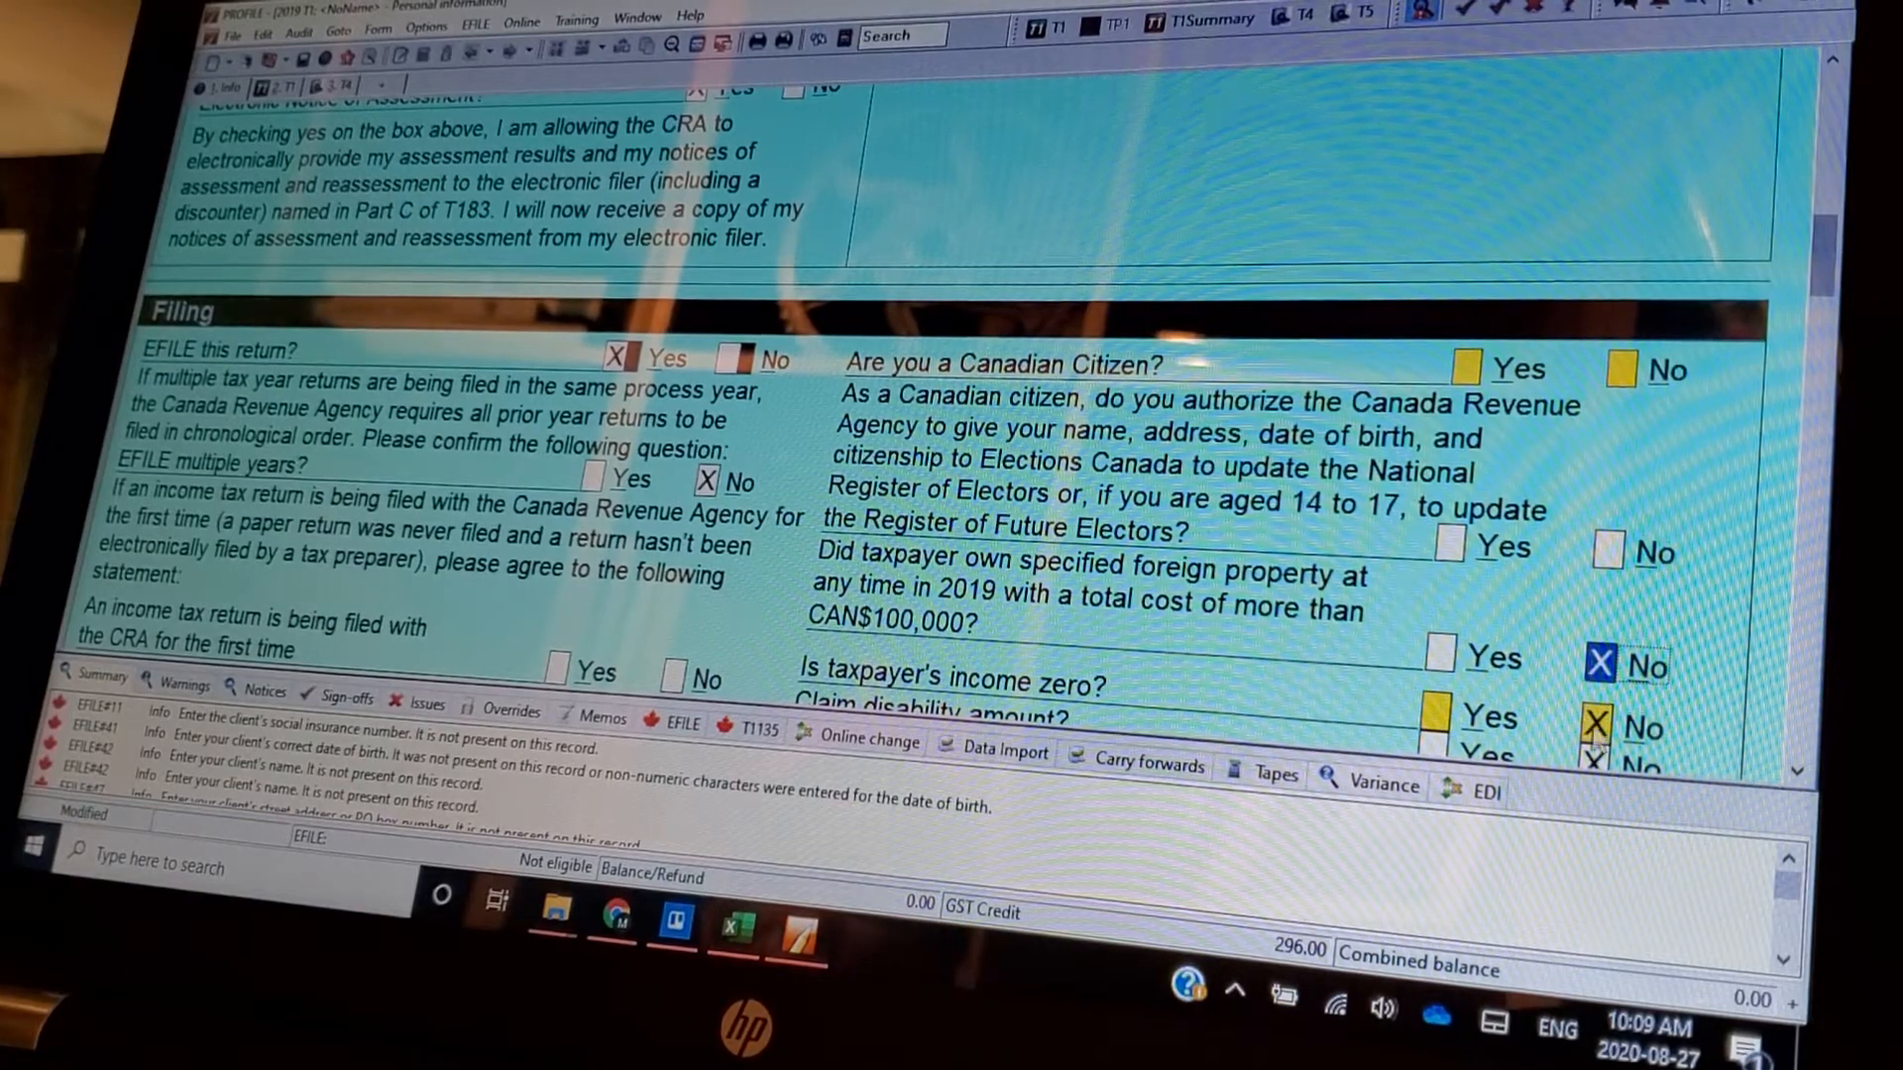
pyautogui.moveTo(1316, 674)
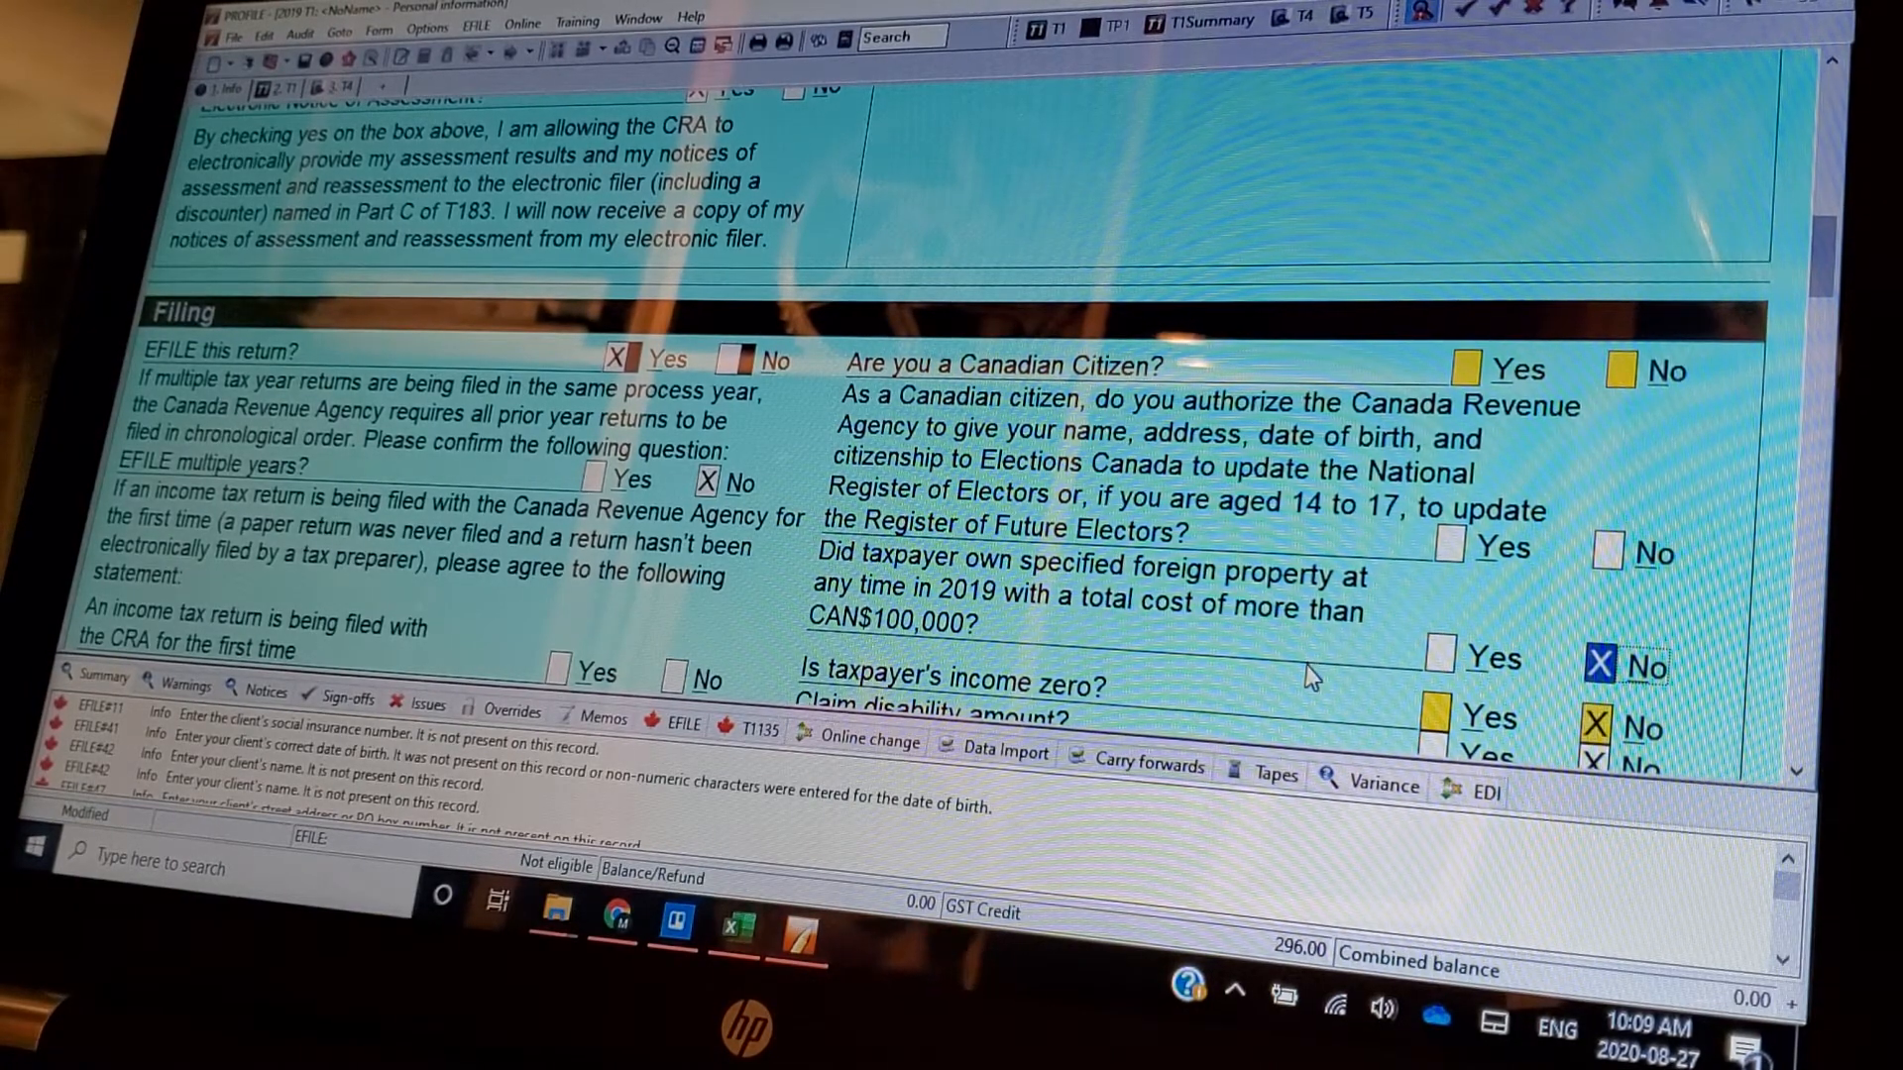
pyautogui.scroll(-3)
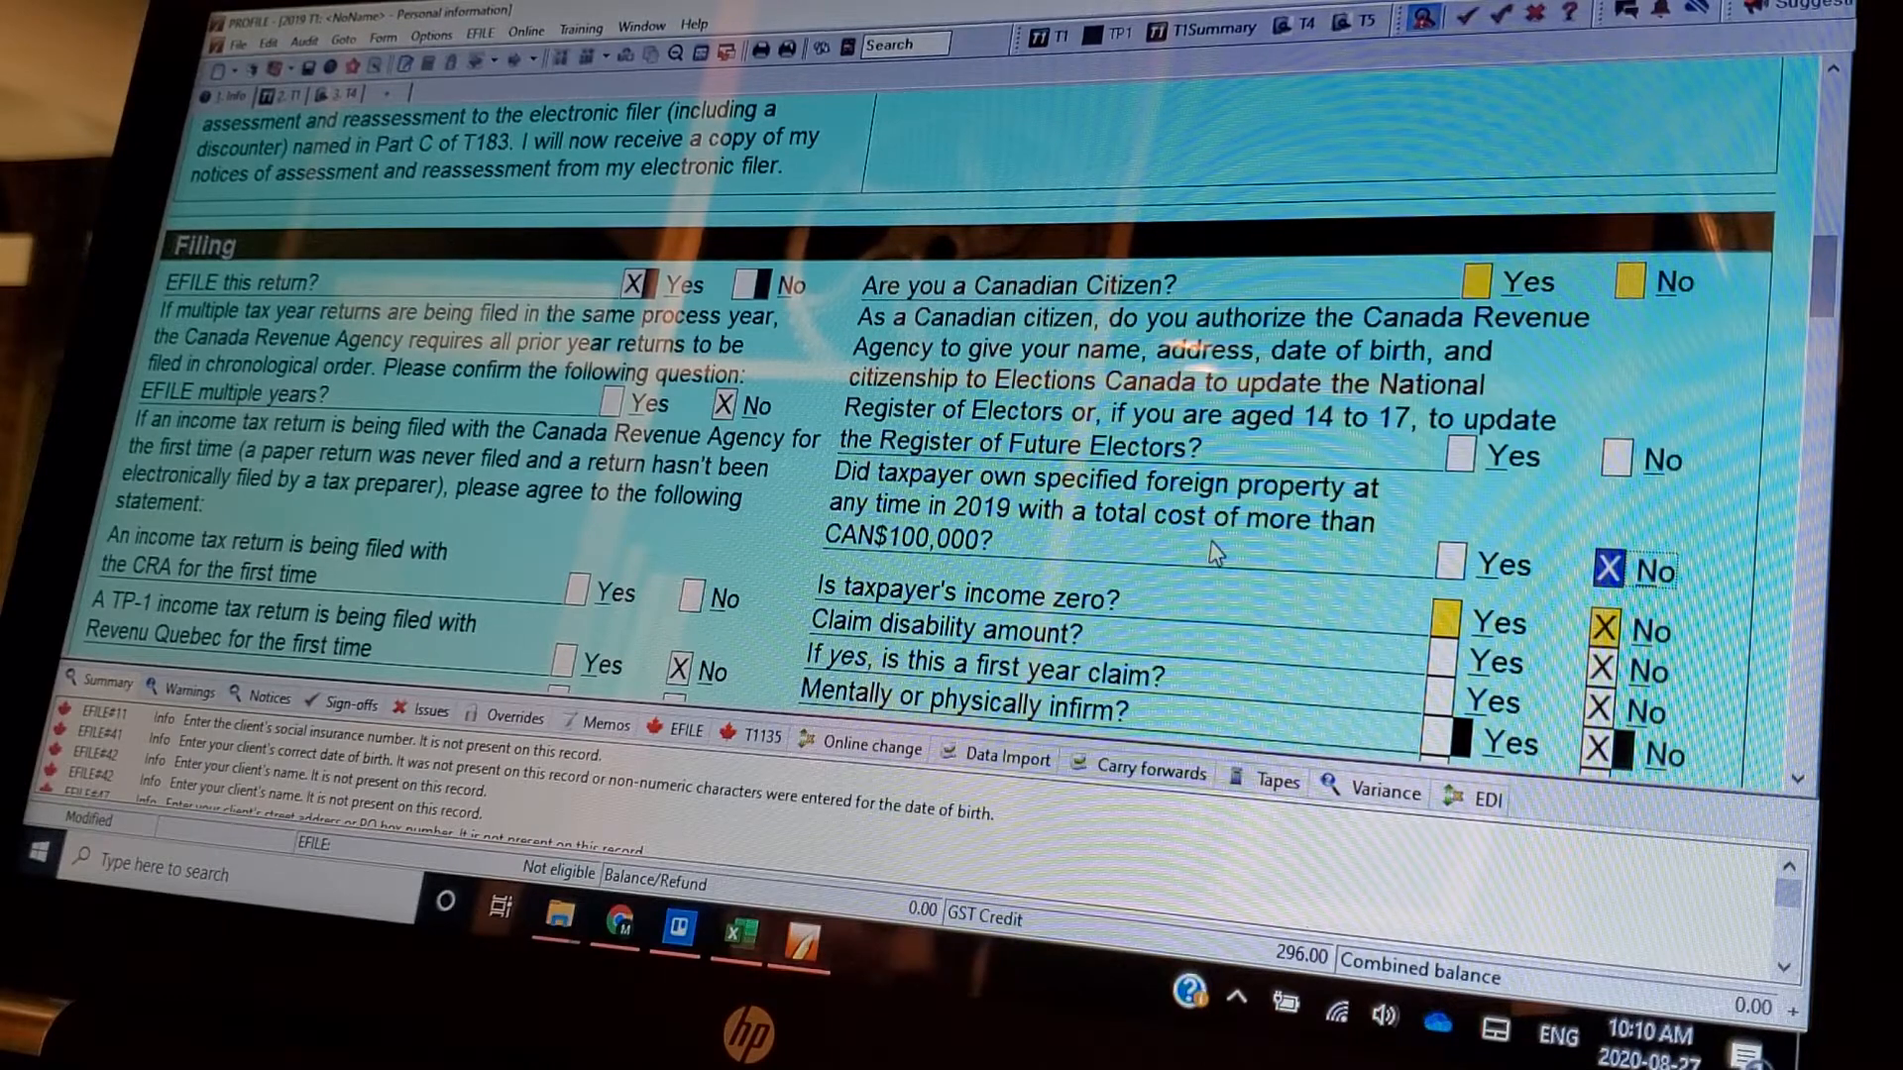
# - Move down the Filing questions past the disability, infirmity and Indian Act entries toward the signing date
pyautogui.scroll(-3)
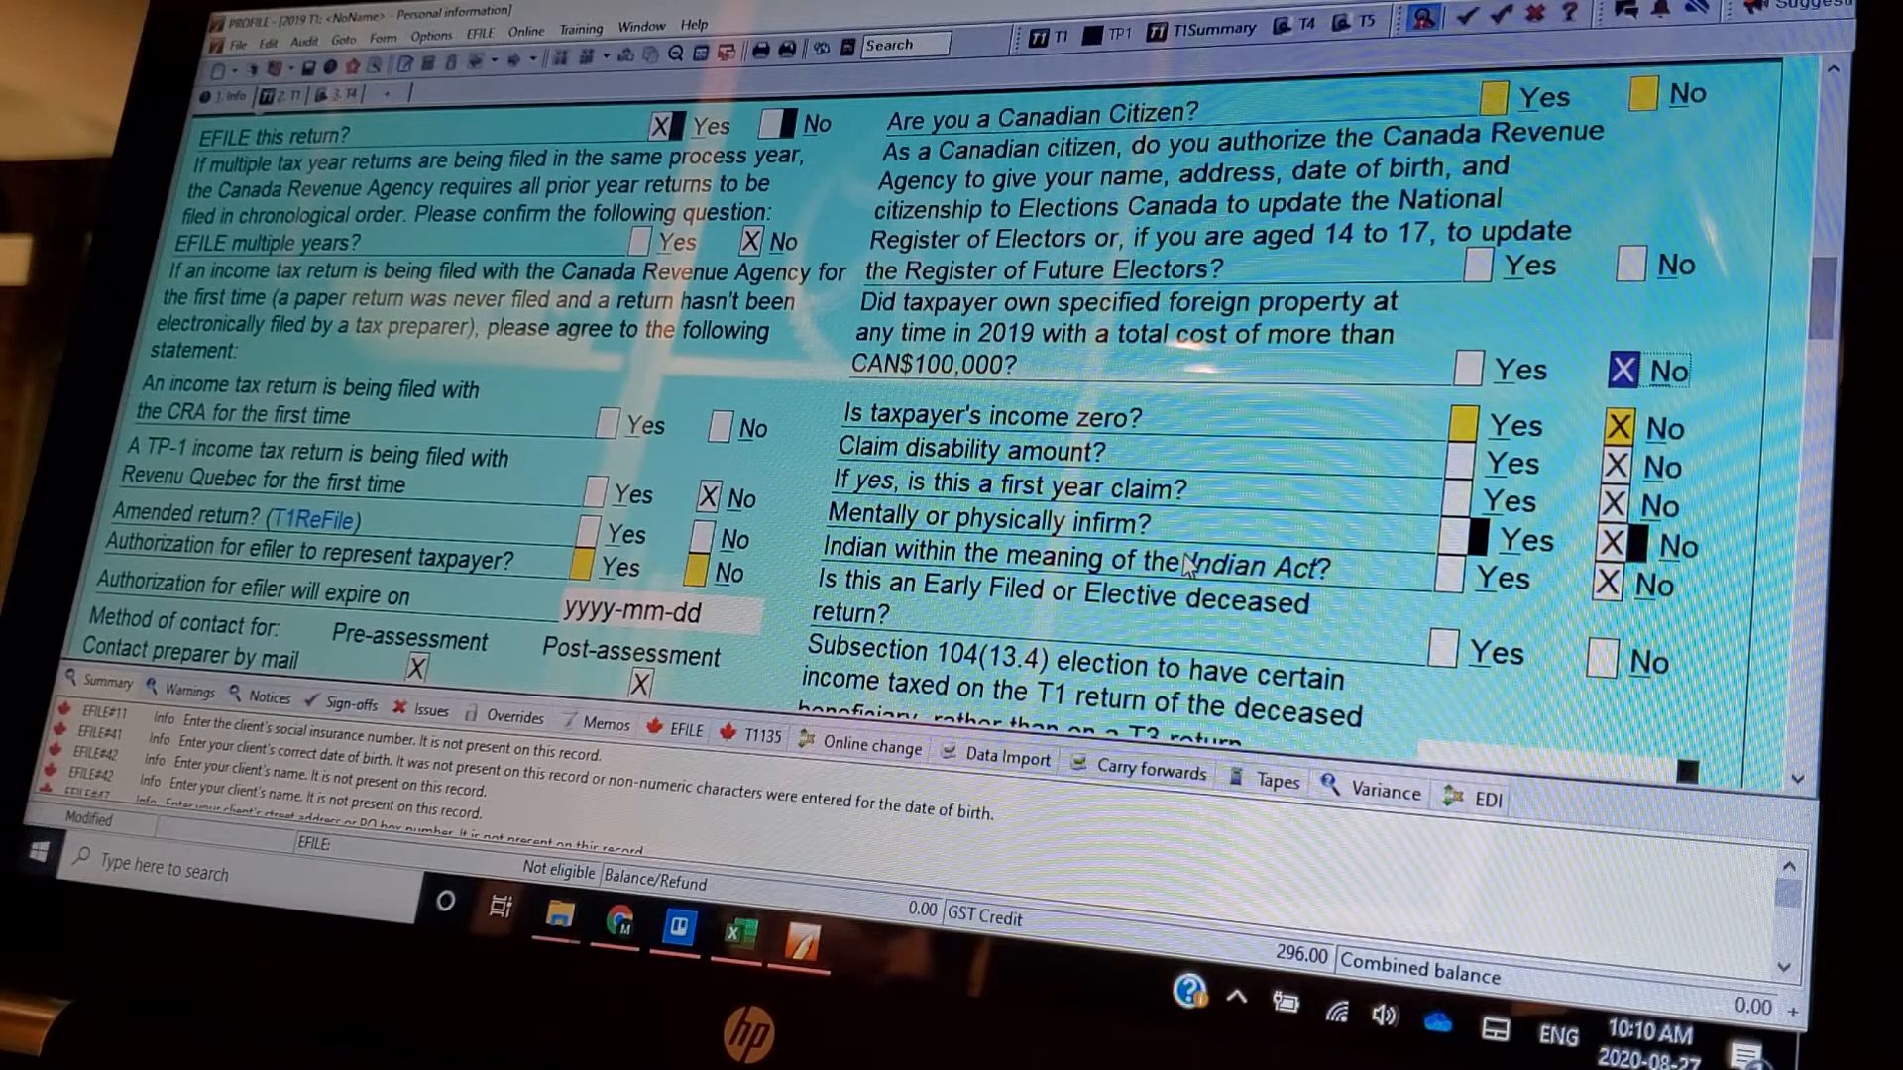
pyautogui.moveTo(1328, 583)
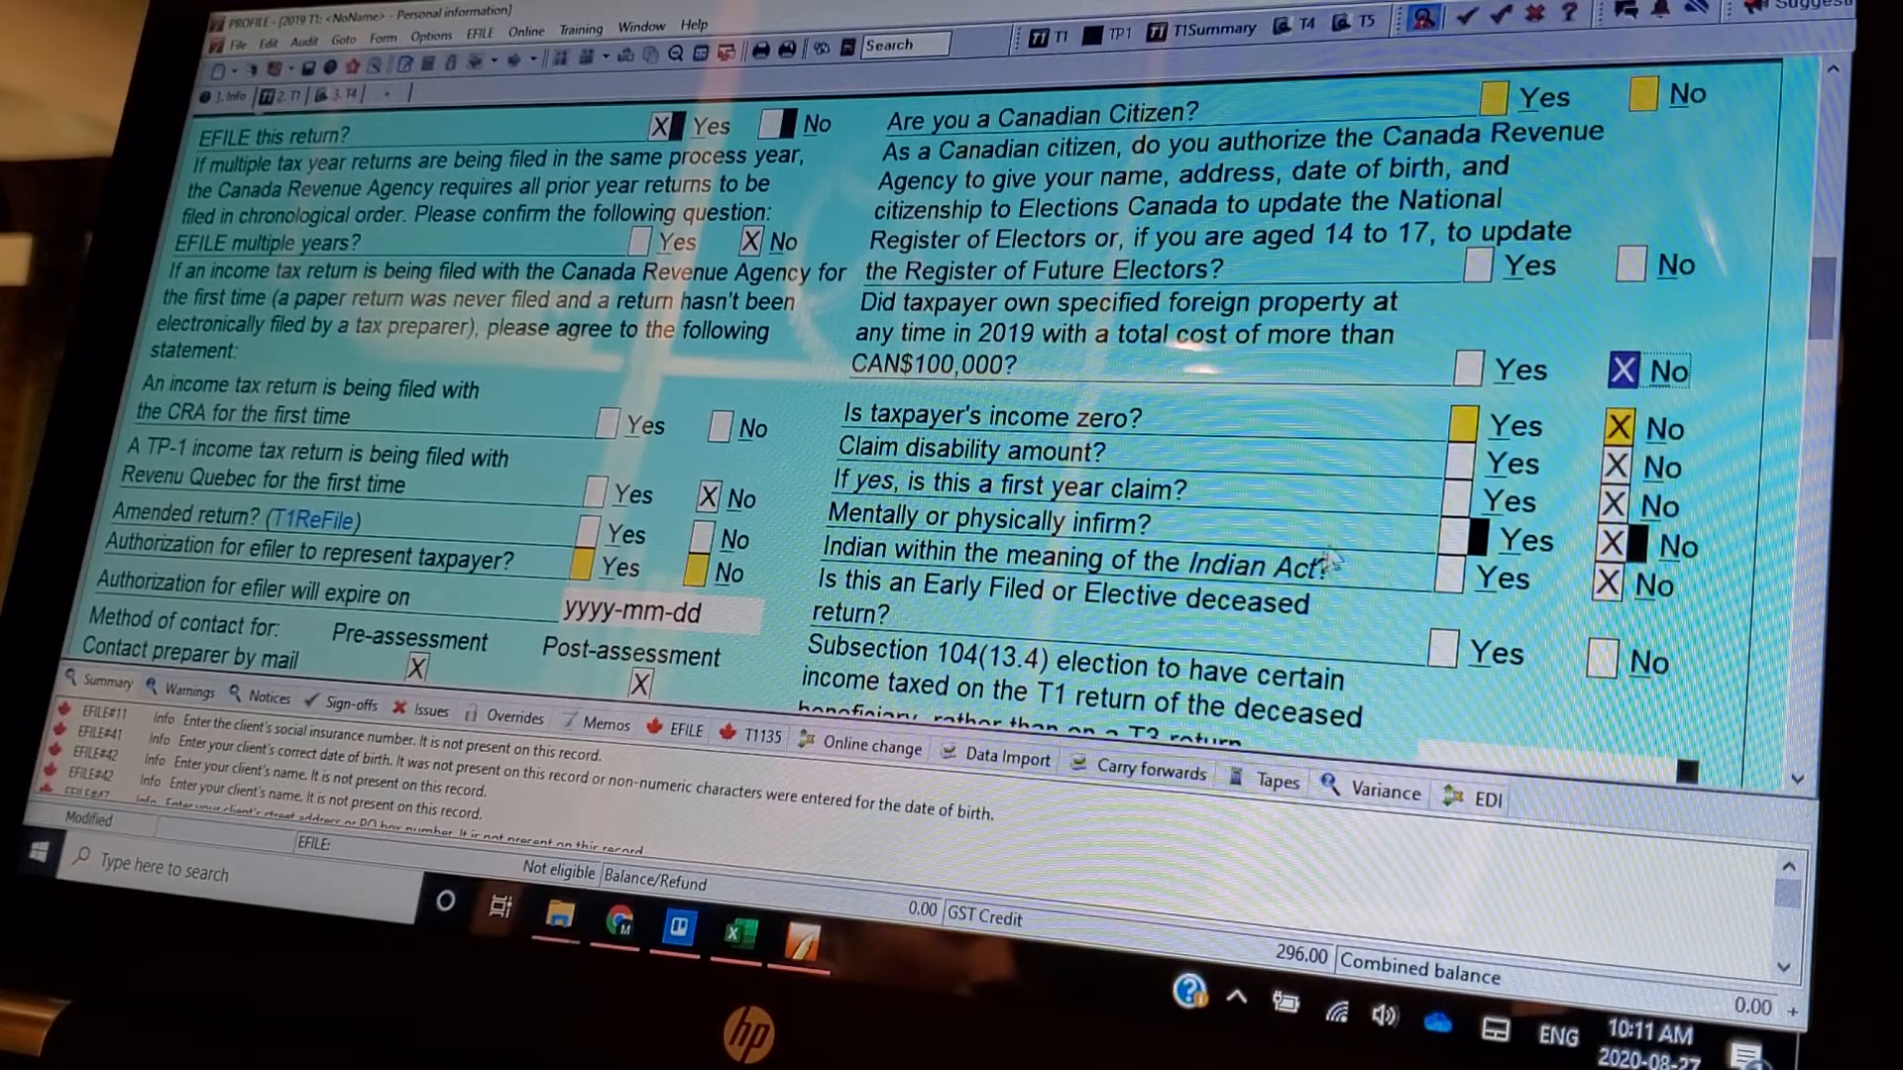
pyautogui.moveTo(1202, 634)
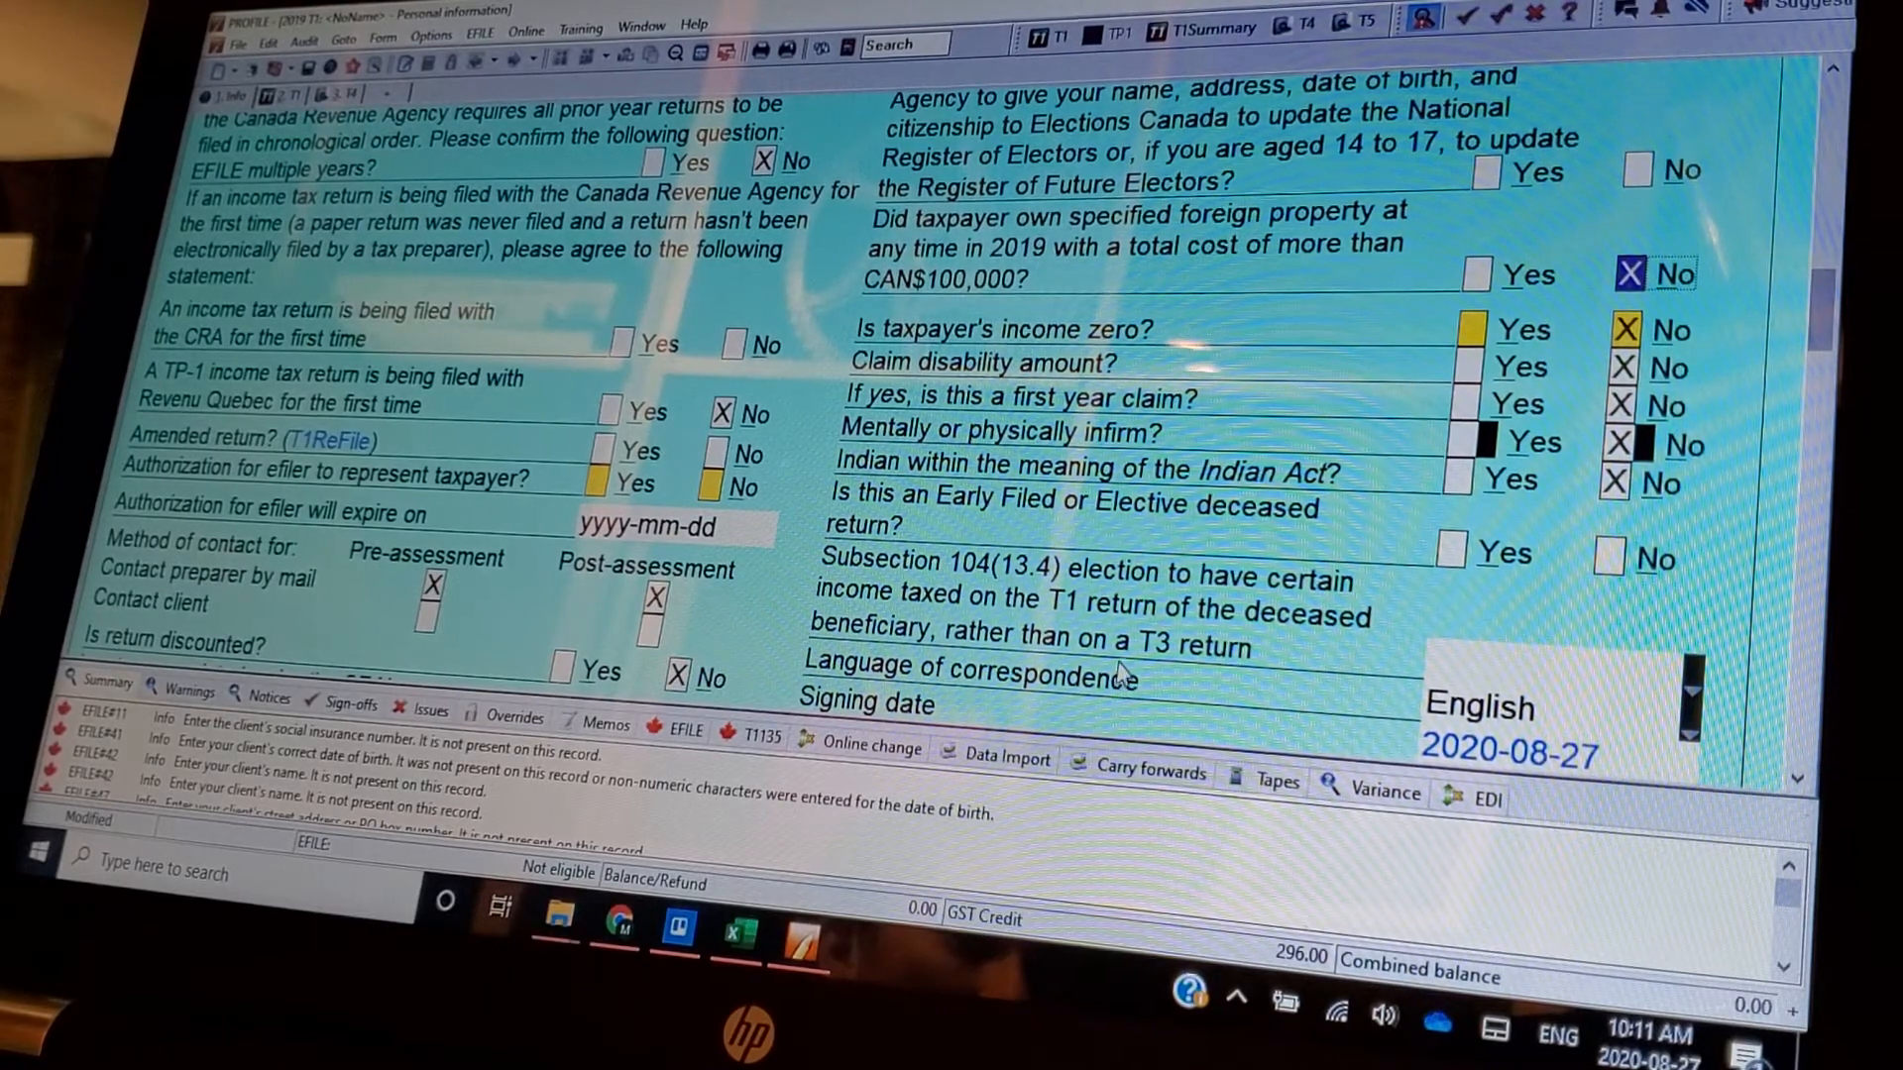
# - Bring the language of correspondence, 2020-08-27 signing date and volunteer-program questions into view
pyautogui.scroll(-3)
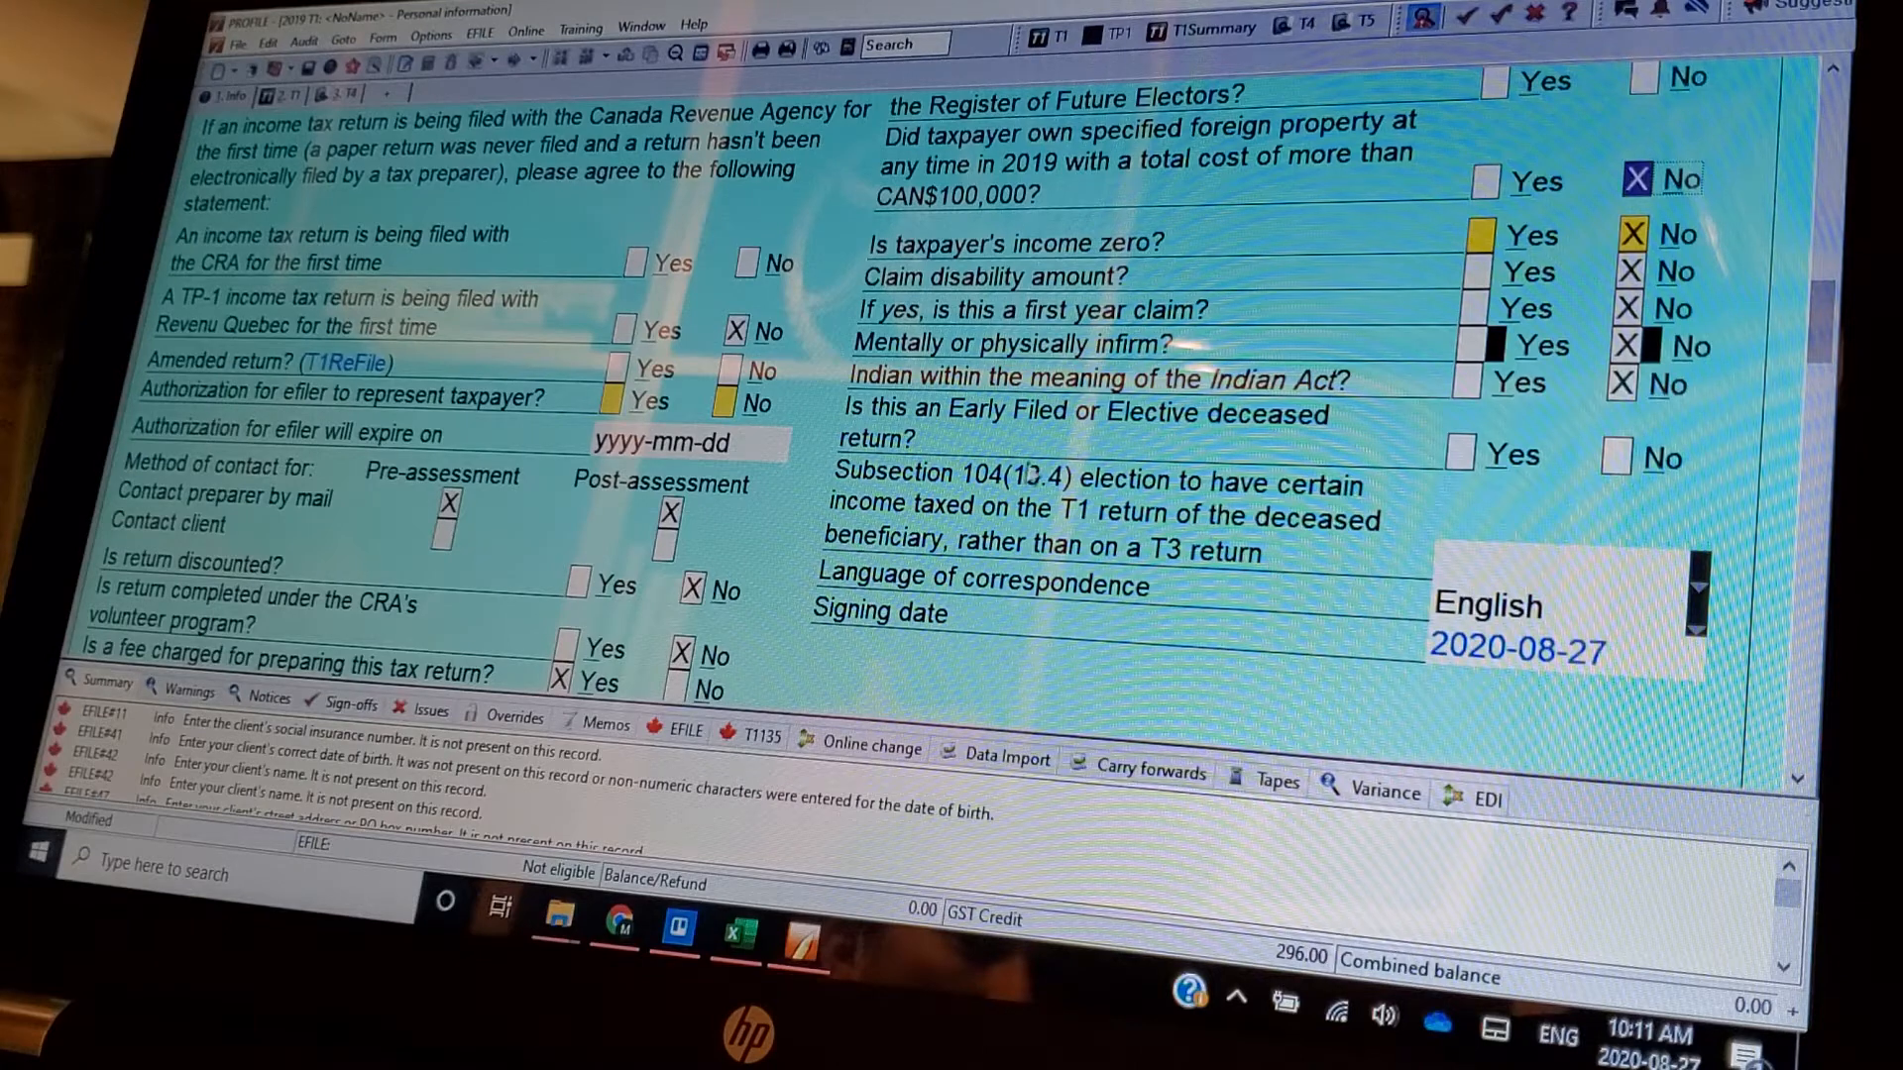
pyautogui.moveTo(1127, 527)
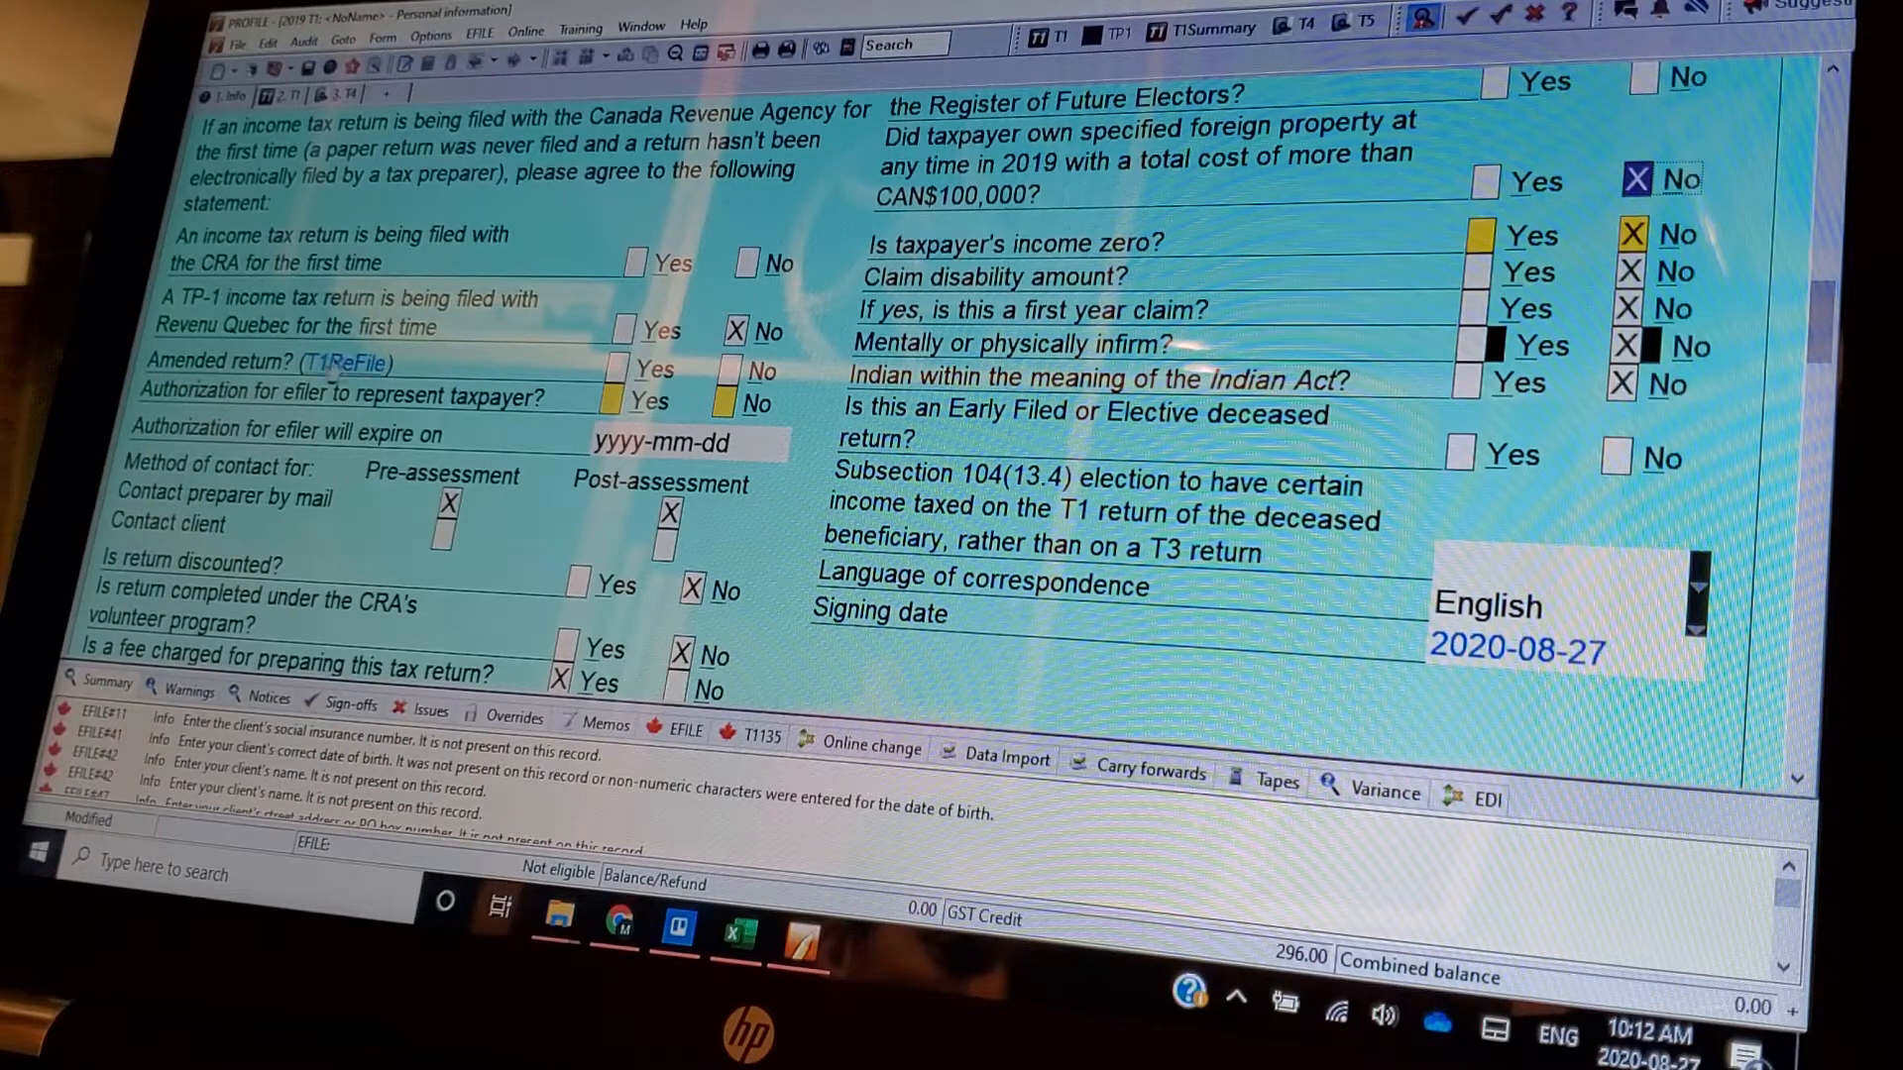
pyautogui.moveTo(533, 419)
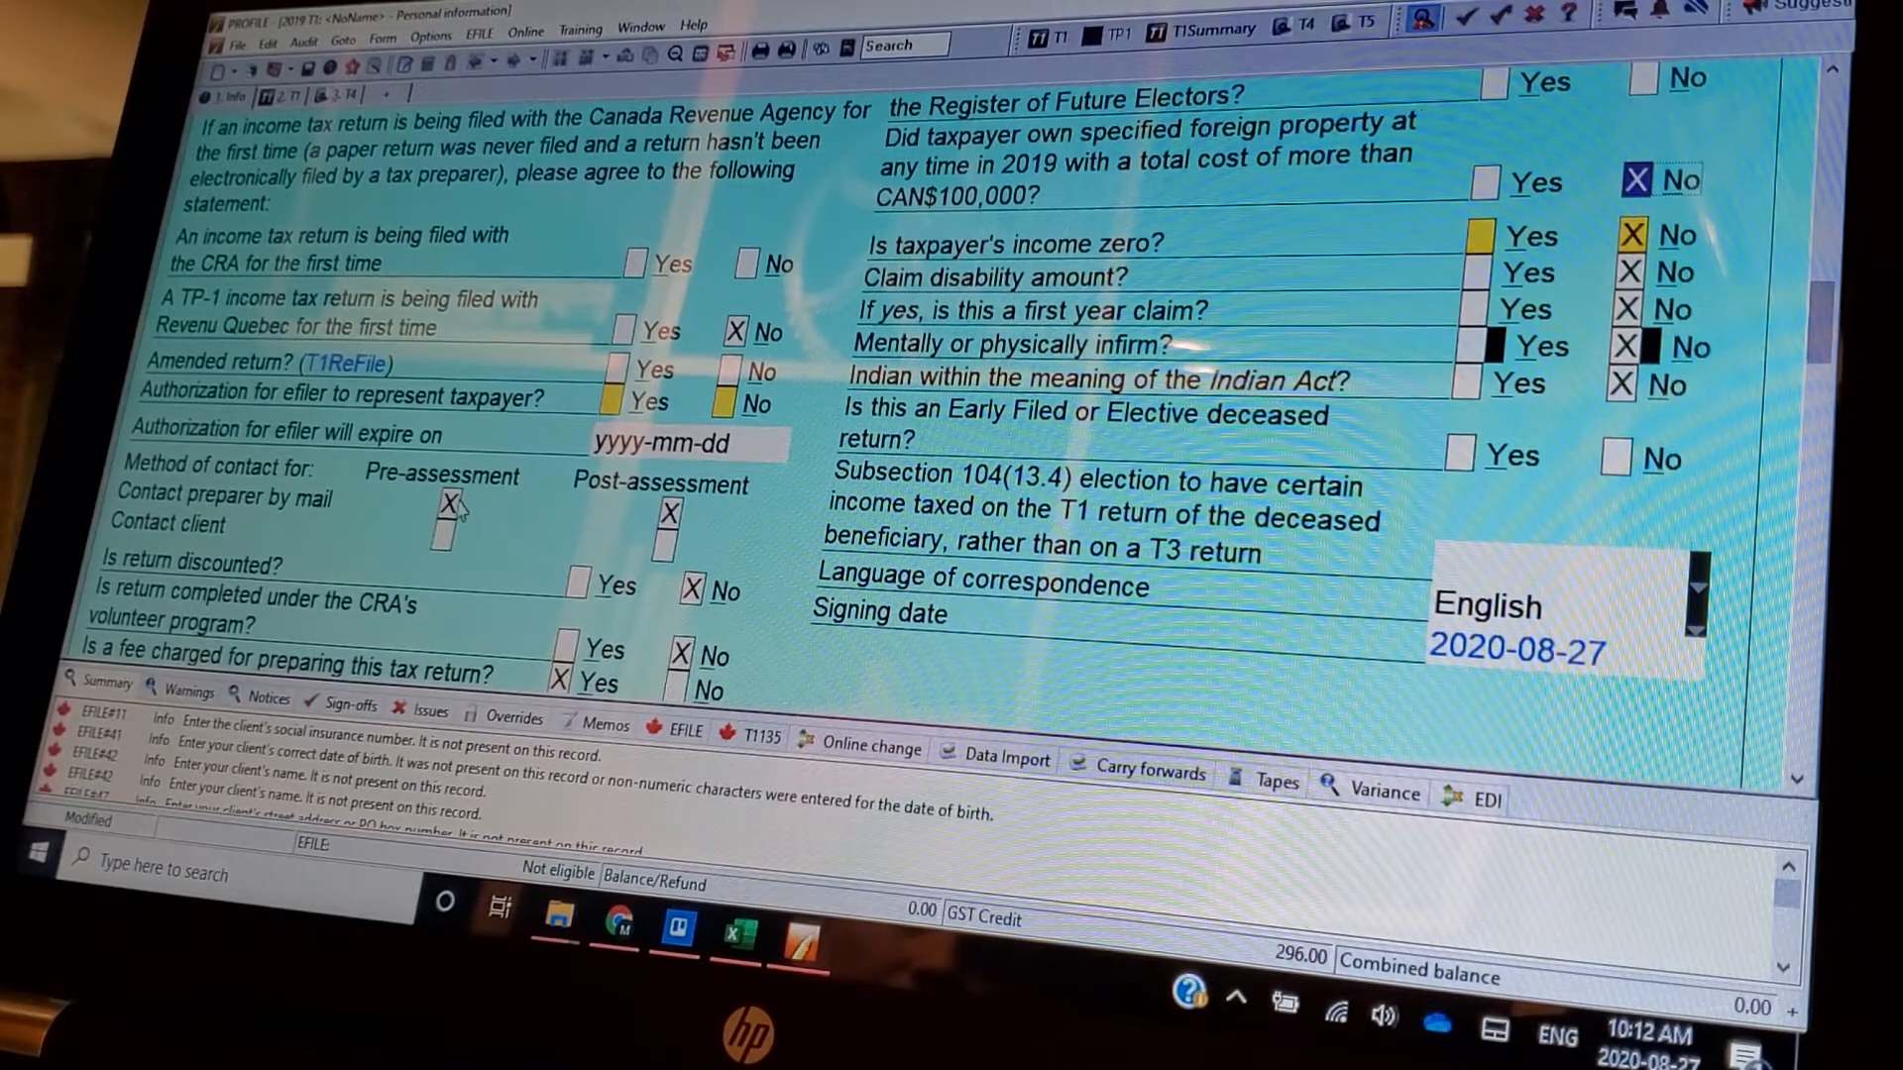
# - Move down to the fee-charged, prison-confinement and province-move date questions
pyautogui.scroll(-3)
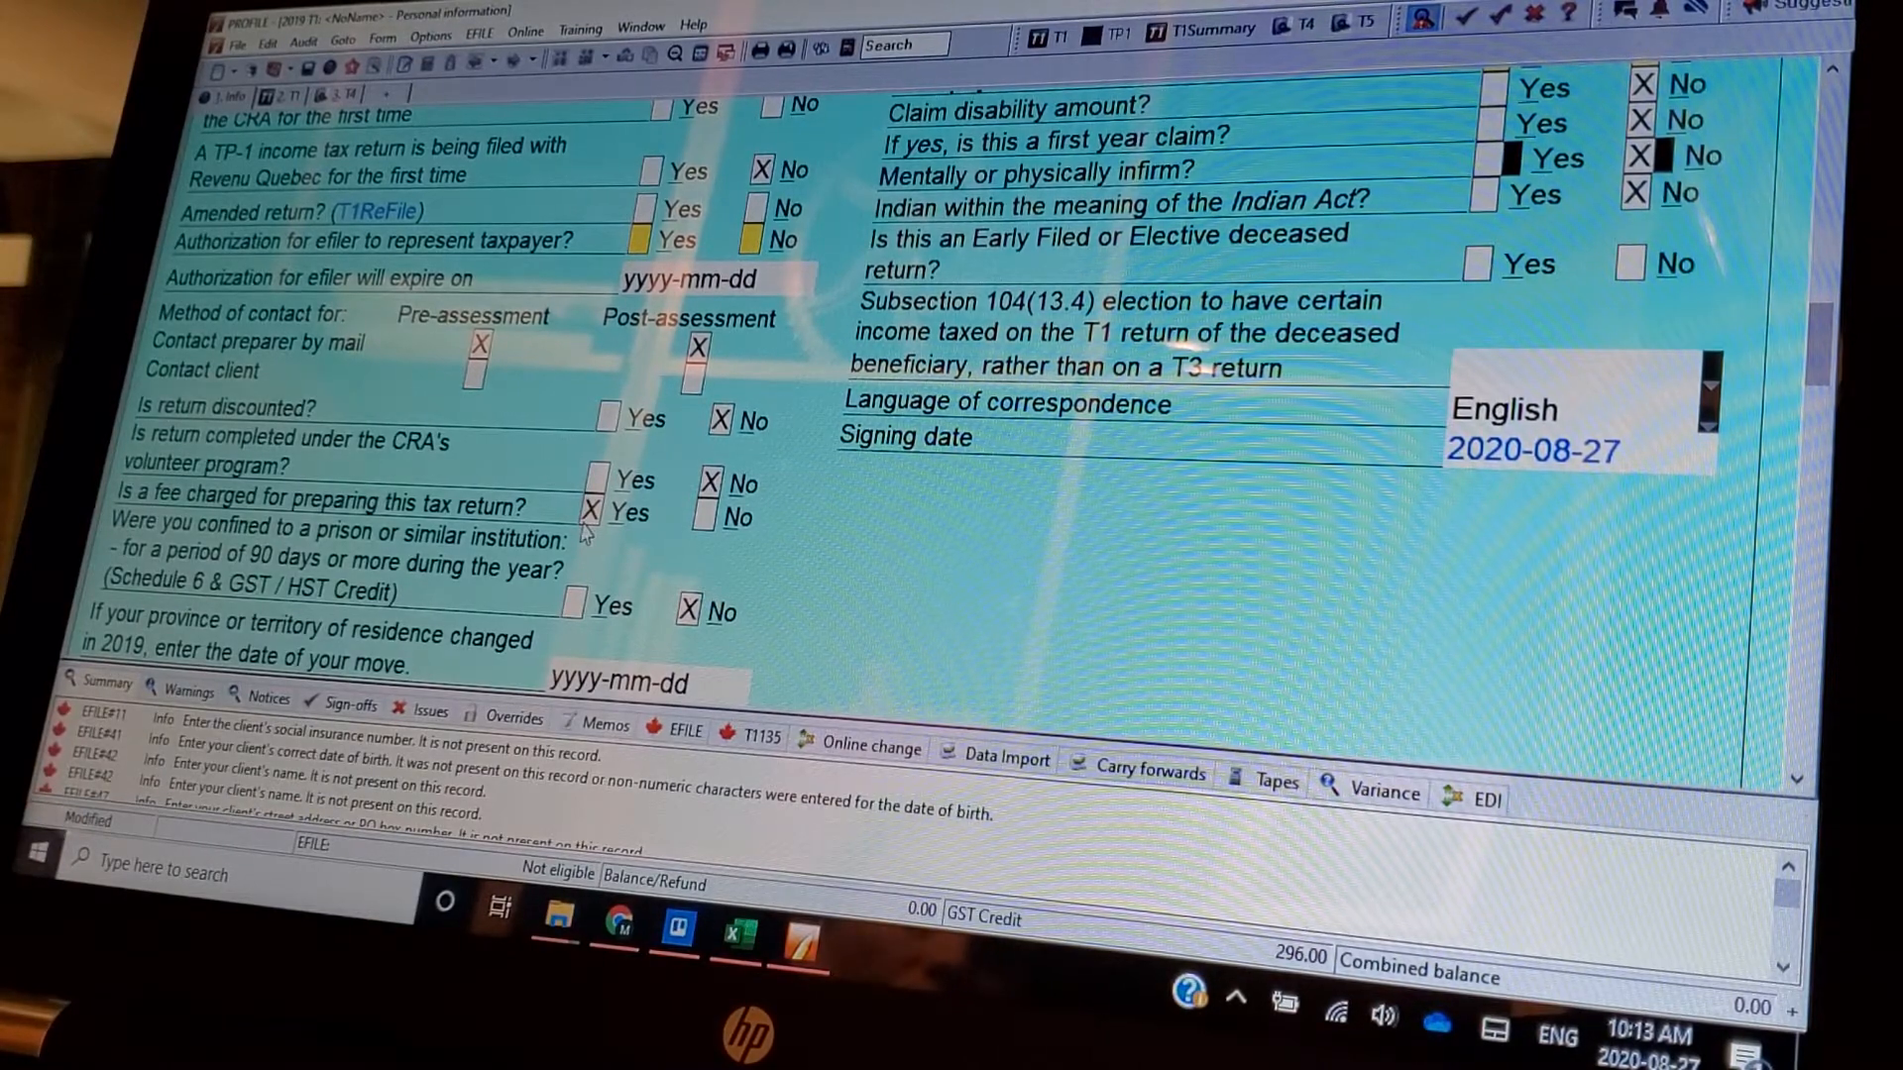
pyautogui.moveTo(674, 446)
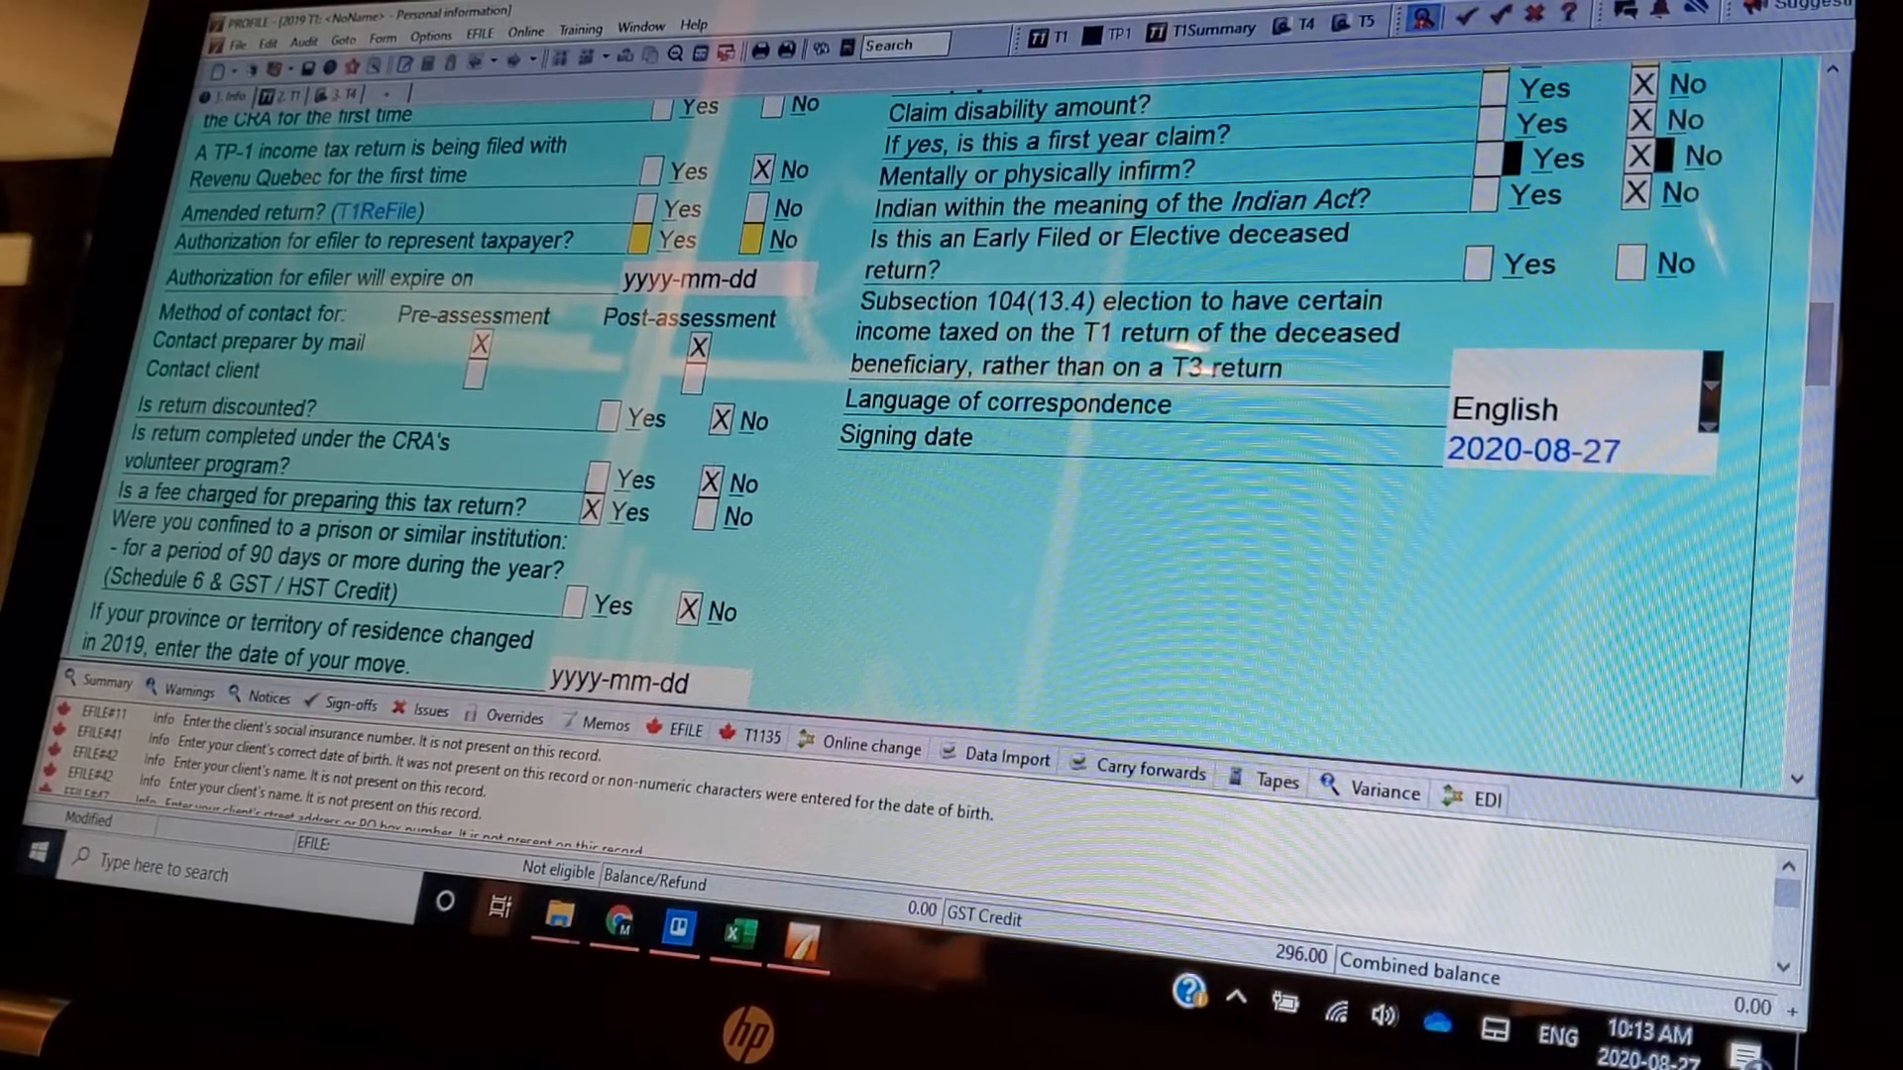
pyautogui.moveTo(412, 539)
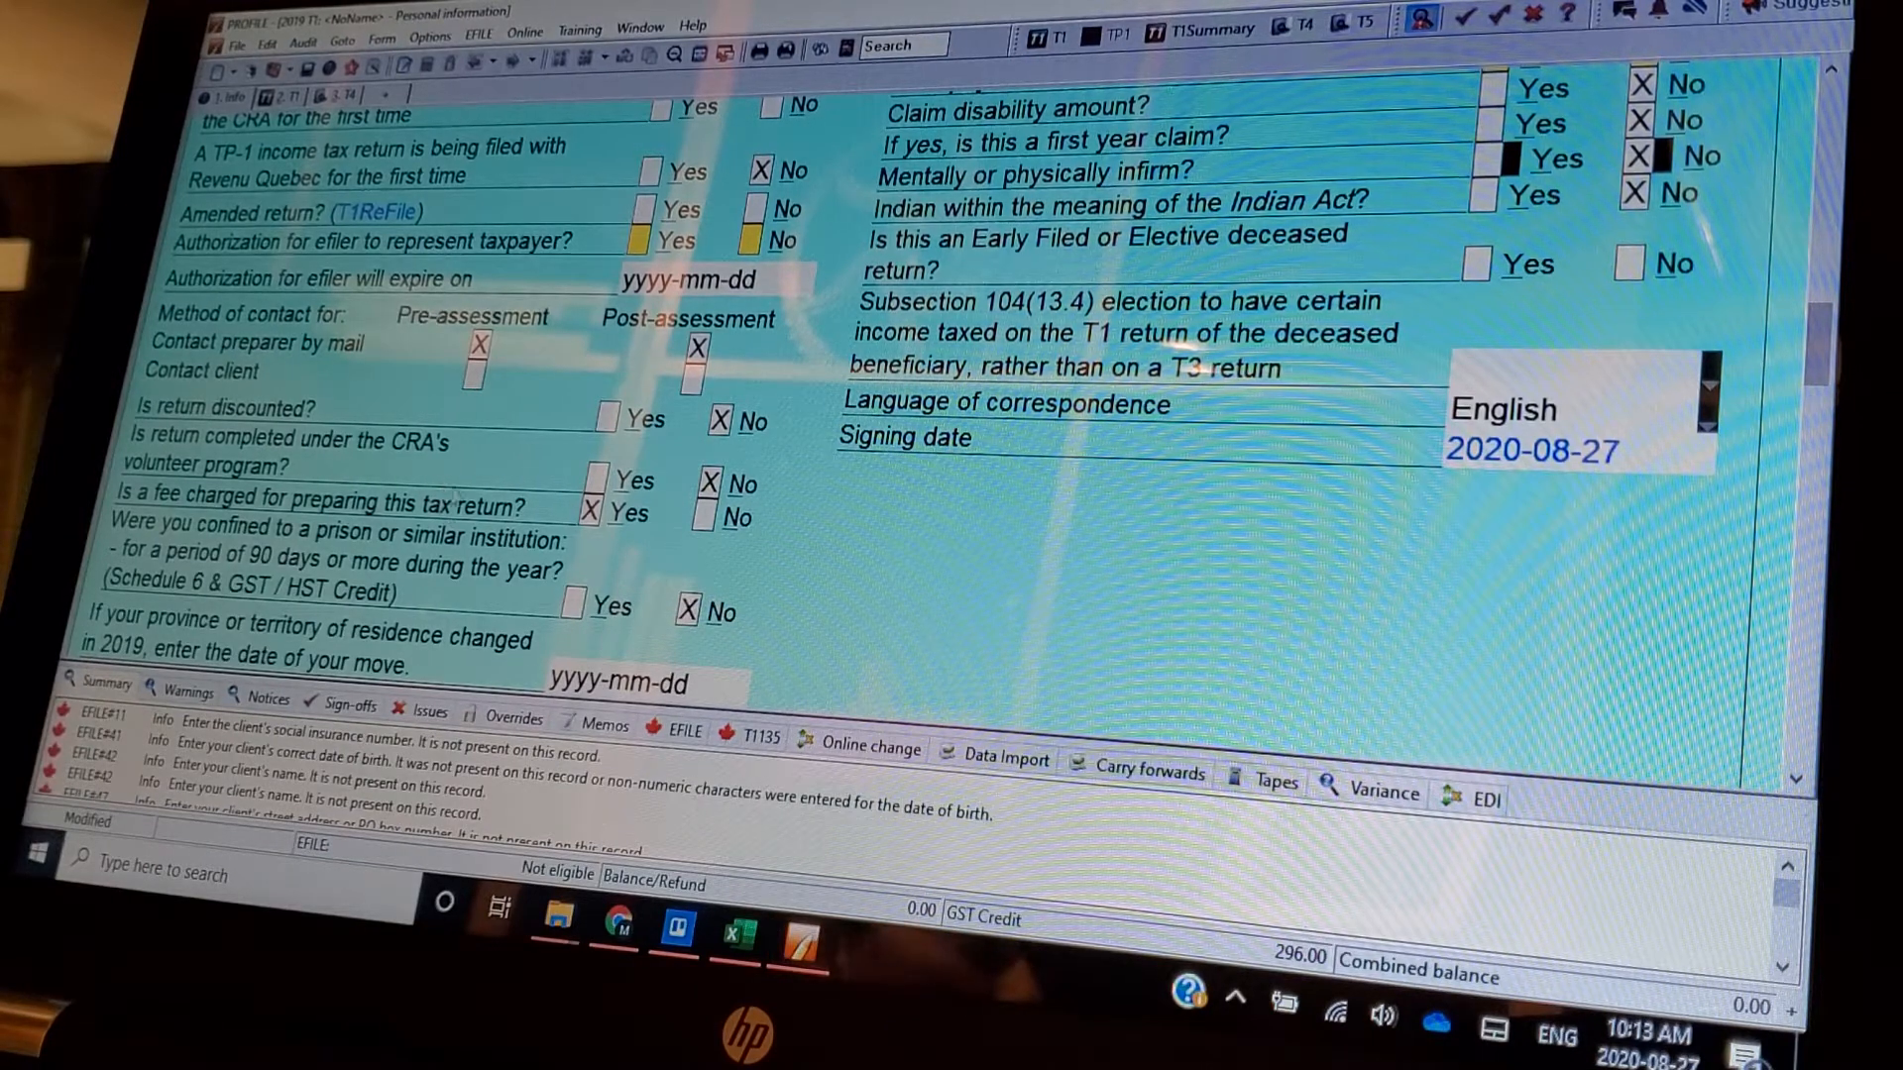
# - Reach the home address question, Federal heading and spouse details at the end of the Filing questions
pyautogui.scroll(-3)
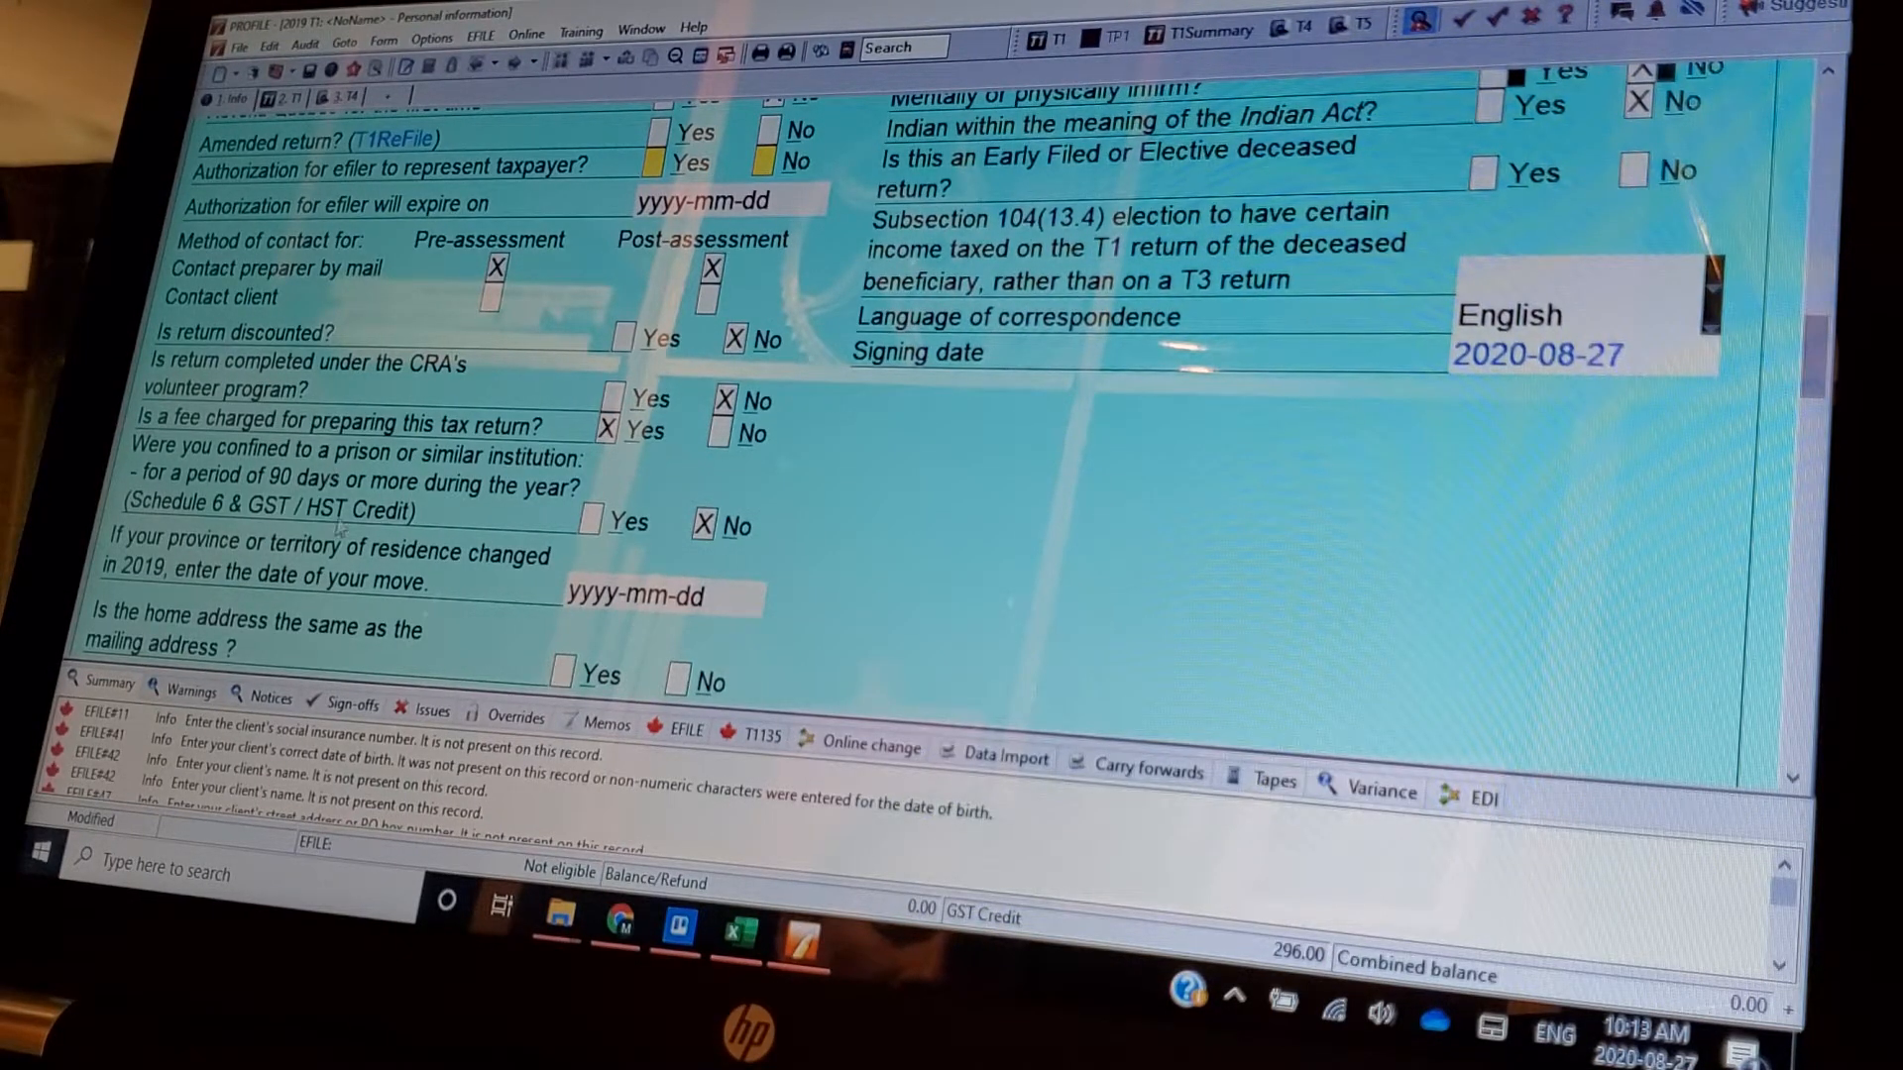
pyautogui.scroll(-3)
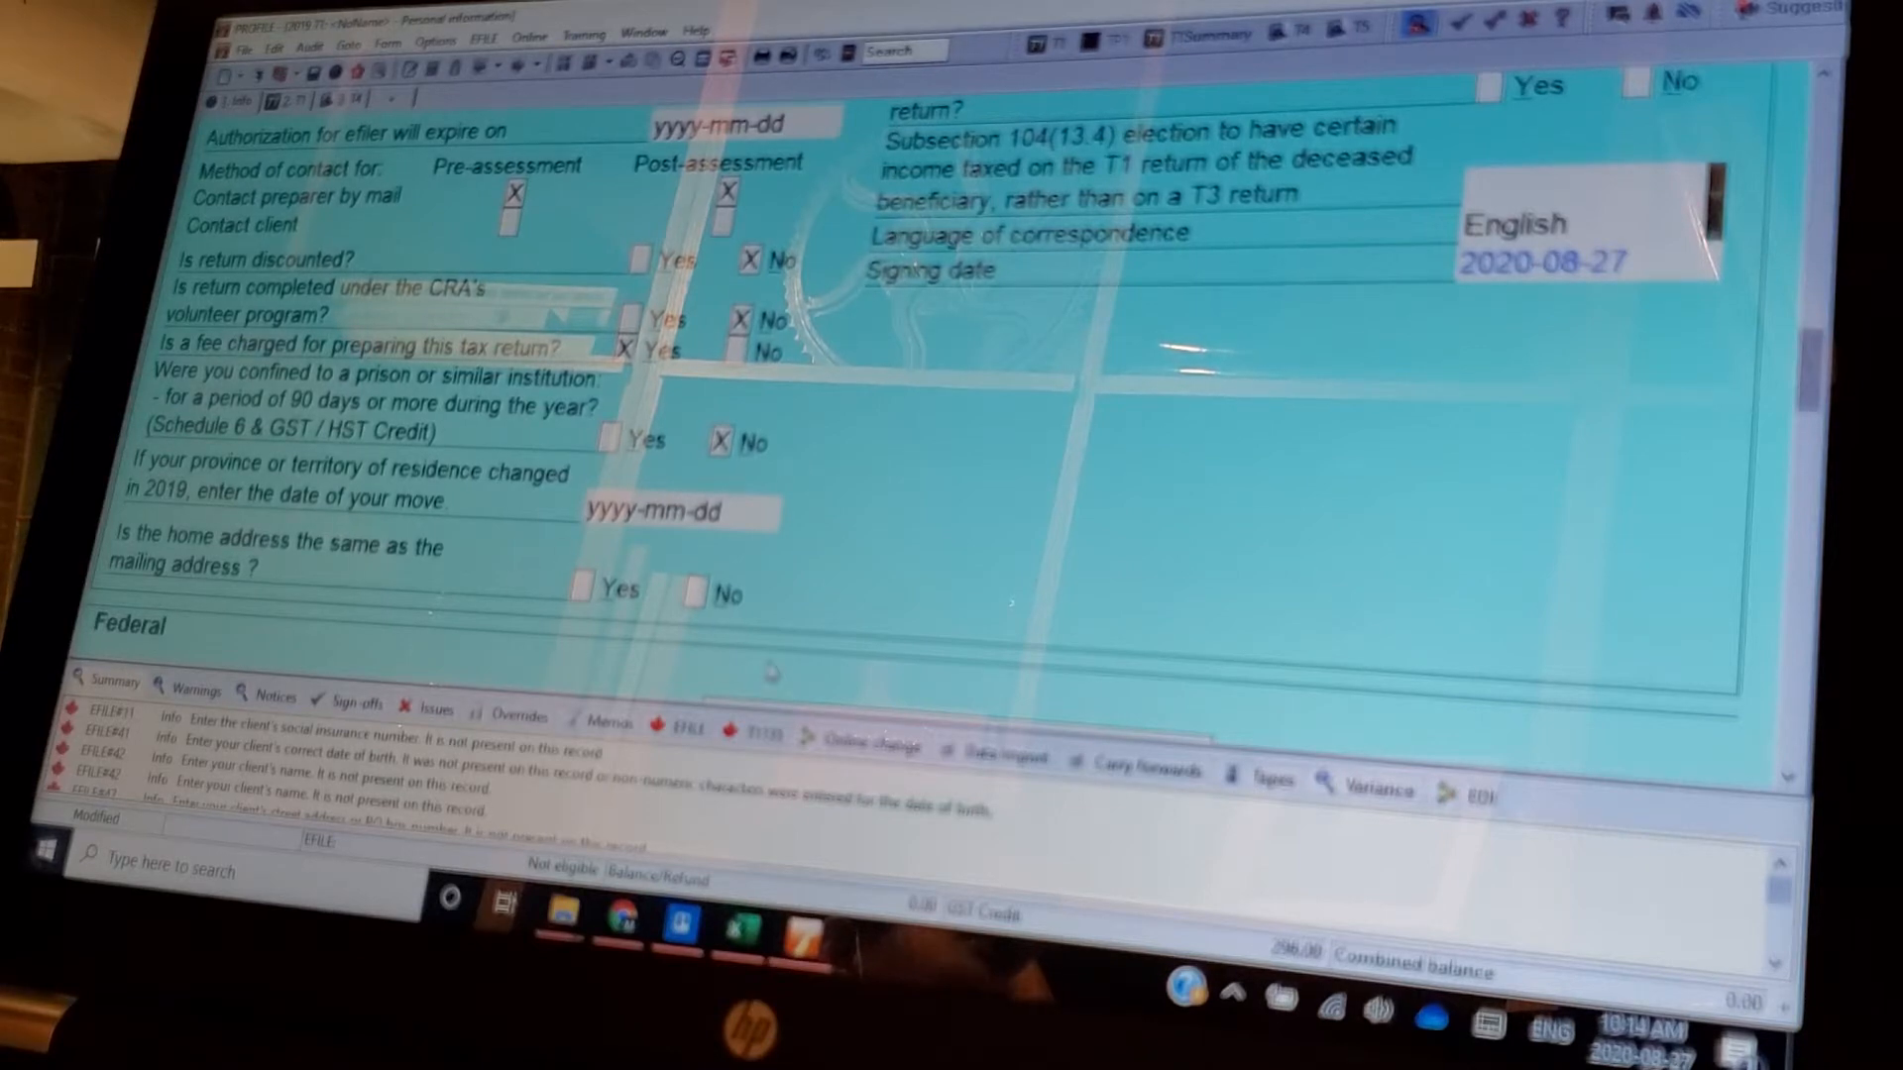
pyautogui.scroll(-3)
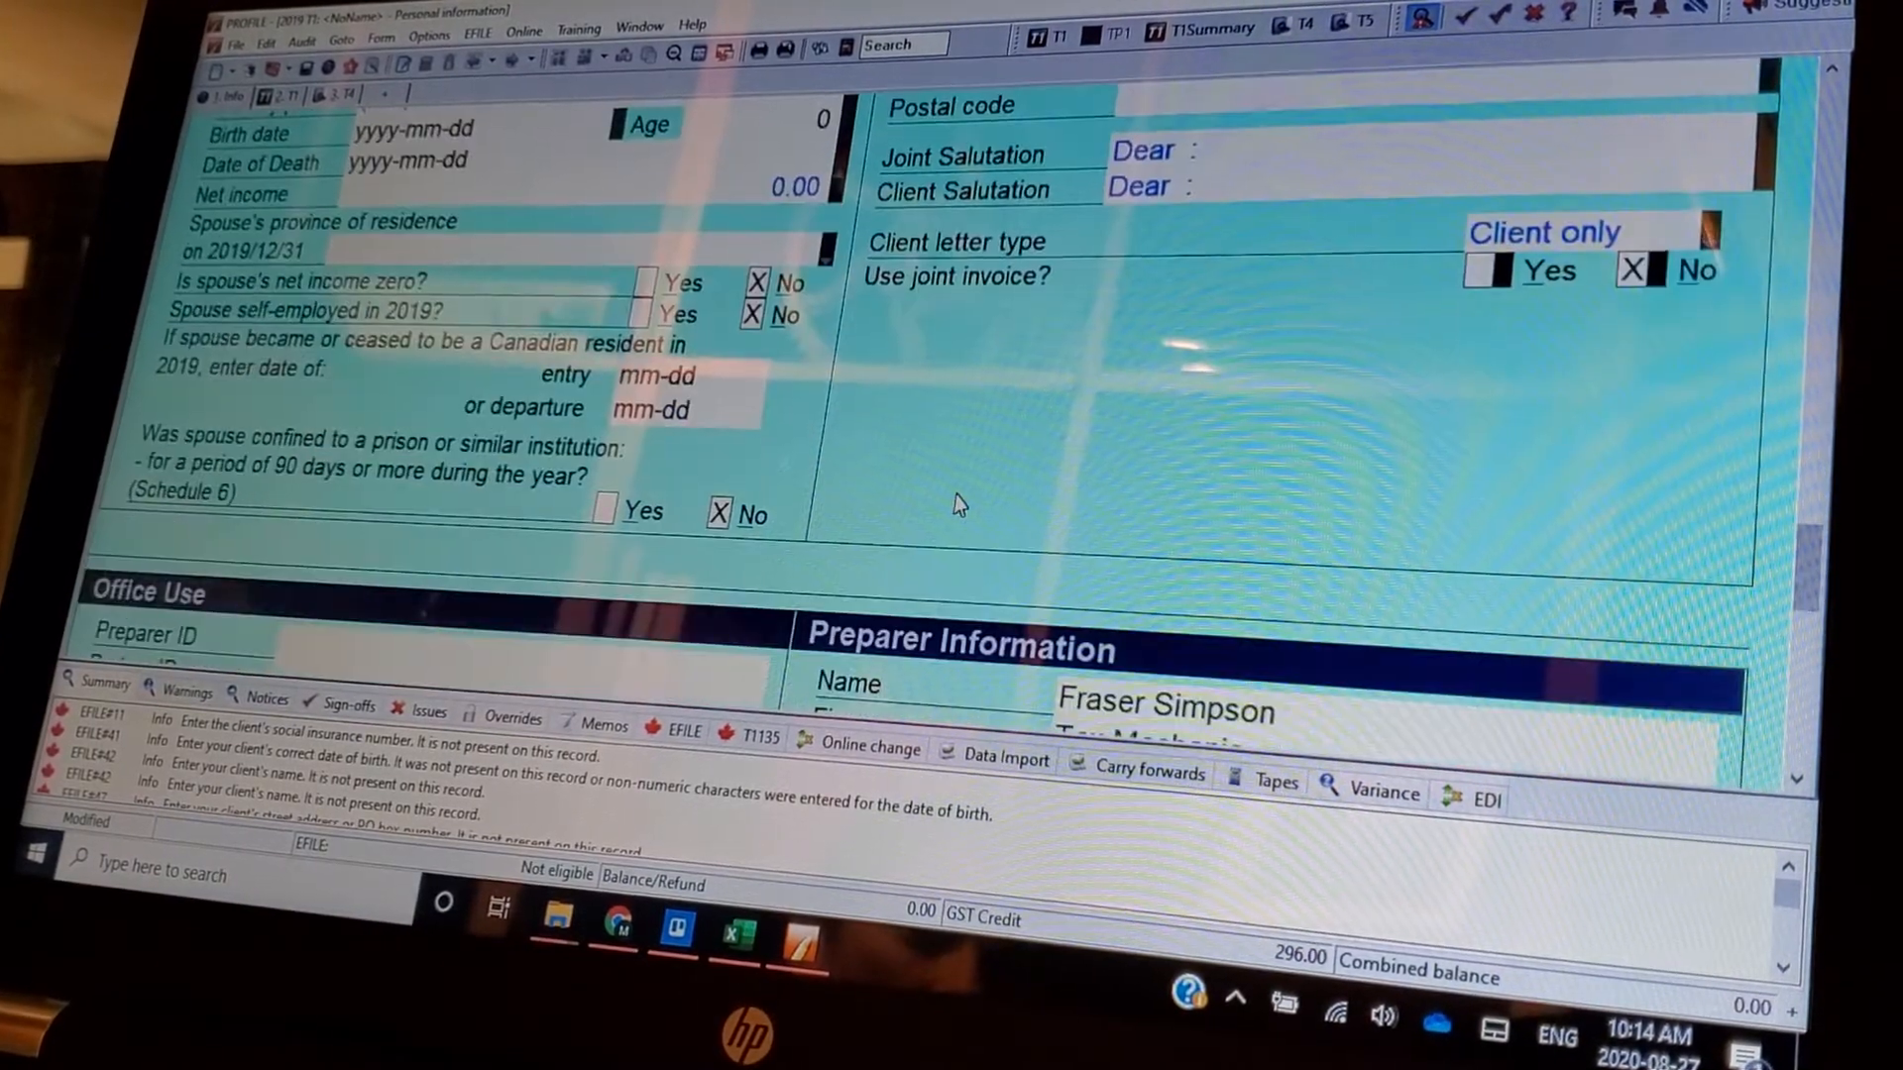
# - Review the Office Use and Tax Mechanic preparer details down to the Authorization and Type of return sections
pyautogui.scroll(-3)
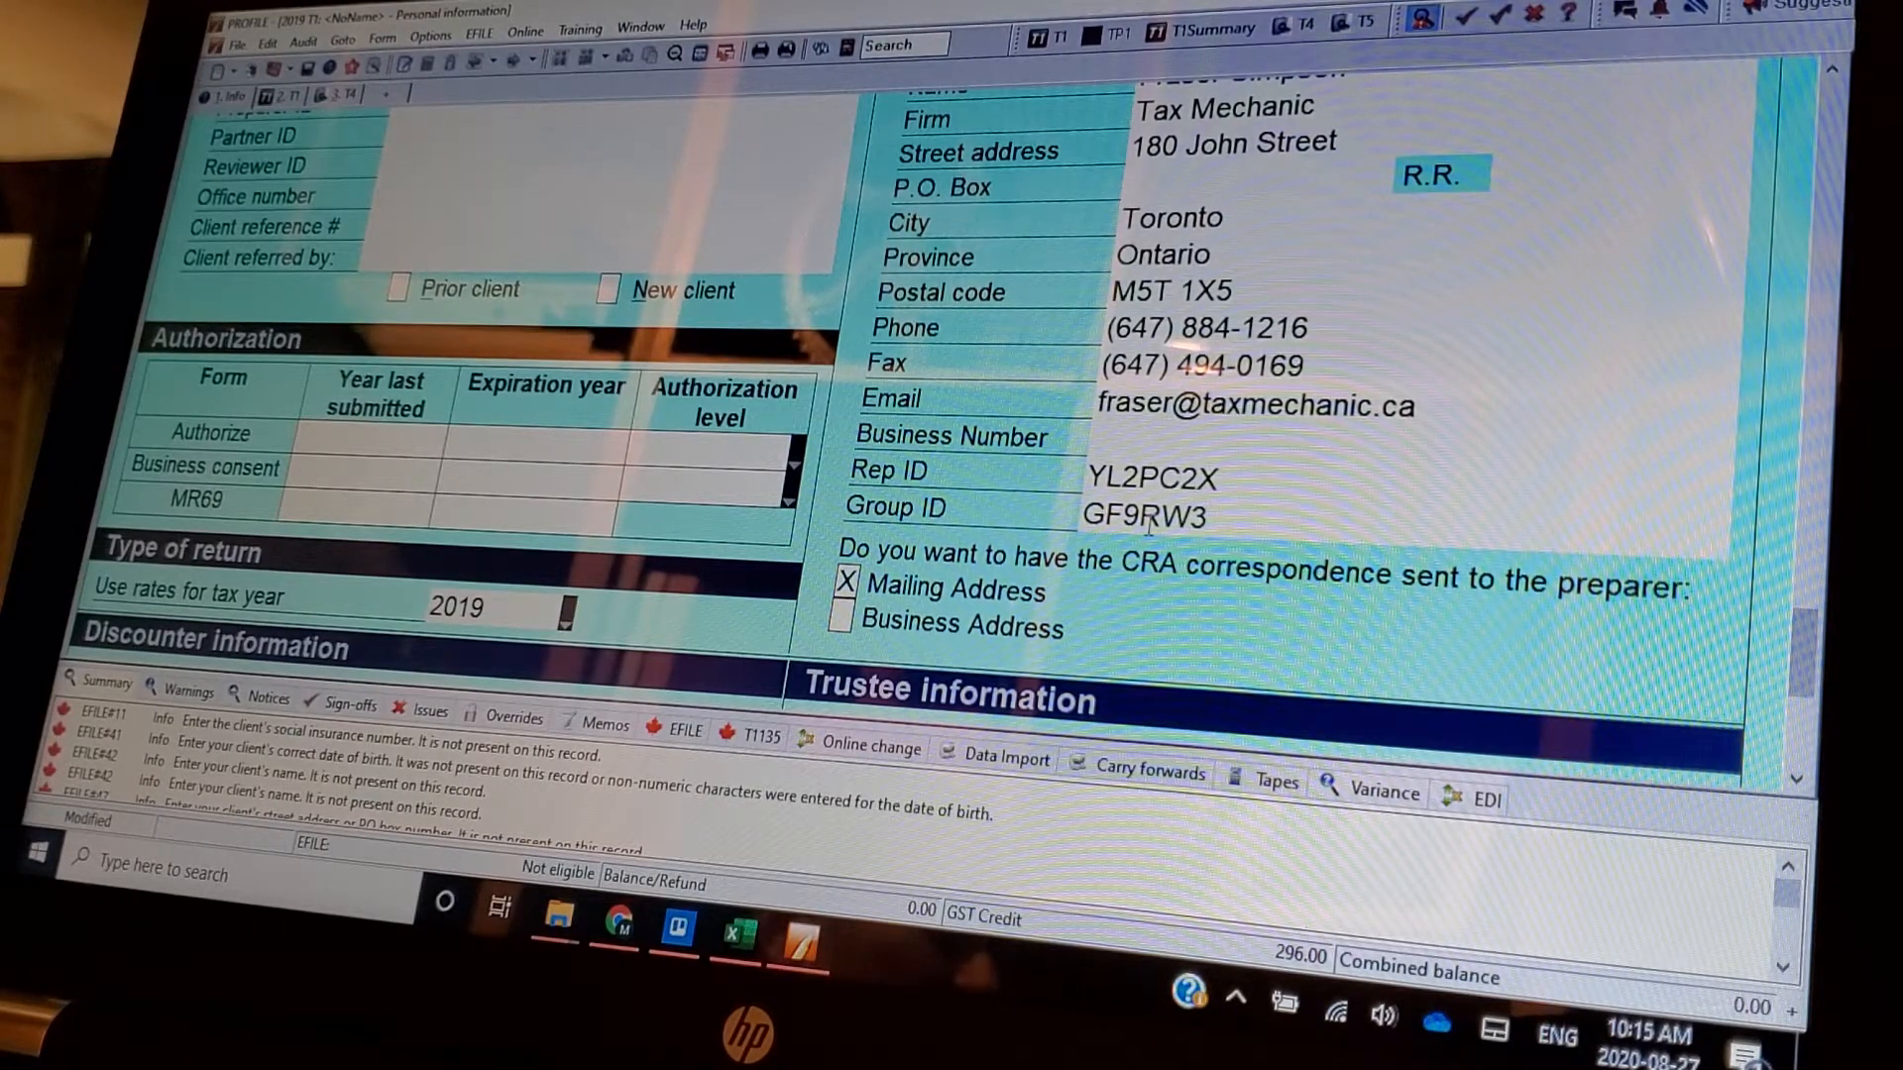
# - Bring the blank Discounter and Trustee information sections below the 2019 tax-year rates into view
pyautogui.scroll(-3)
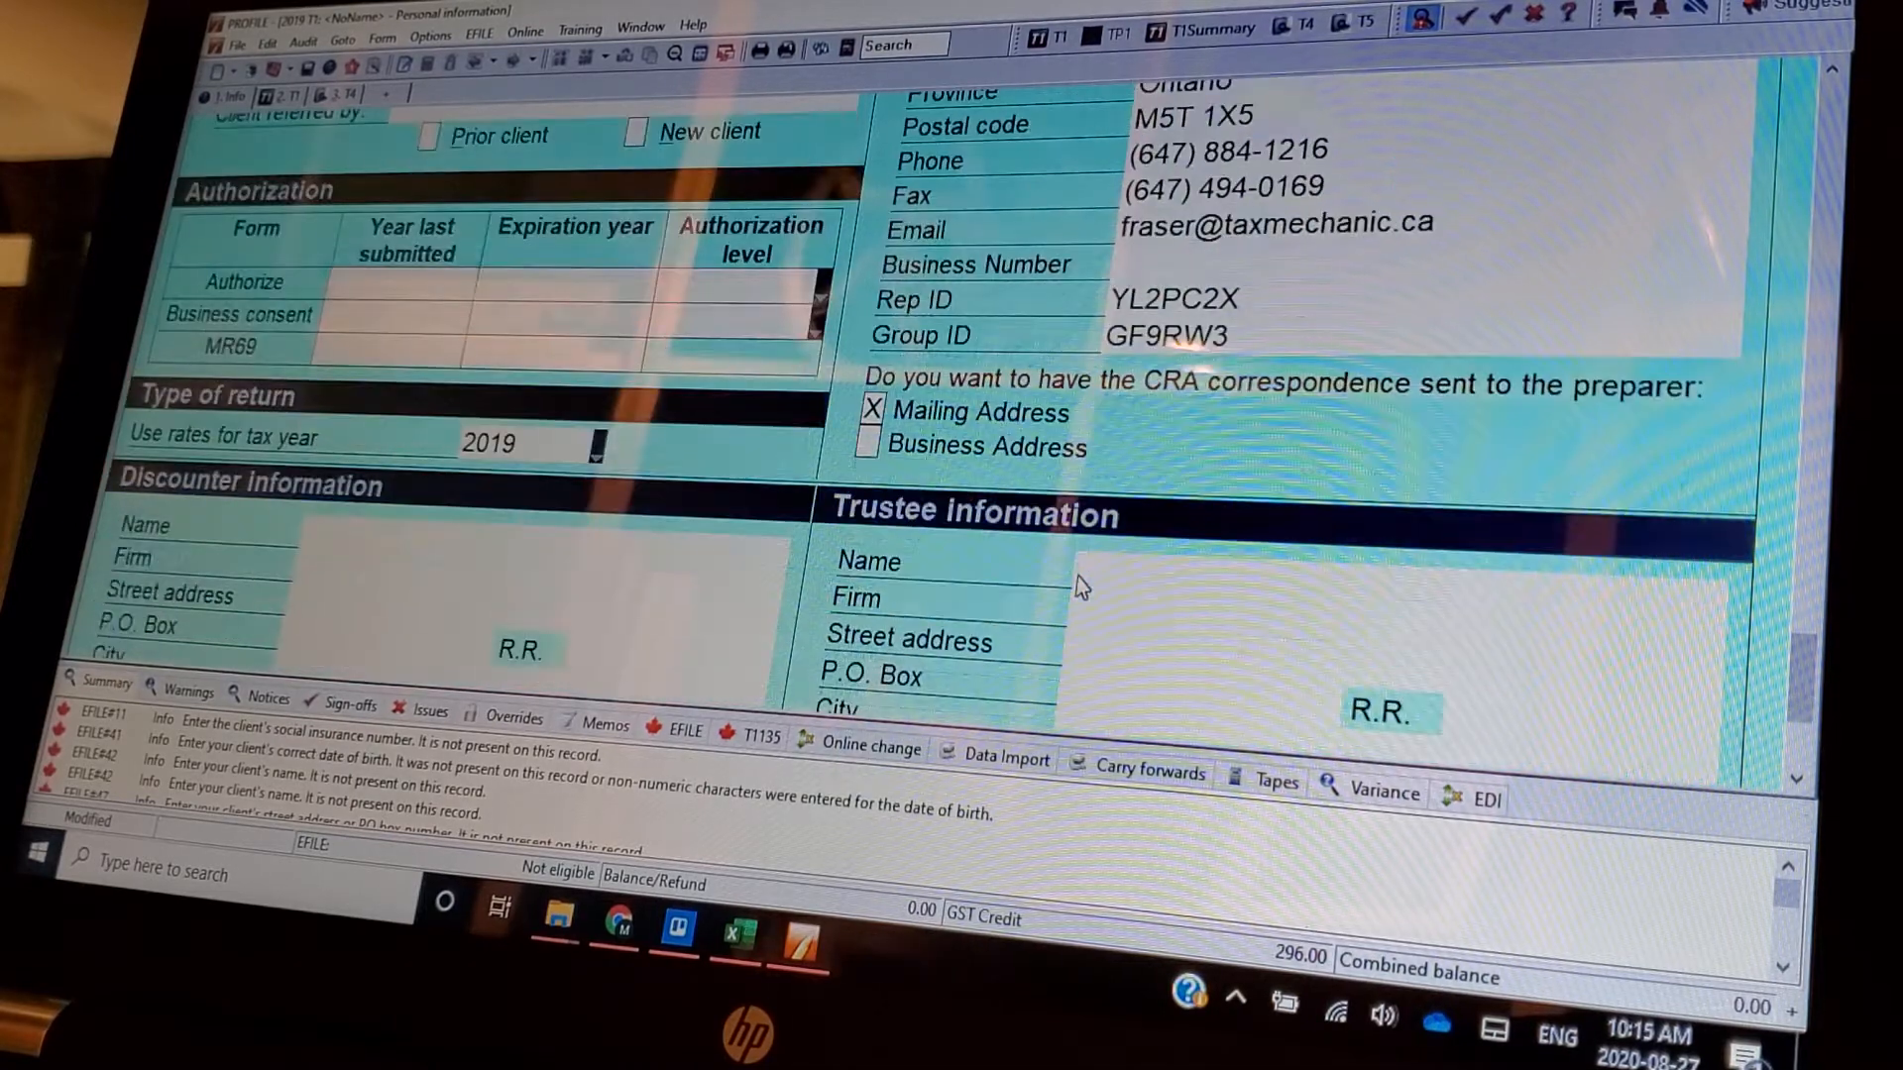
pyautogui.scroll(-3)
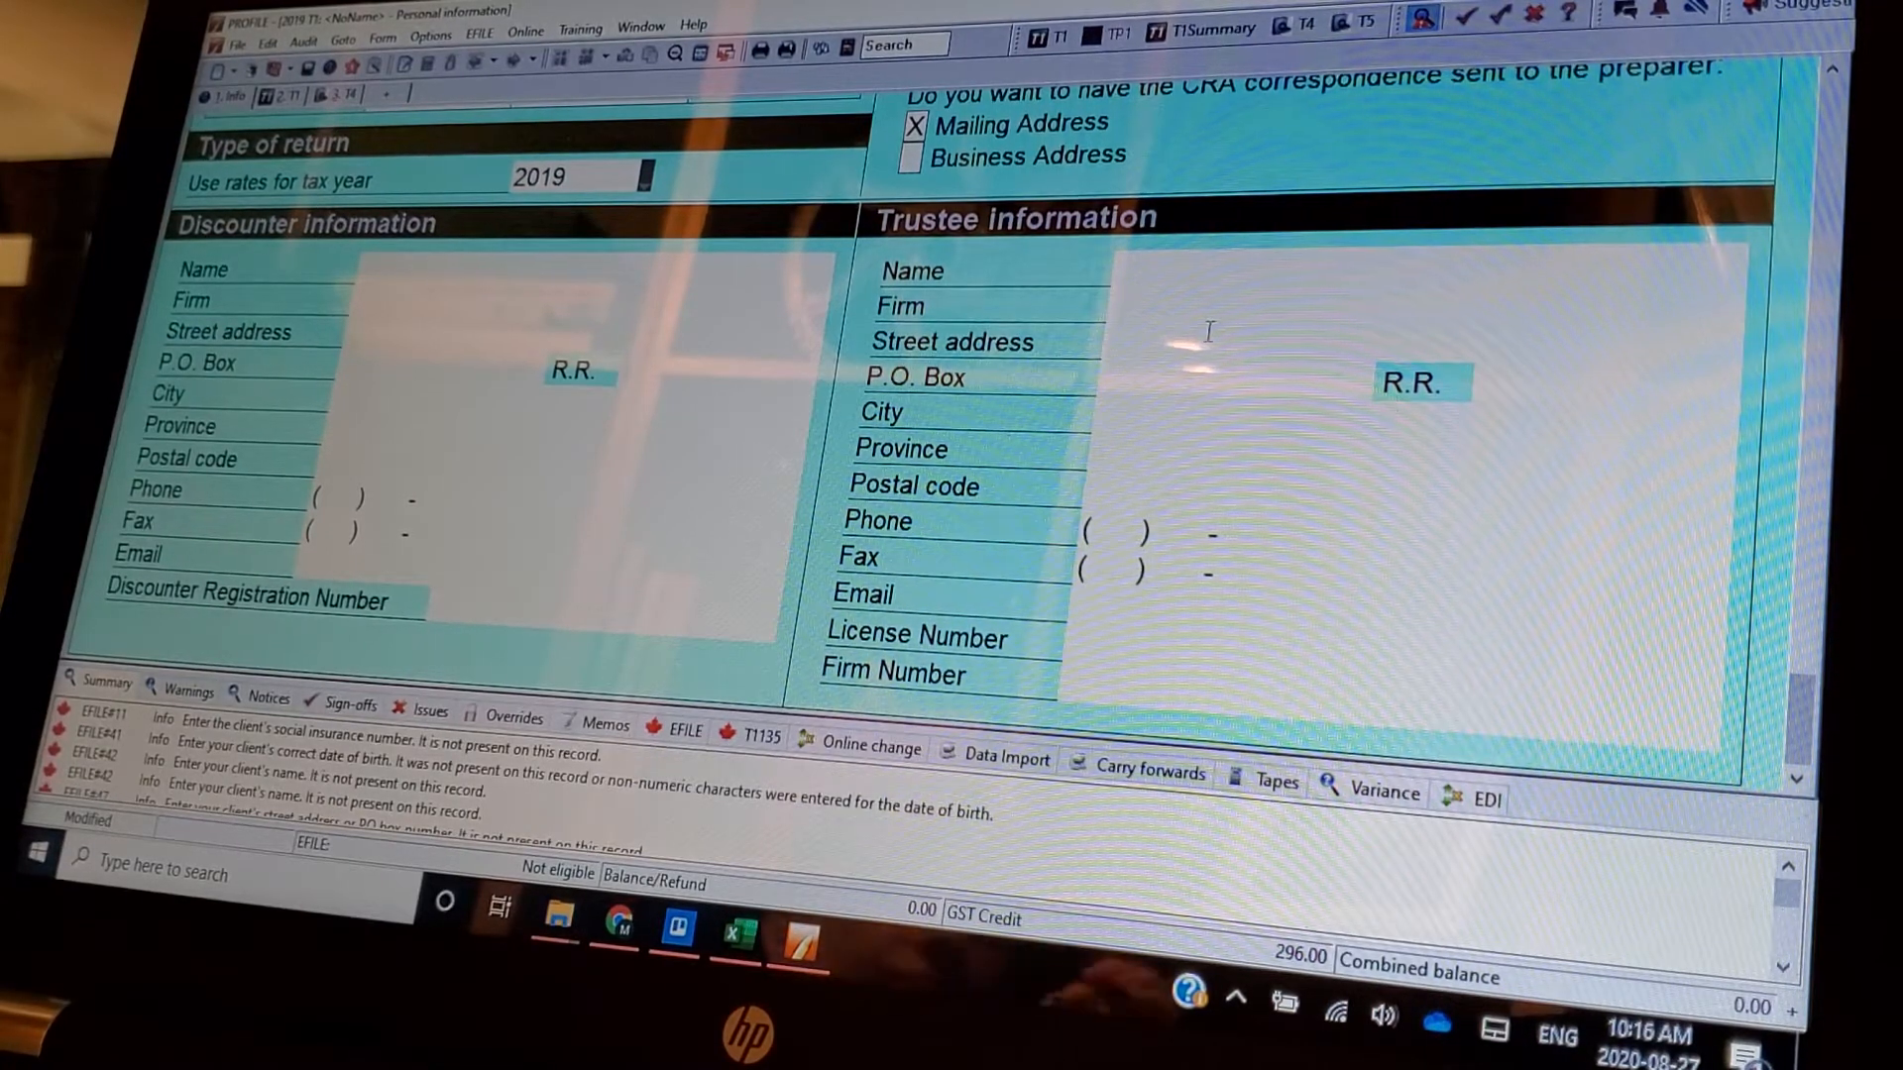
pyautogui.moveTo(1074, 468)
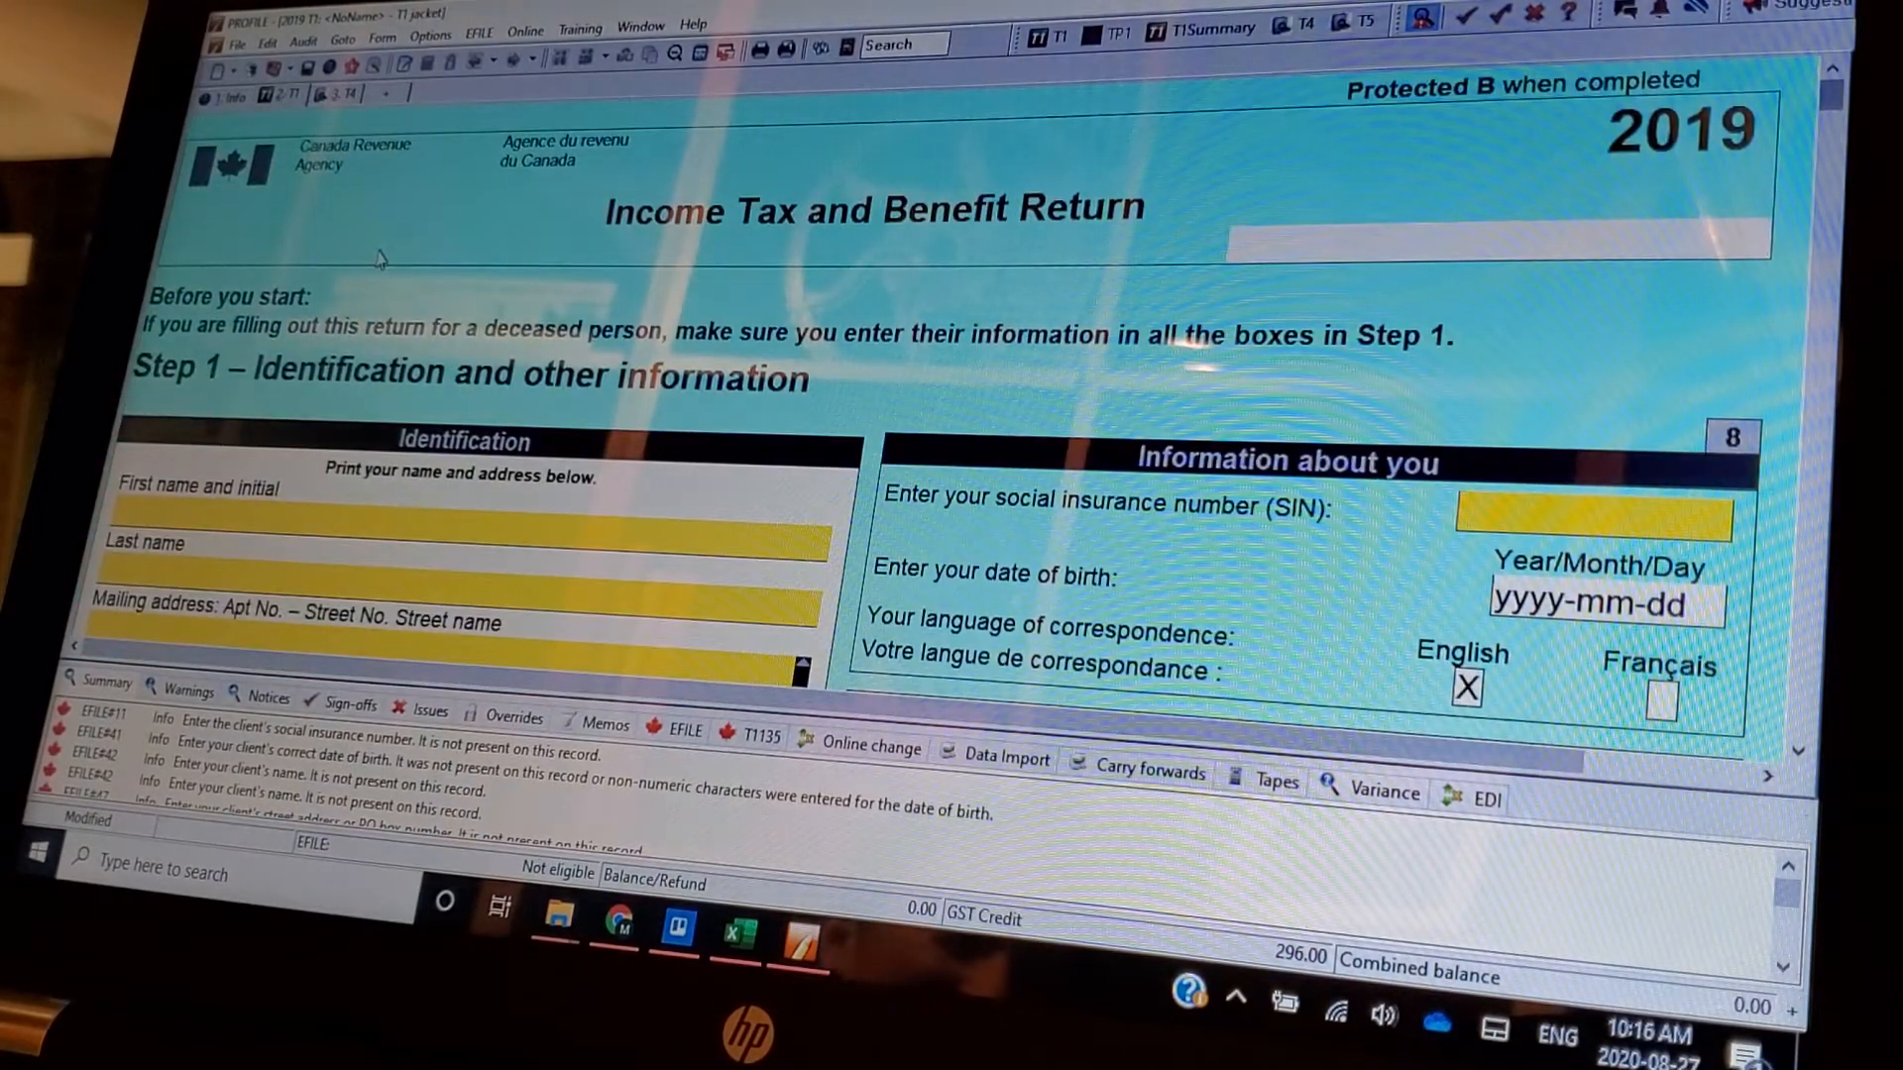
# - Move down the T1 jacket's Step 1, glancing at the Goto menu, to the Elections Canada citizenship questions
pyautogui.scroll(-3)
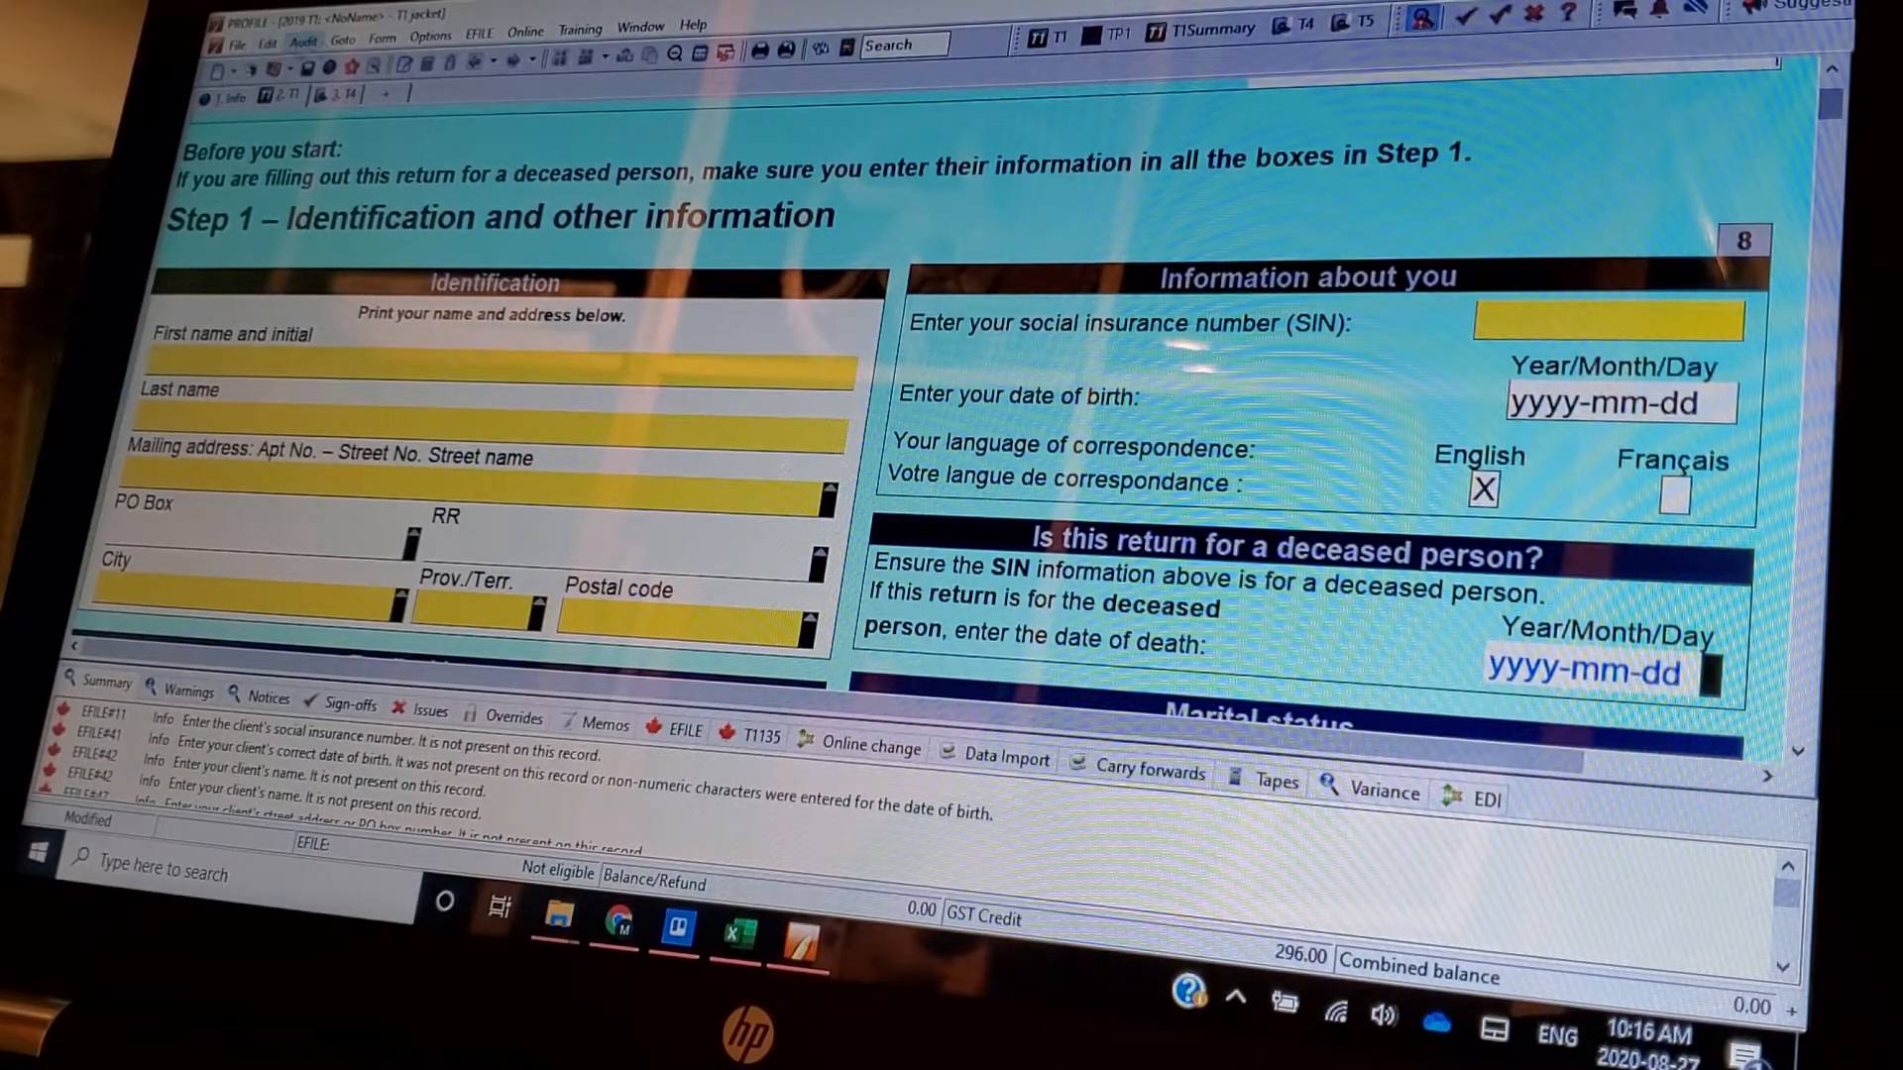
pyautogui.click(343, 34)
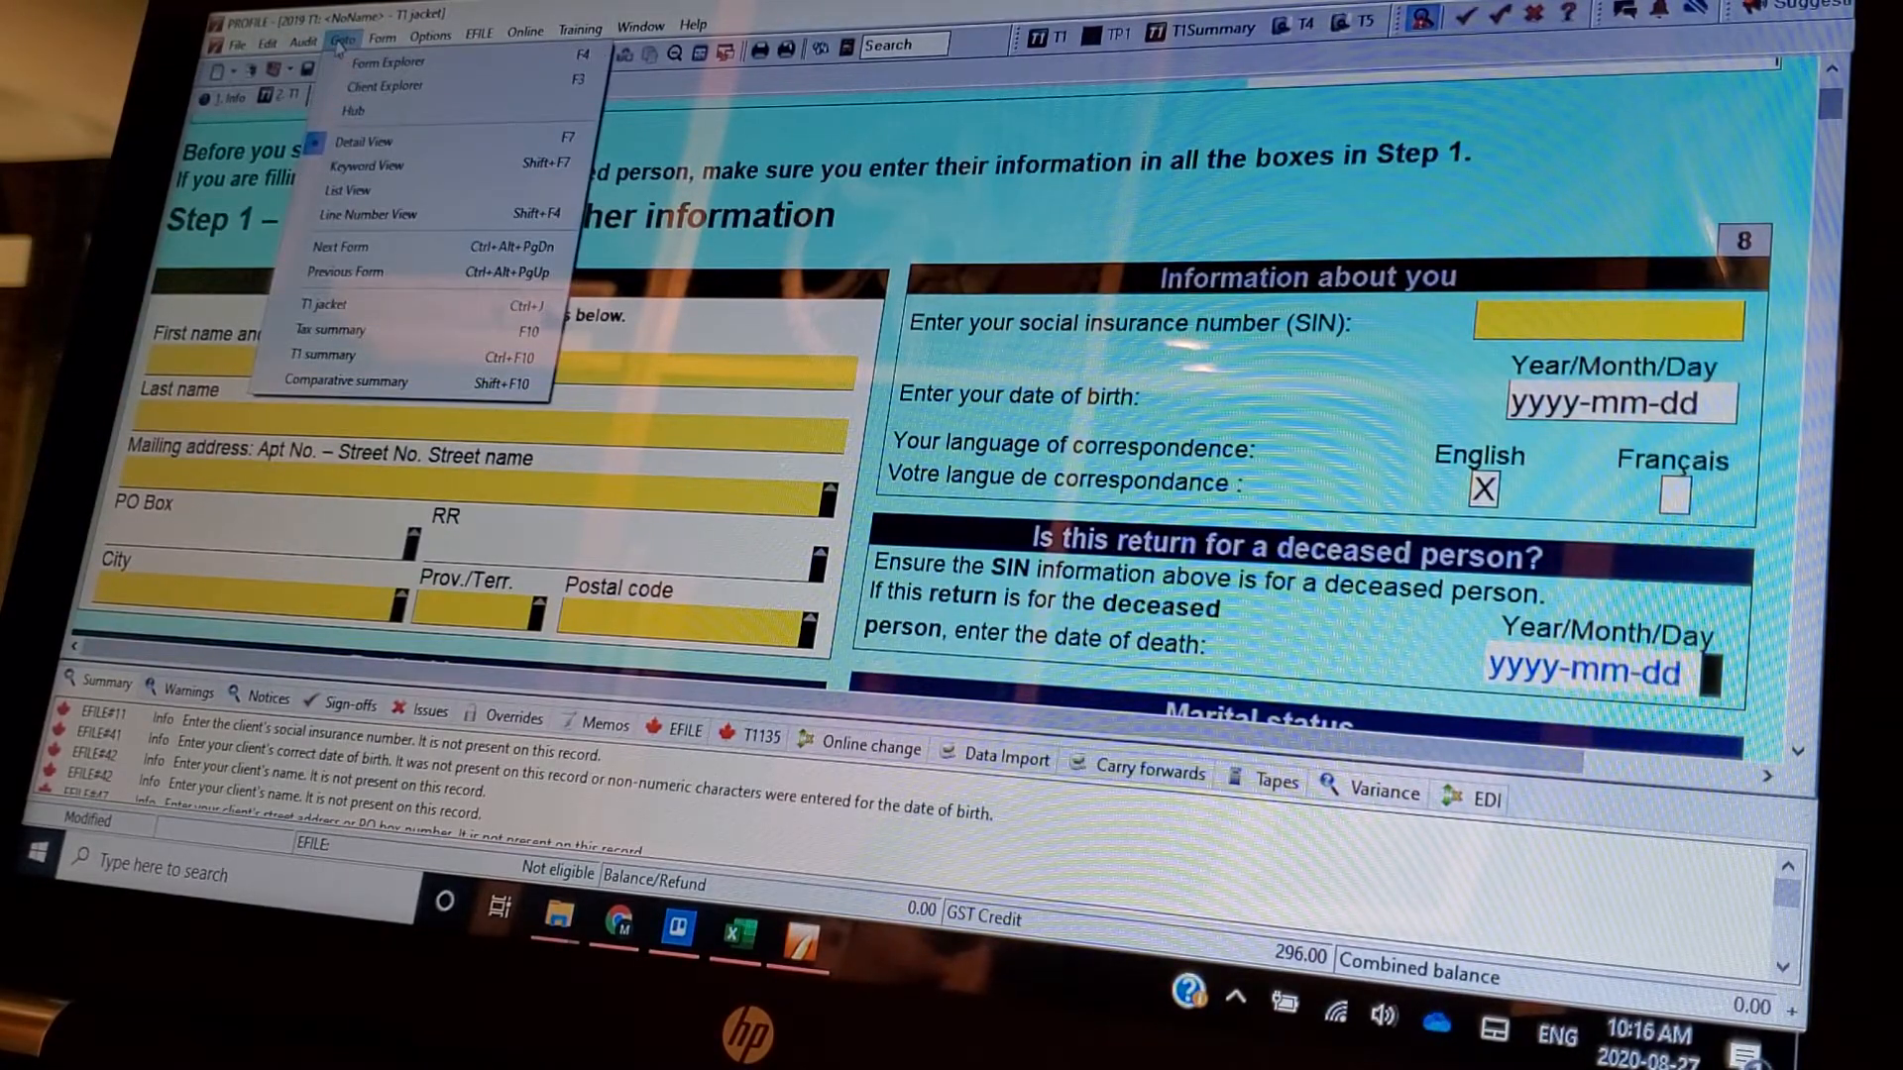
pyautogui.moveTo(339, 303)
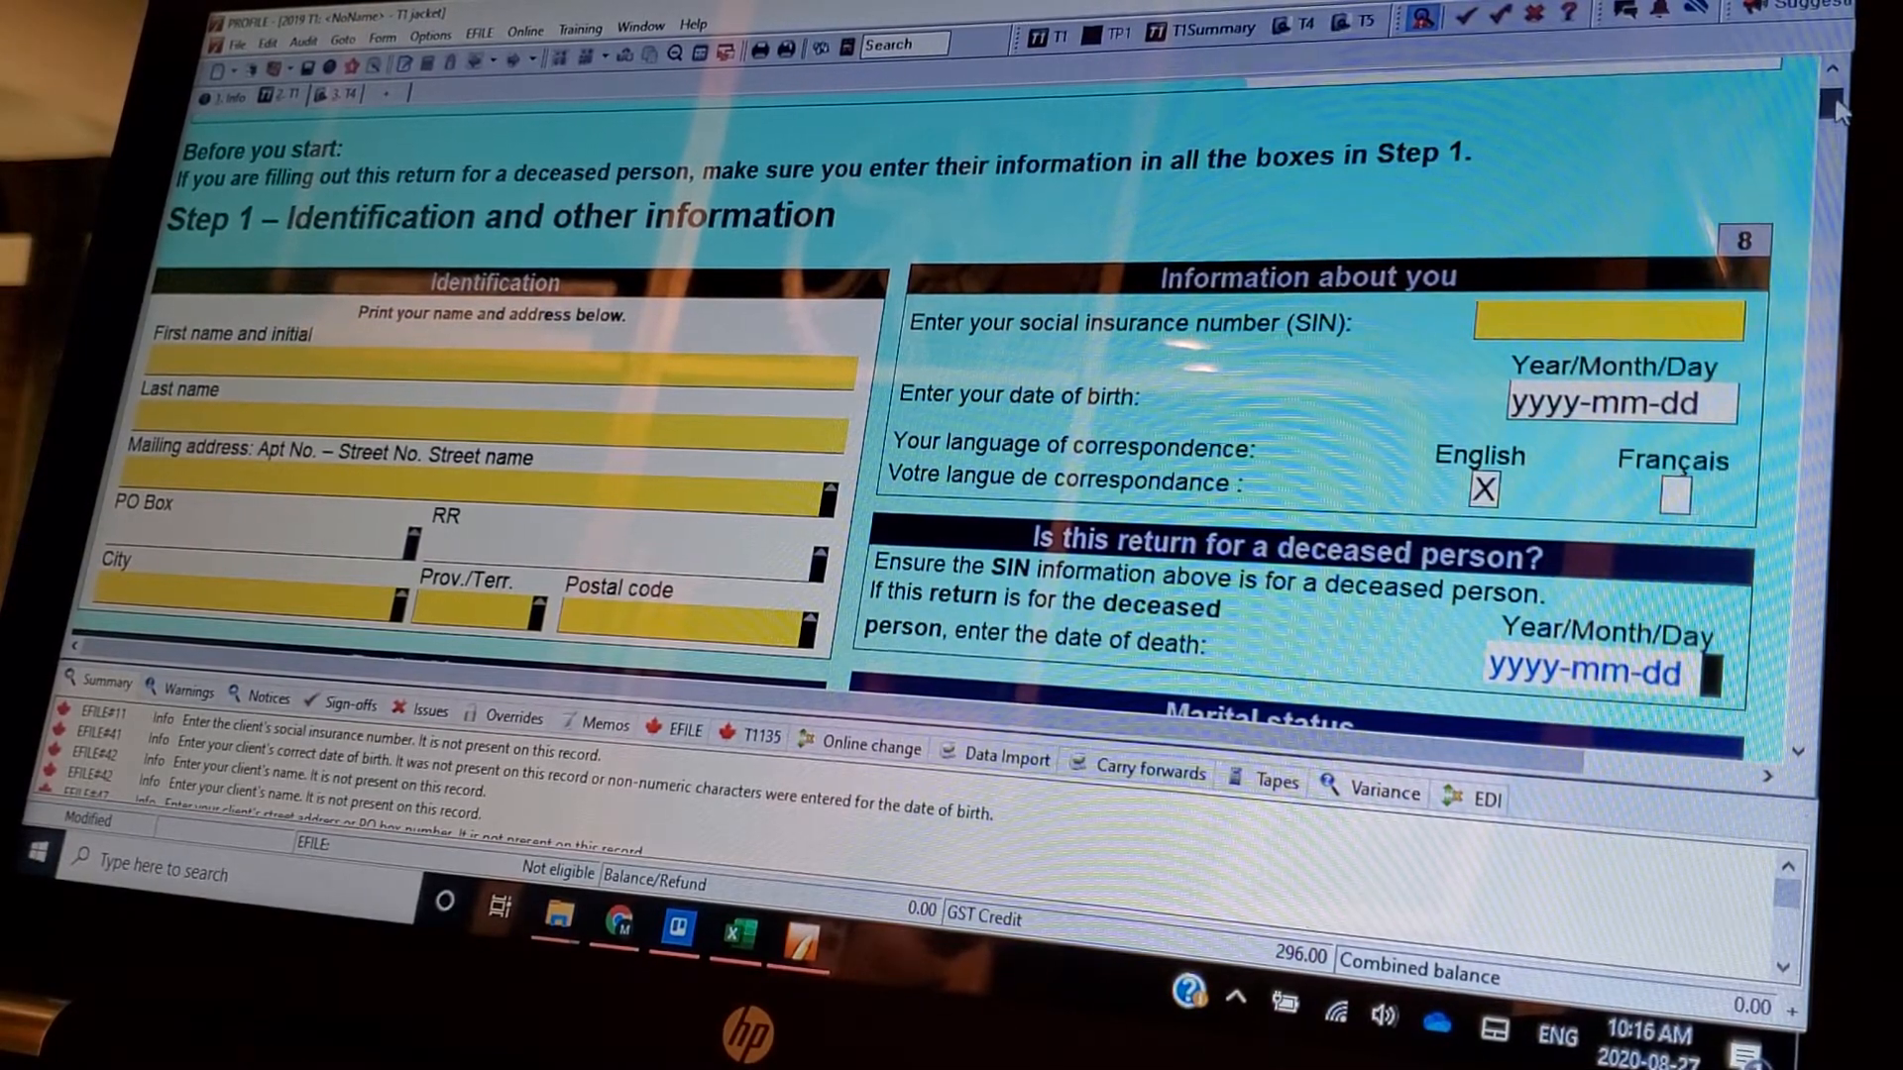
pyautogui.scroll(-3)
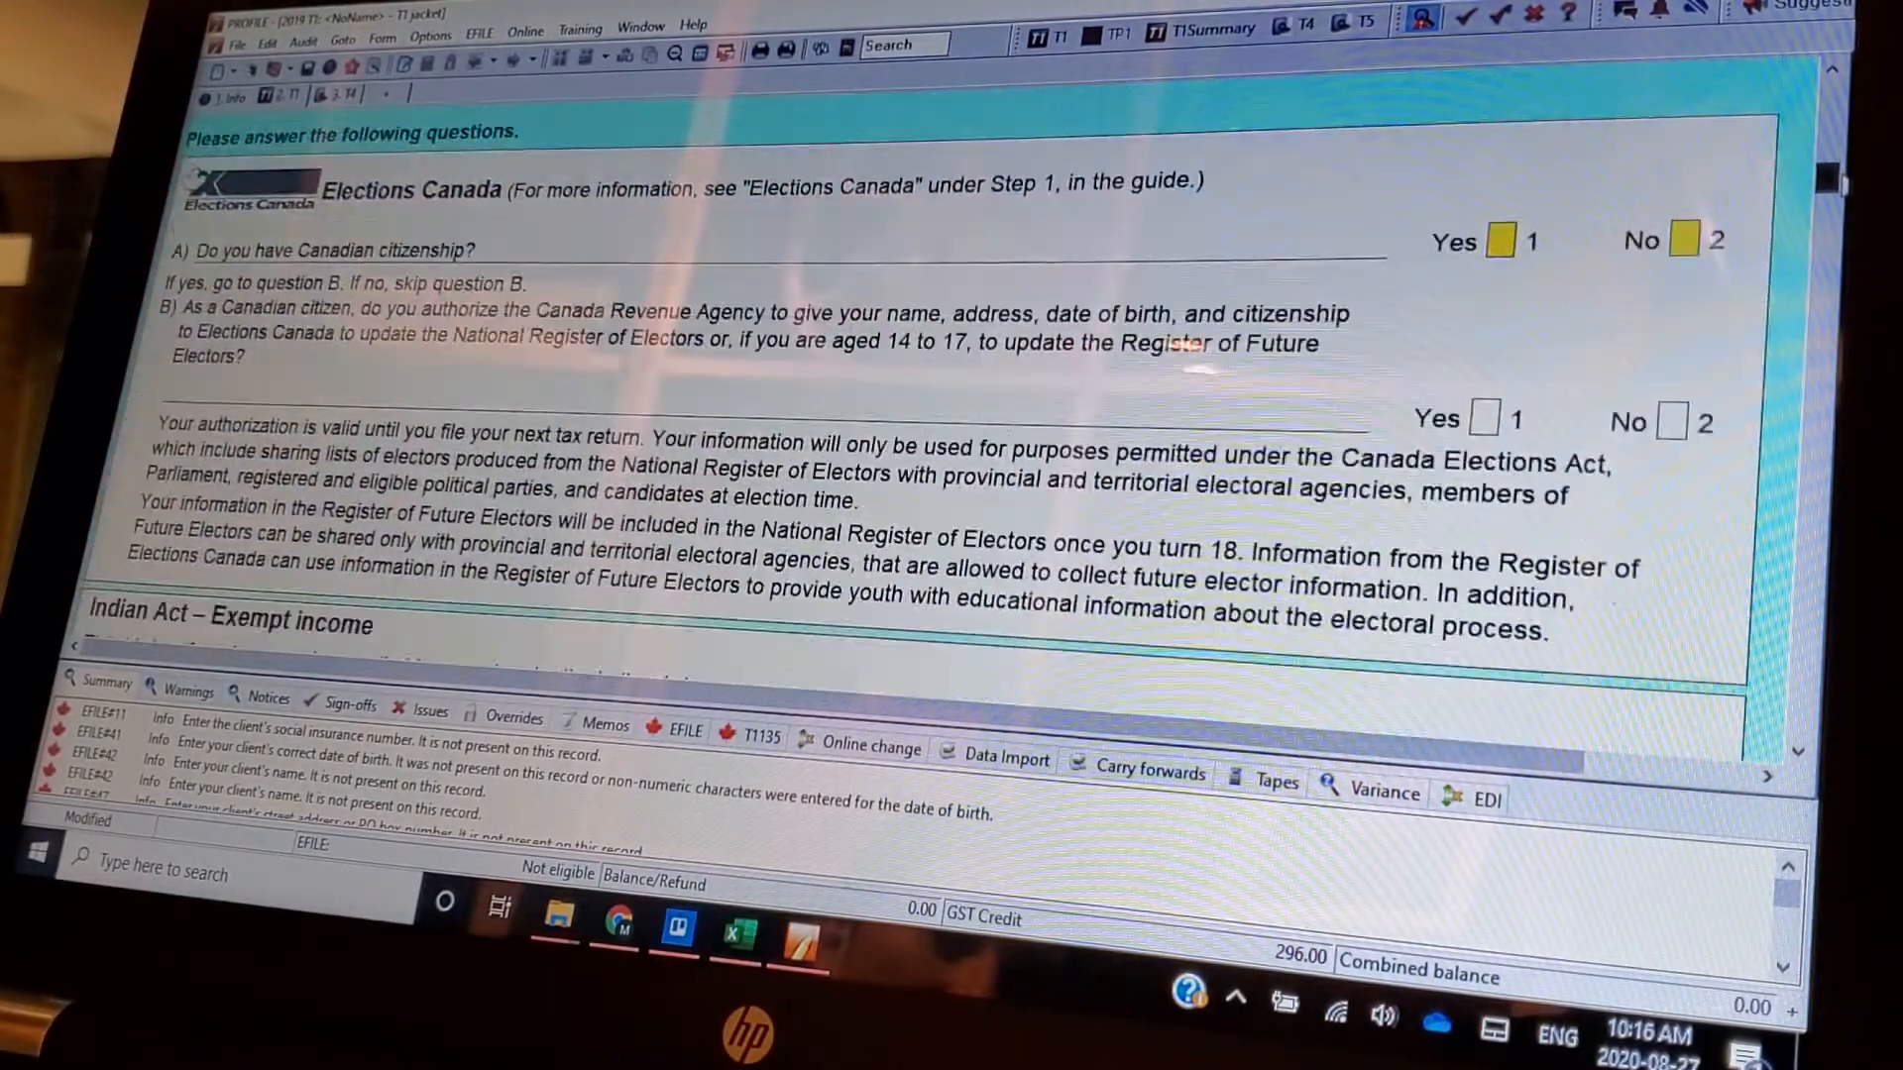
# - Review the Indian Act exempt income and foreign property questions, reaching Step 2 – Total income
pyautogui.scroll(-3)
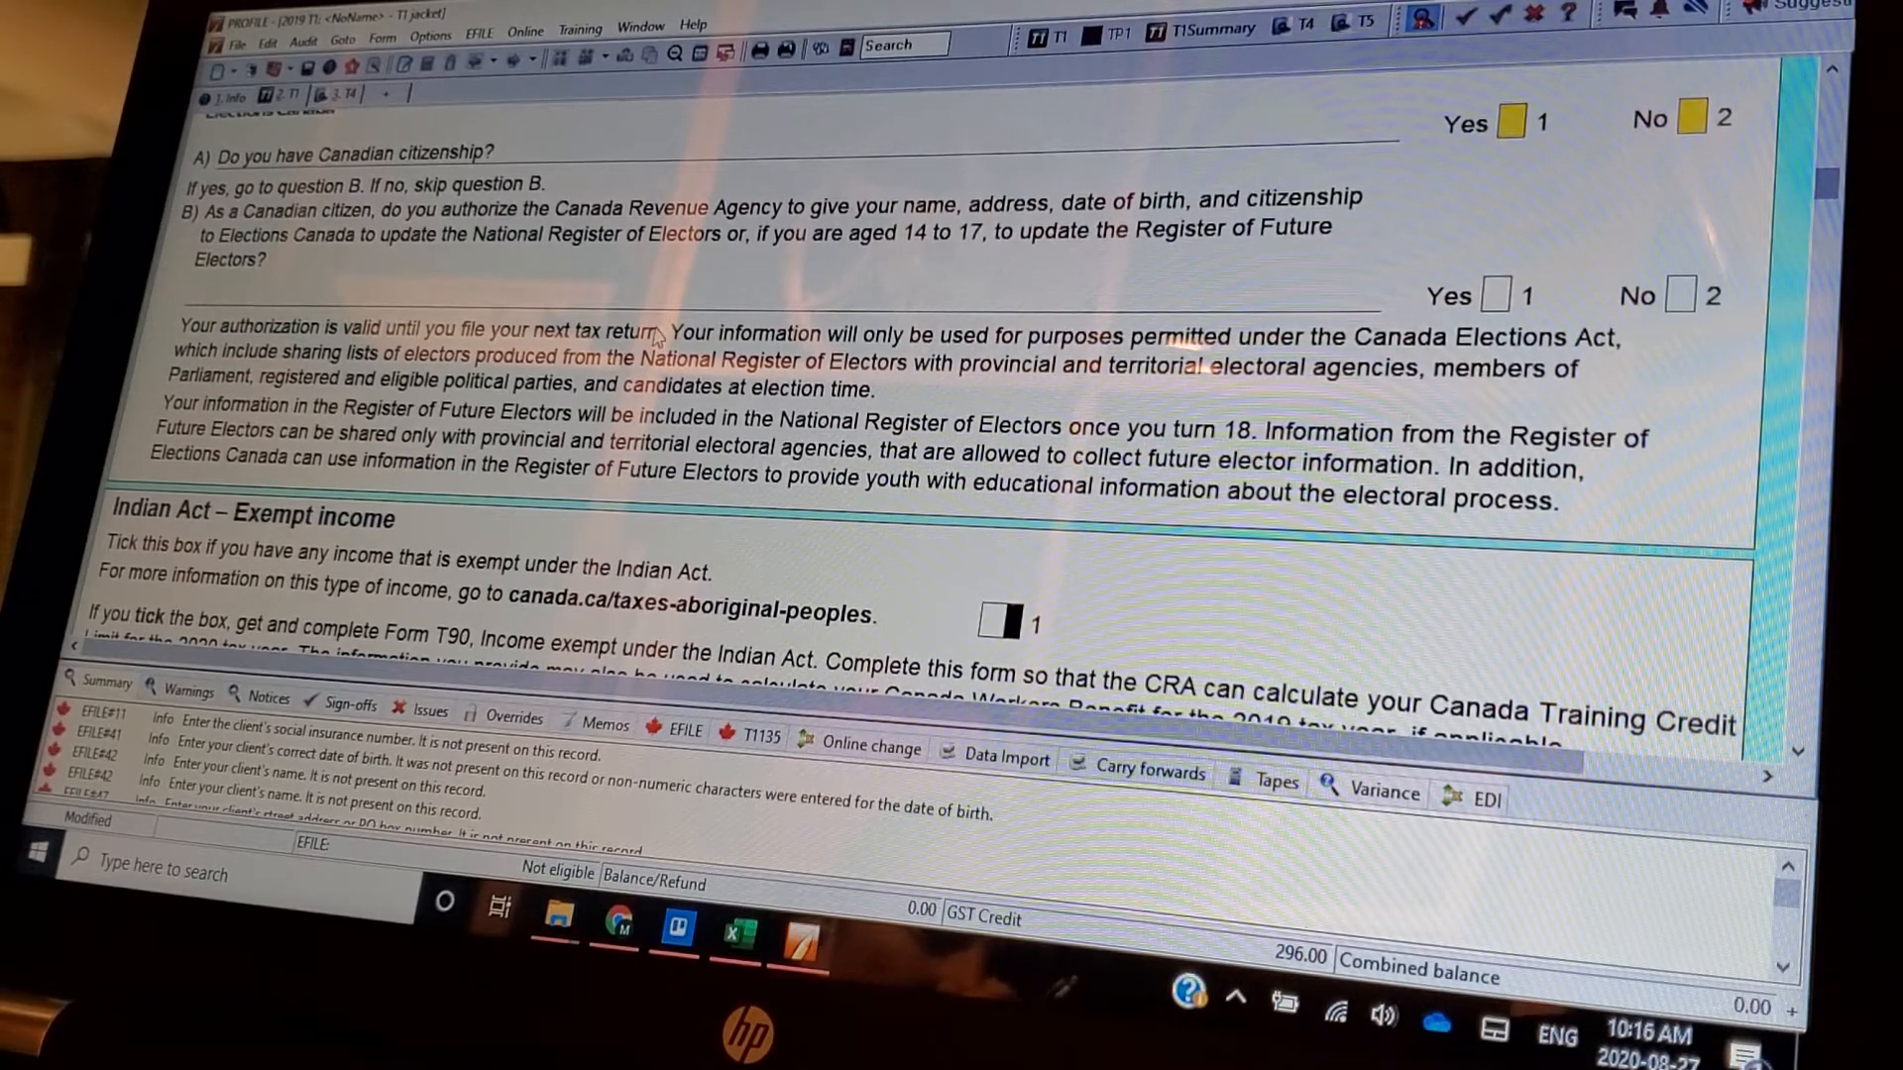
pyautogui.scroll(-3)
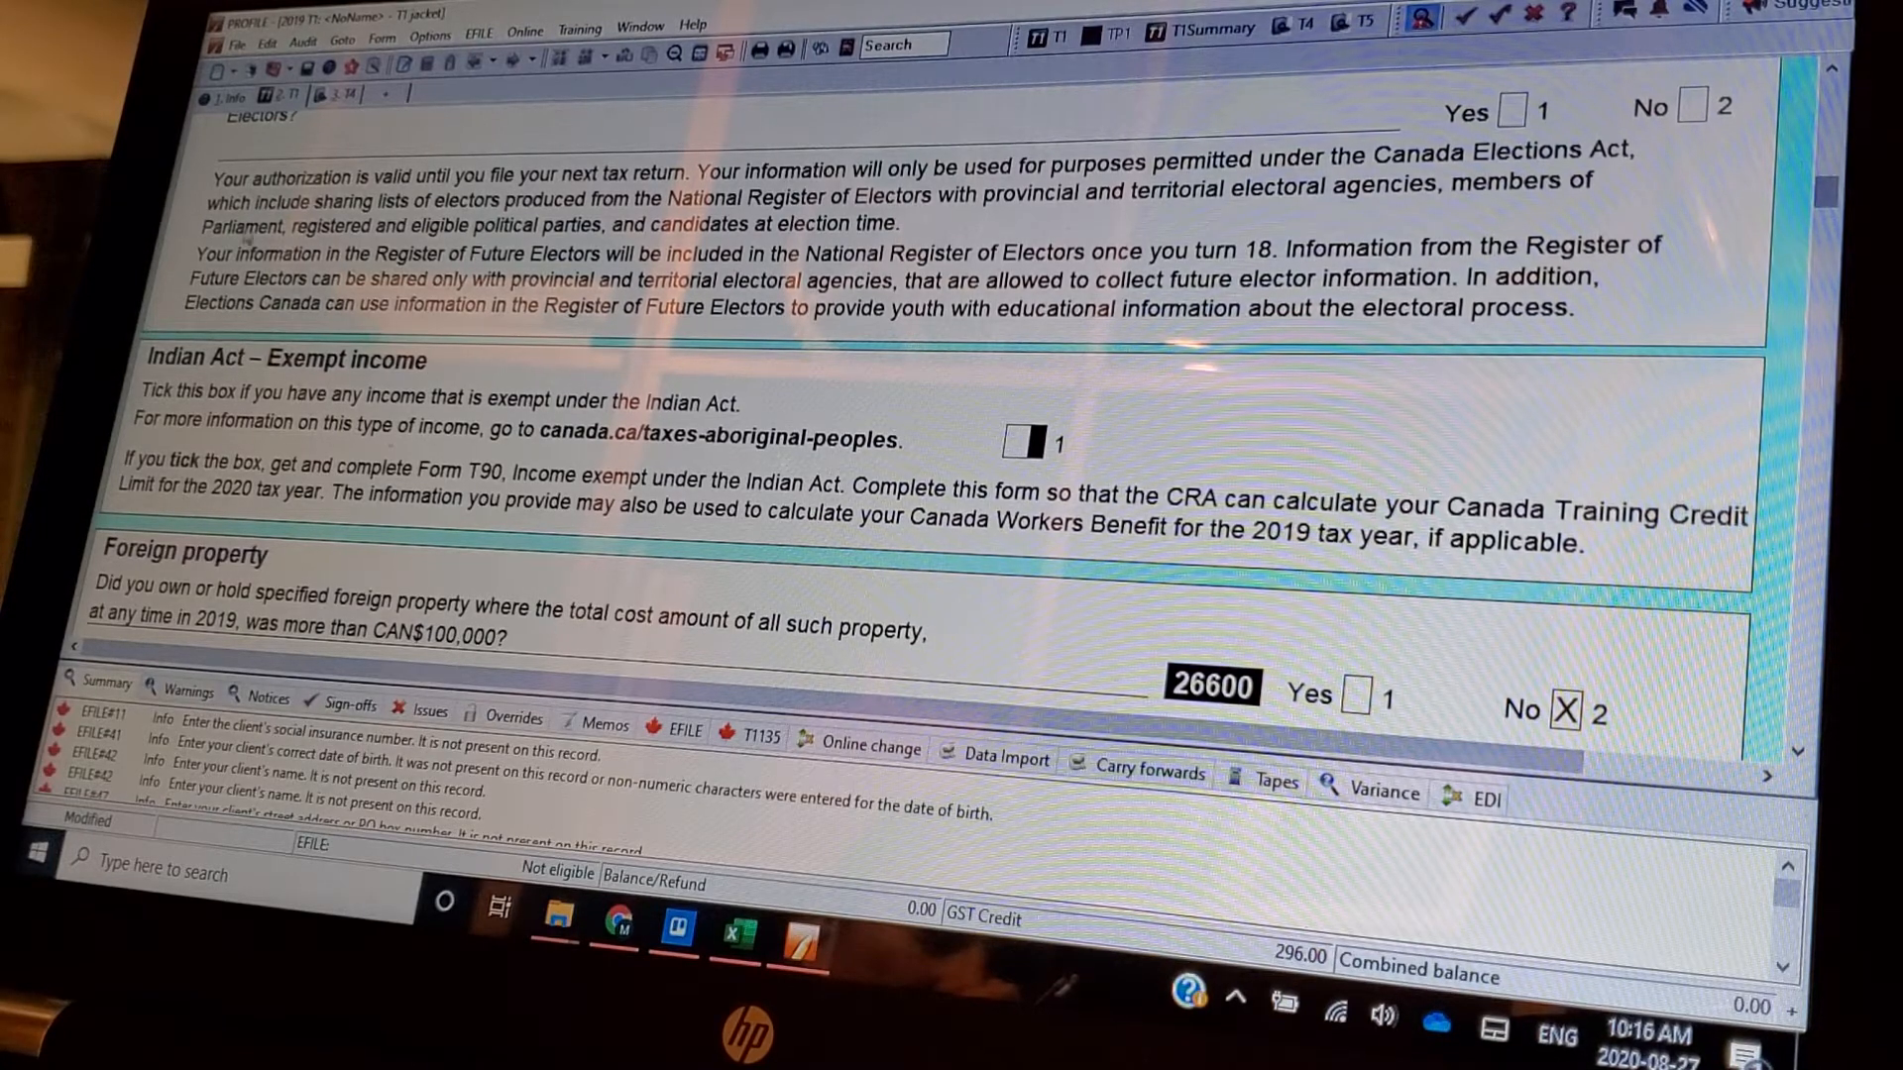
pyautogui.scroll(-3)
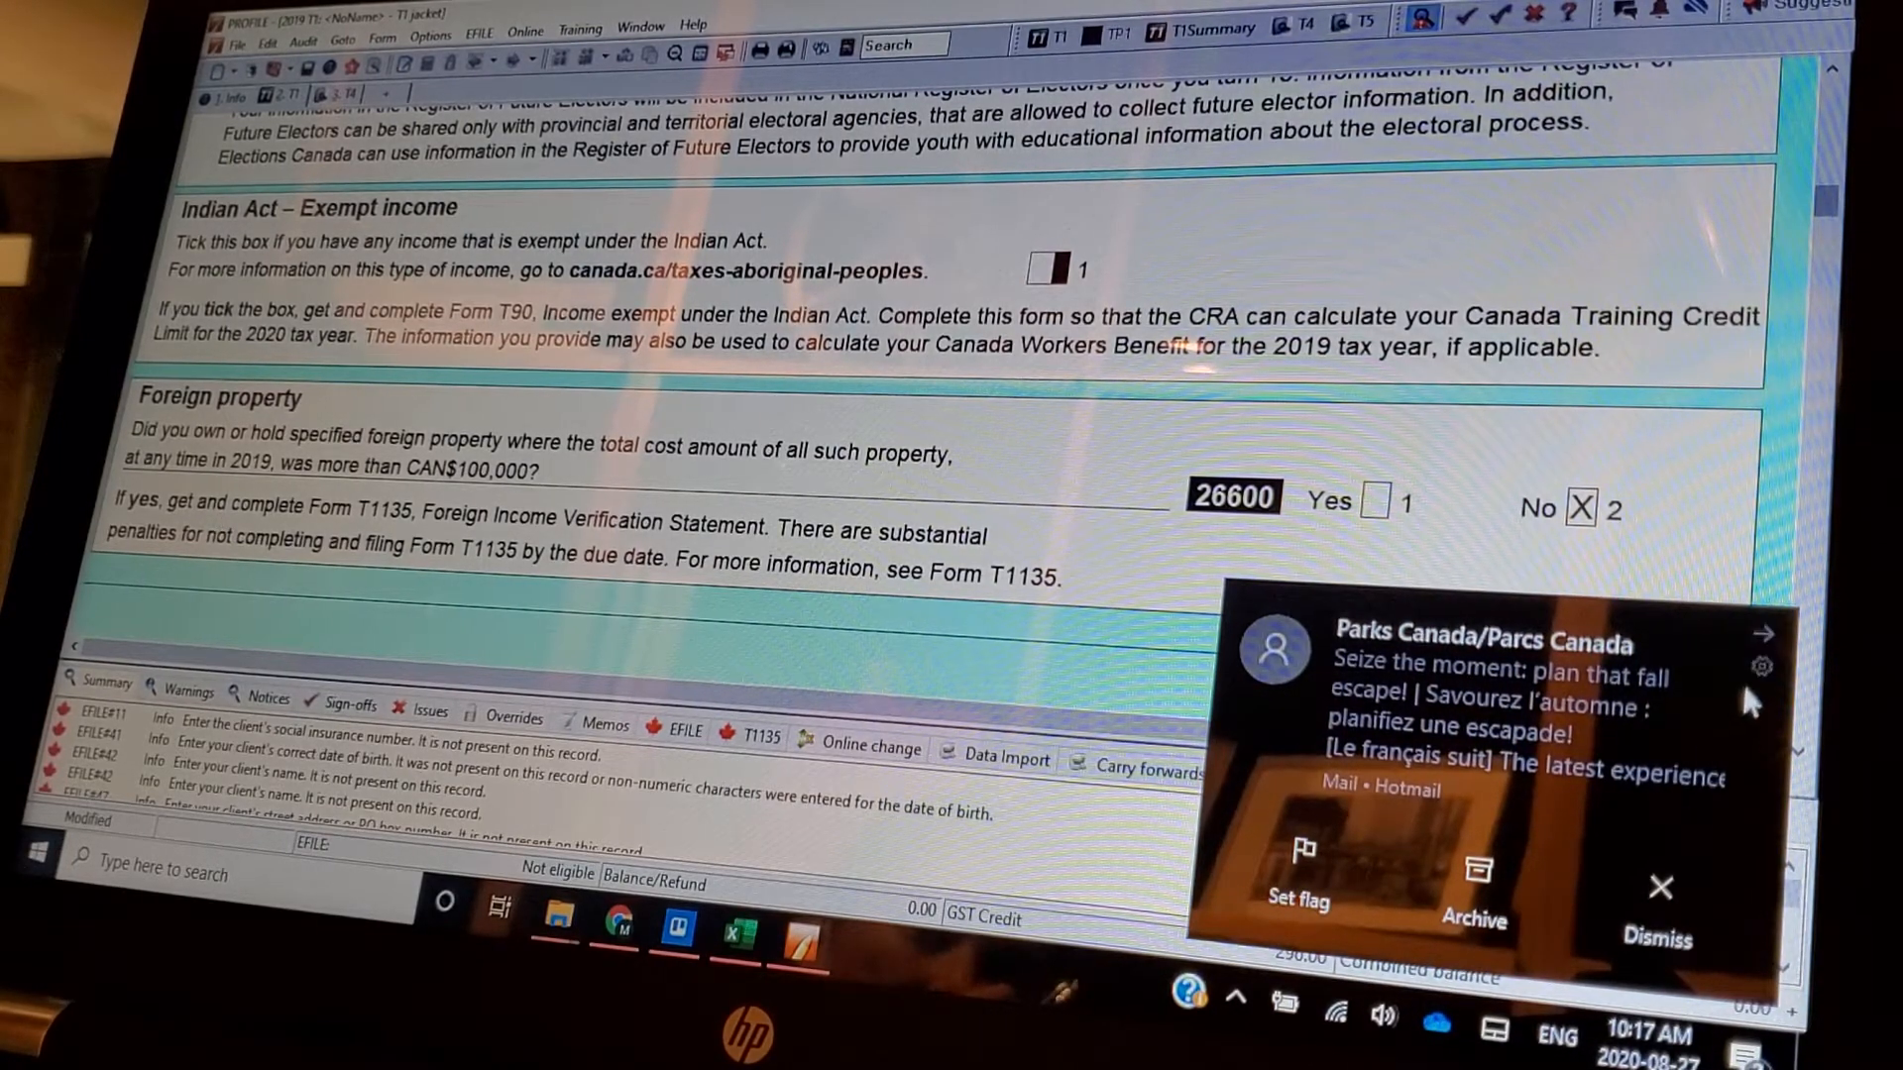
pyautogui.click(1657, 904)
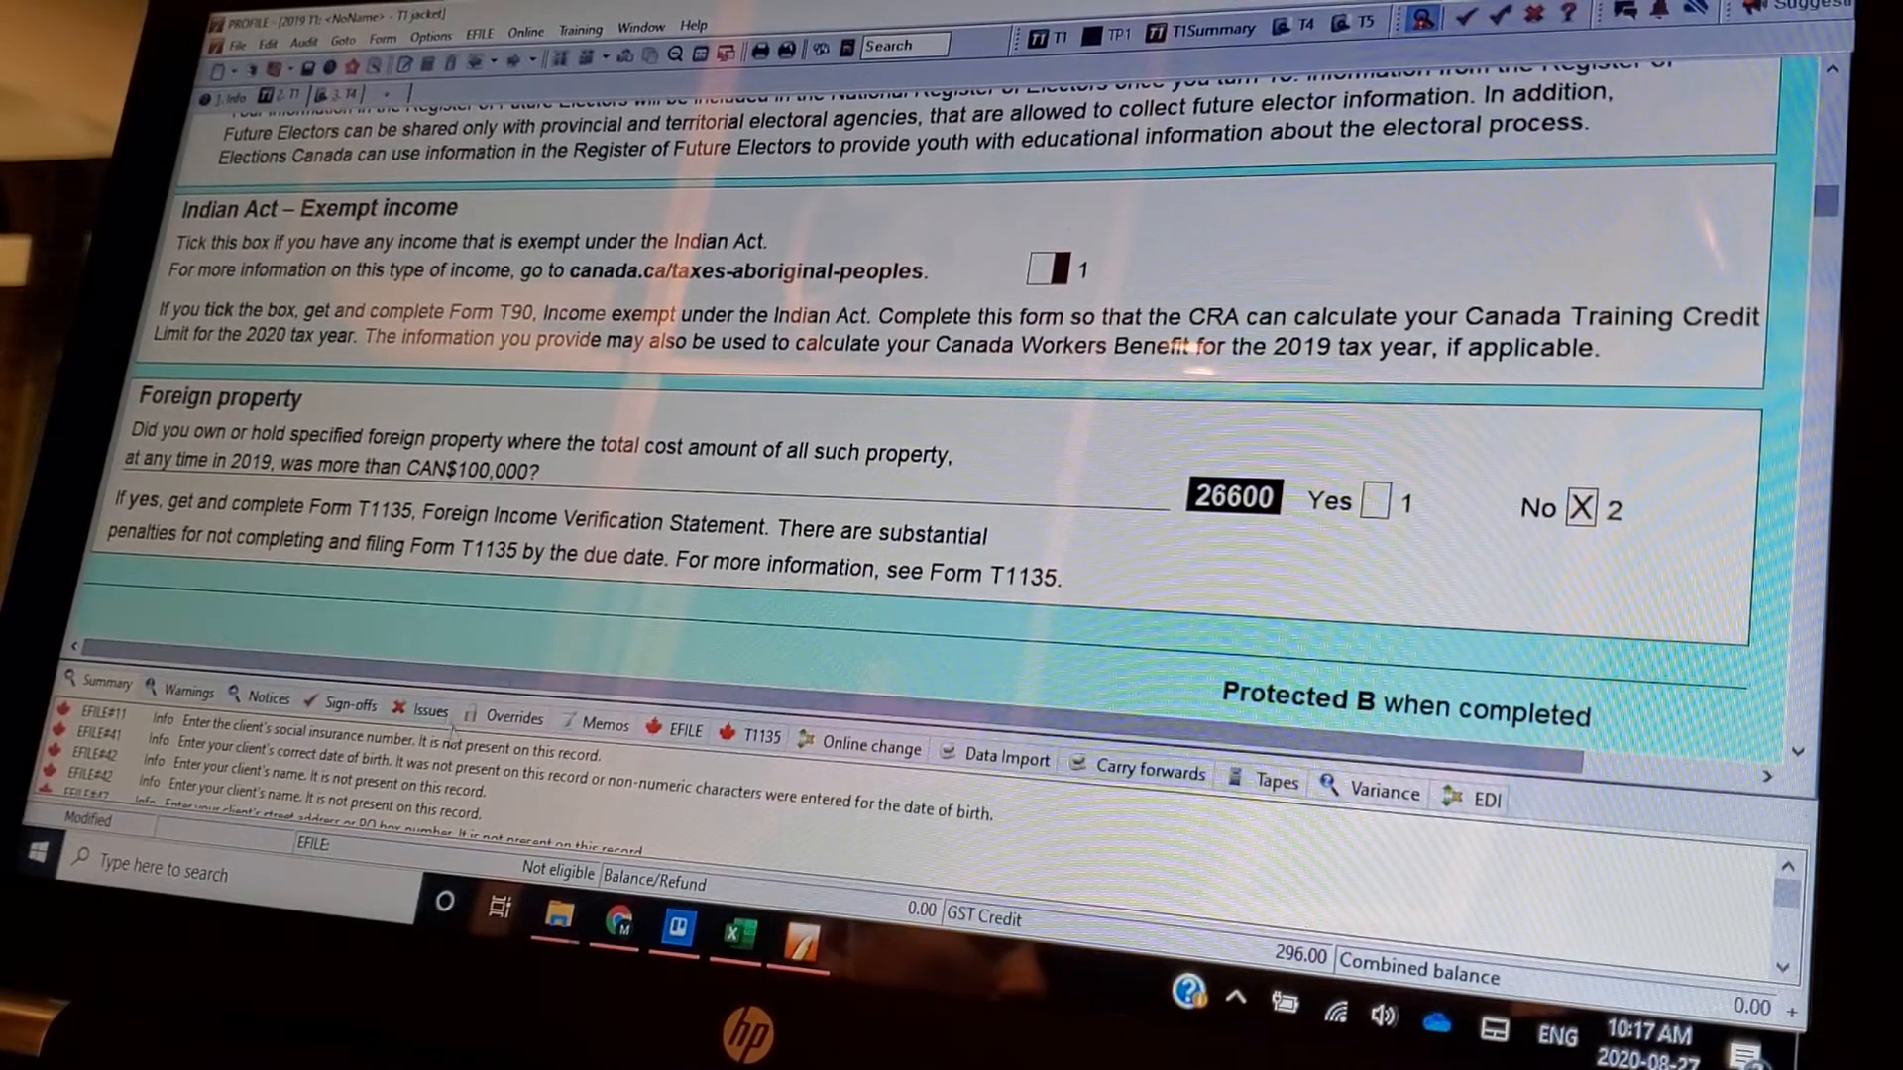
pyautogui.moveTo(509, 631)
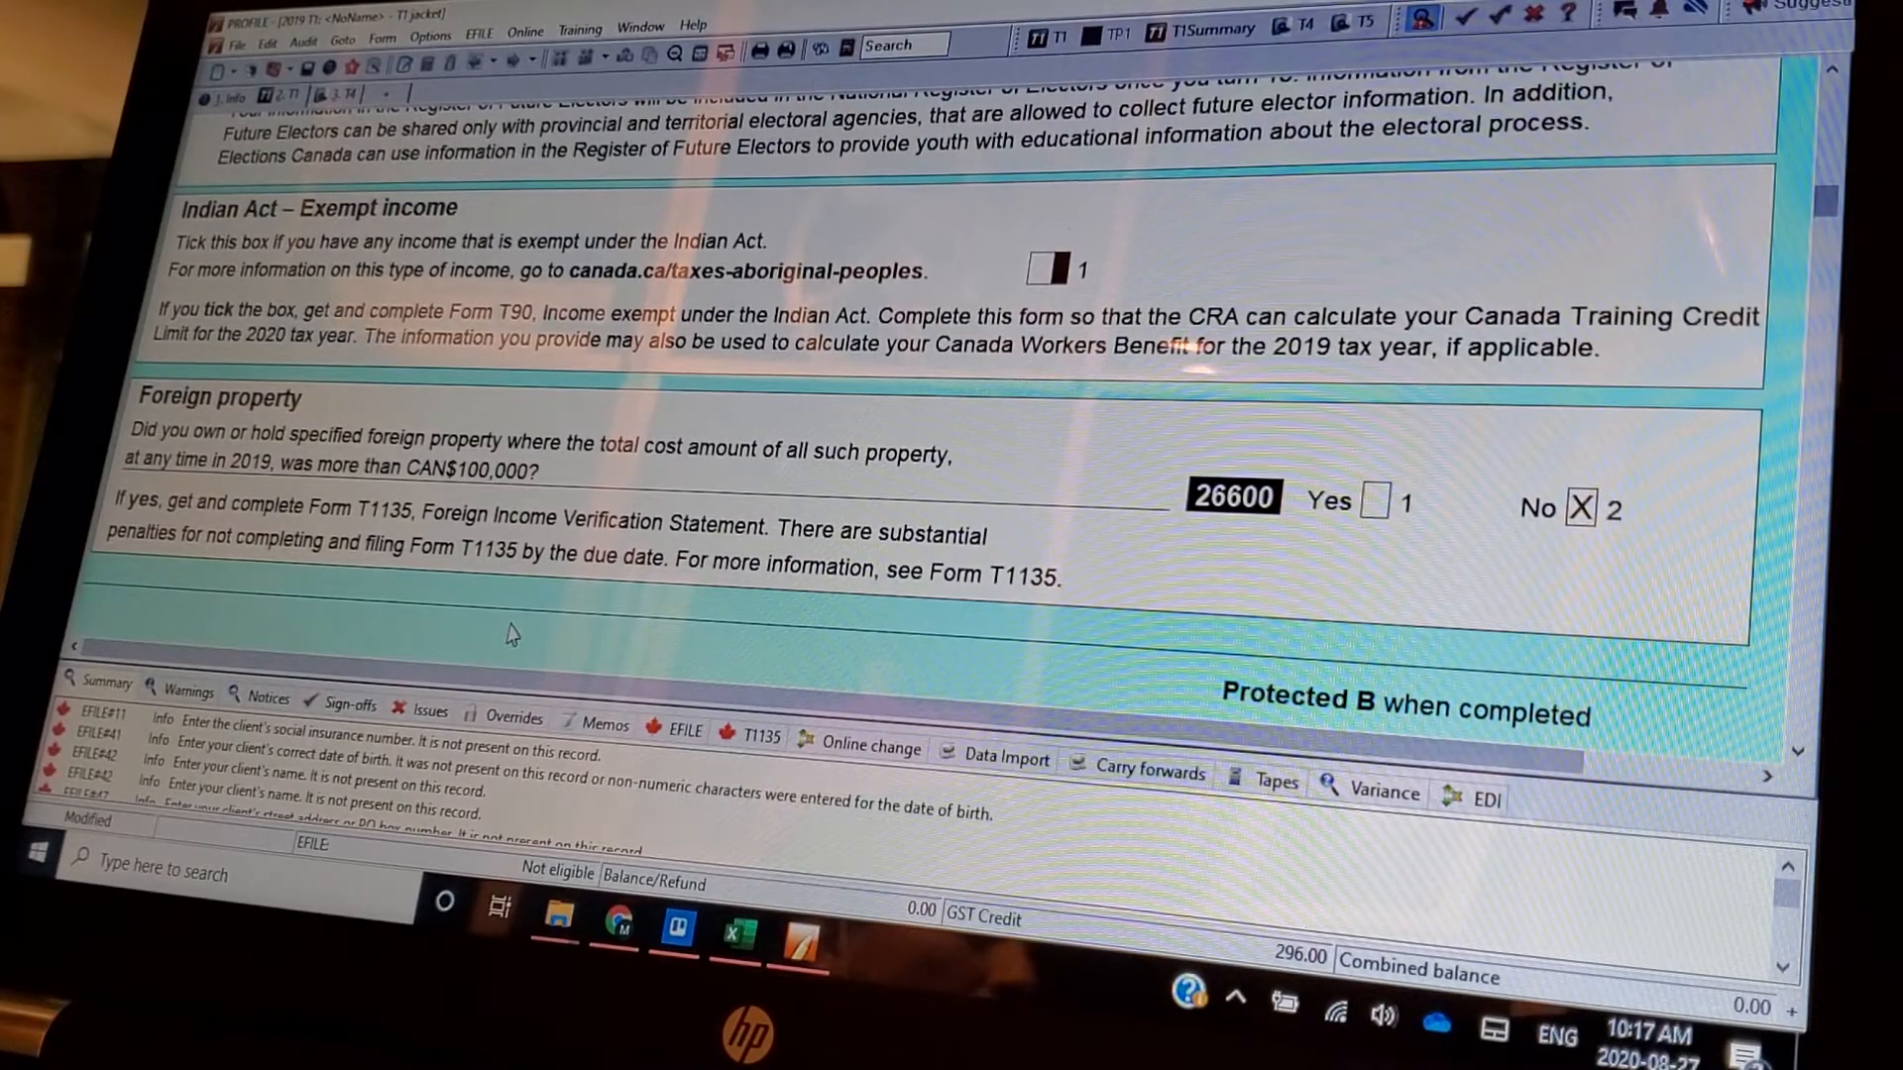
pyautogui.scroll(-3)
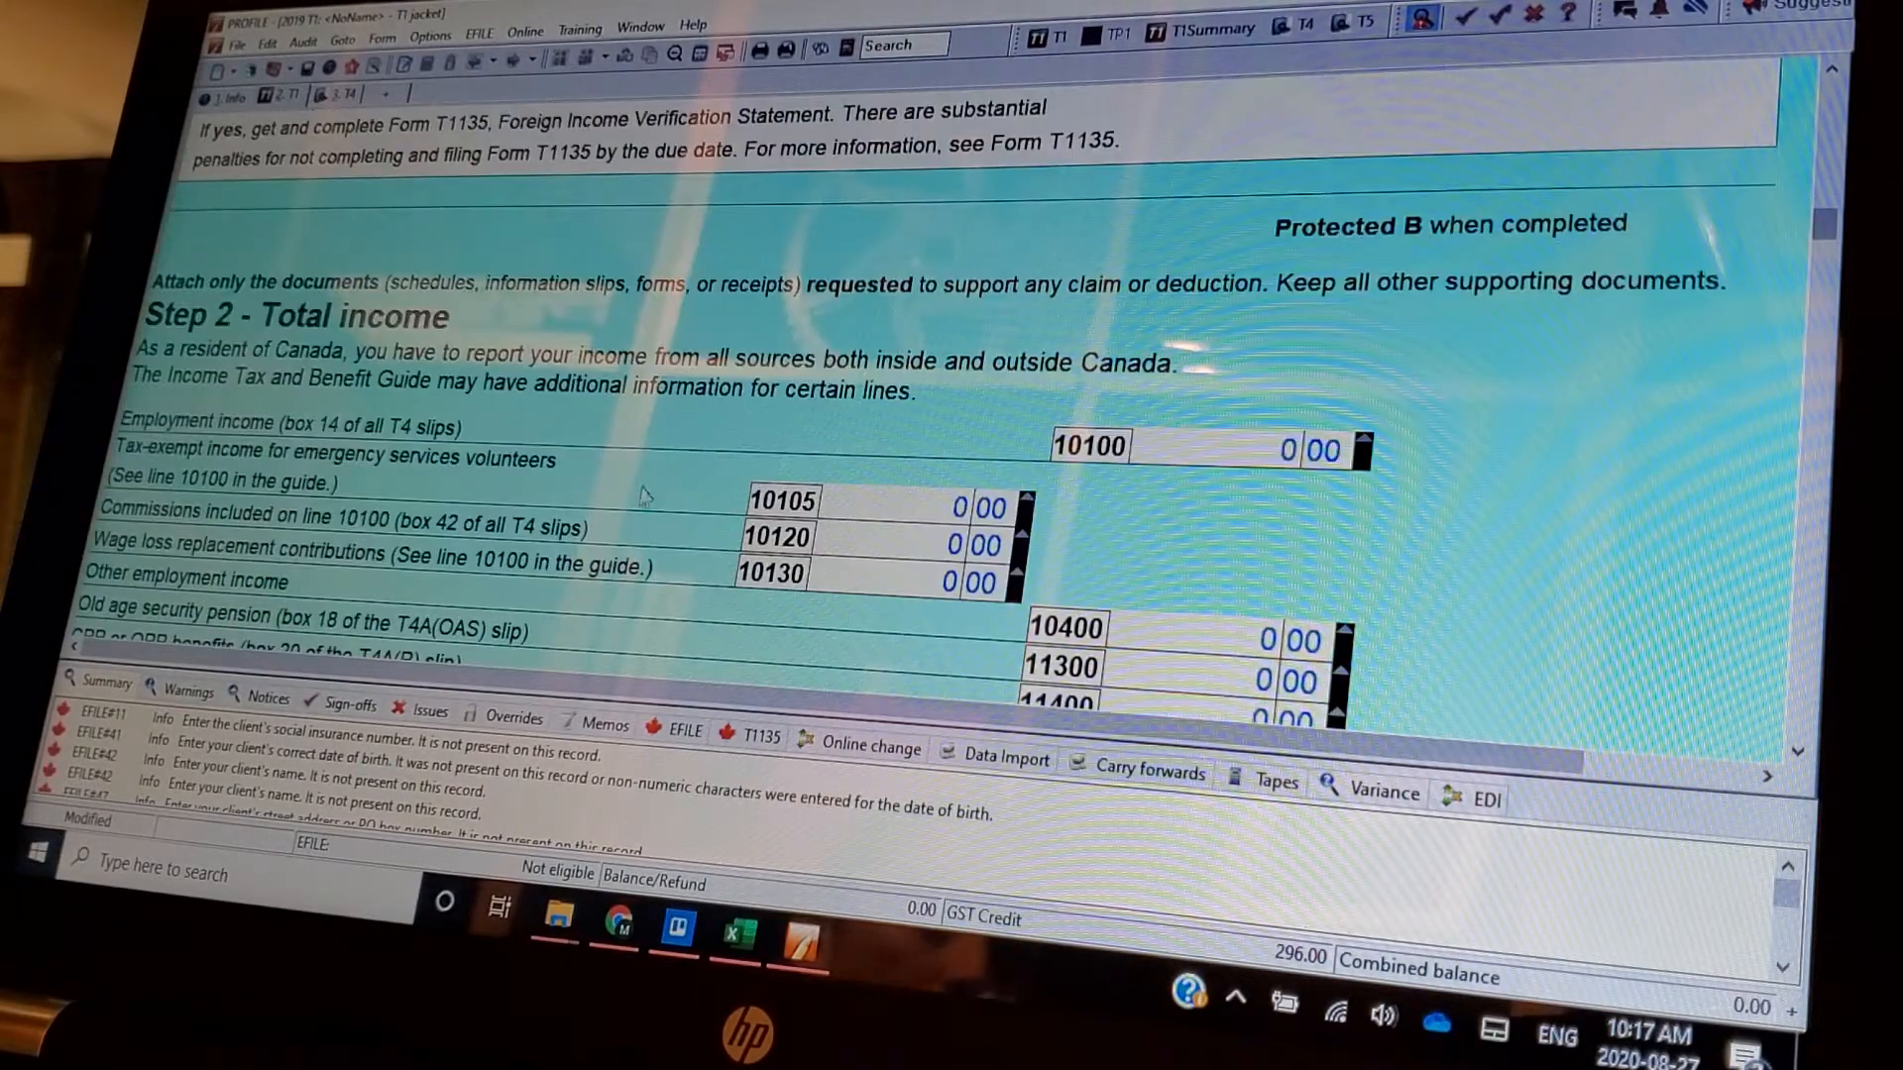
# - Scroll through Step 2 total income lines 10100 to 15000 until Step 3 net income appears
pyautogui.scroll(-3)
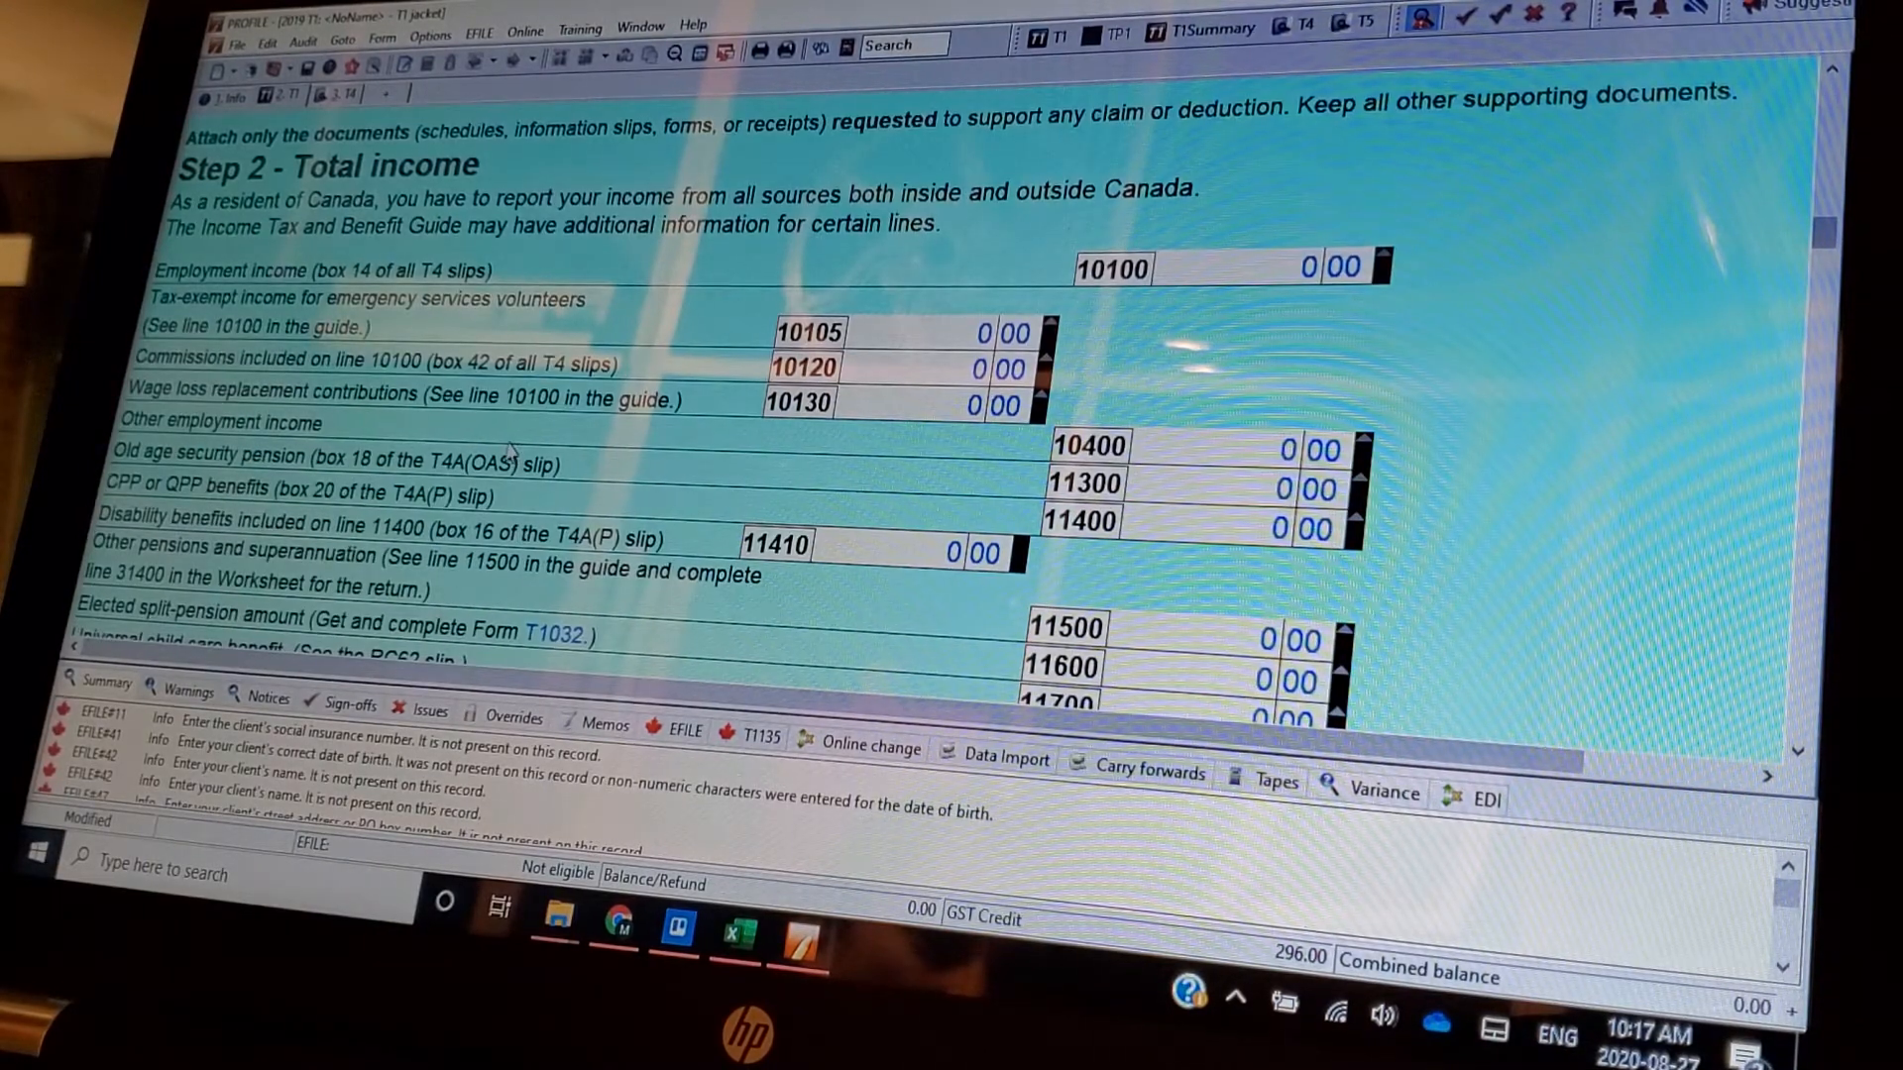
pyautogui.scroll(-3)
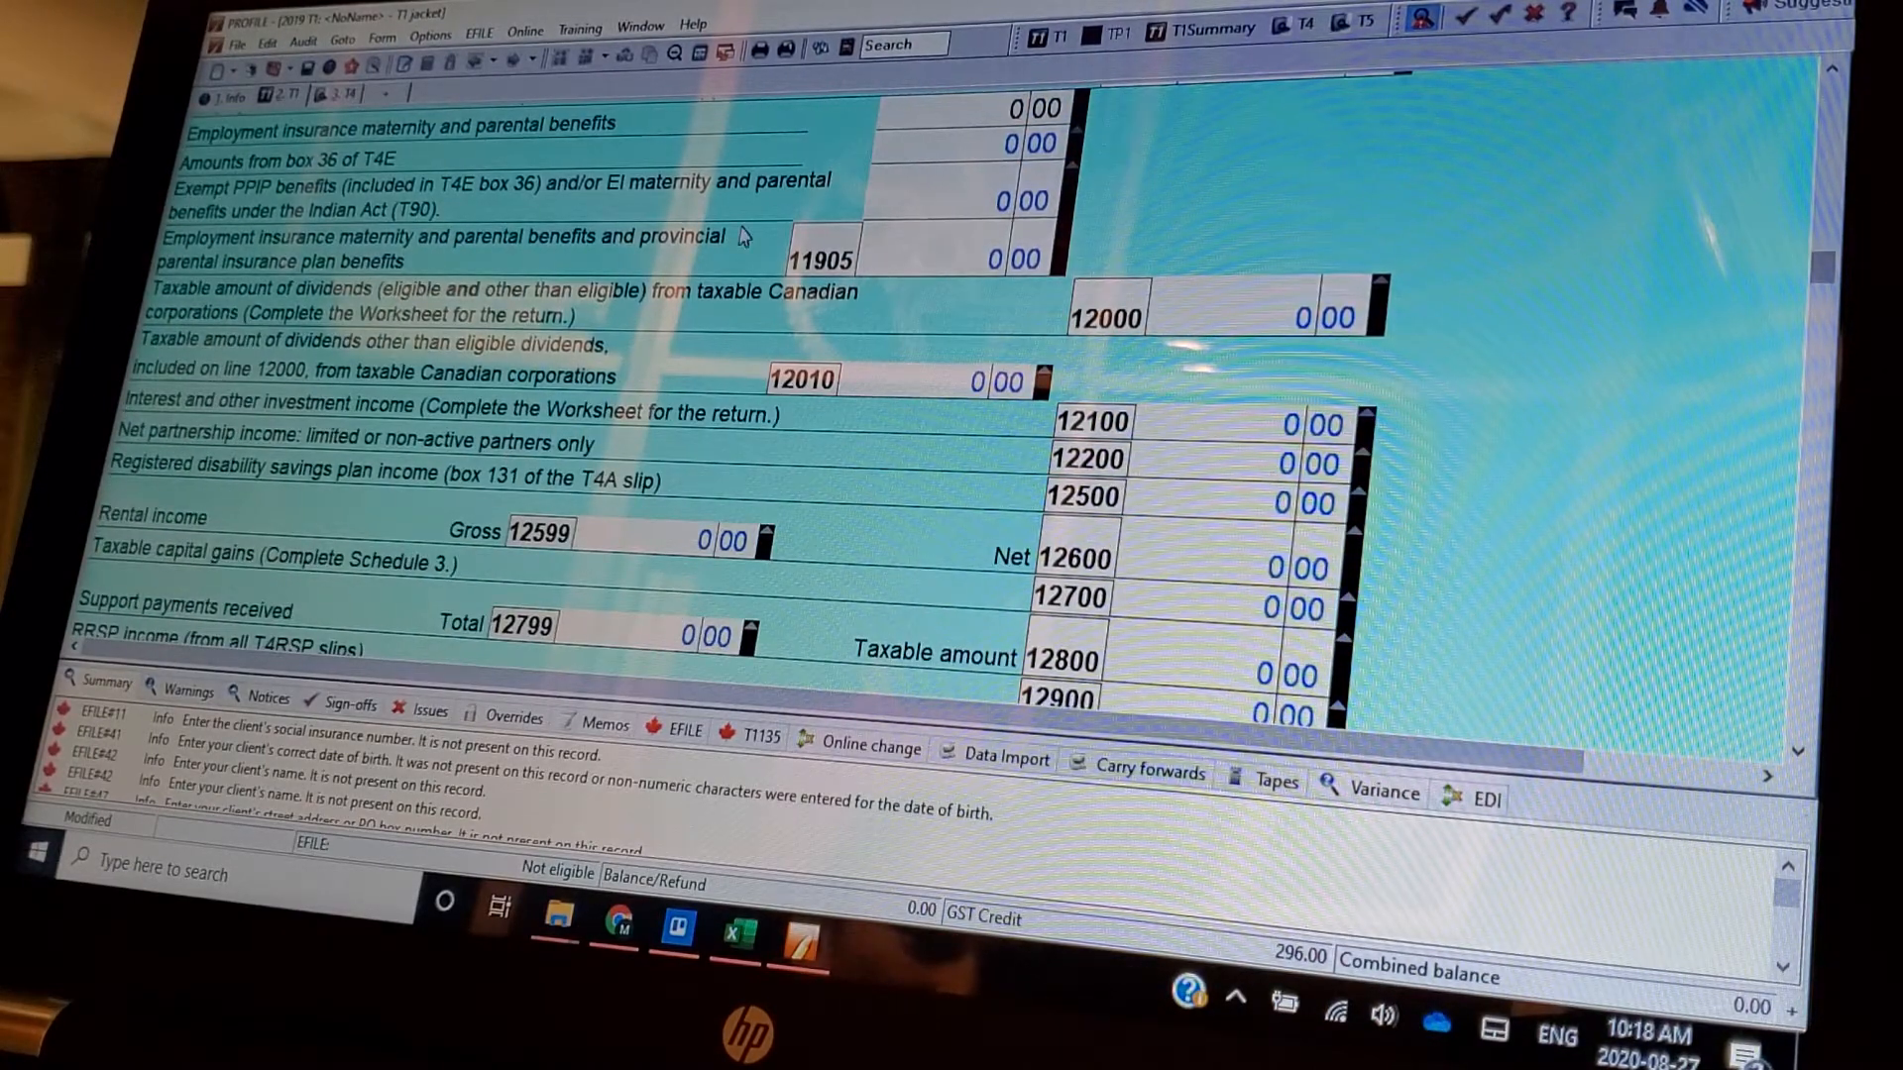
pyautogui.scroll(-3)
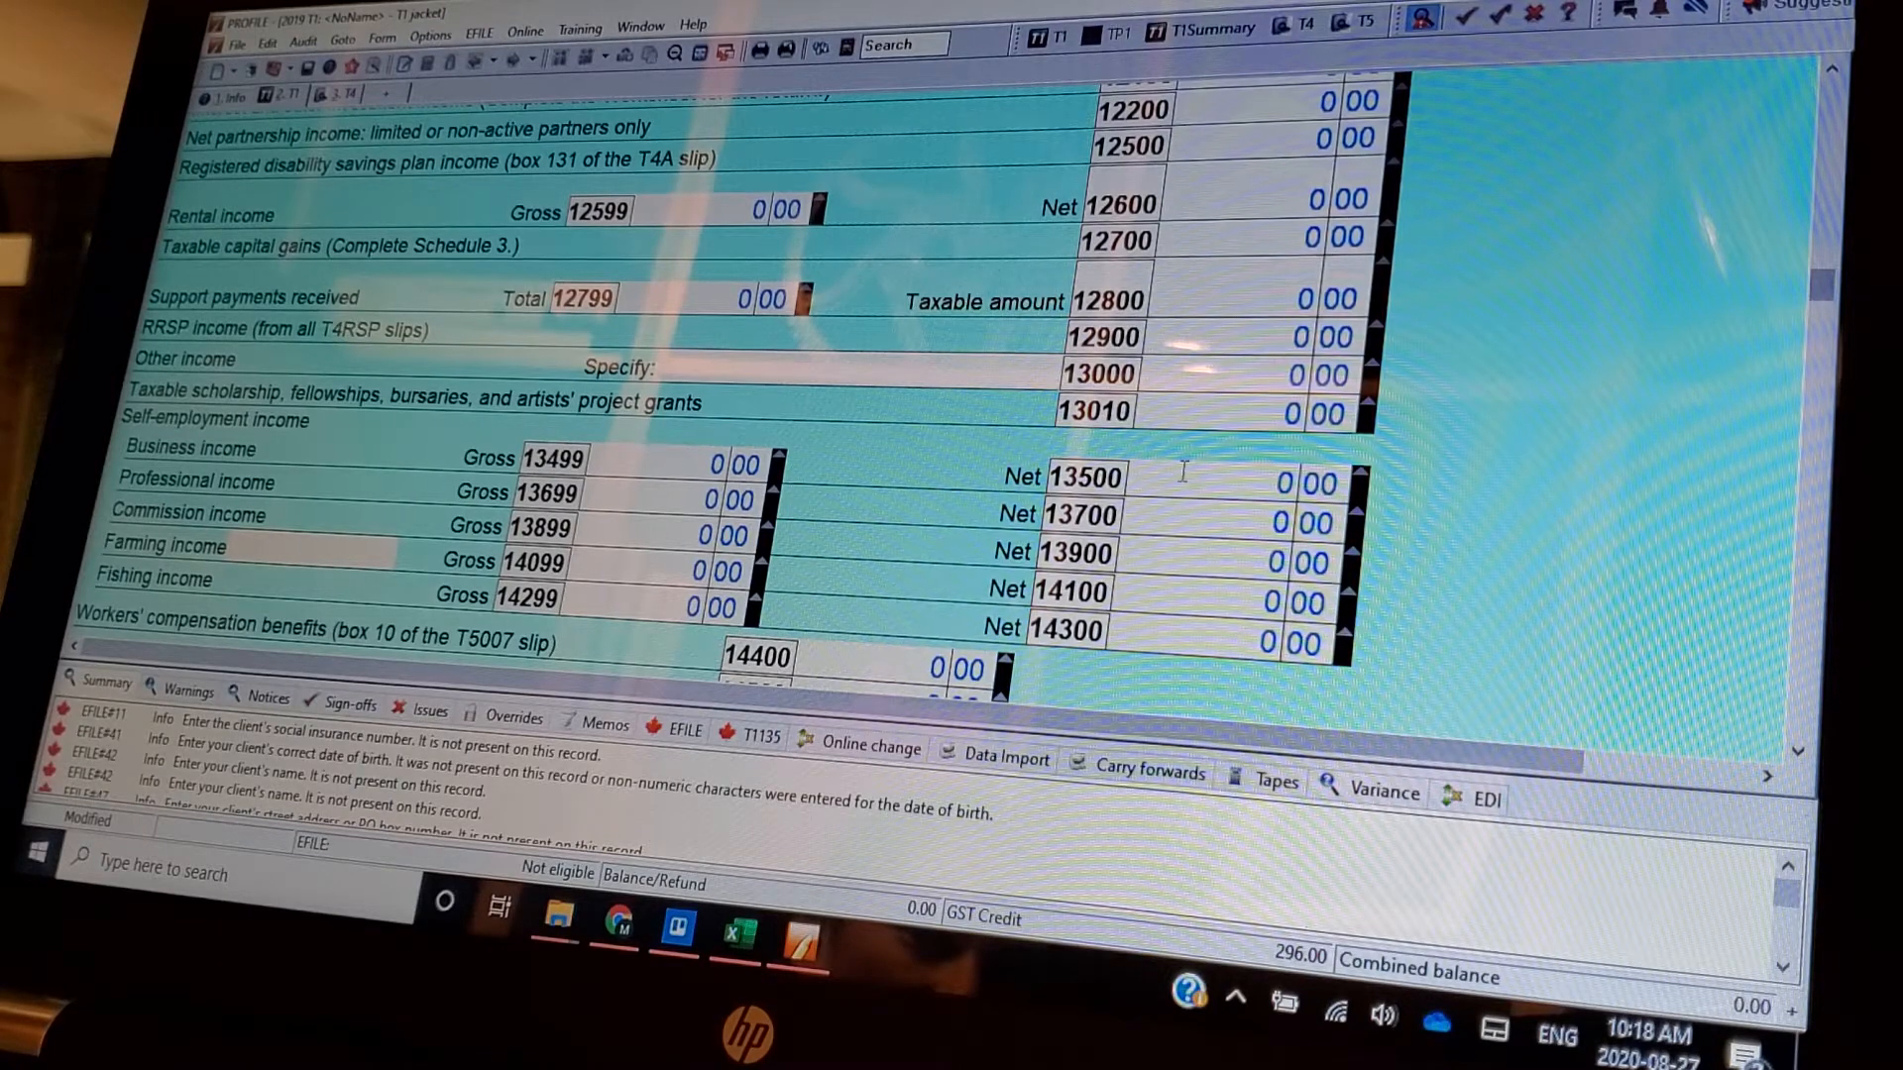
pyautogui.scroll(-3)
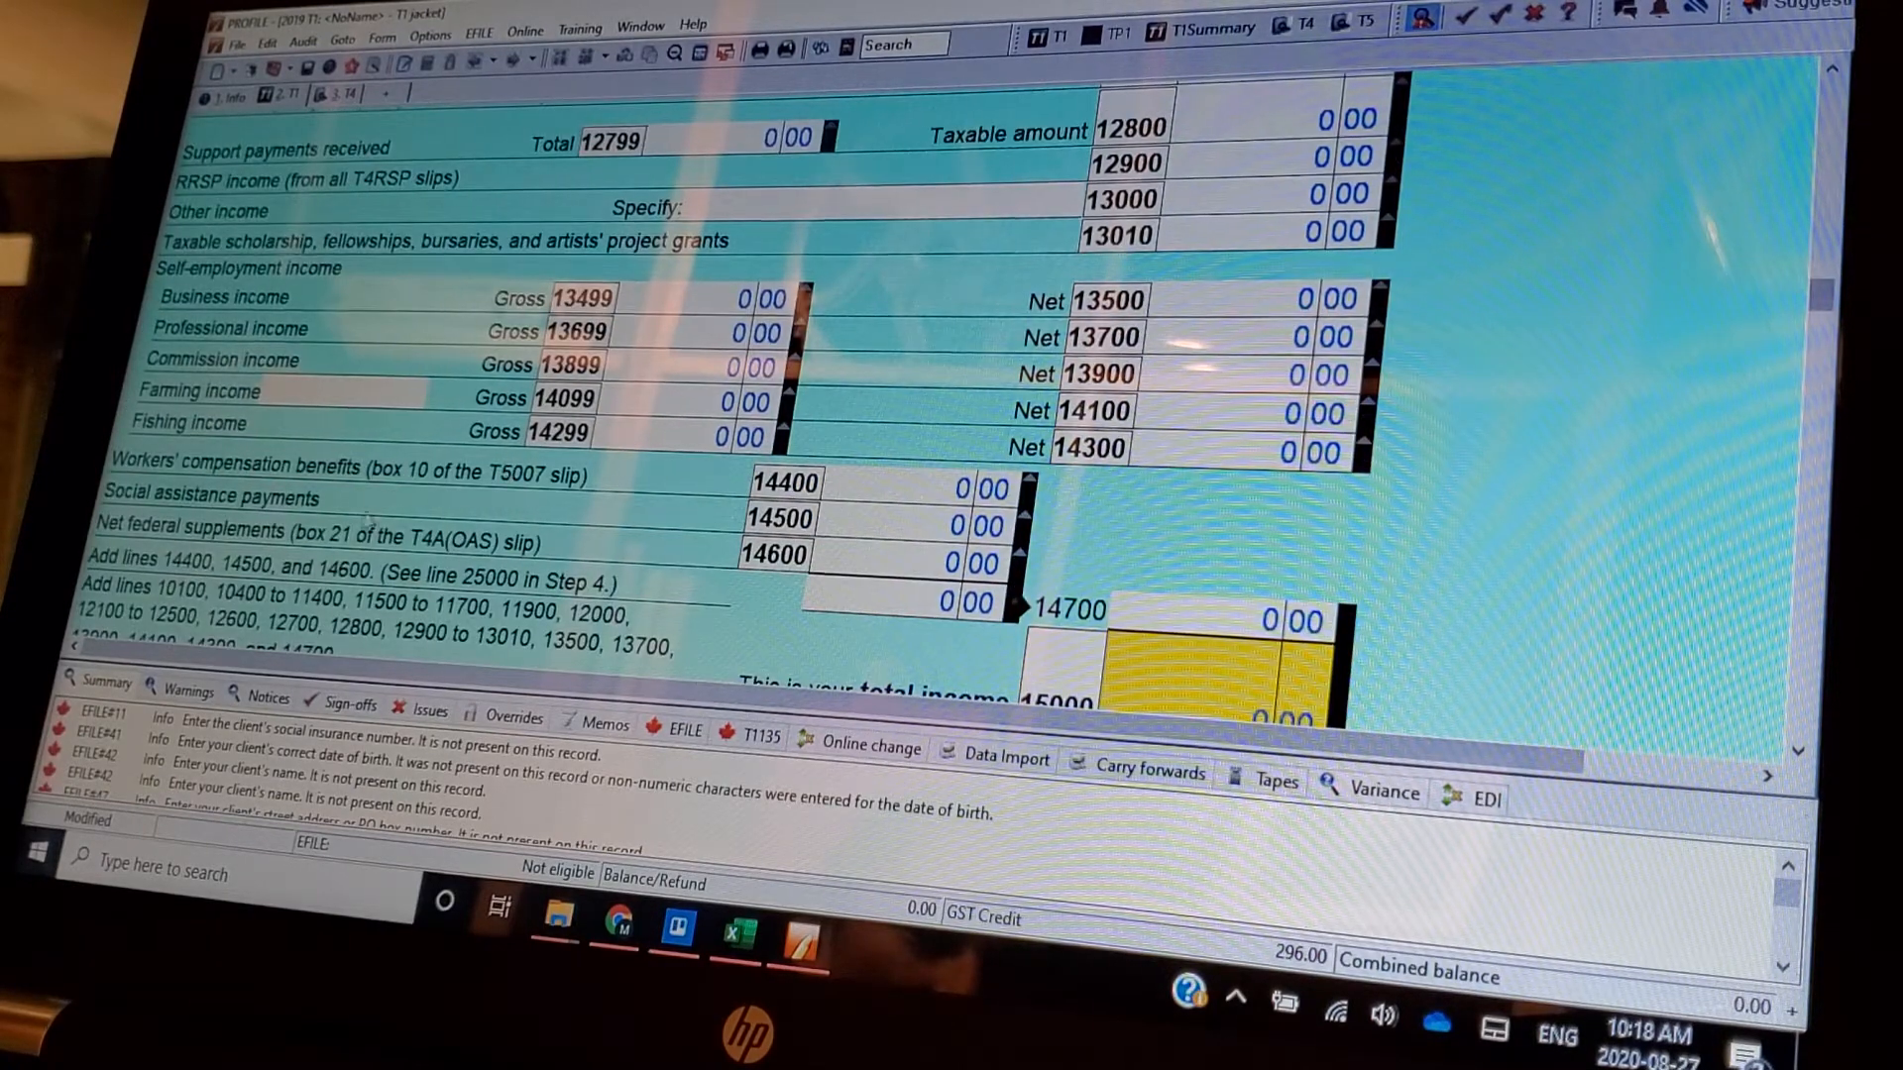
pyautogui.scroll(-3)
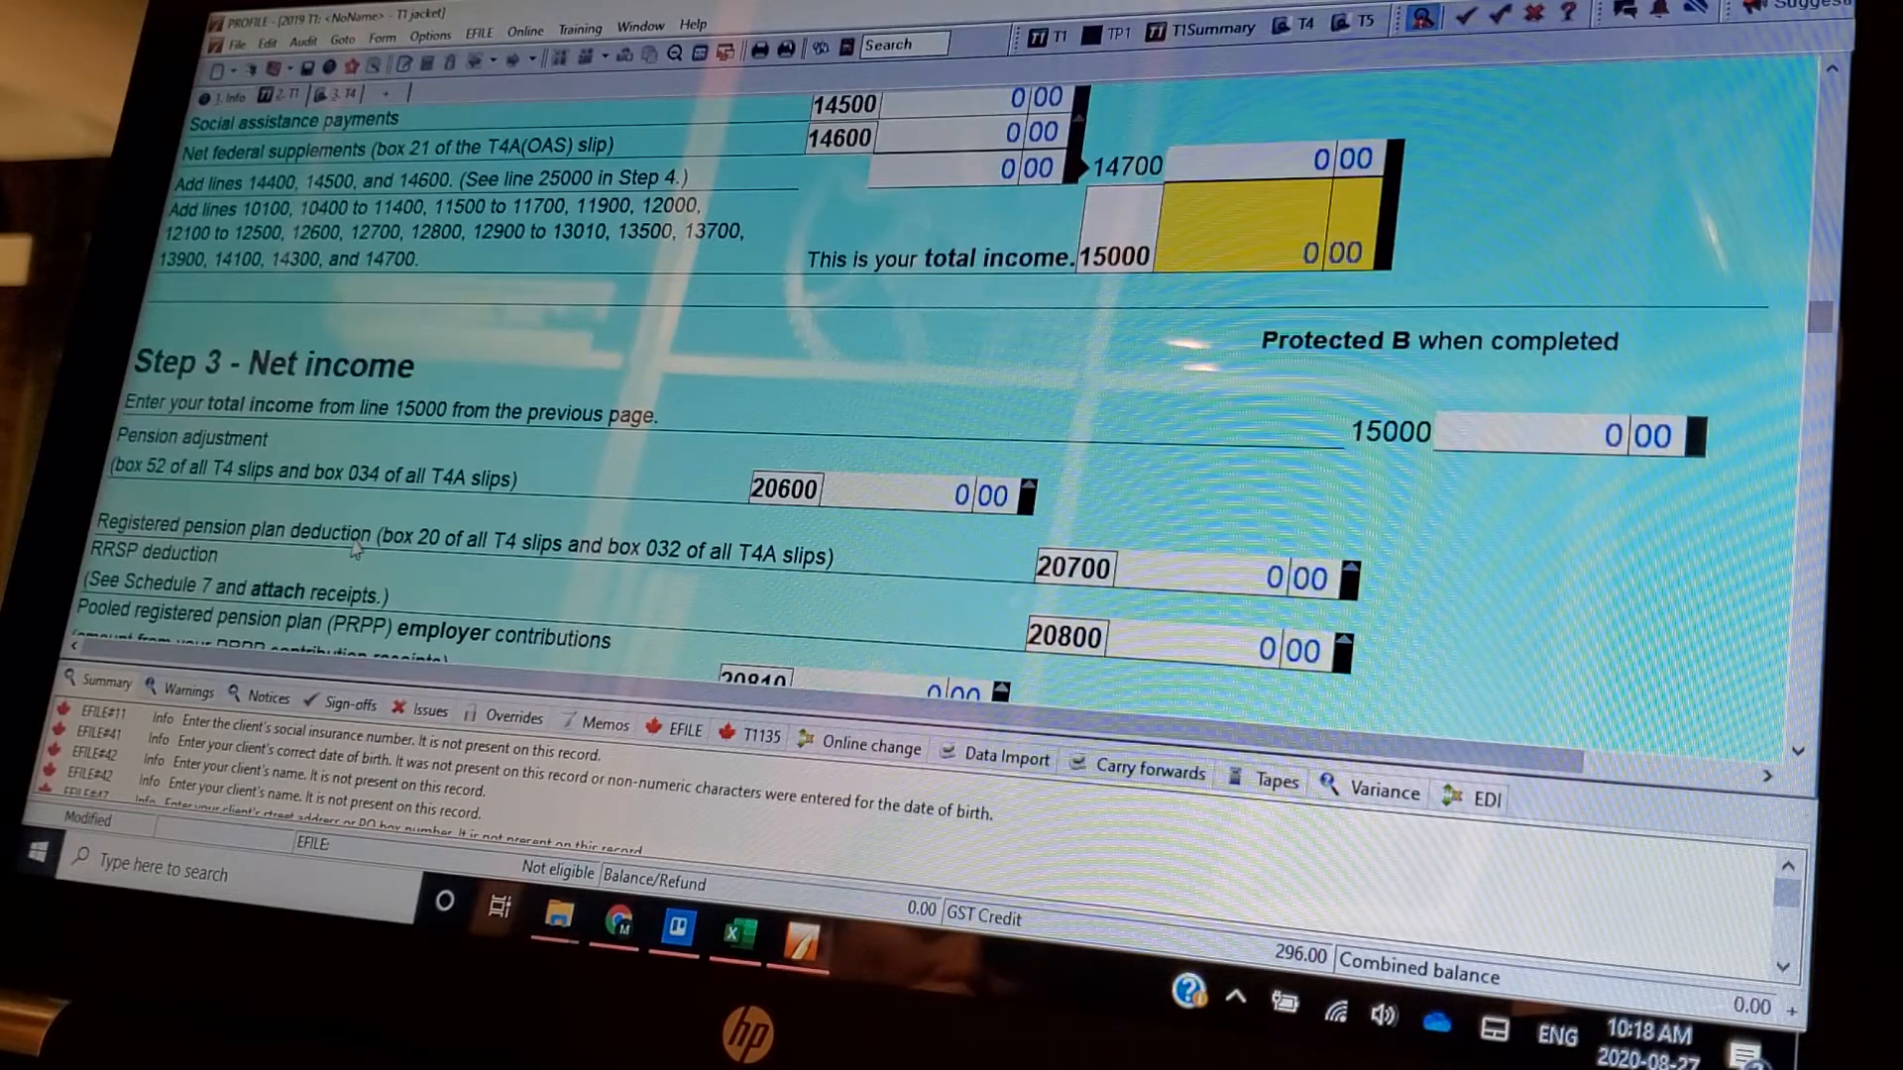
pyautogui.moveTo(668, 486)
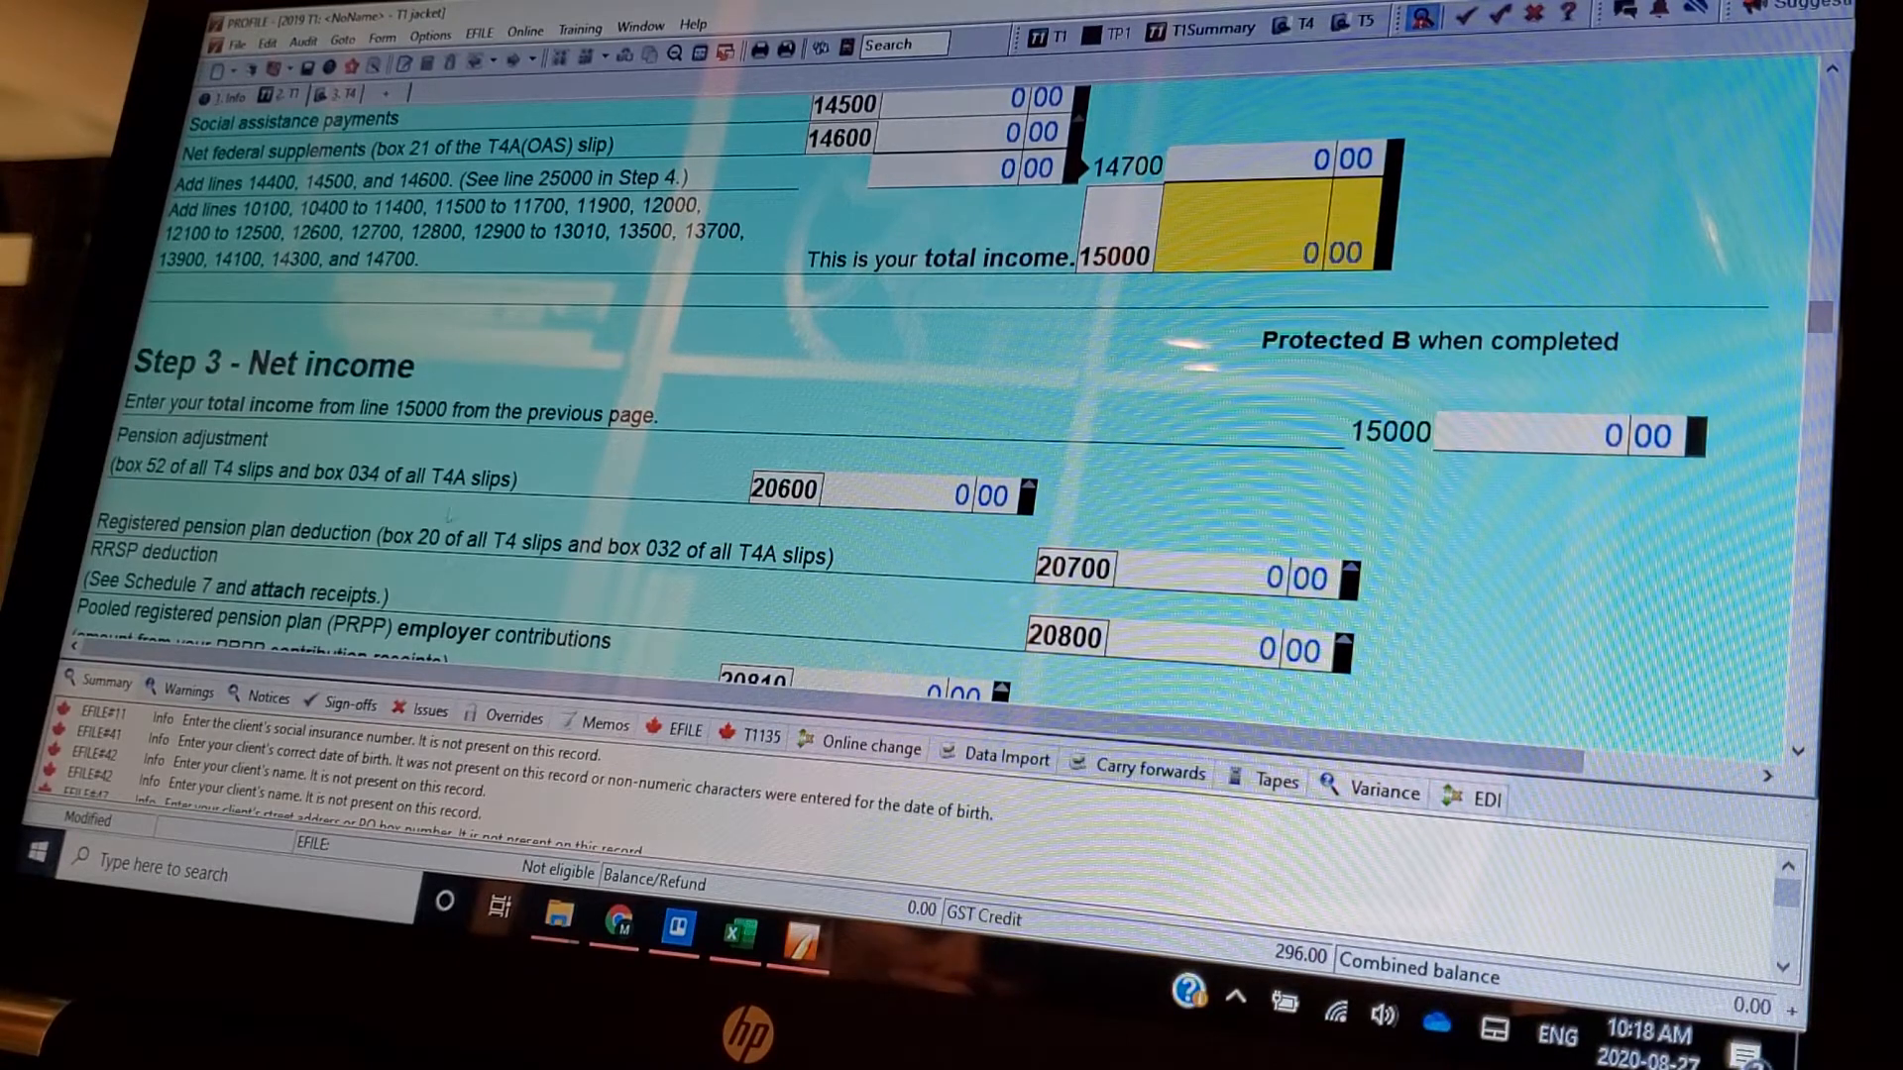
pyautogui.scroll(-3)
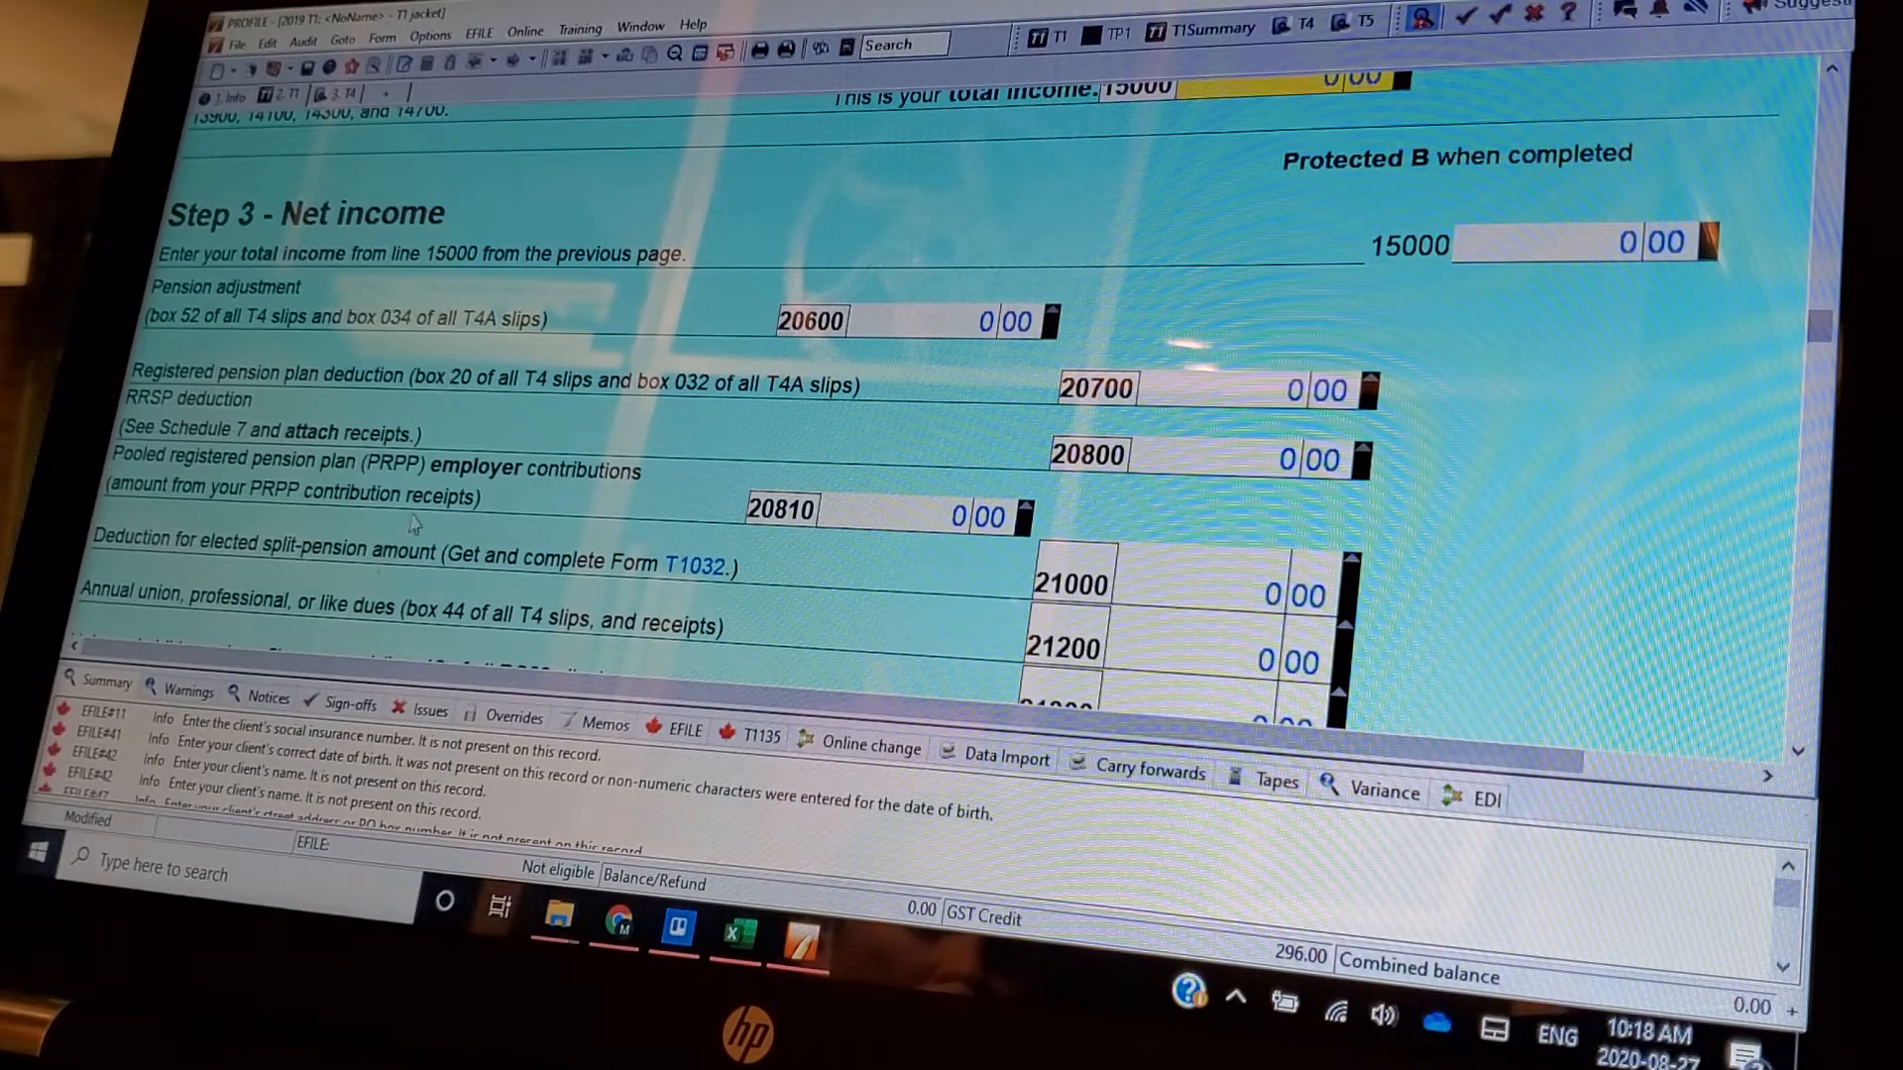
# - Scroll Step 3 net income to show deduction lines 20600 through 21700, all at zero
pyautogui.scroll(-3)
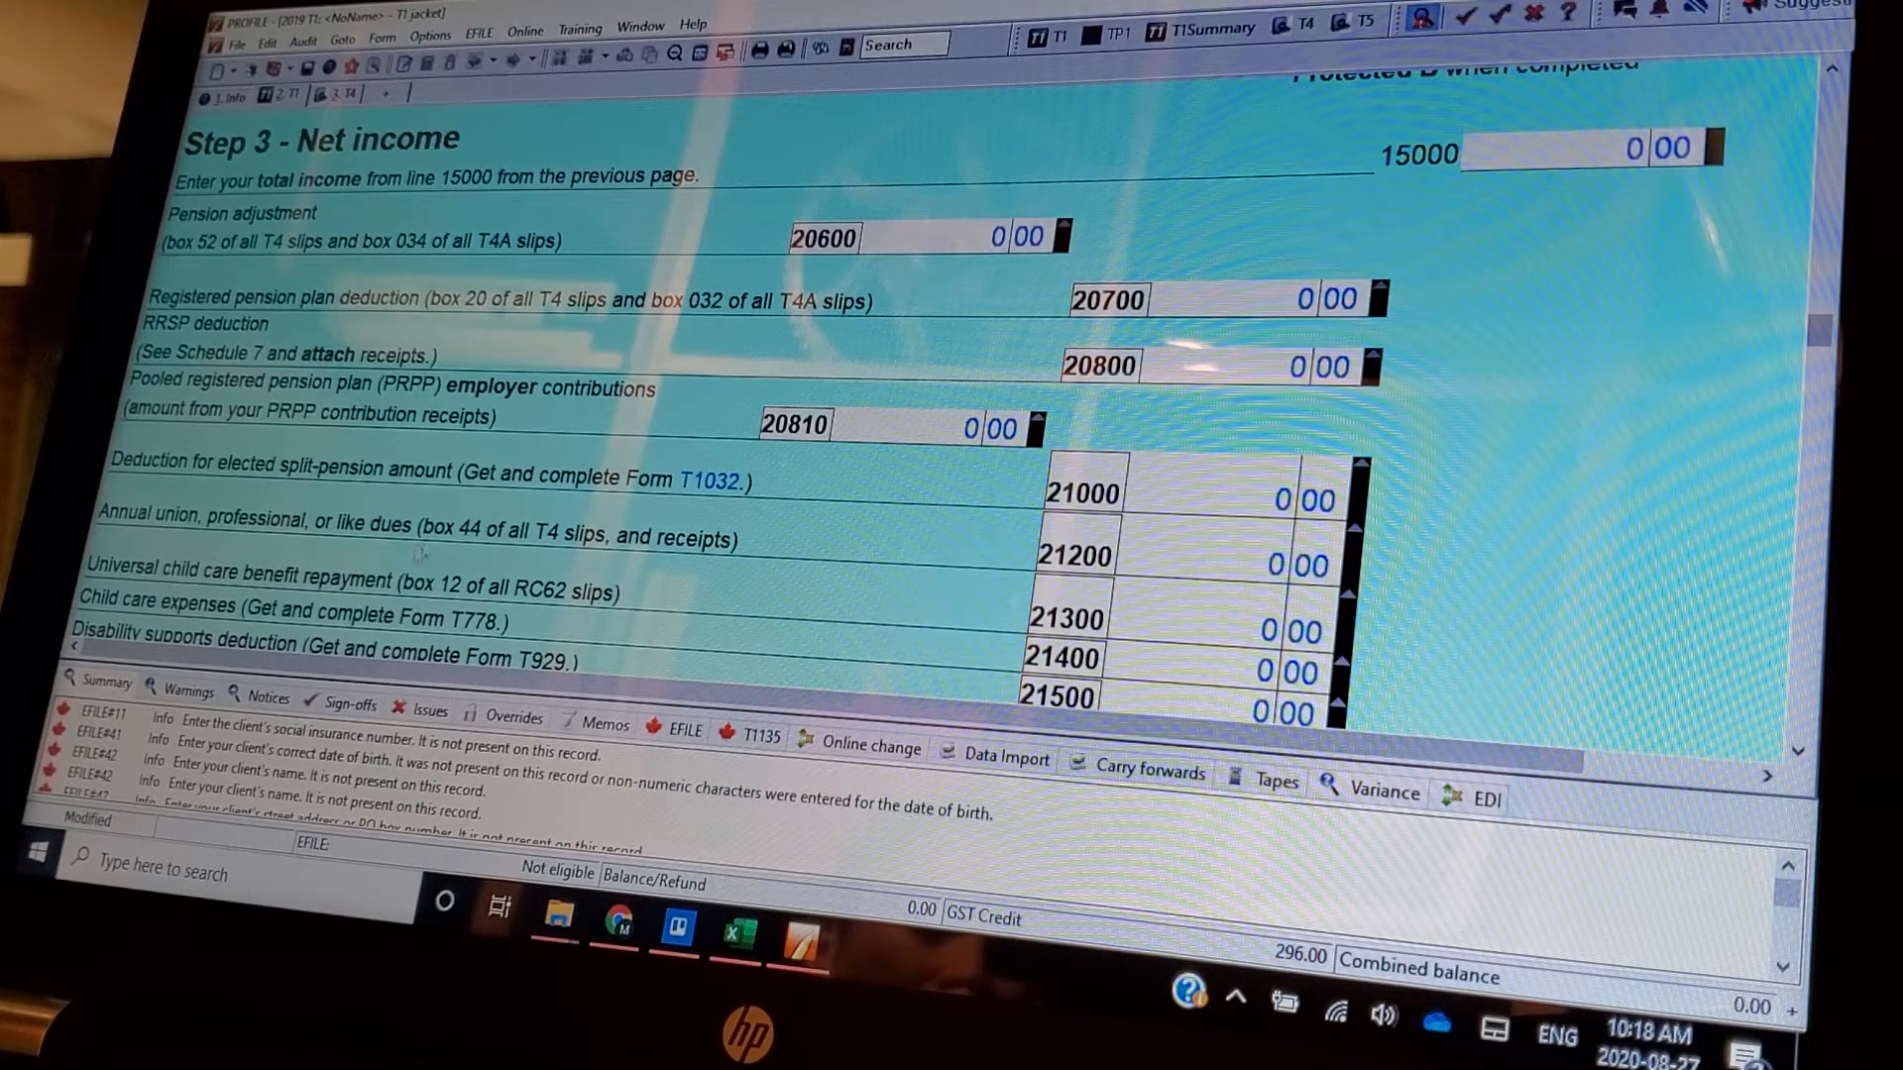
pyautogui.scroll(-3)
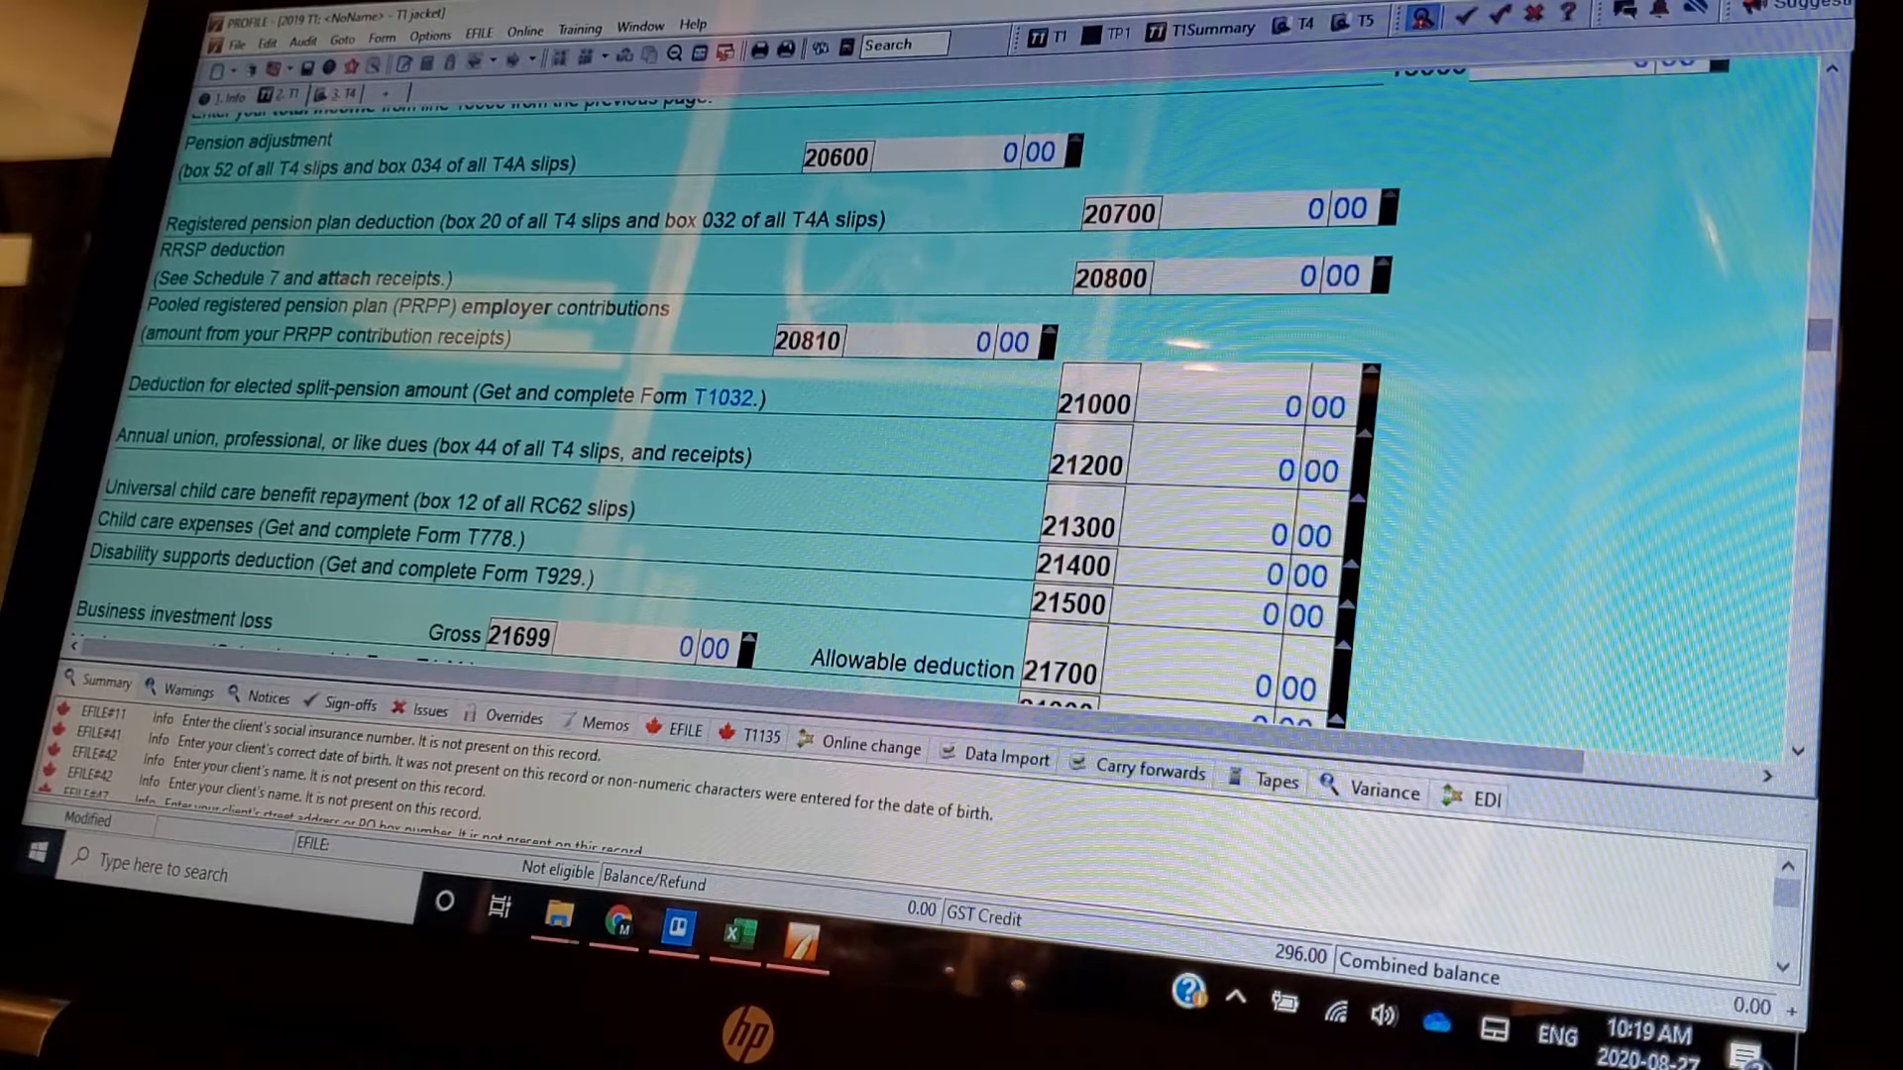
pyautogui.moveTo(1508, 324)
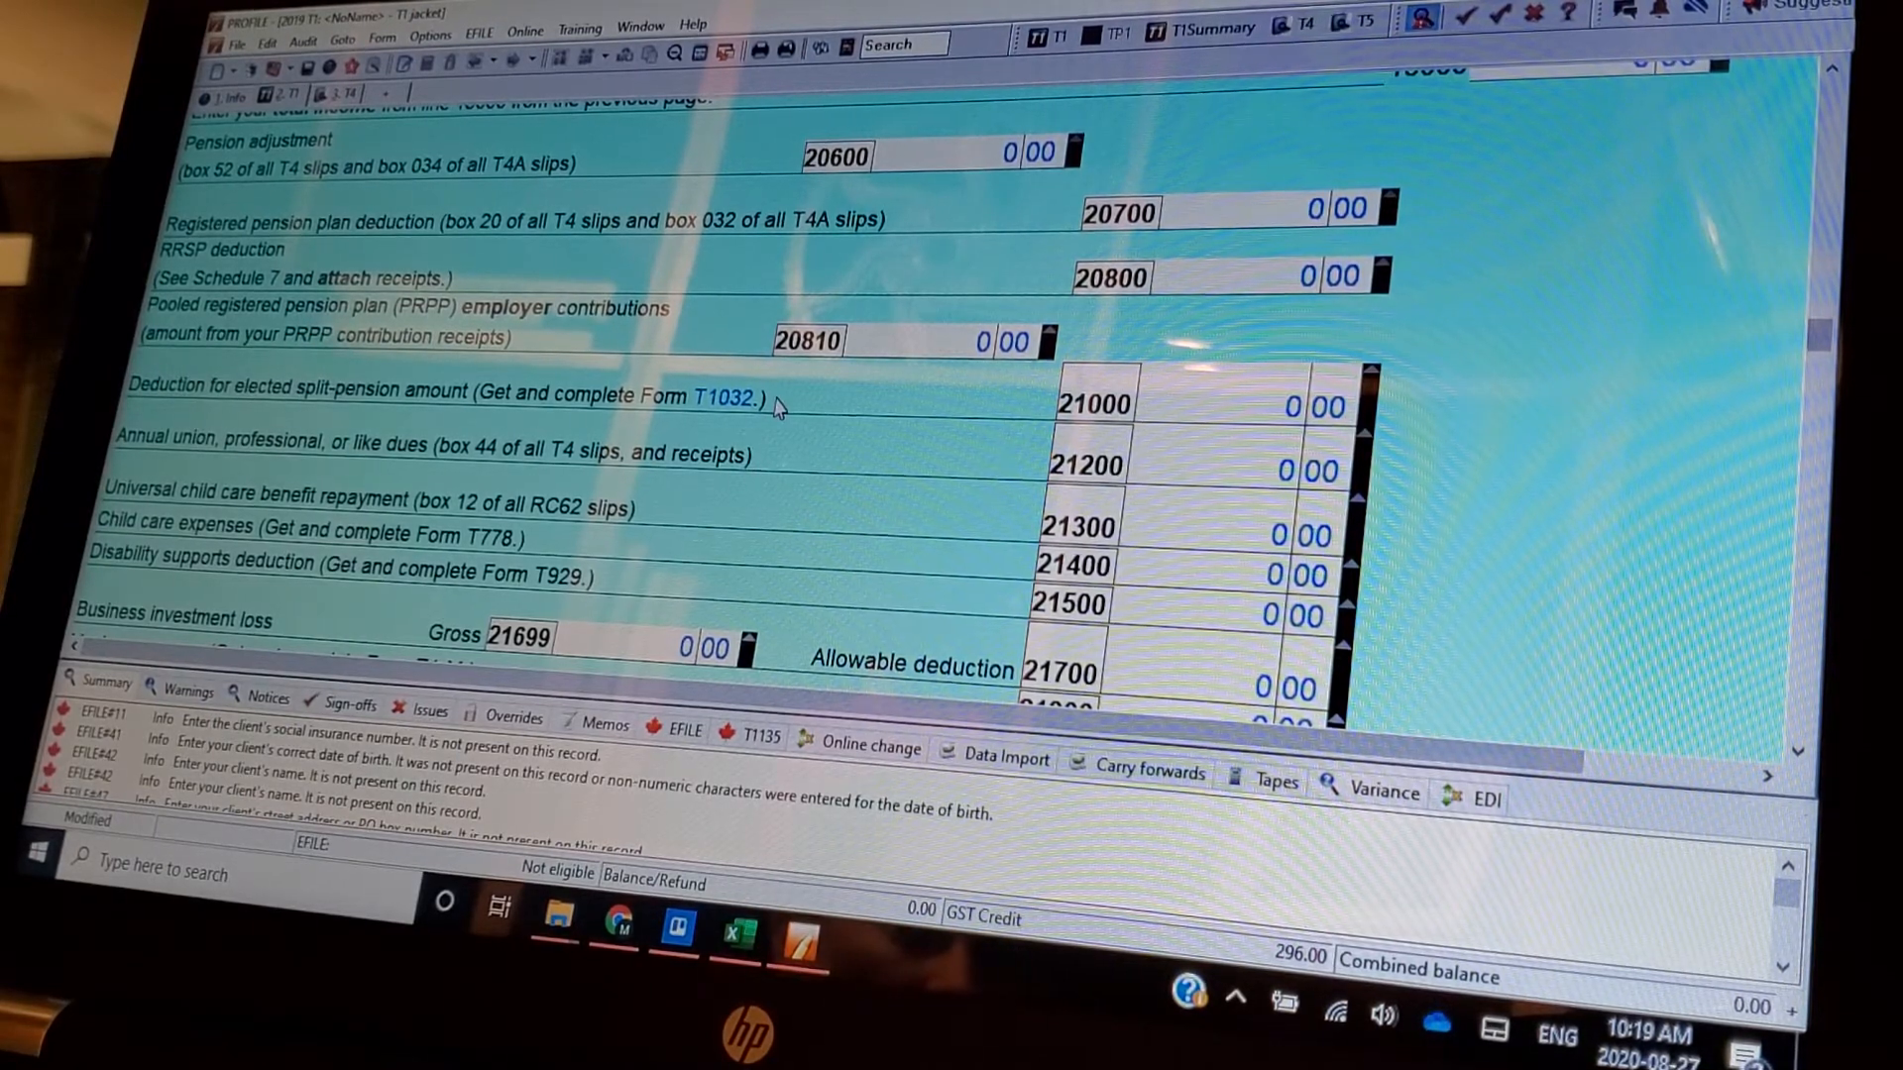
# - Scroll through the line 22100 Other deductions worksheet's carrying charges and interest section
pyautogui.scroll(-3)
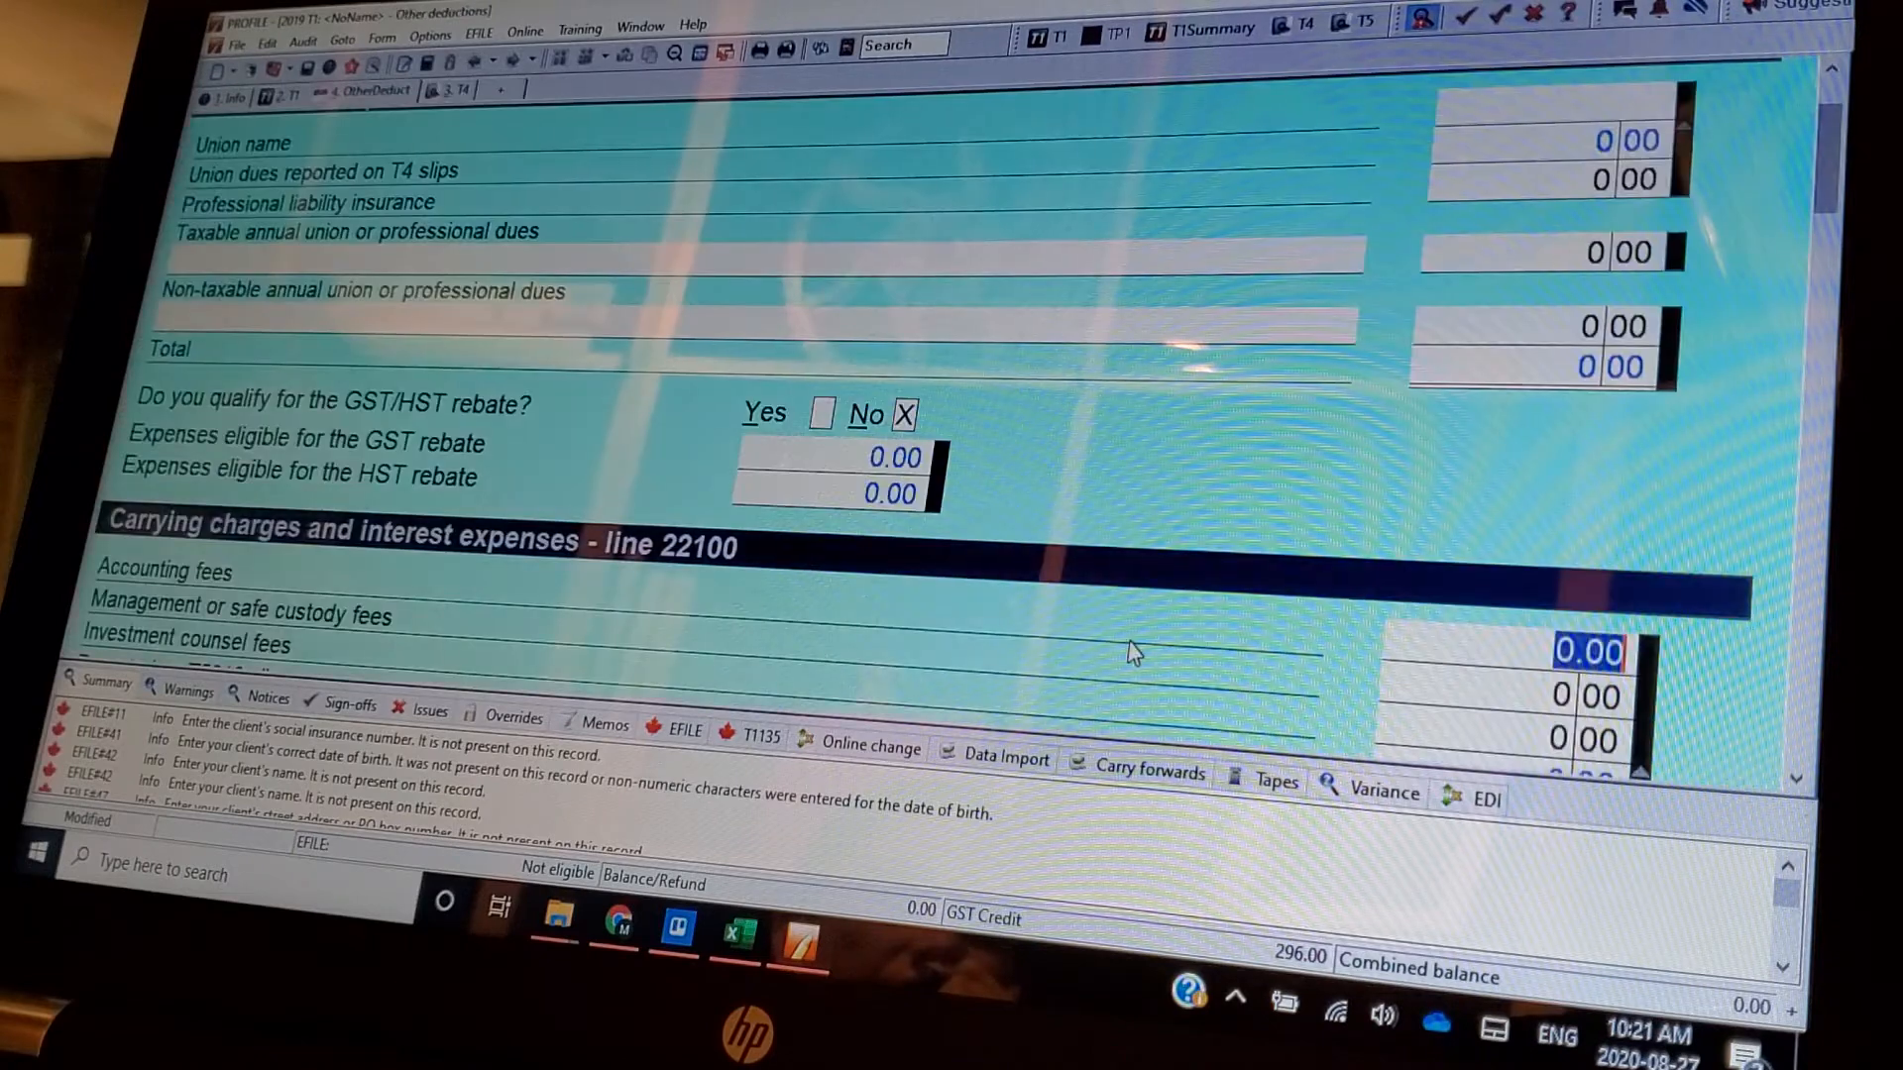
pyautogui.moveTo(980, 622)
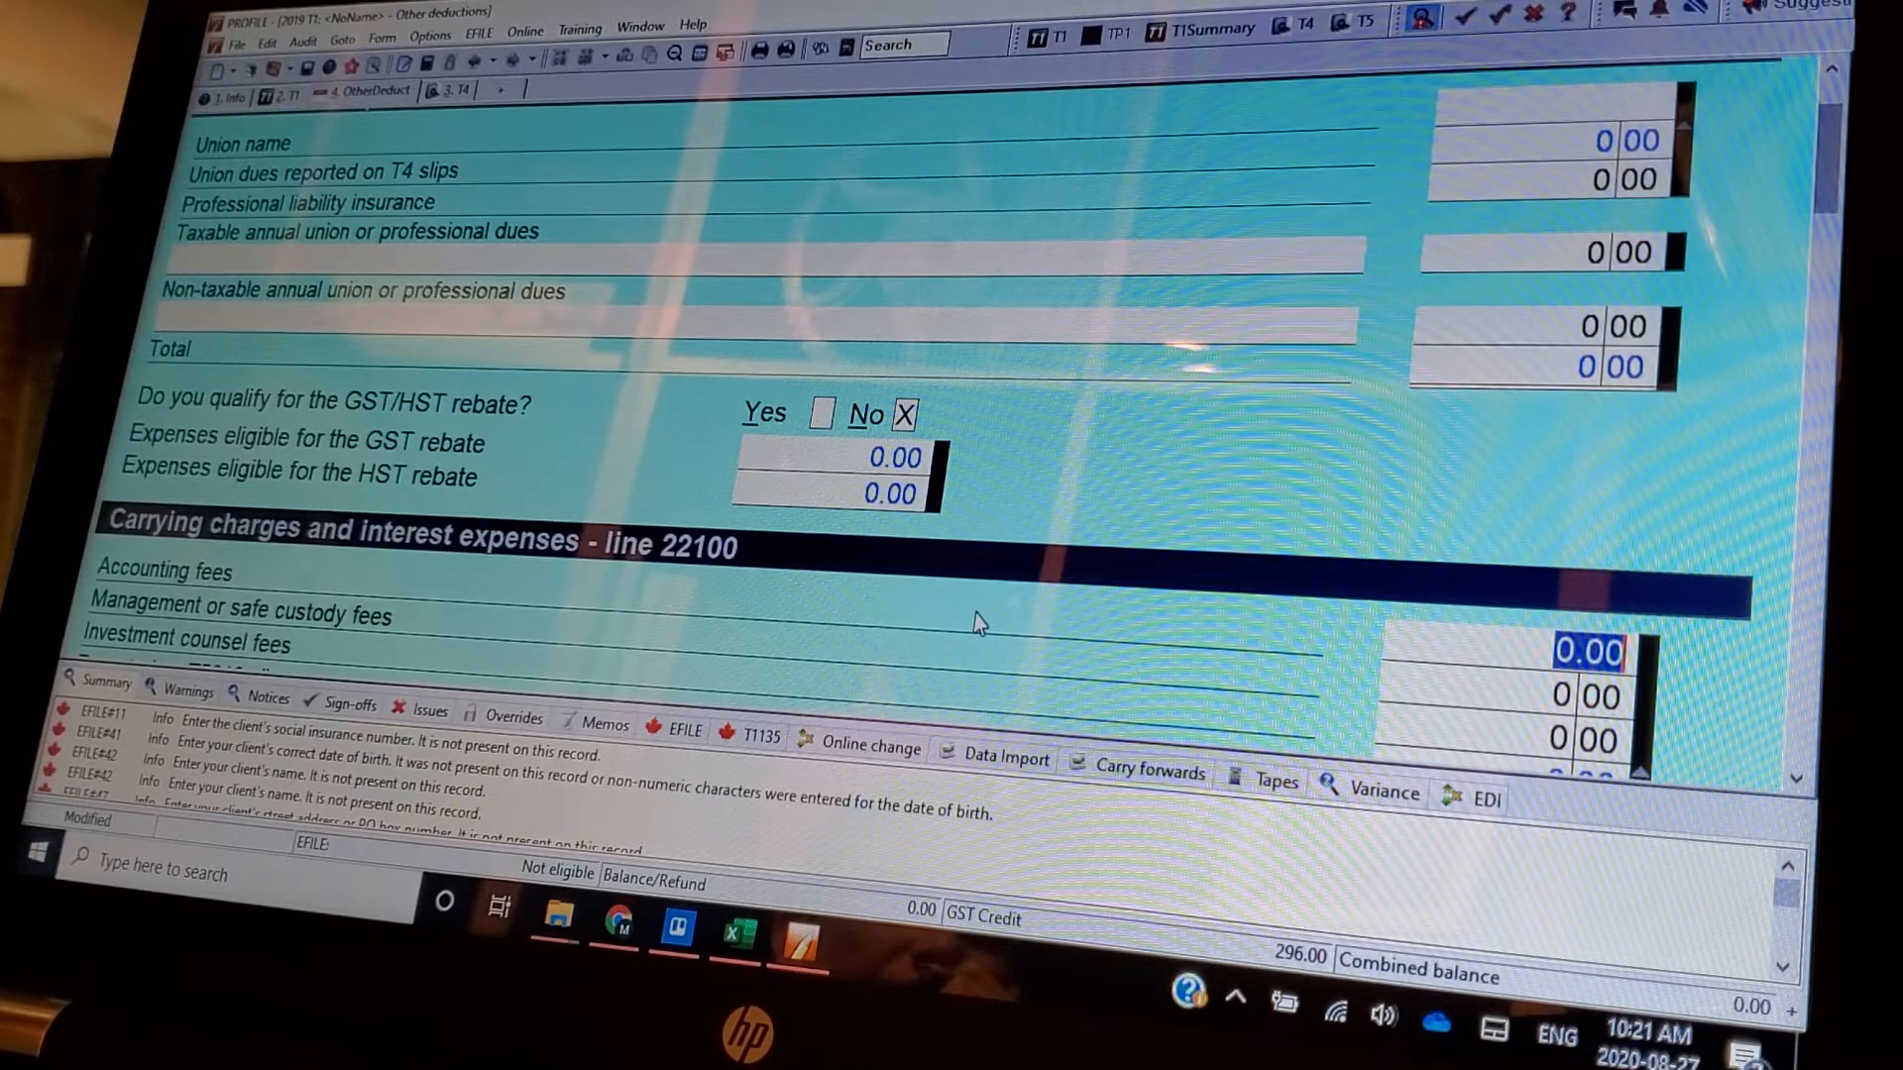
pyautogui.scroll(-3)
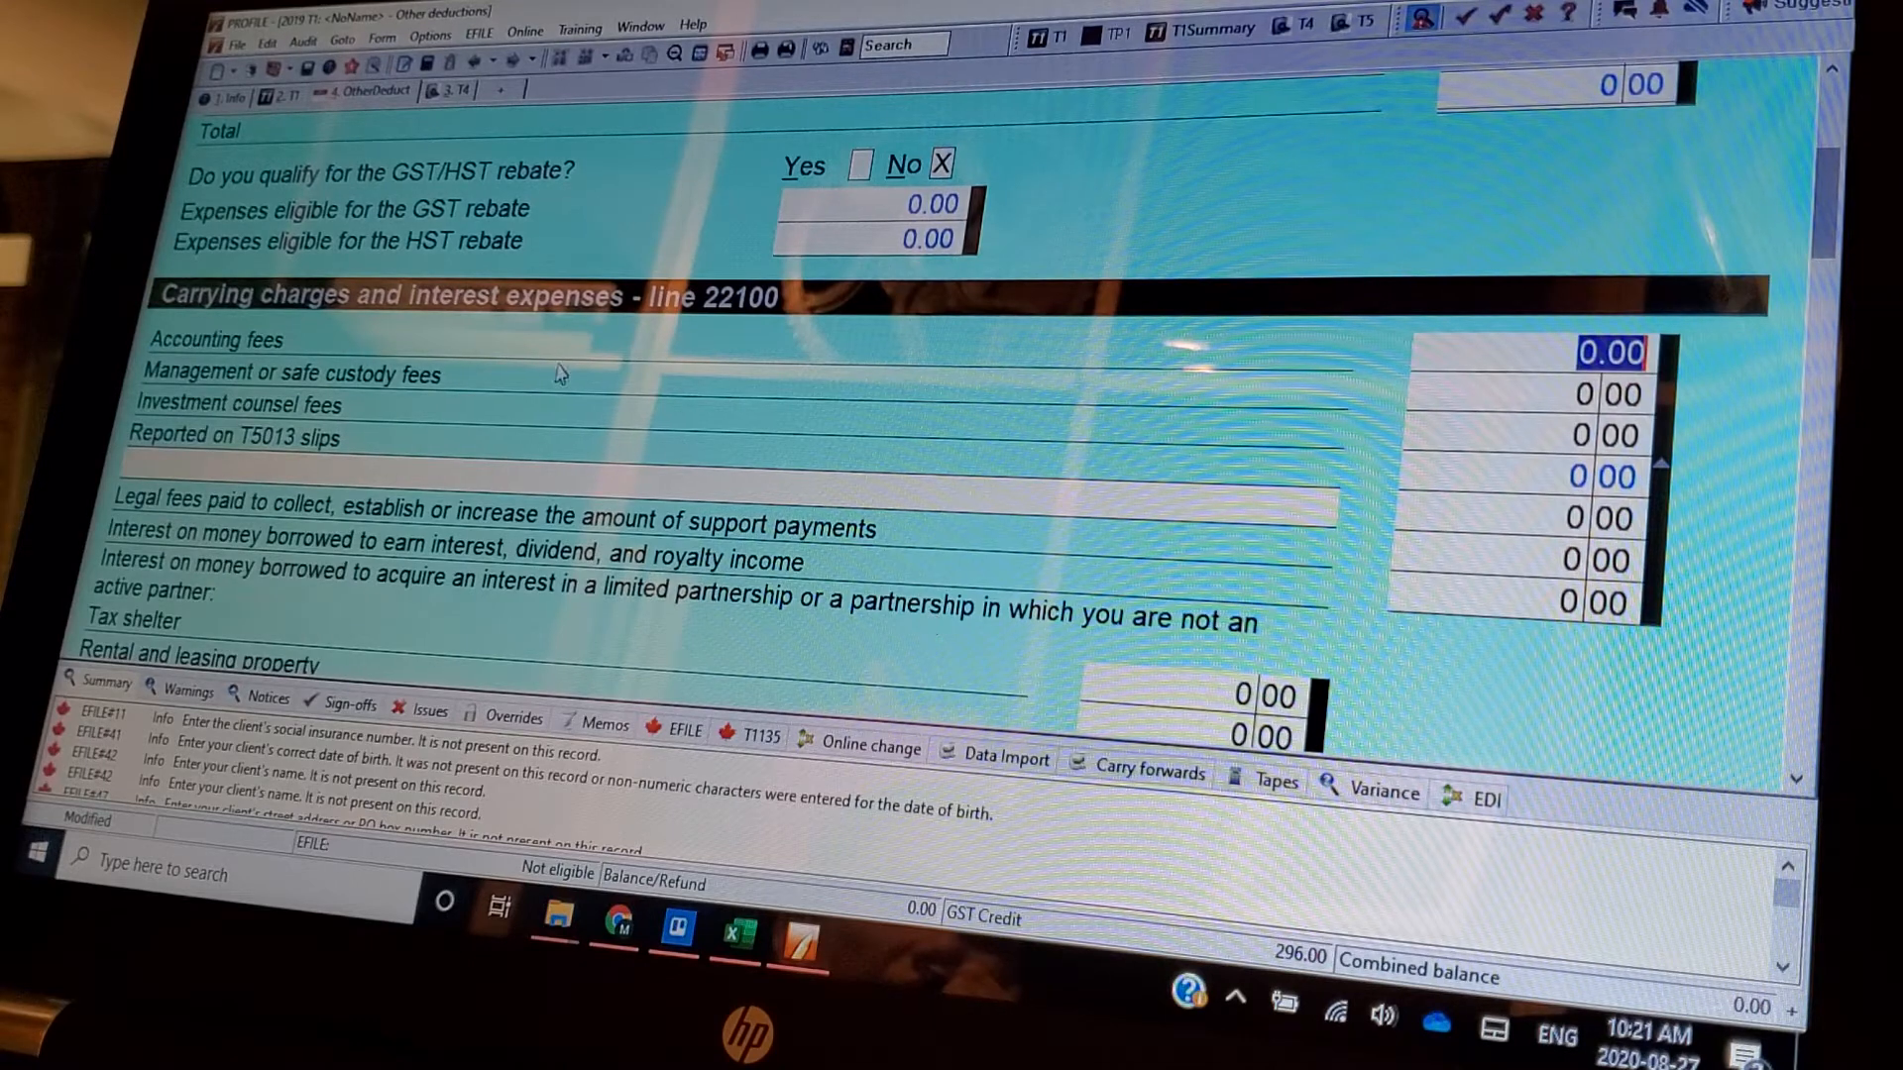
pyautogui.moveTo(498, 353)
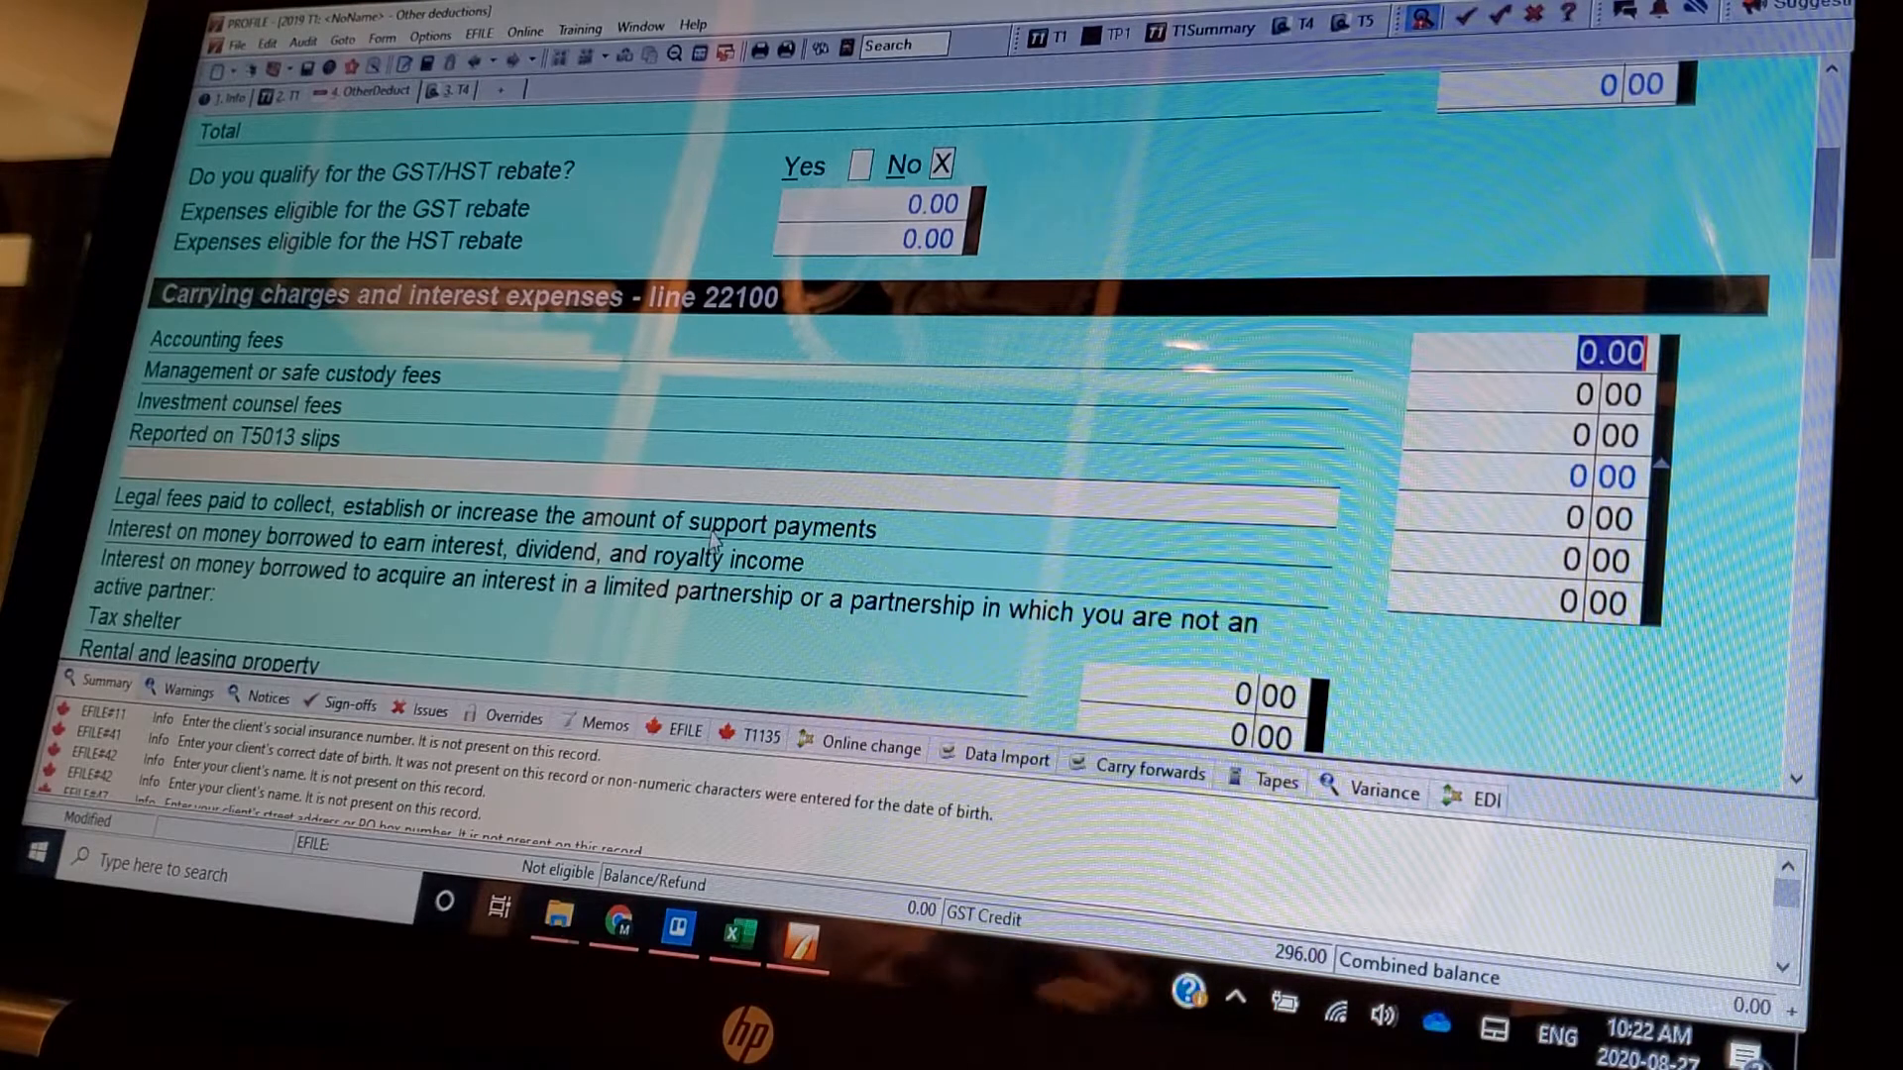
pyautogui.moveTo(533, 549)
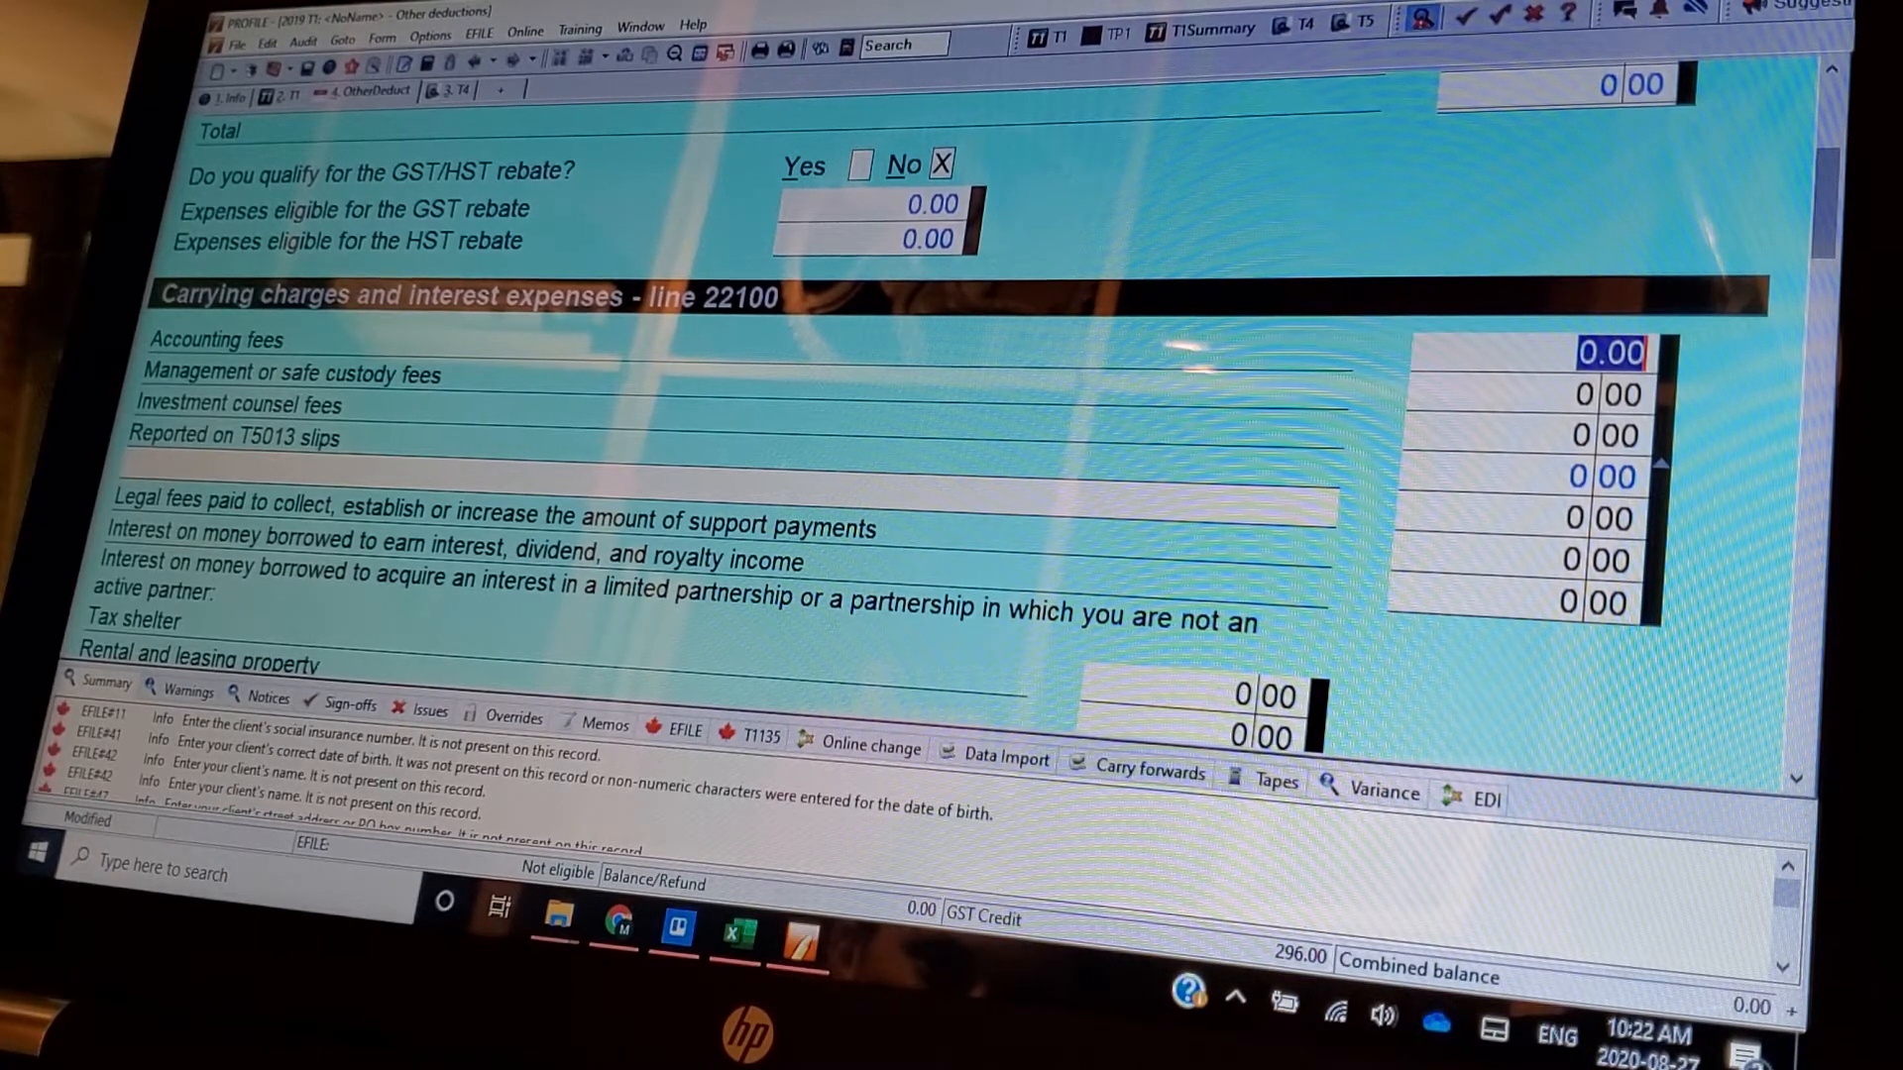
pyautogui.moveTo(611, 404)
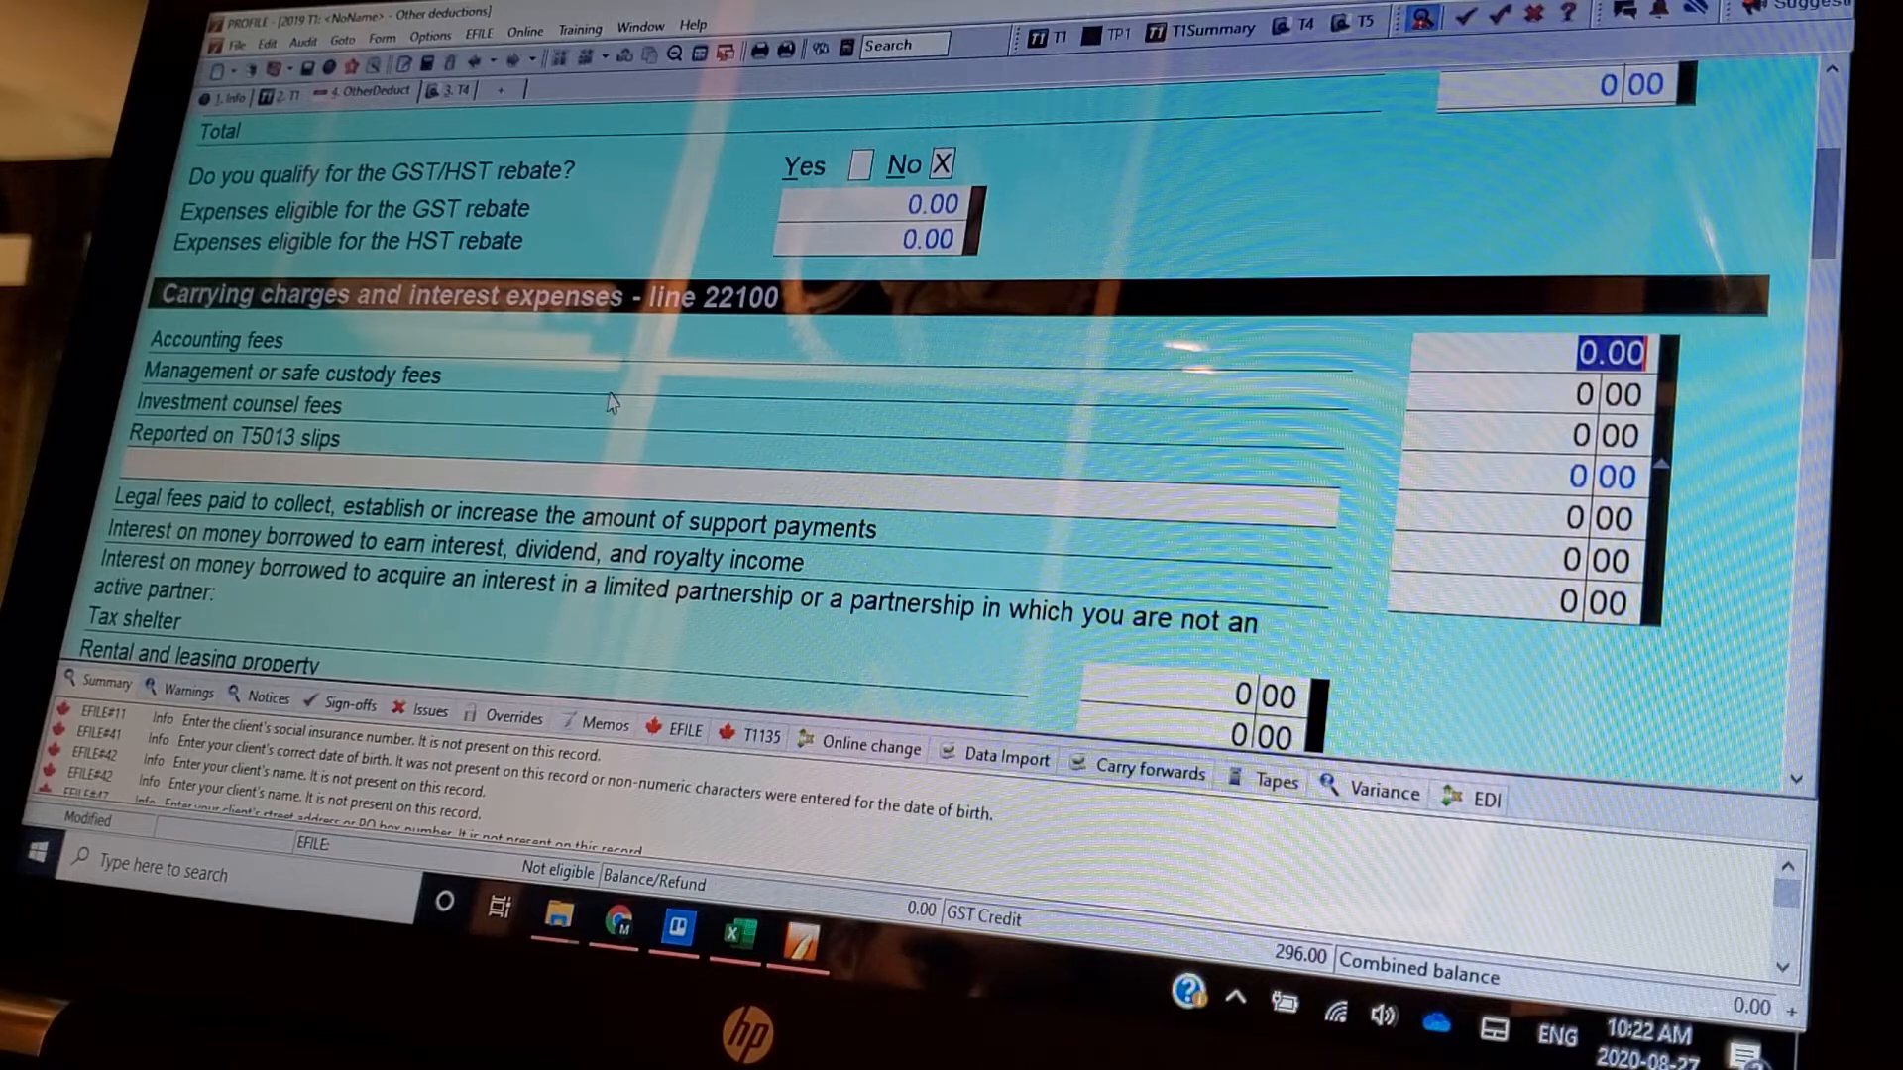
pyautogui.scroll(-3)
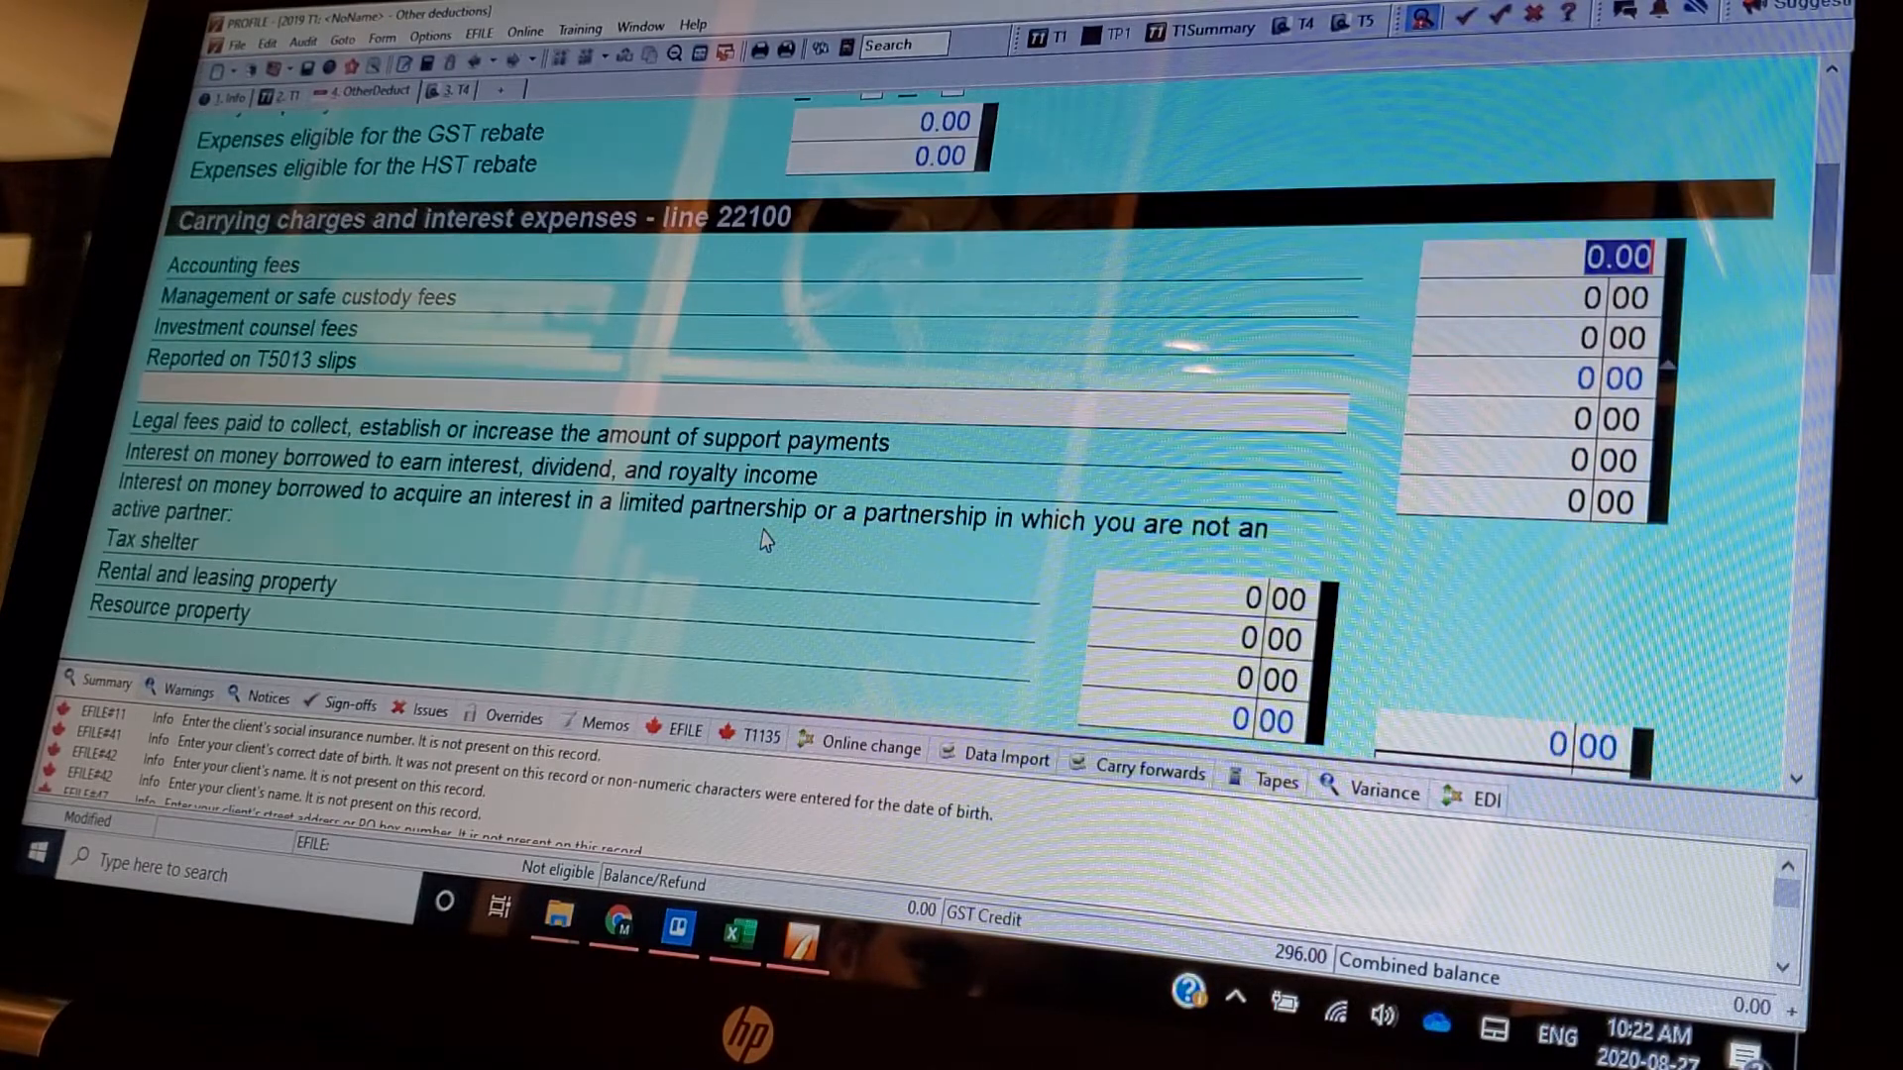
pyautogui.scroll(-3)
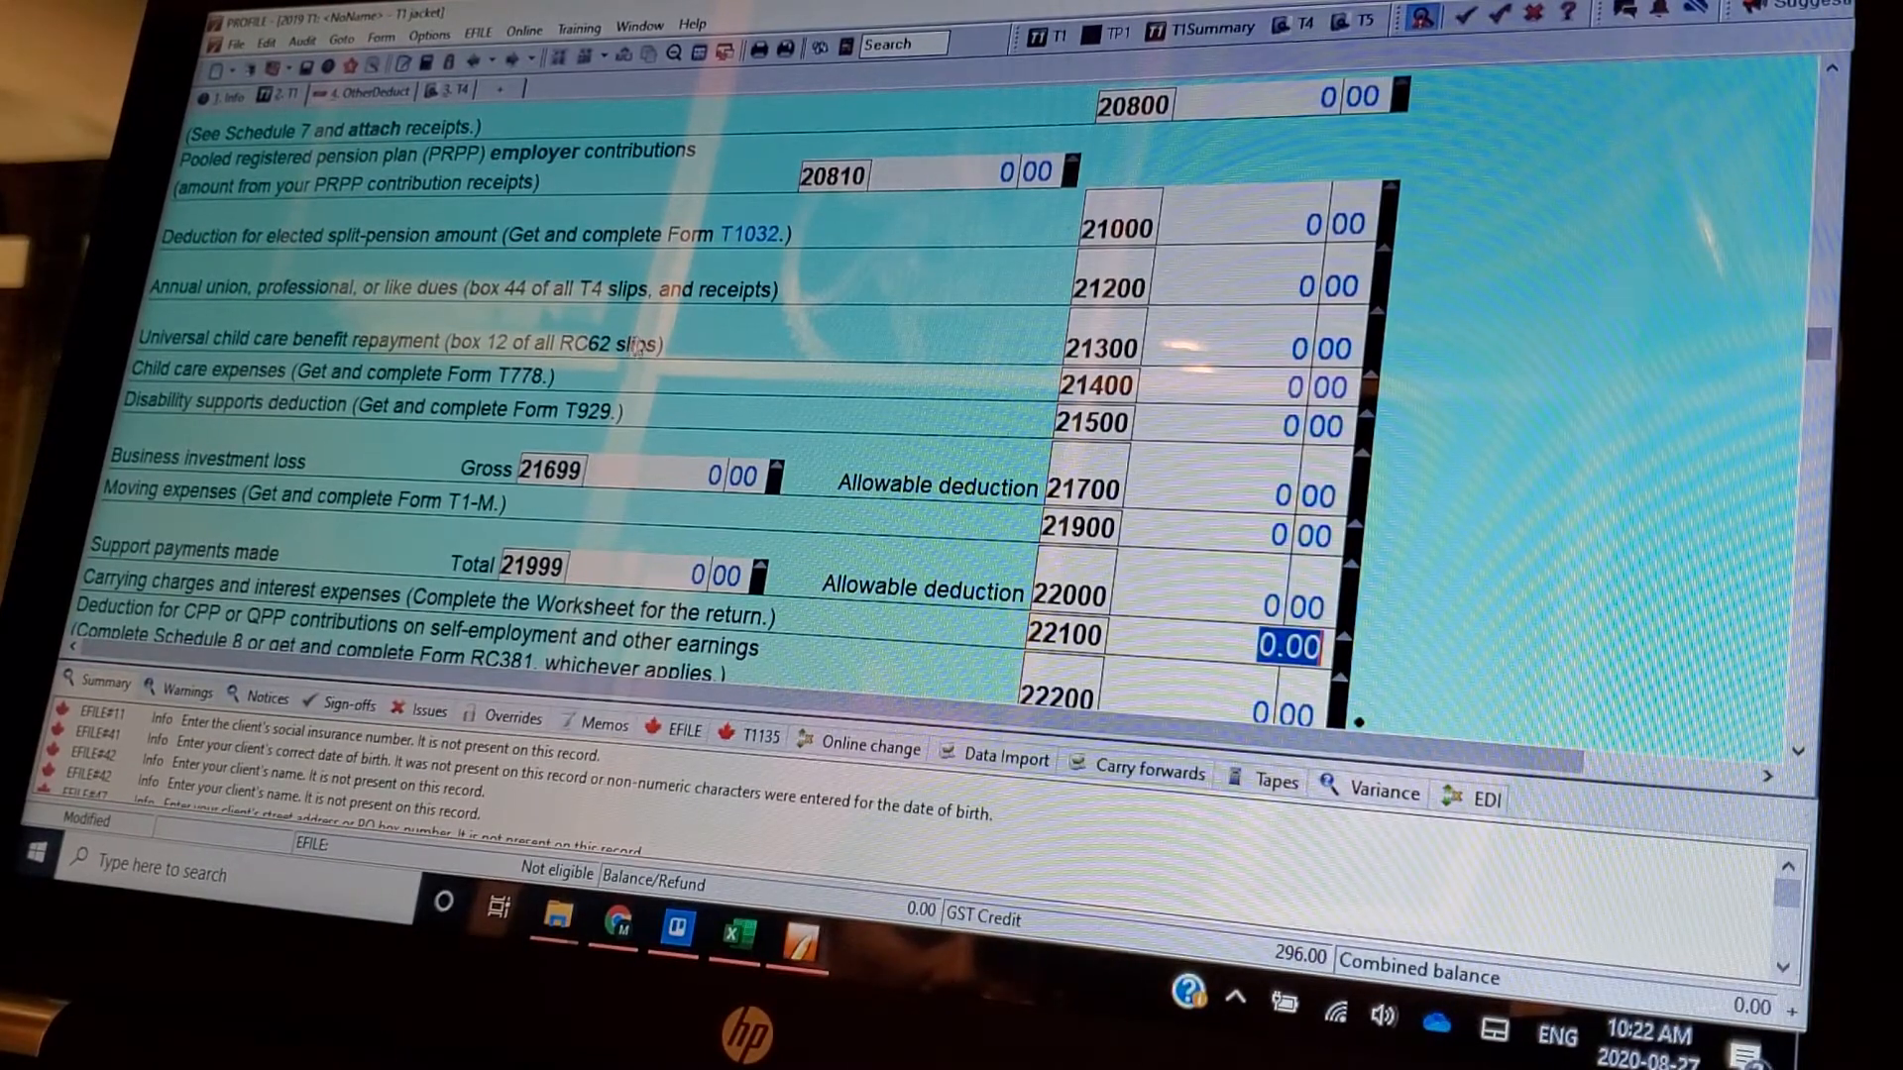
# - Scroll the T1 jacket from line 22100 down to the Step 4 taxable income lines
pyautogui.scroll(-3)
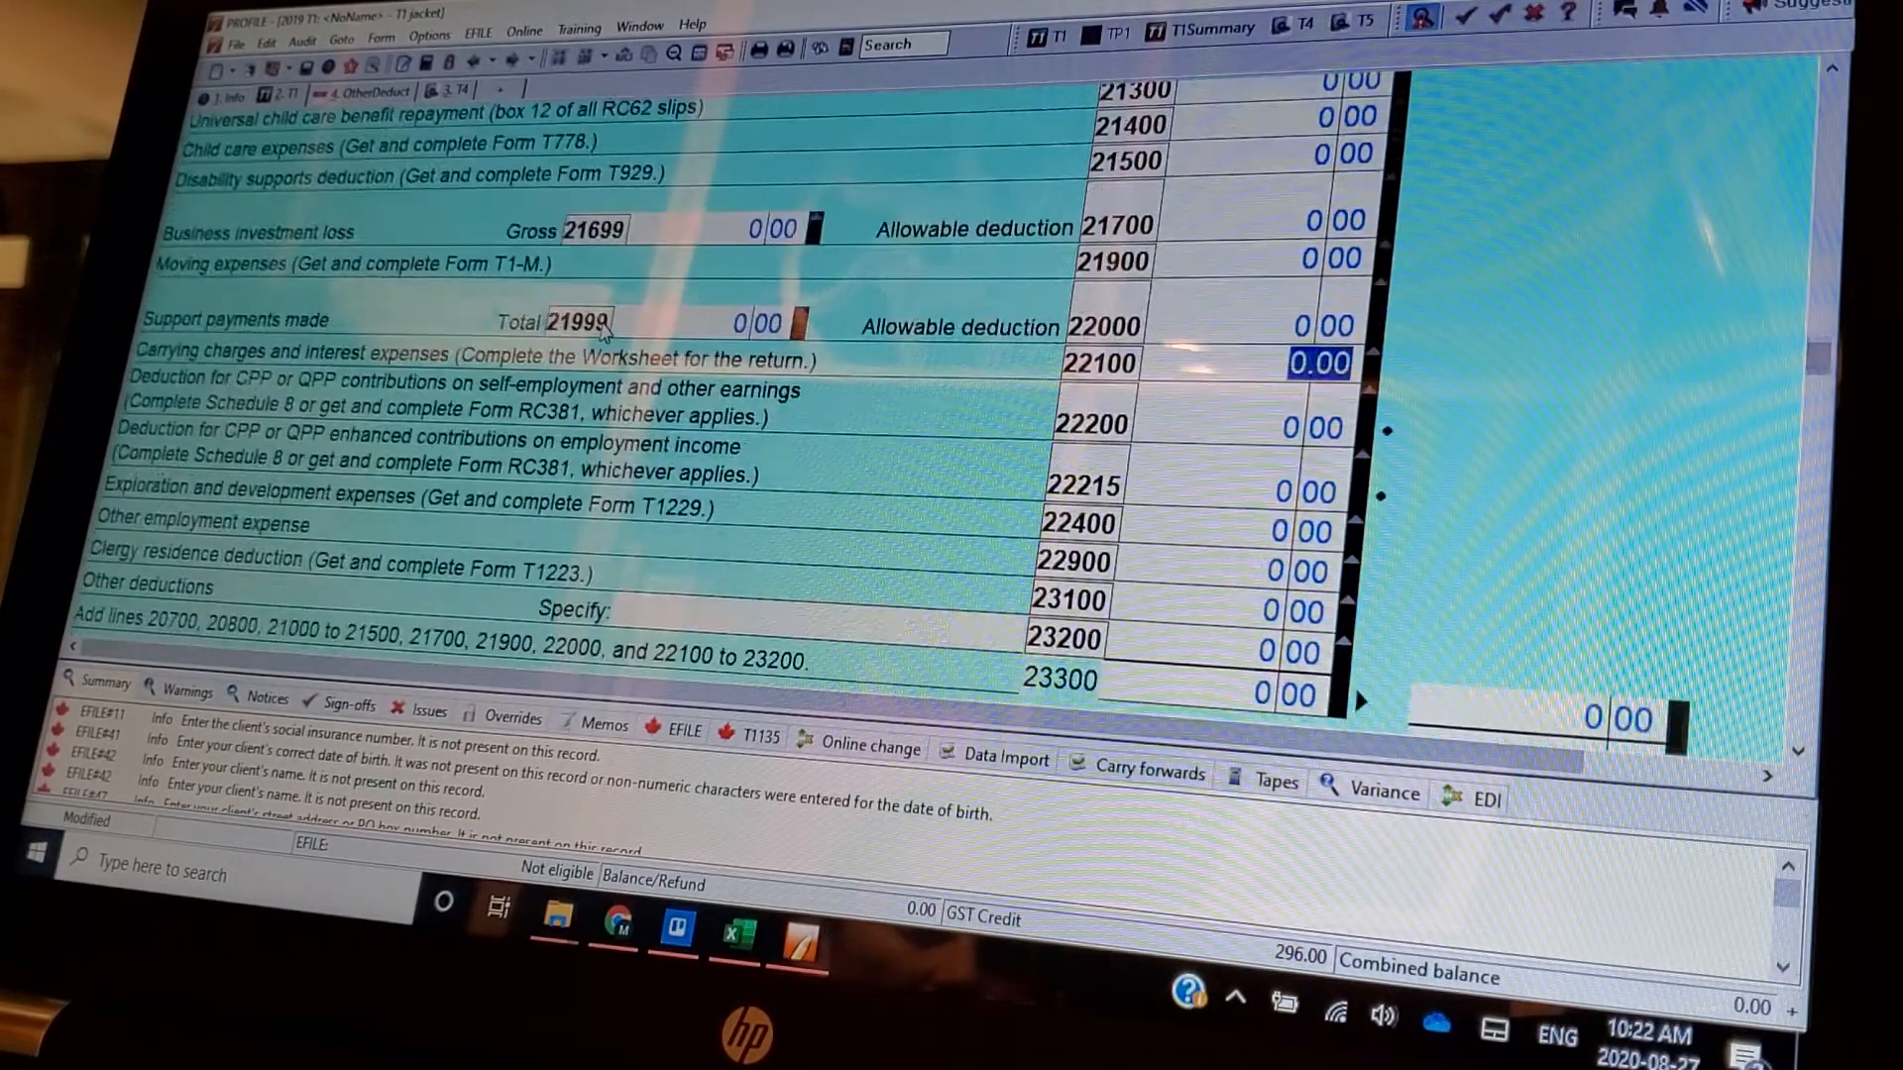
pyautogui.scroll(-3)
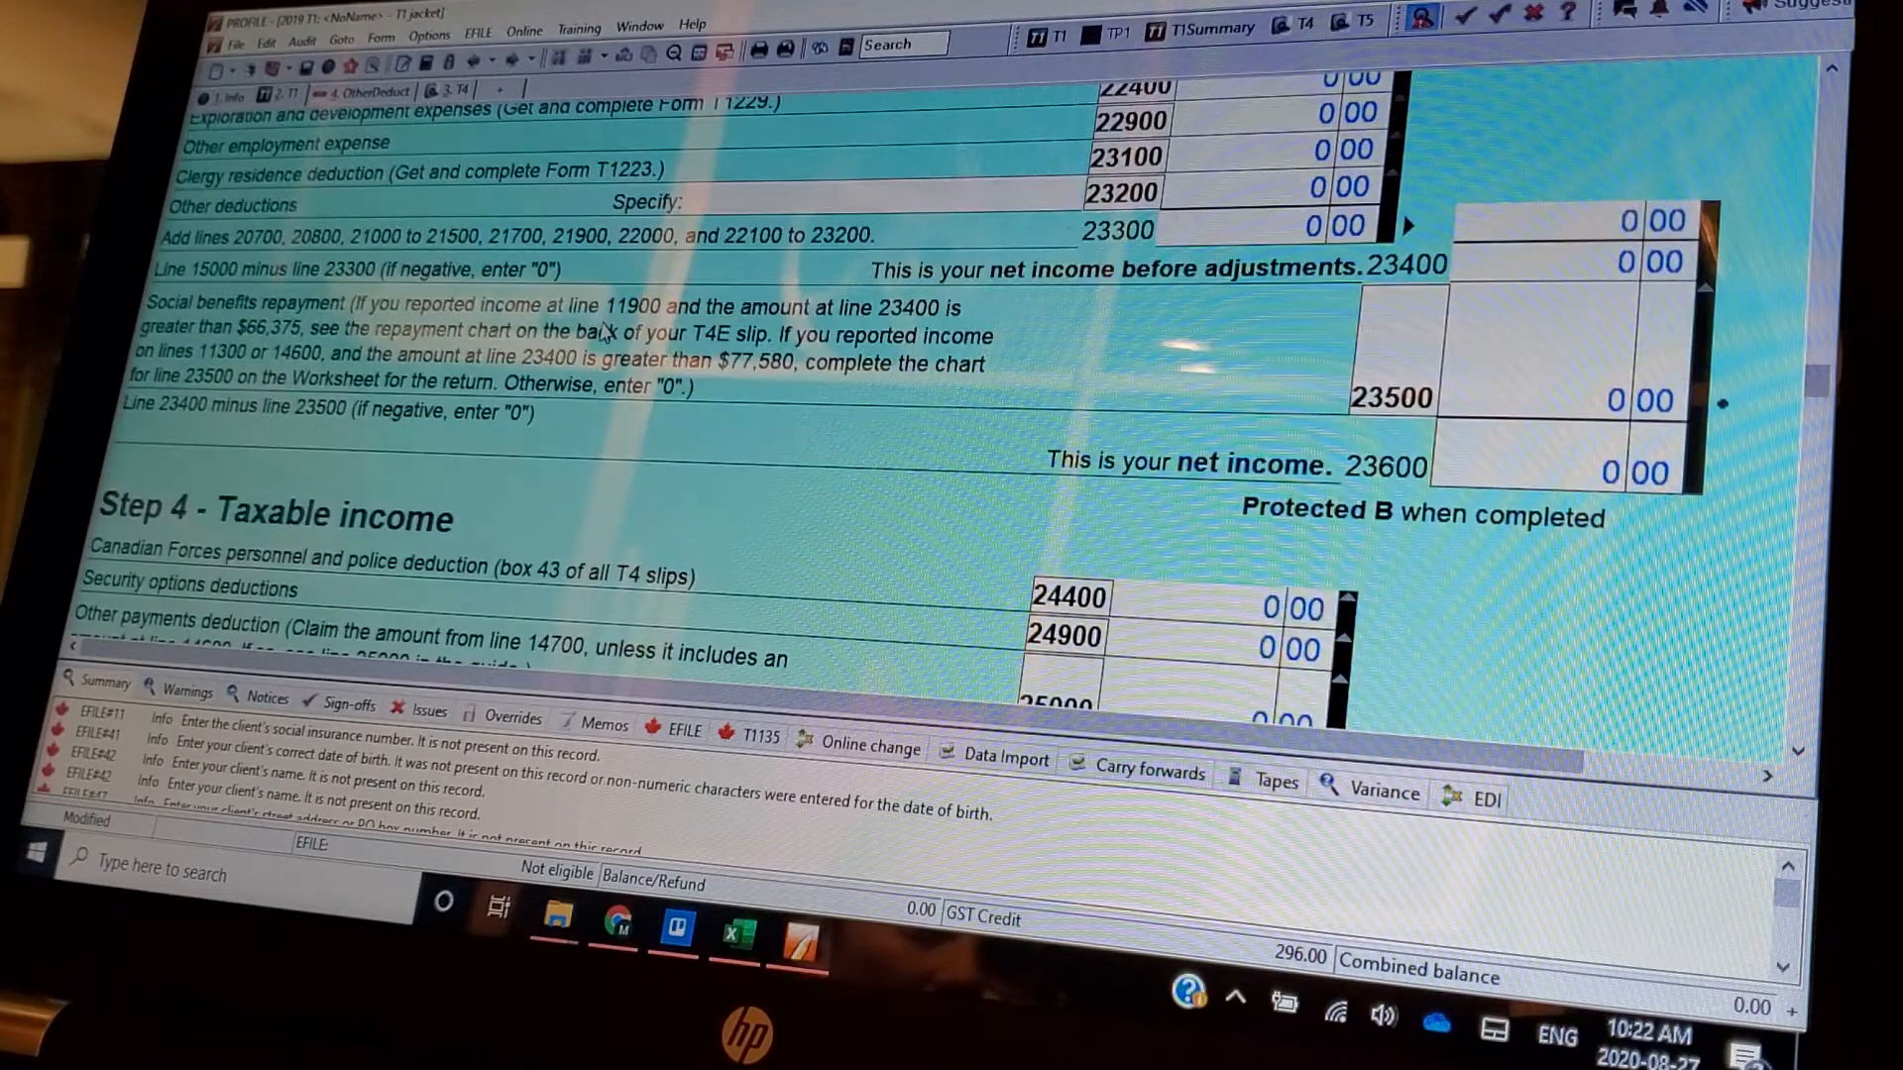
pyautogui.scroll(-3)
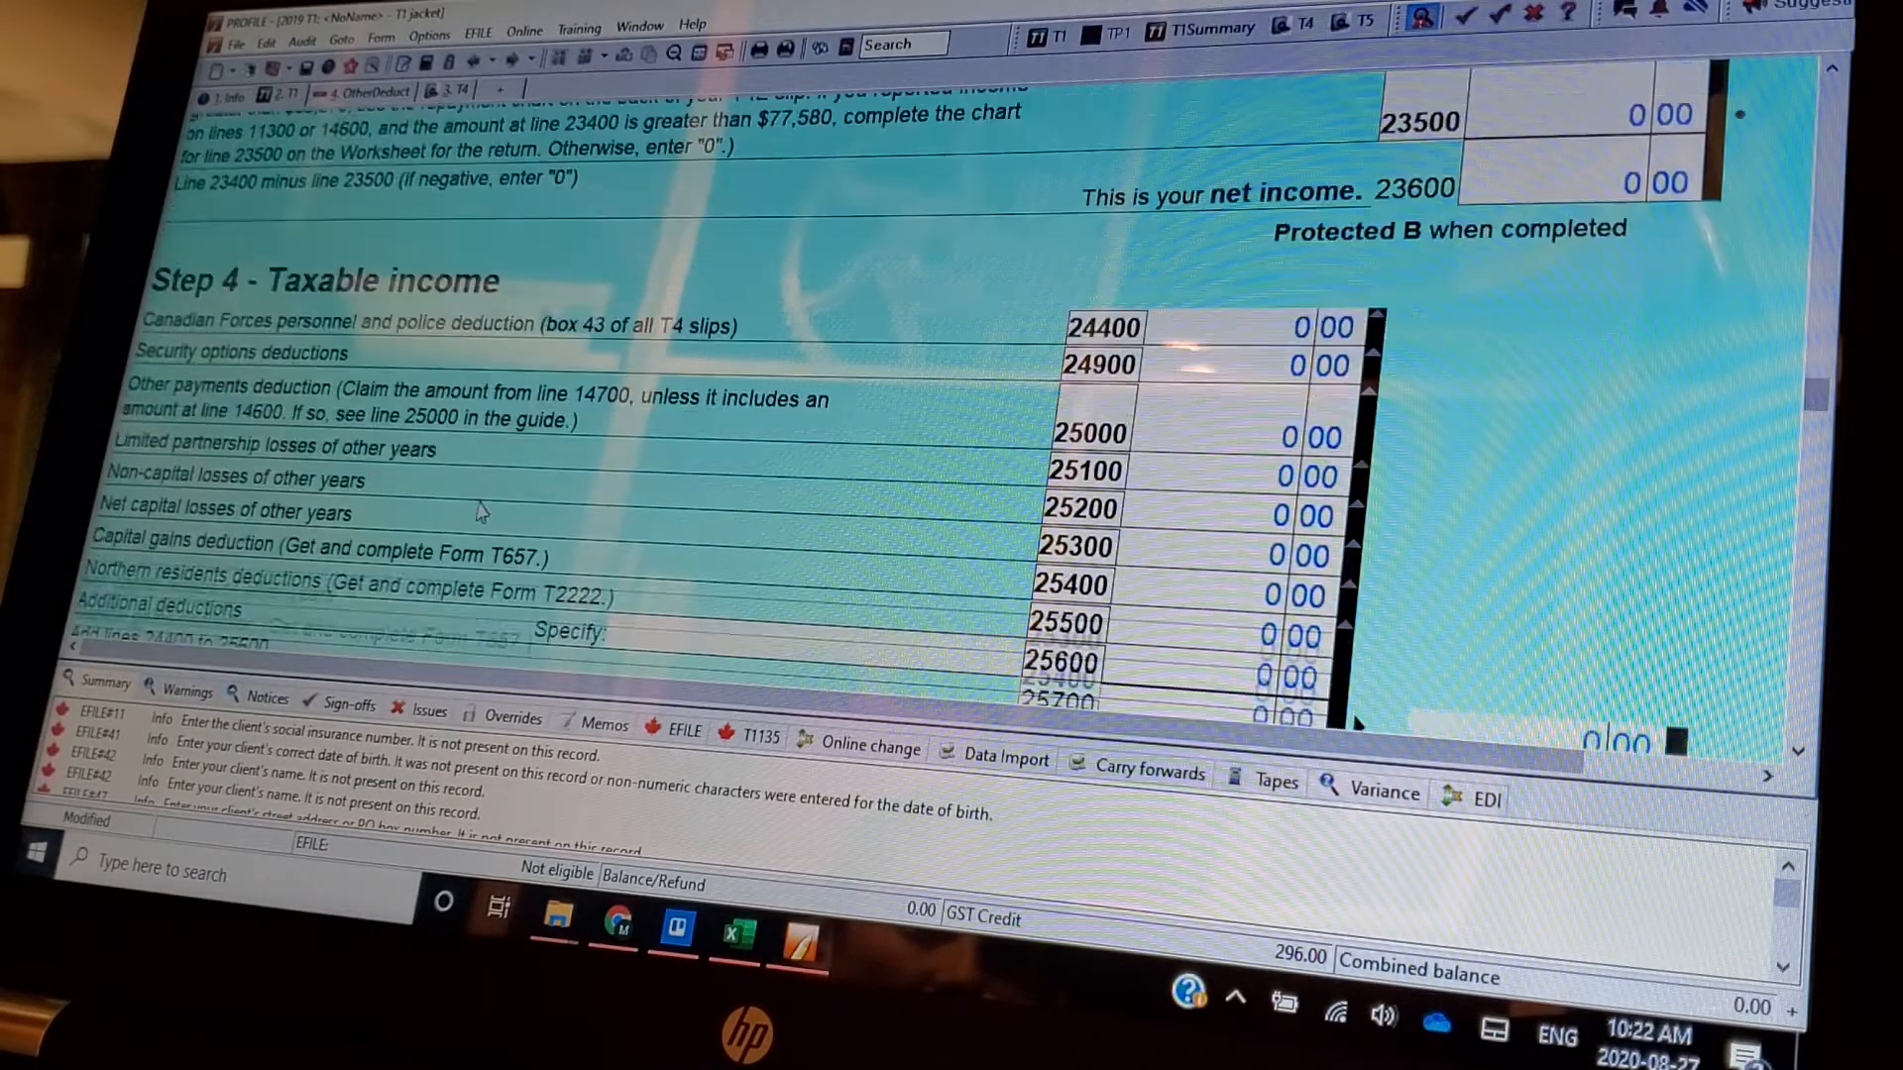
pyautogui.scroll(-3)
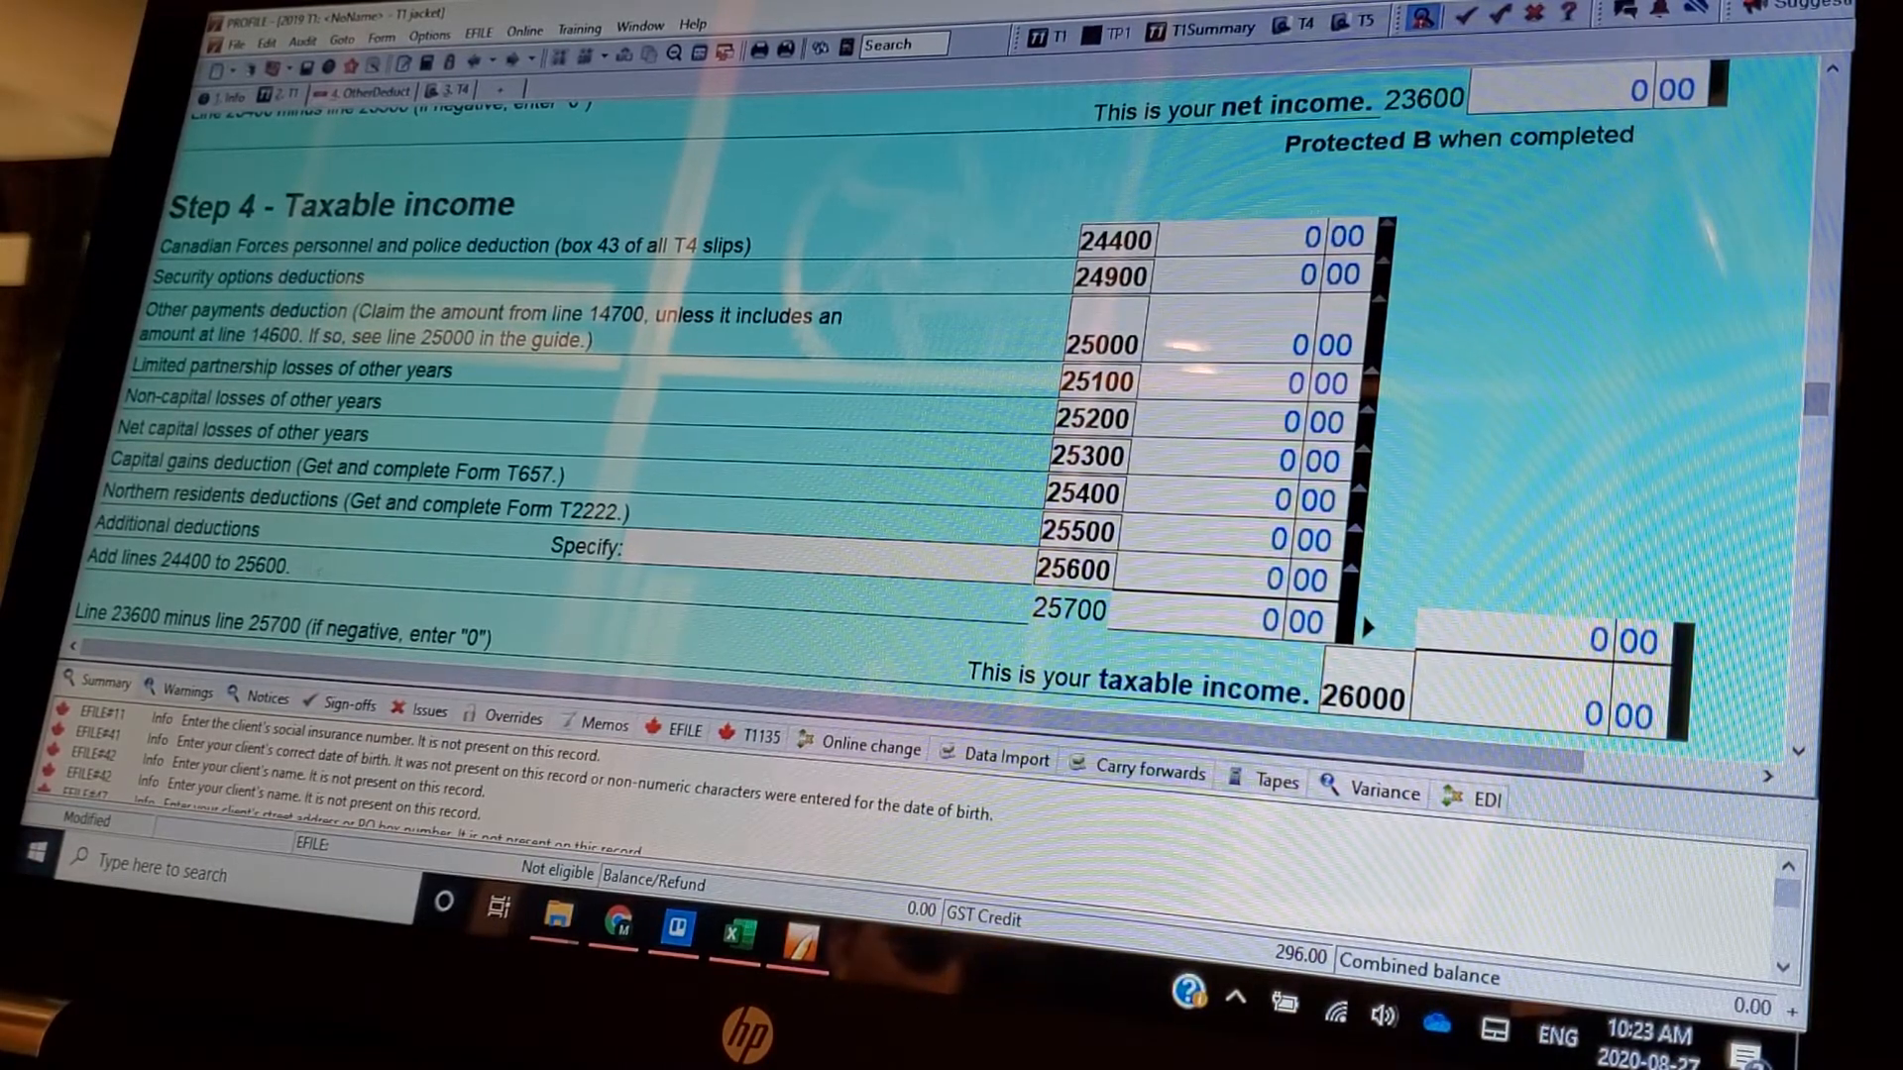
# - Scroll the non-refundable tax credits from line 30400 down to medical expenses line 33099
pyautogui.scroll(-3)
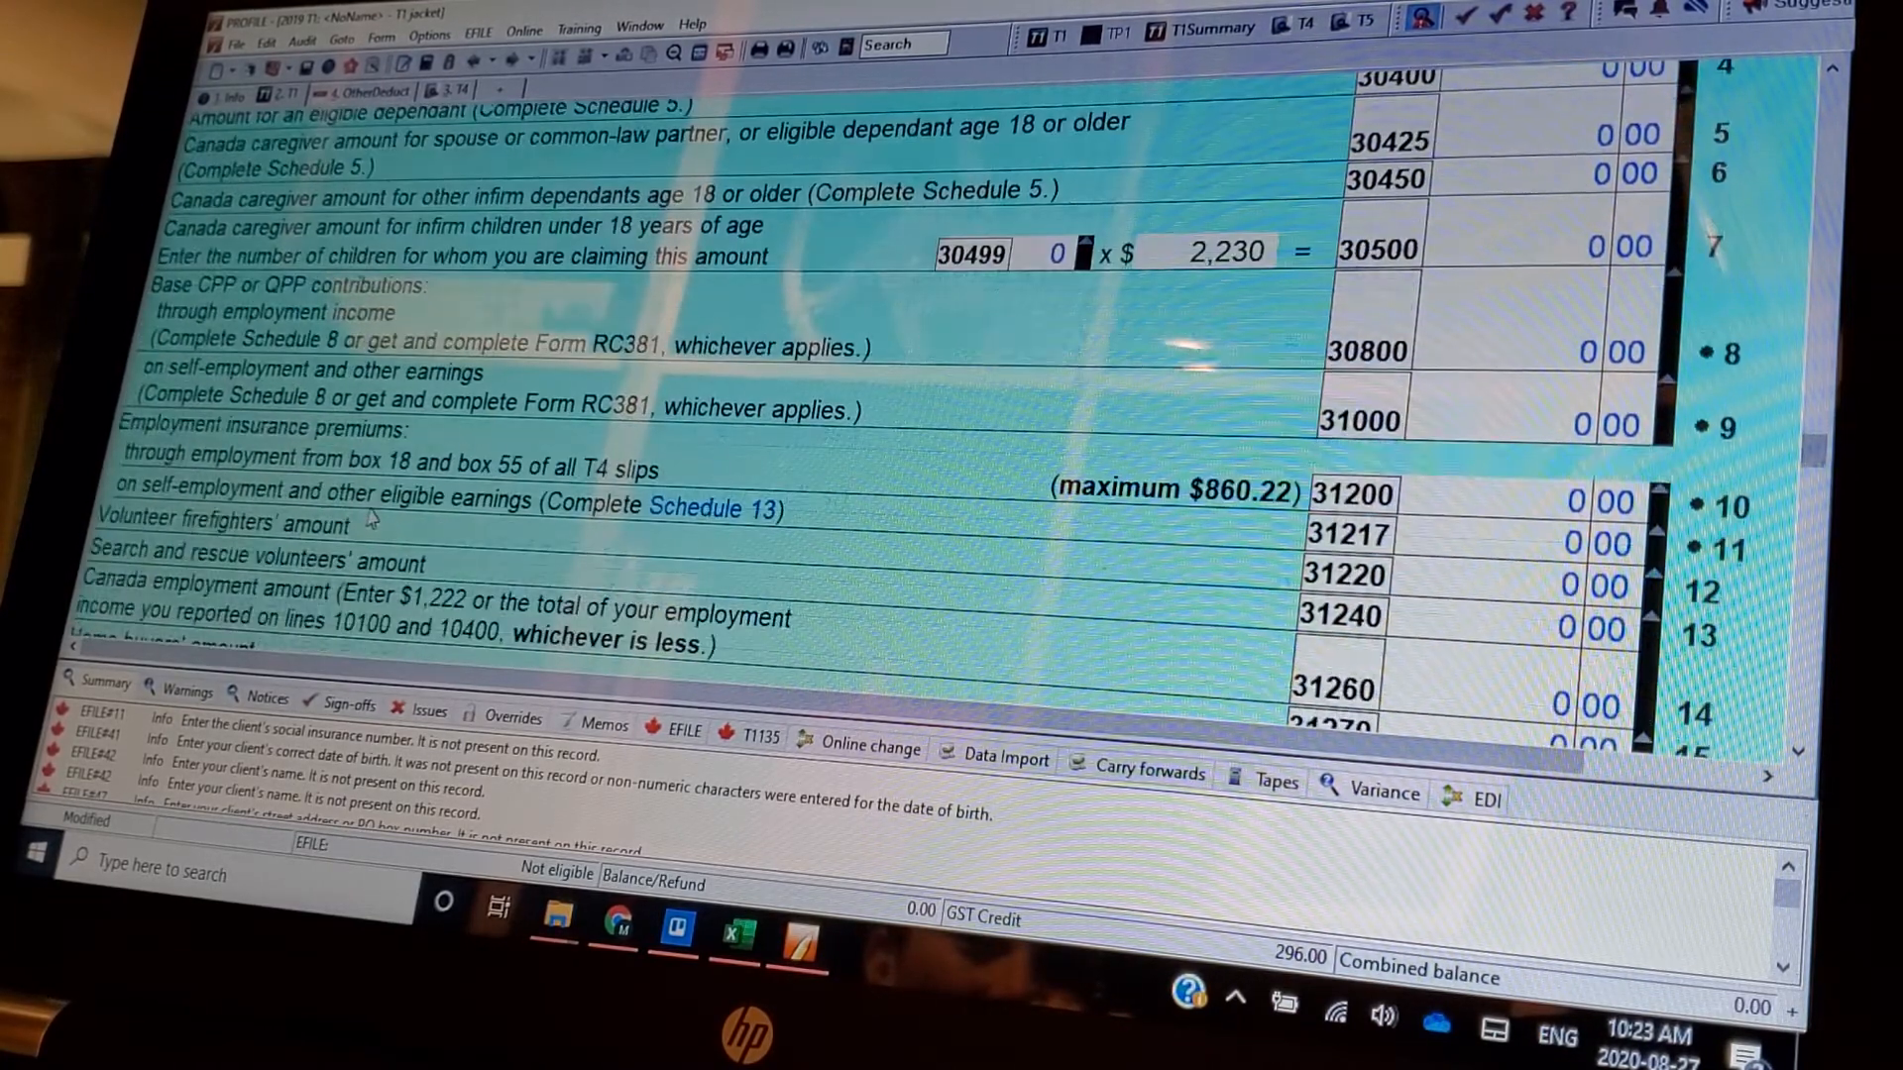
pyautogui.scroll(-3)
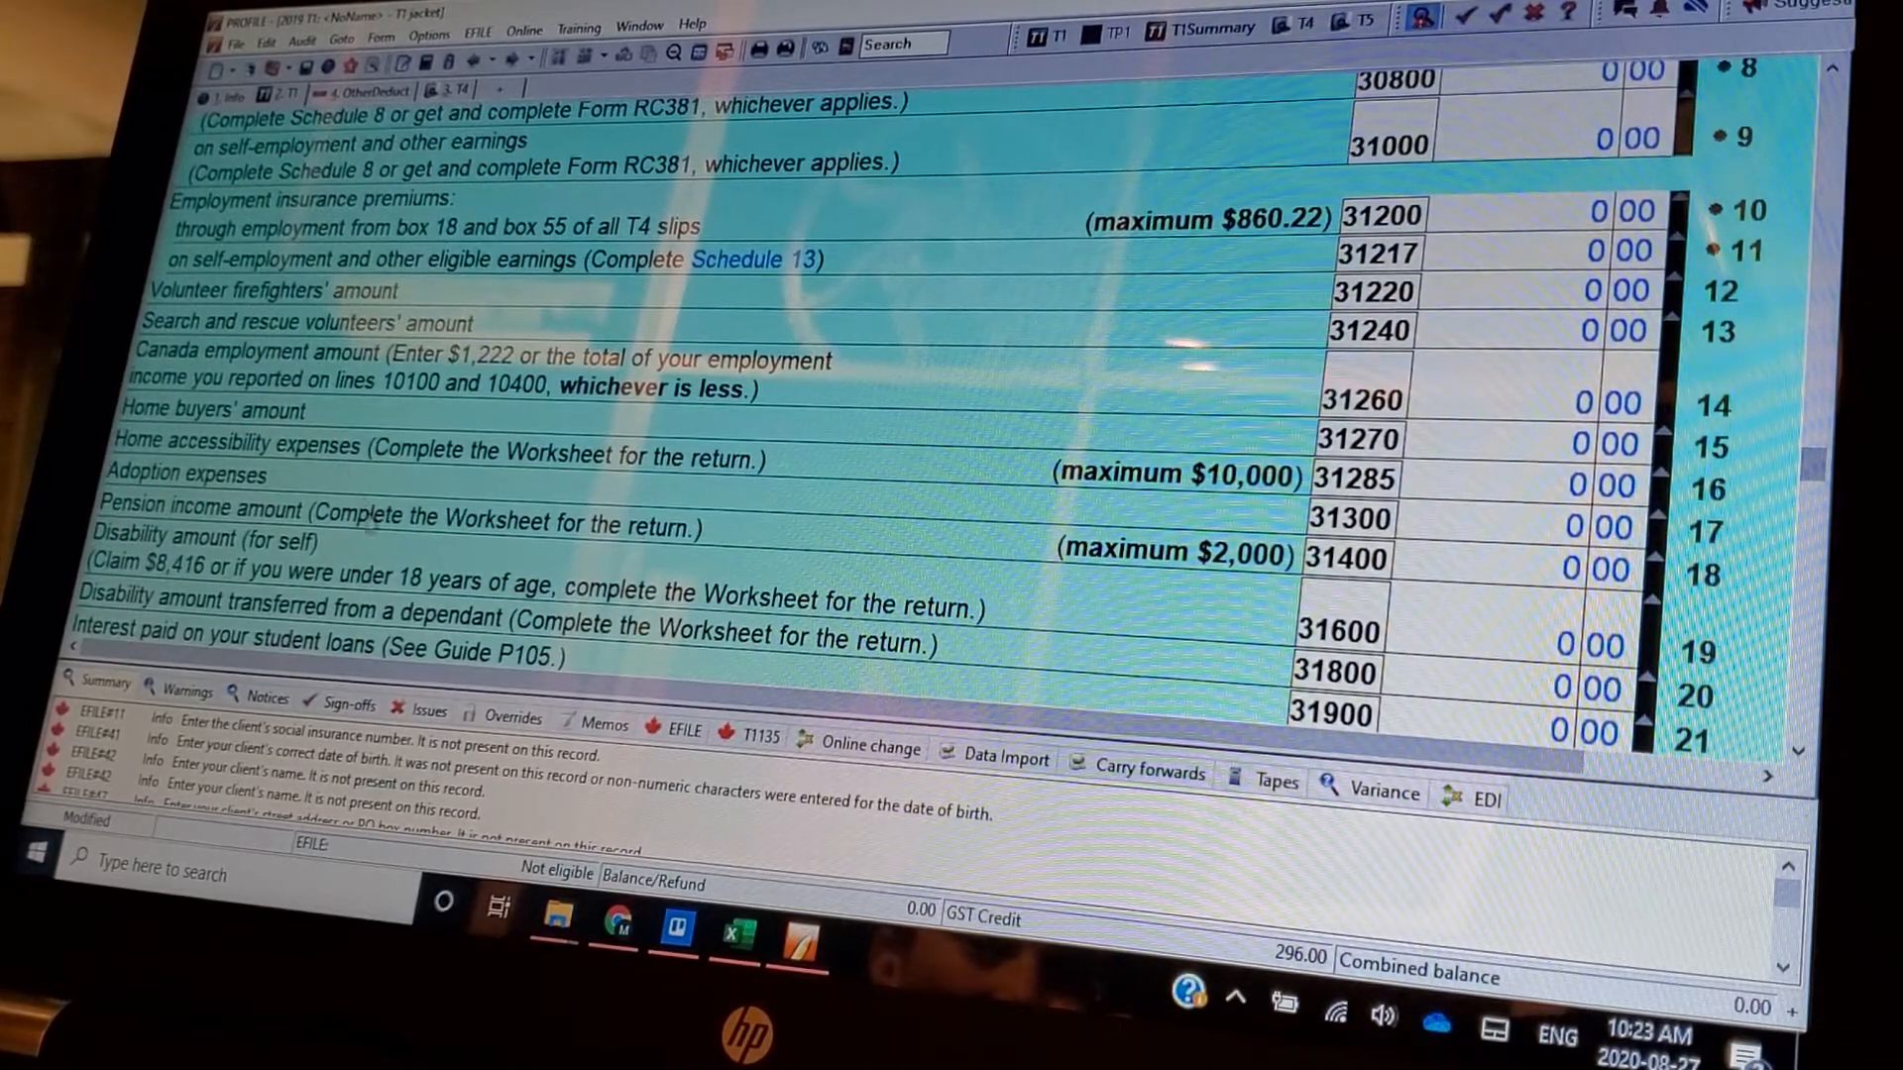
pyautogui.scroll(-3)
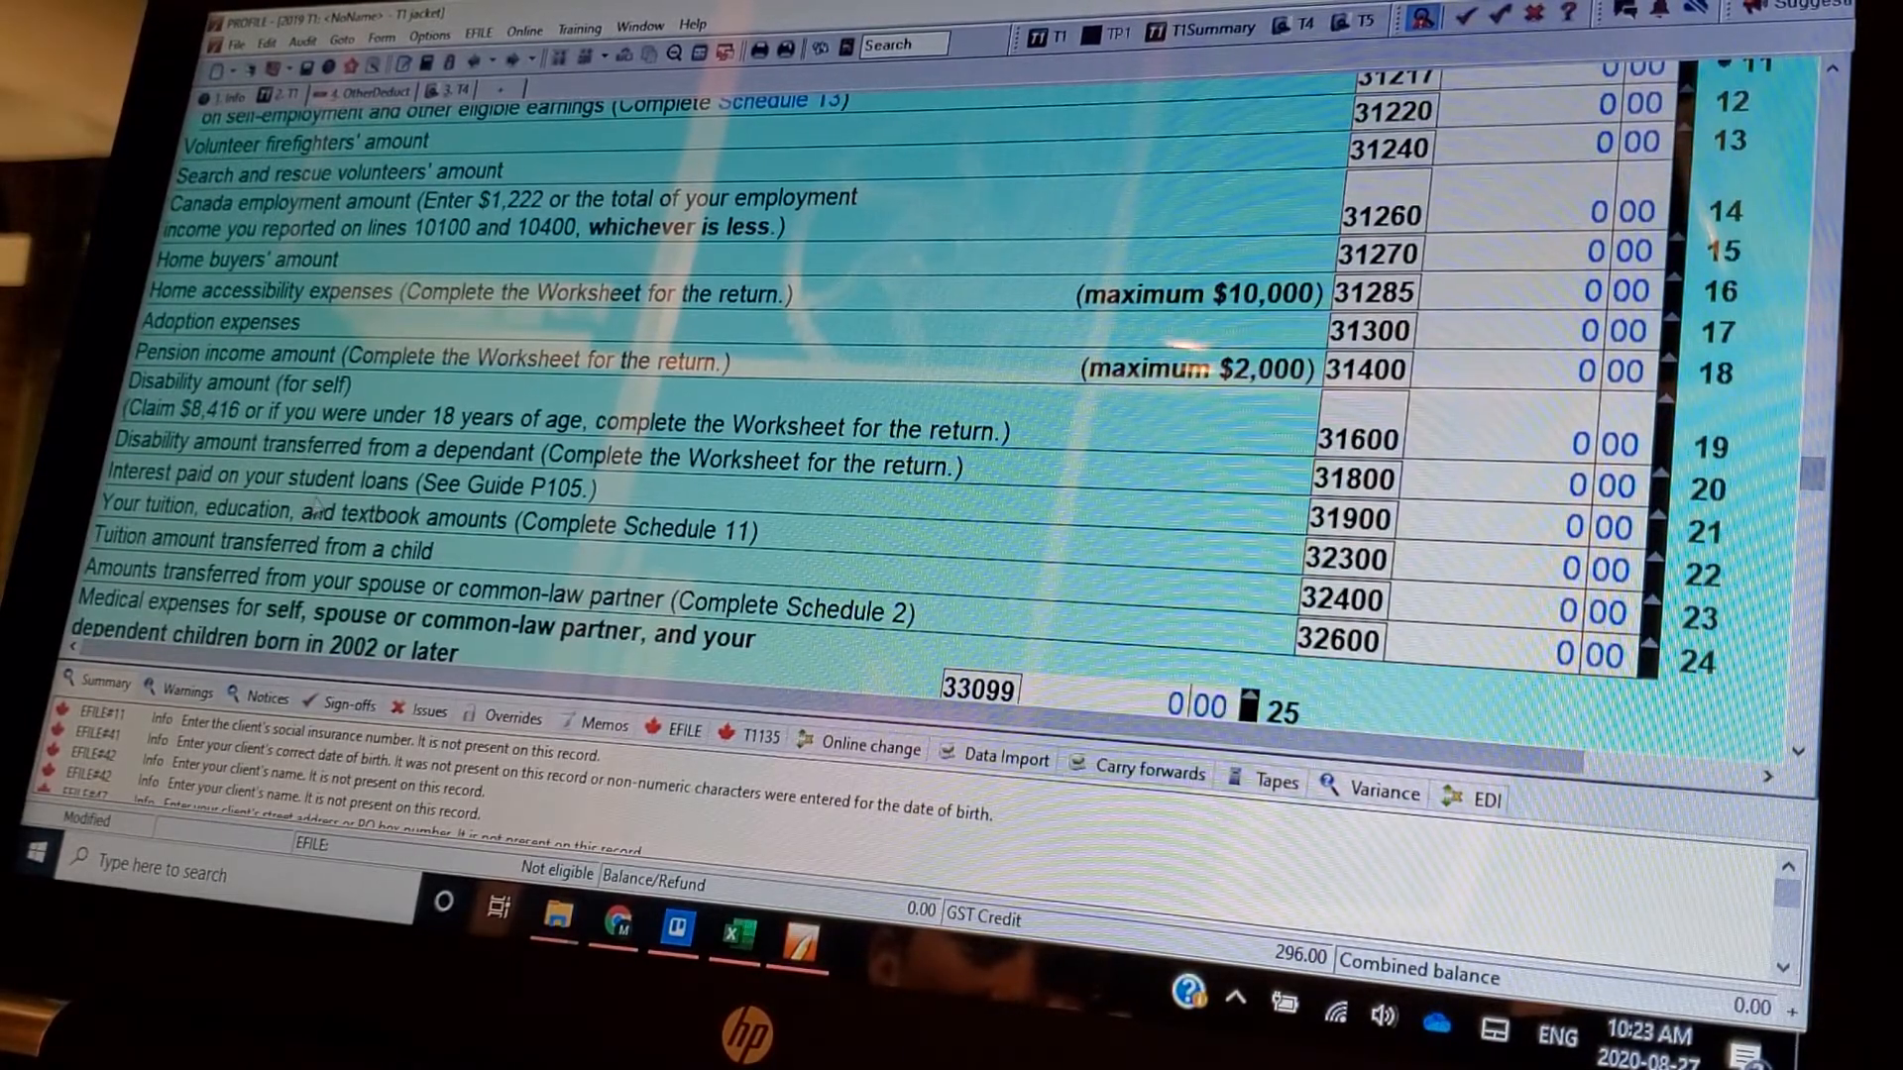
pyautogui.moveTo(933, 547)
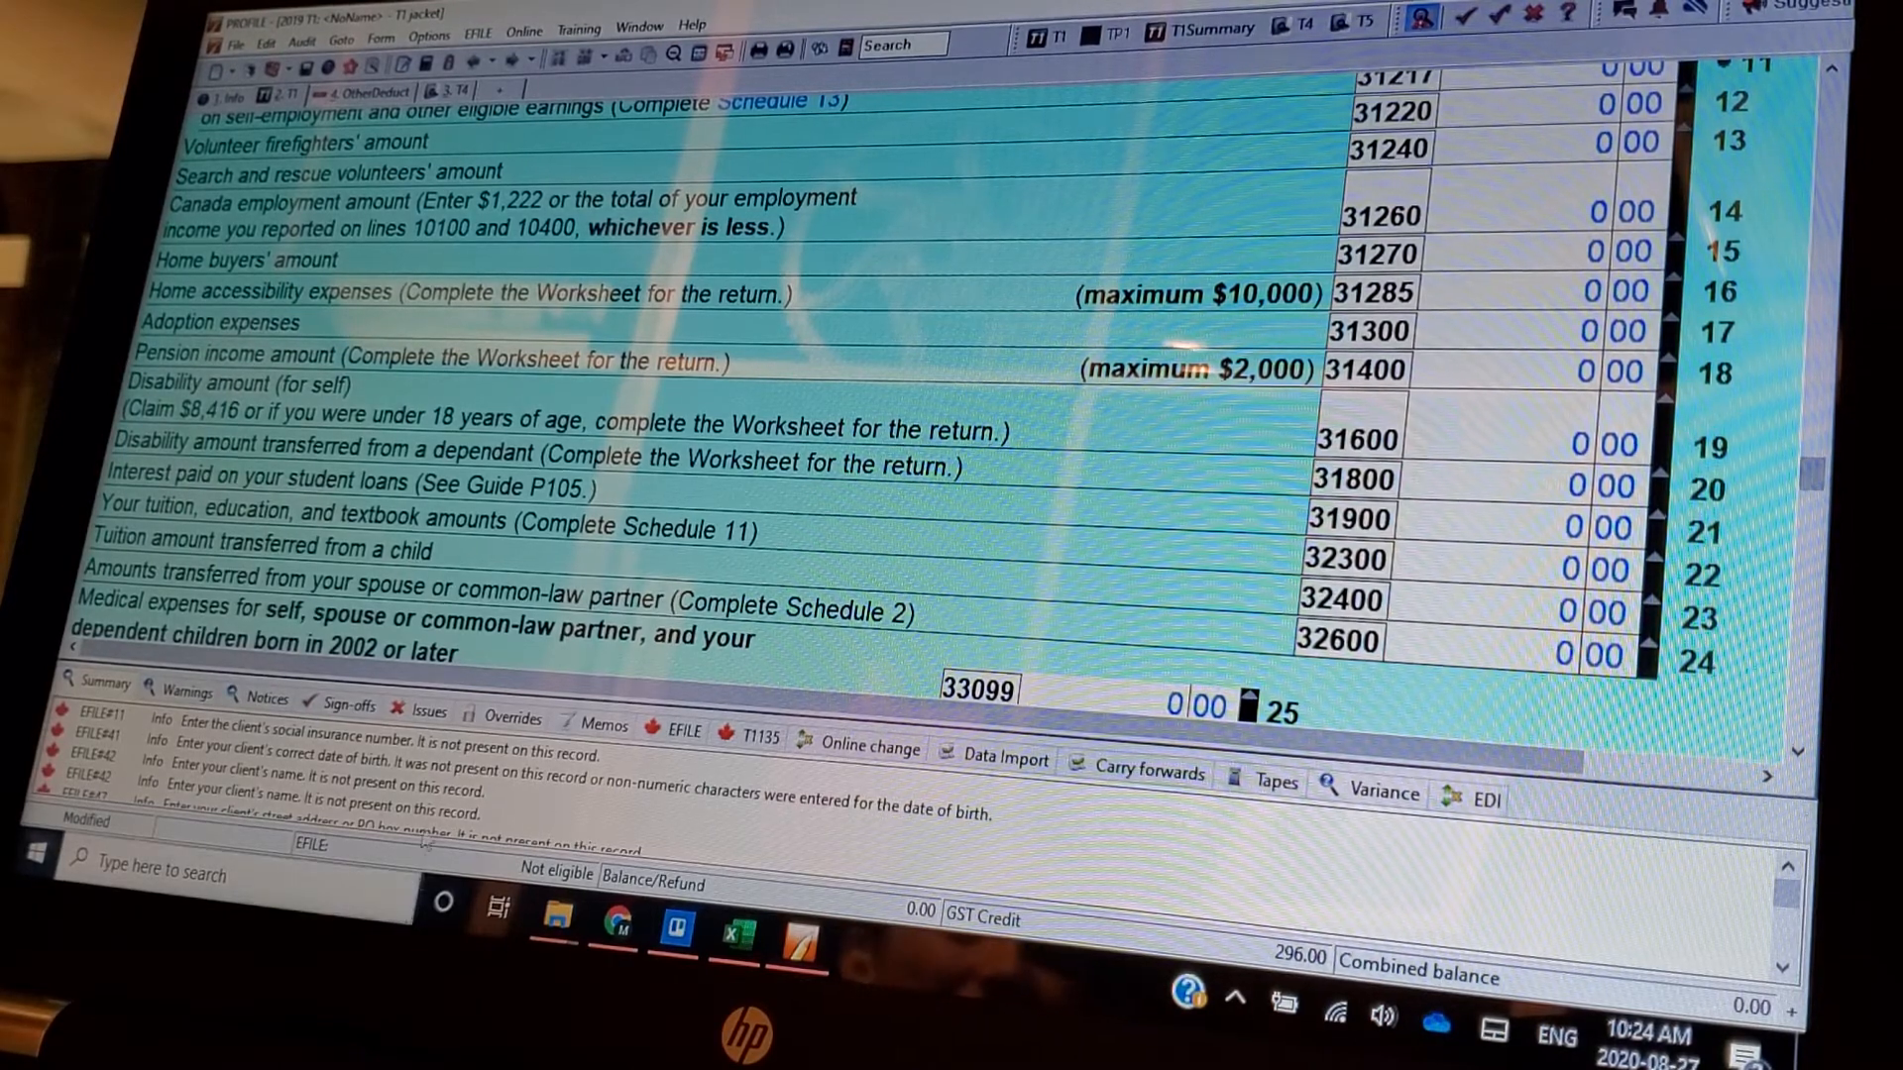
pyautogui.scroll(-3)
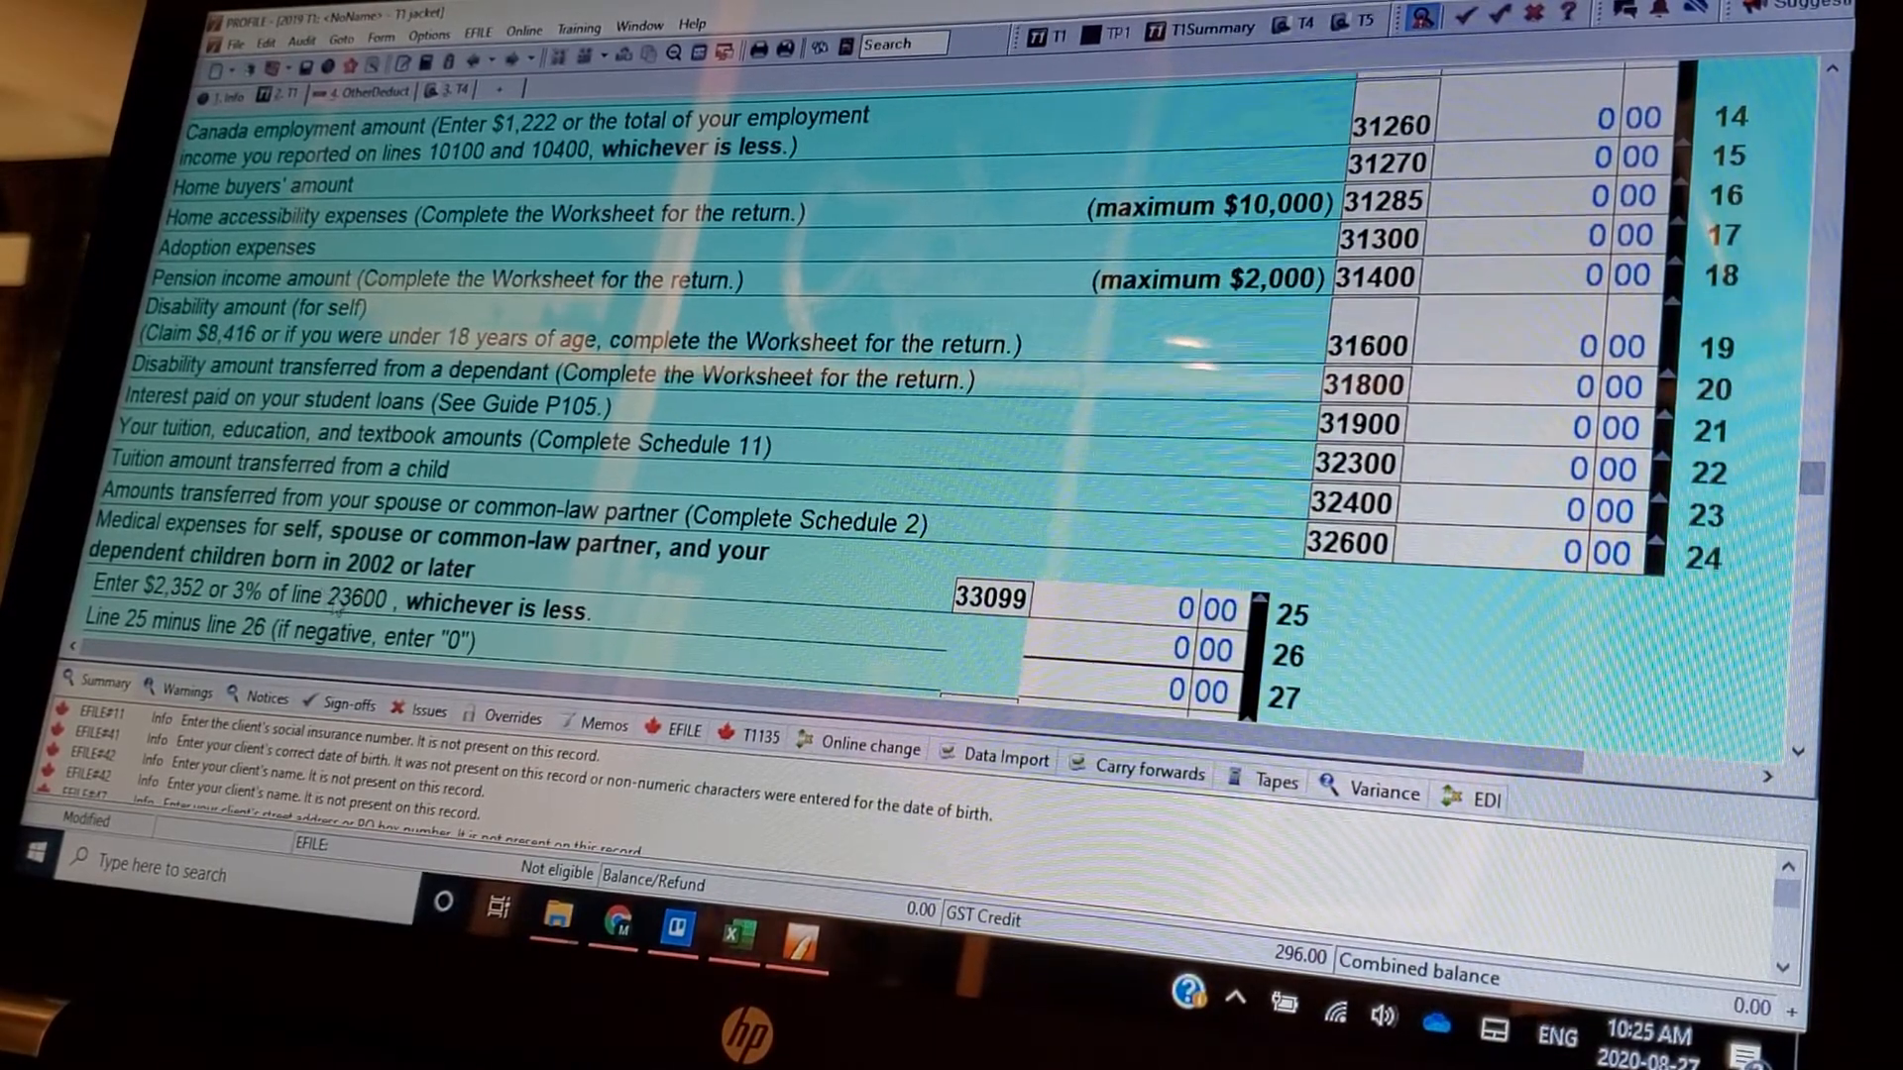
# - Scroll through Parts B and C of the federal tax calculation down to lines 40600–41600
pyautogui.scroll(-3)
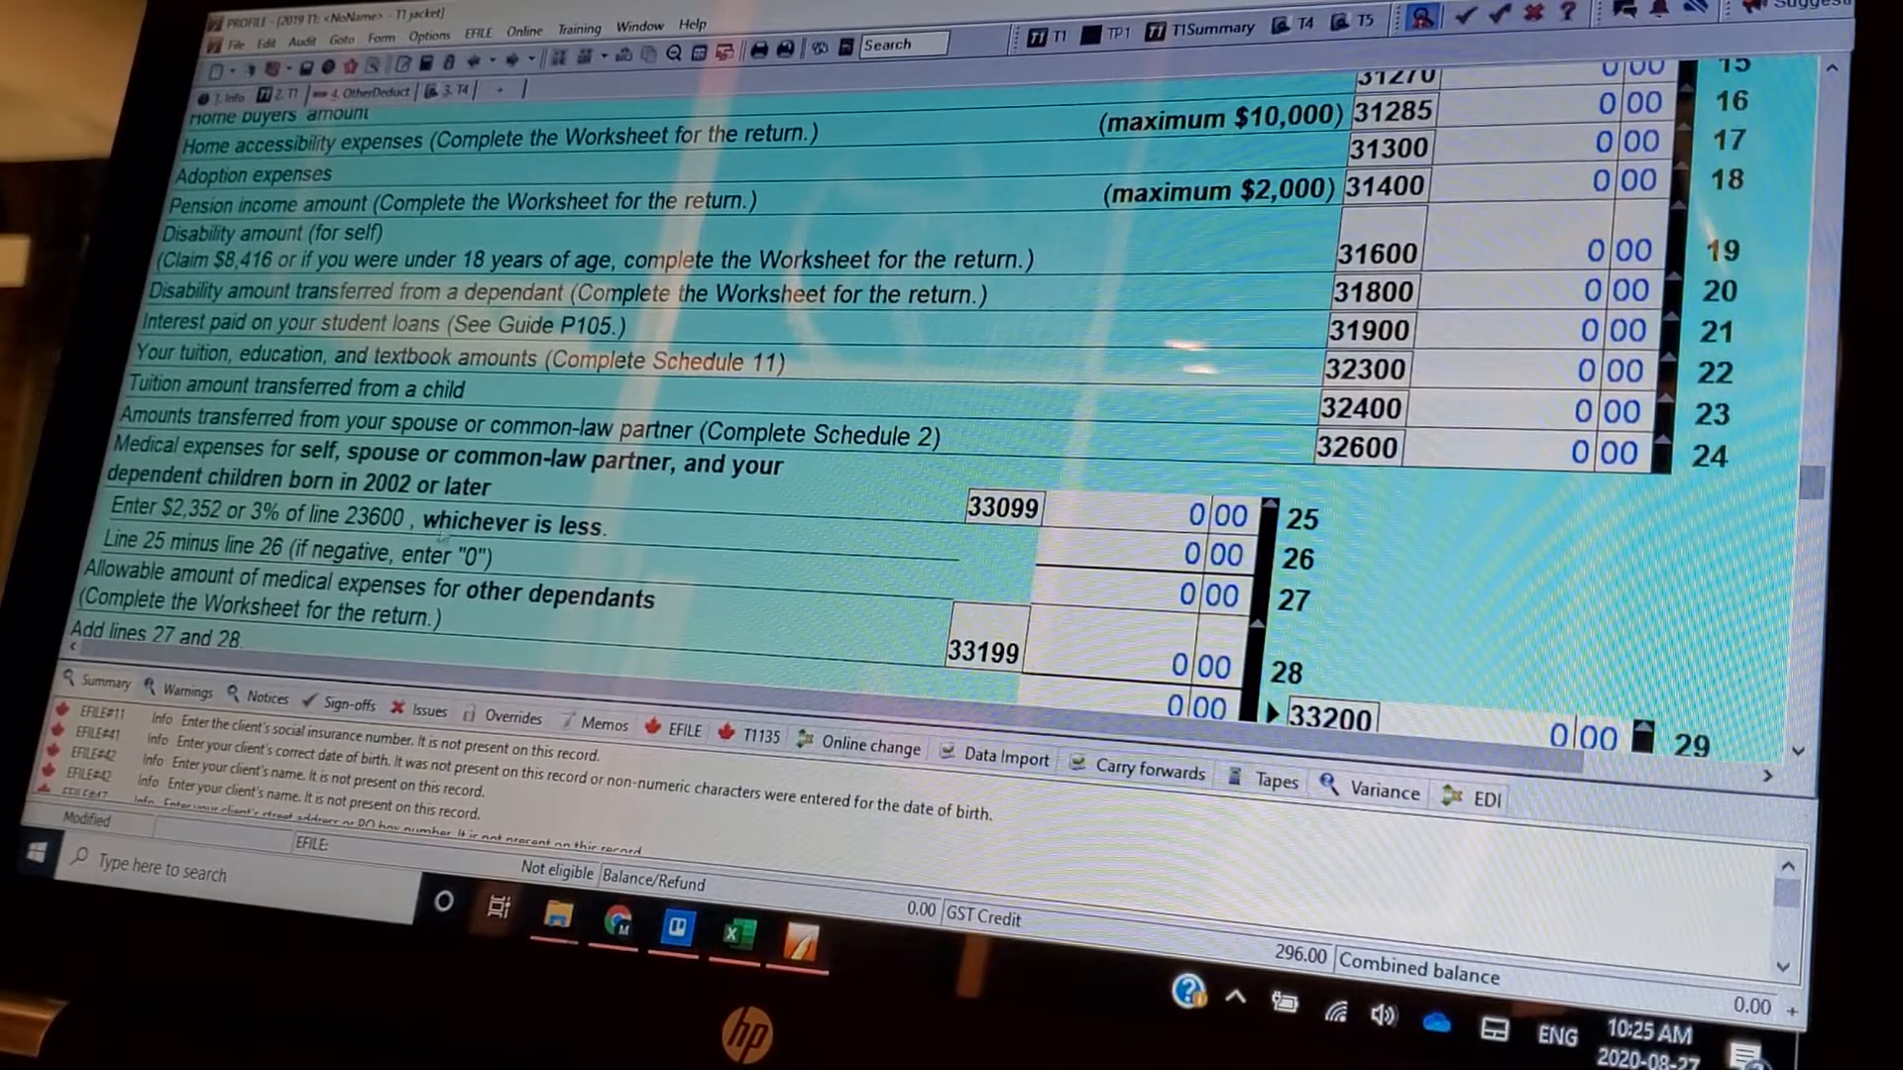
pyautogui.scroll(-3)
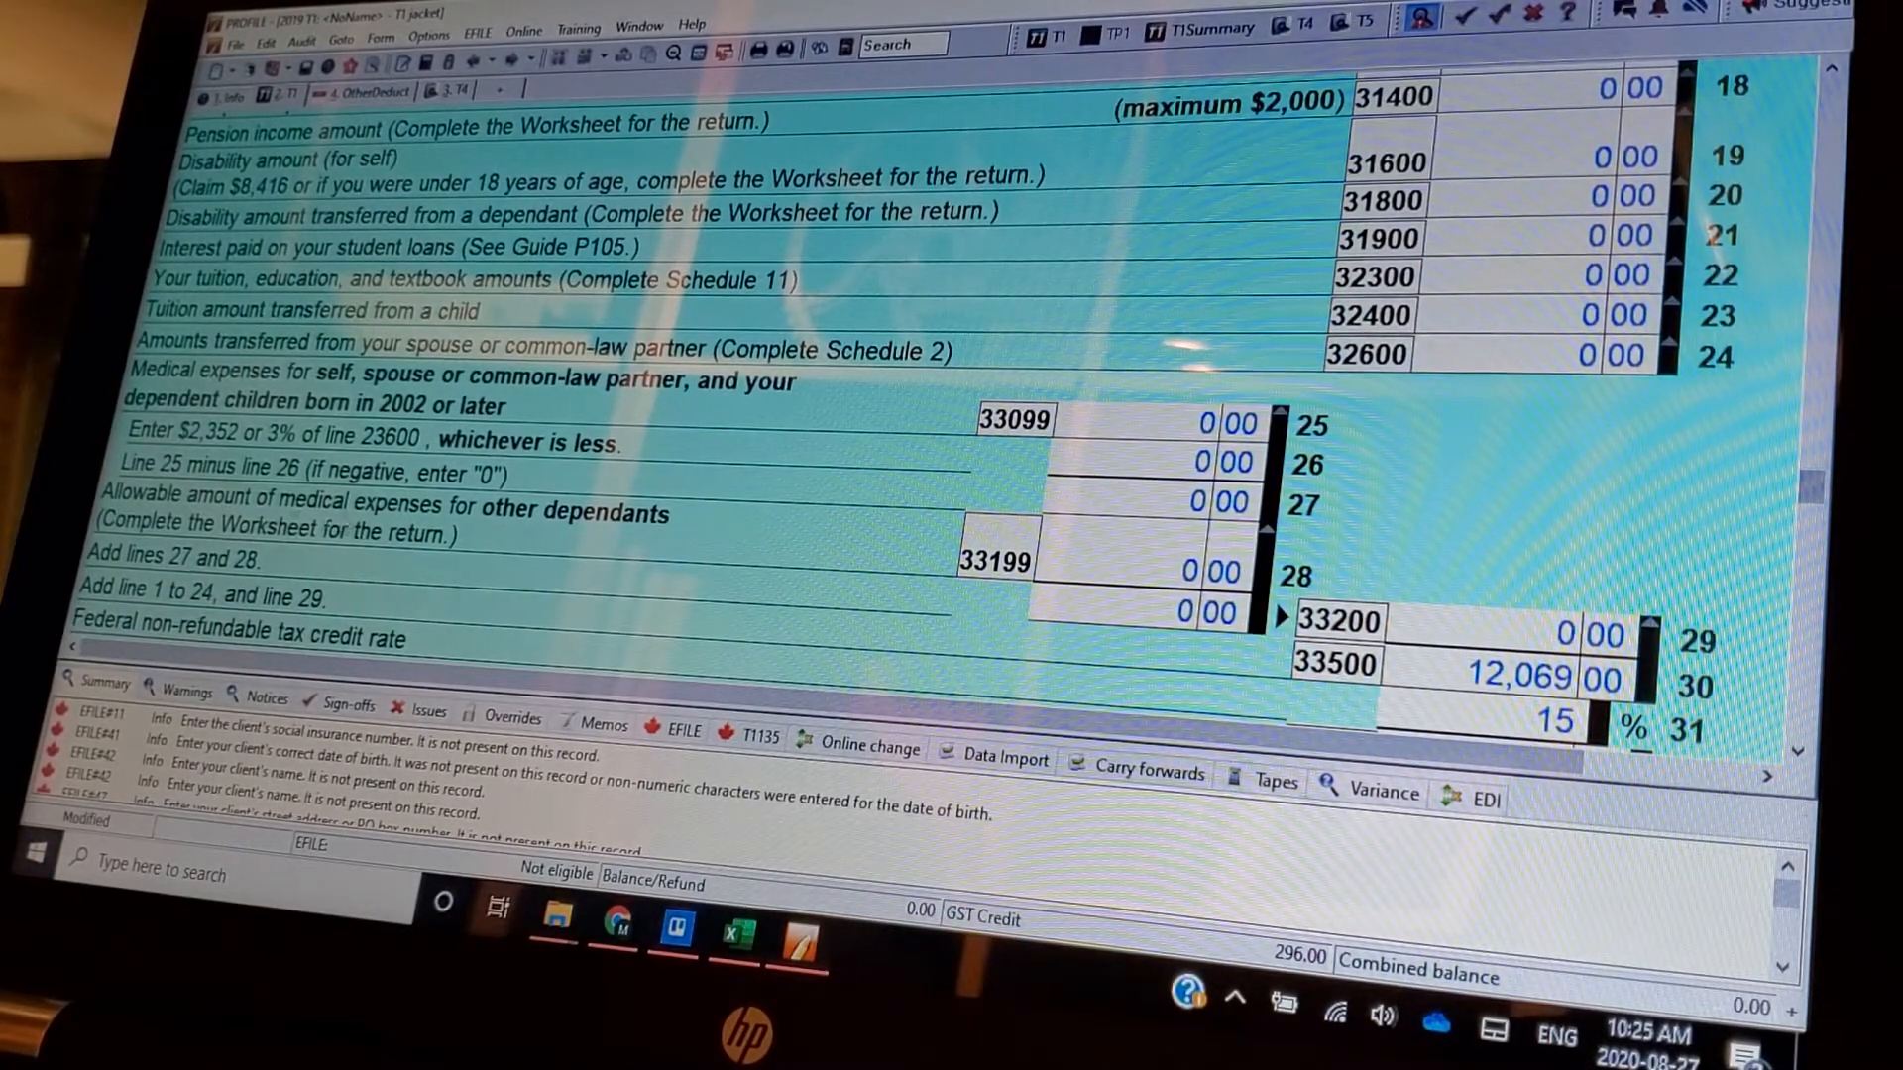
pyautogui.scroll(-3)
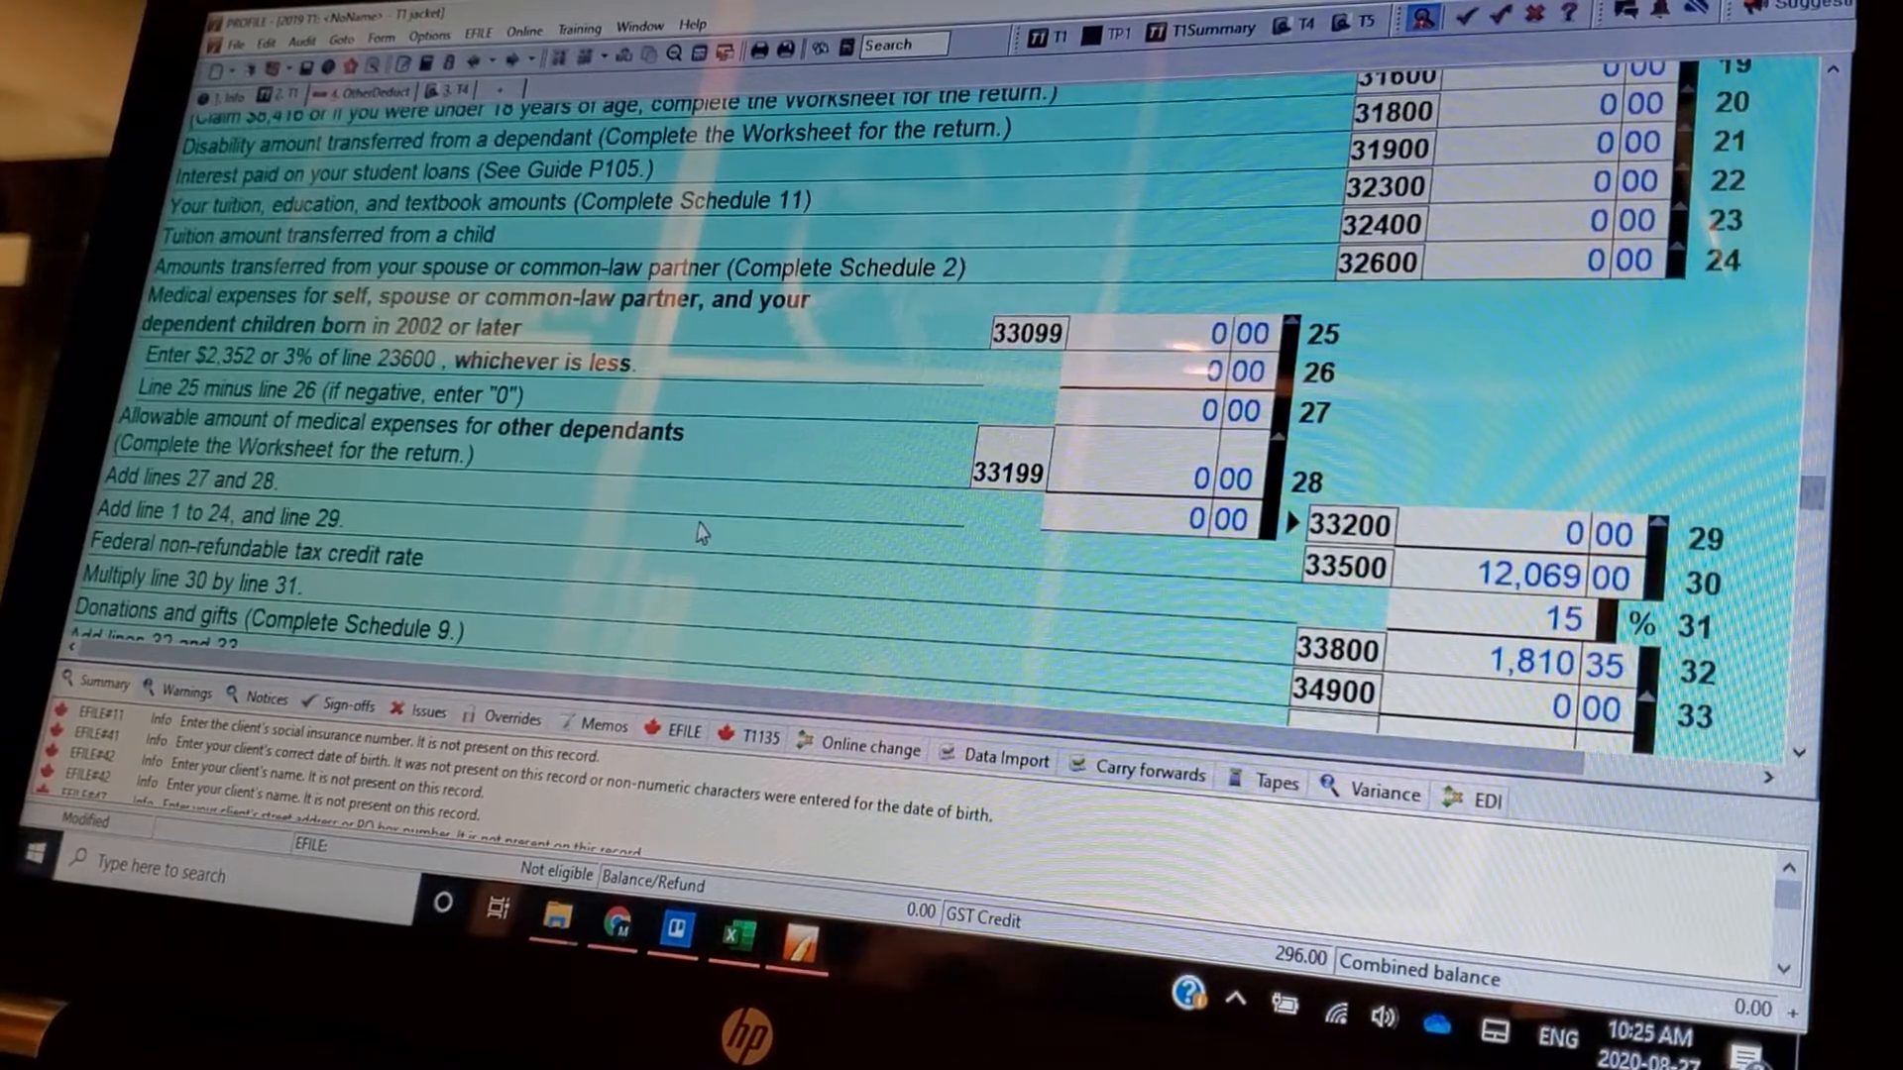
pyautogui.scroll(-3)
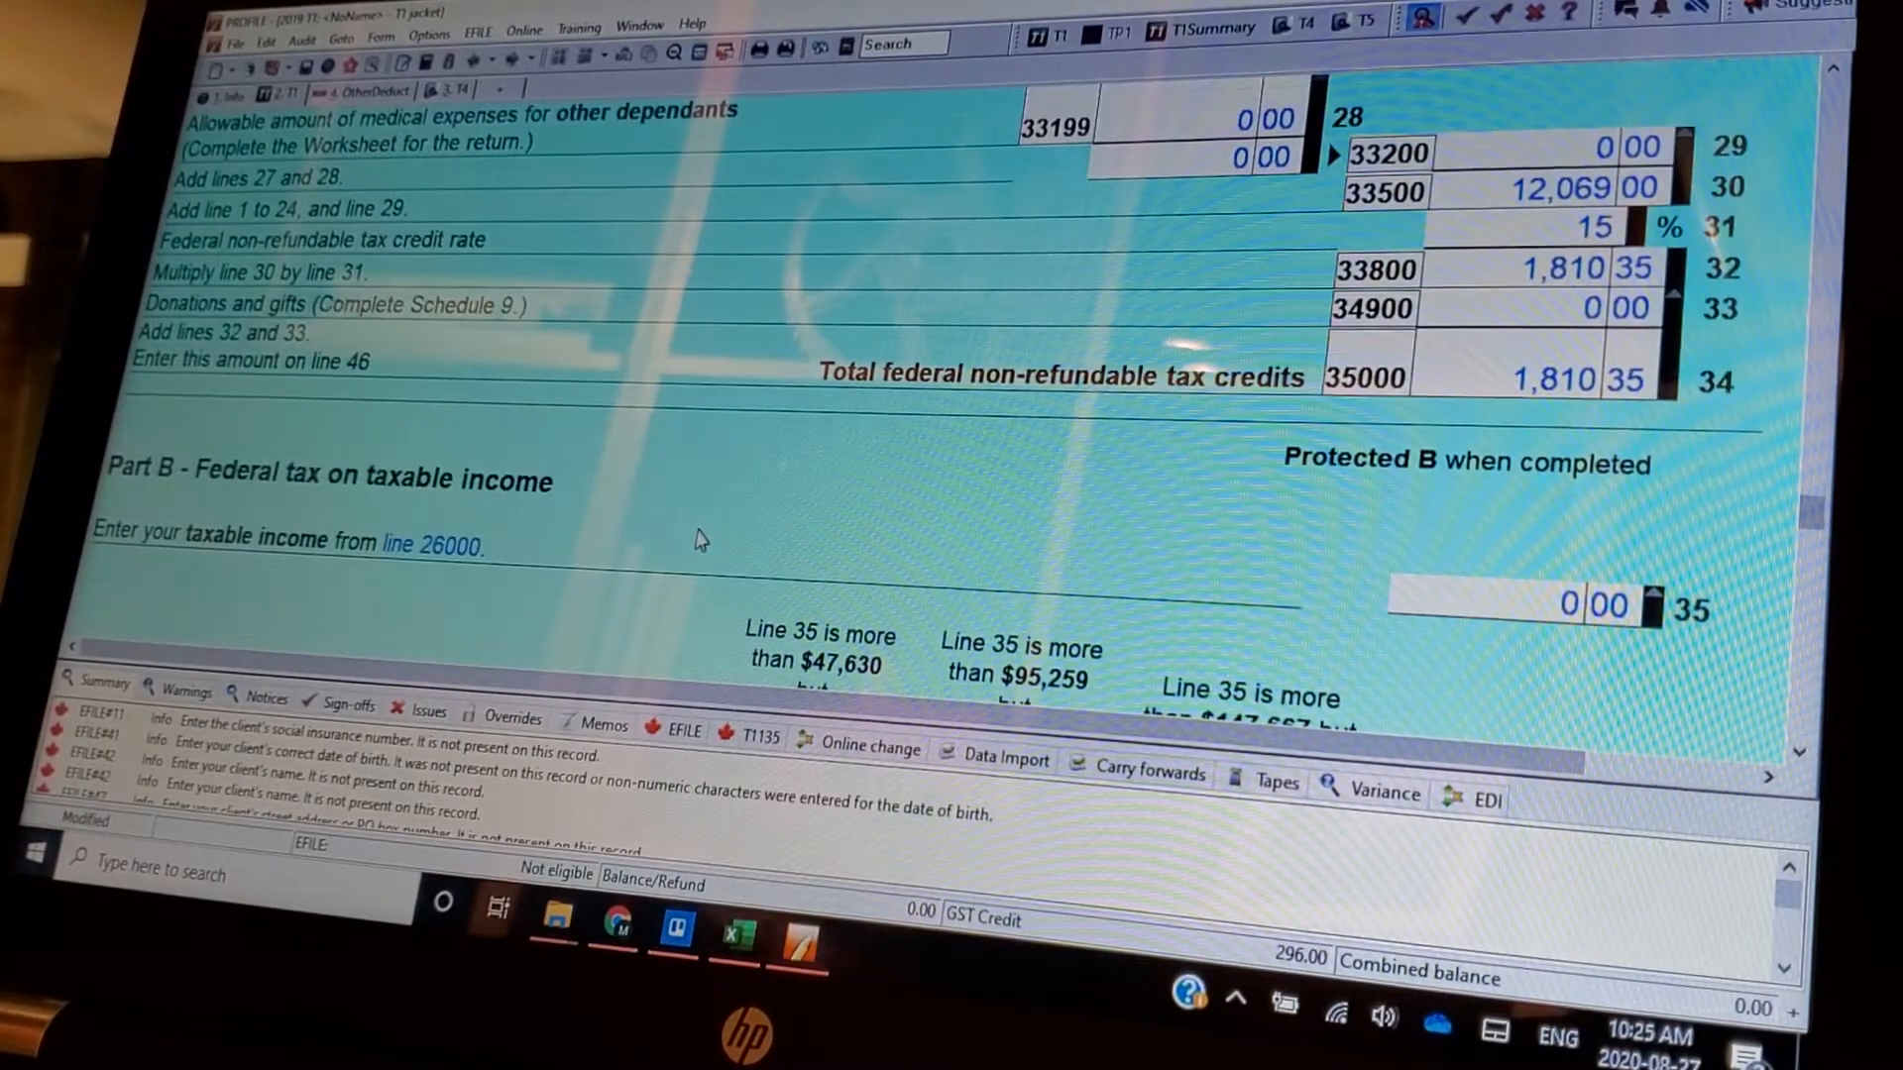
pyautogui.scroll(-3)
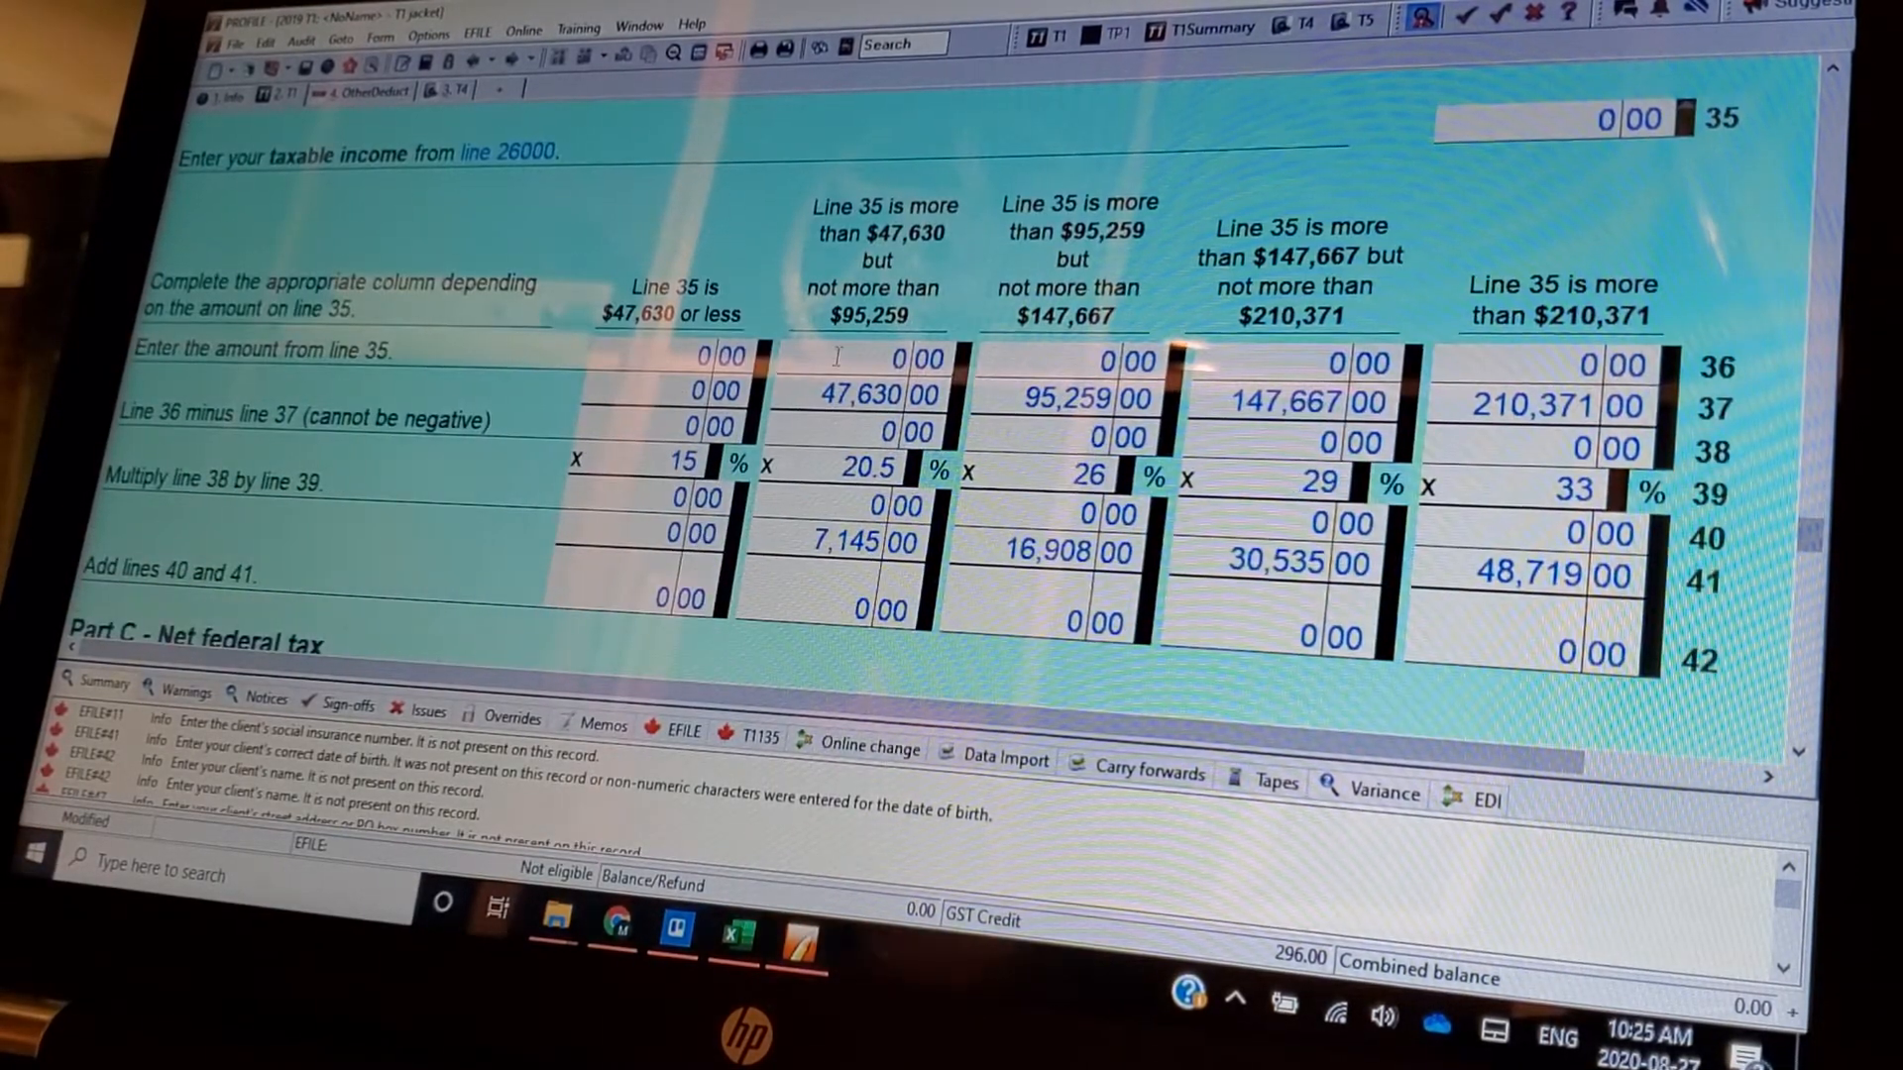
pyautogui.scroll(-3)
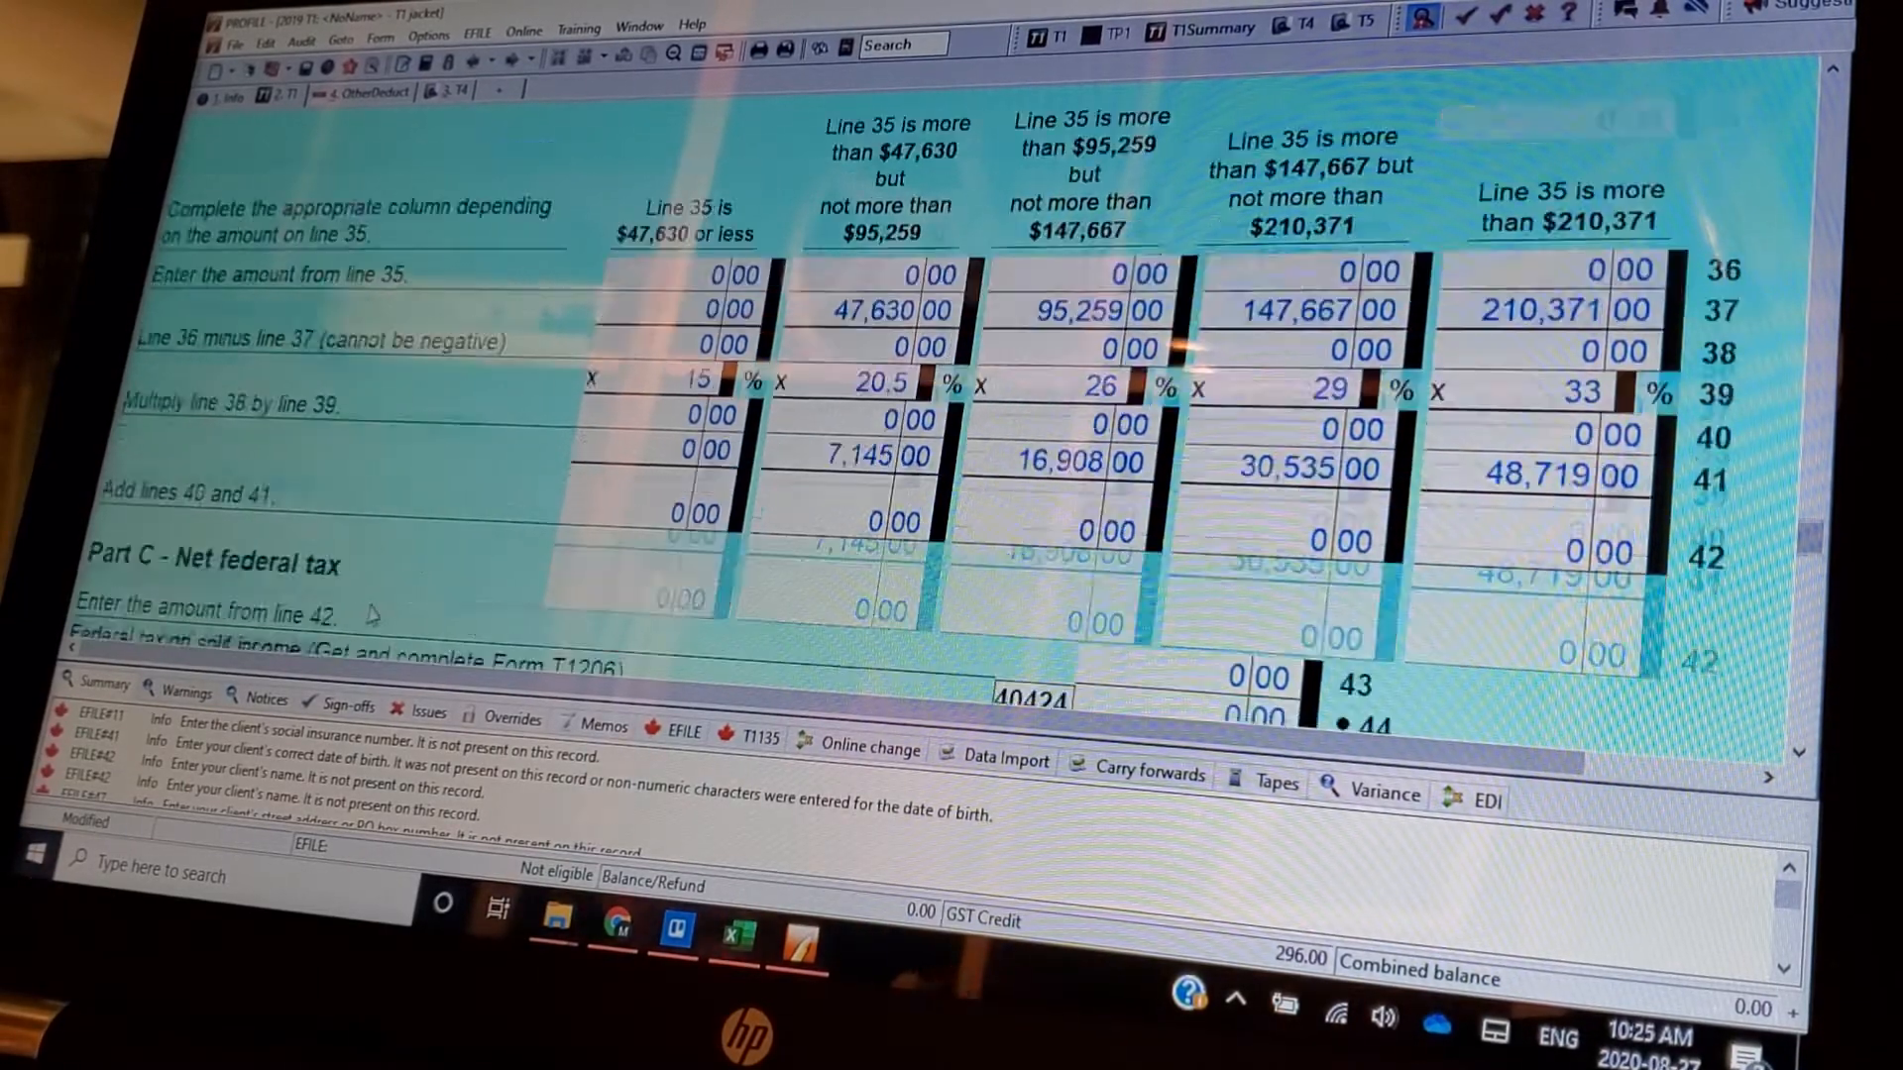
pyautogui.scroll(-3)
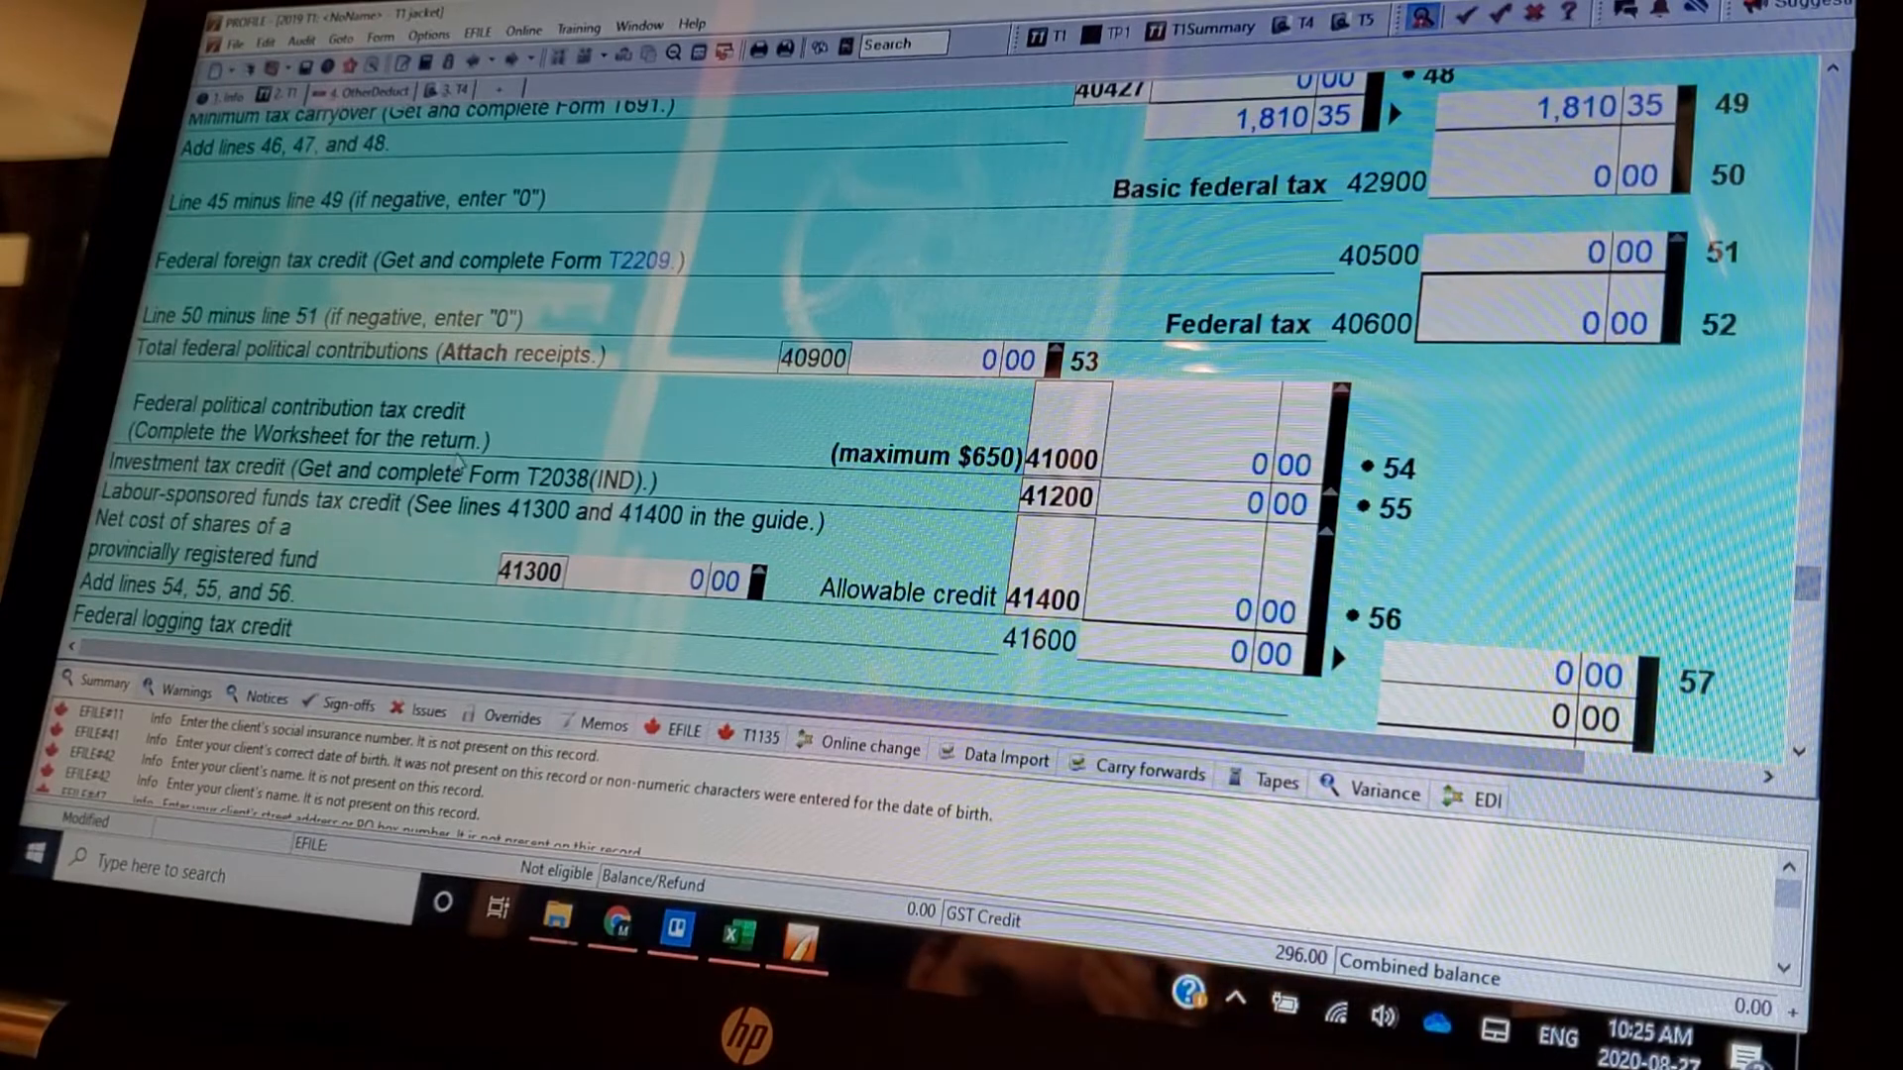
# - Scroll the T1 jacket down to Step 7 refund or balance owing through line 45600
pyautogui.scroll(-3)
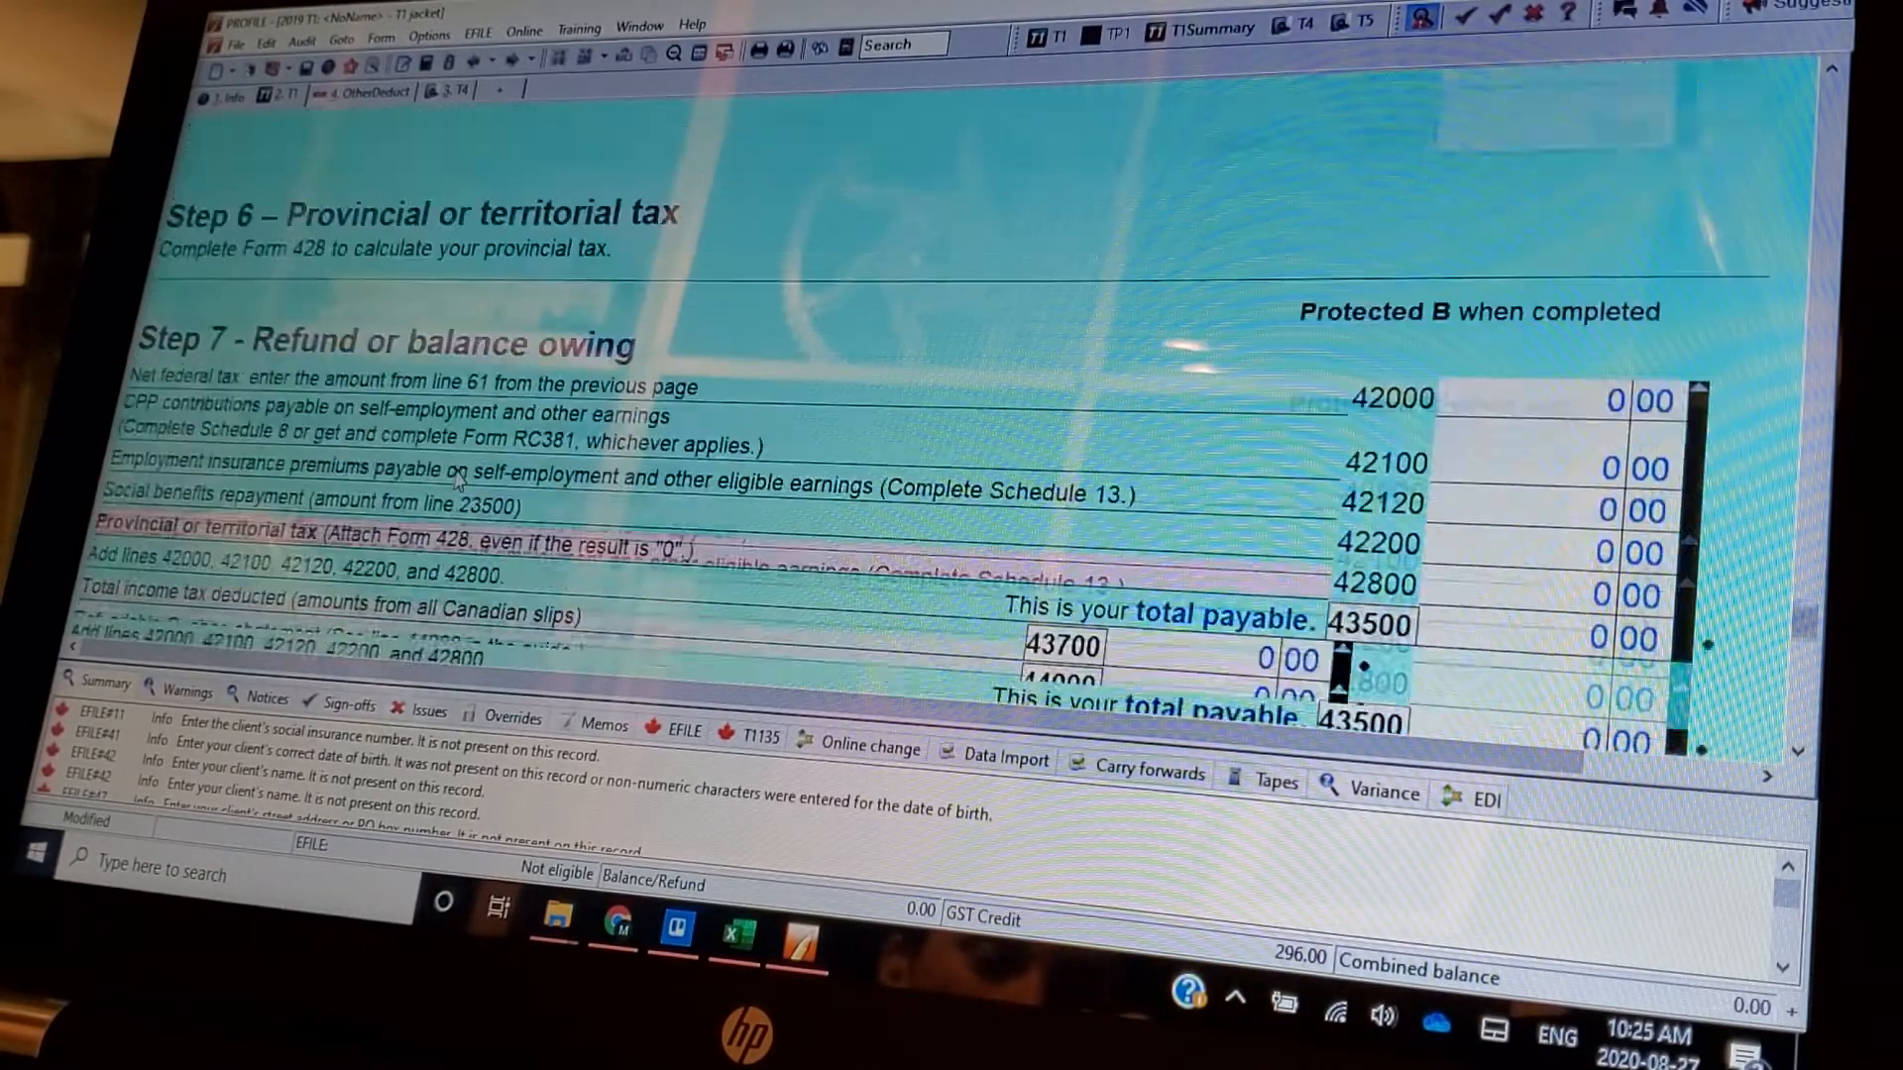
pyautogui.scroll(-3)
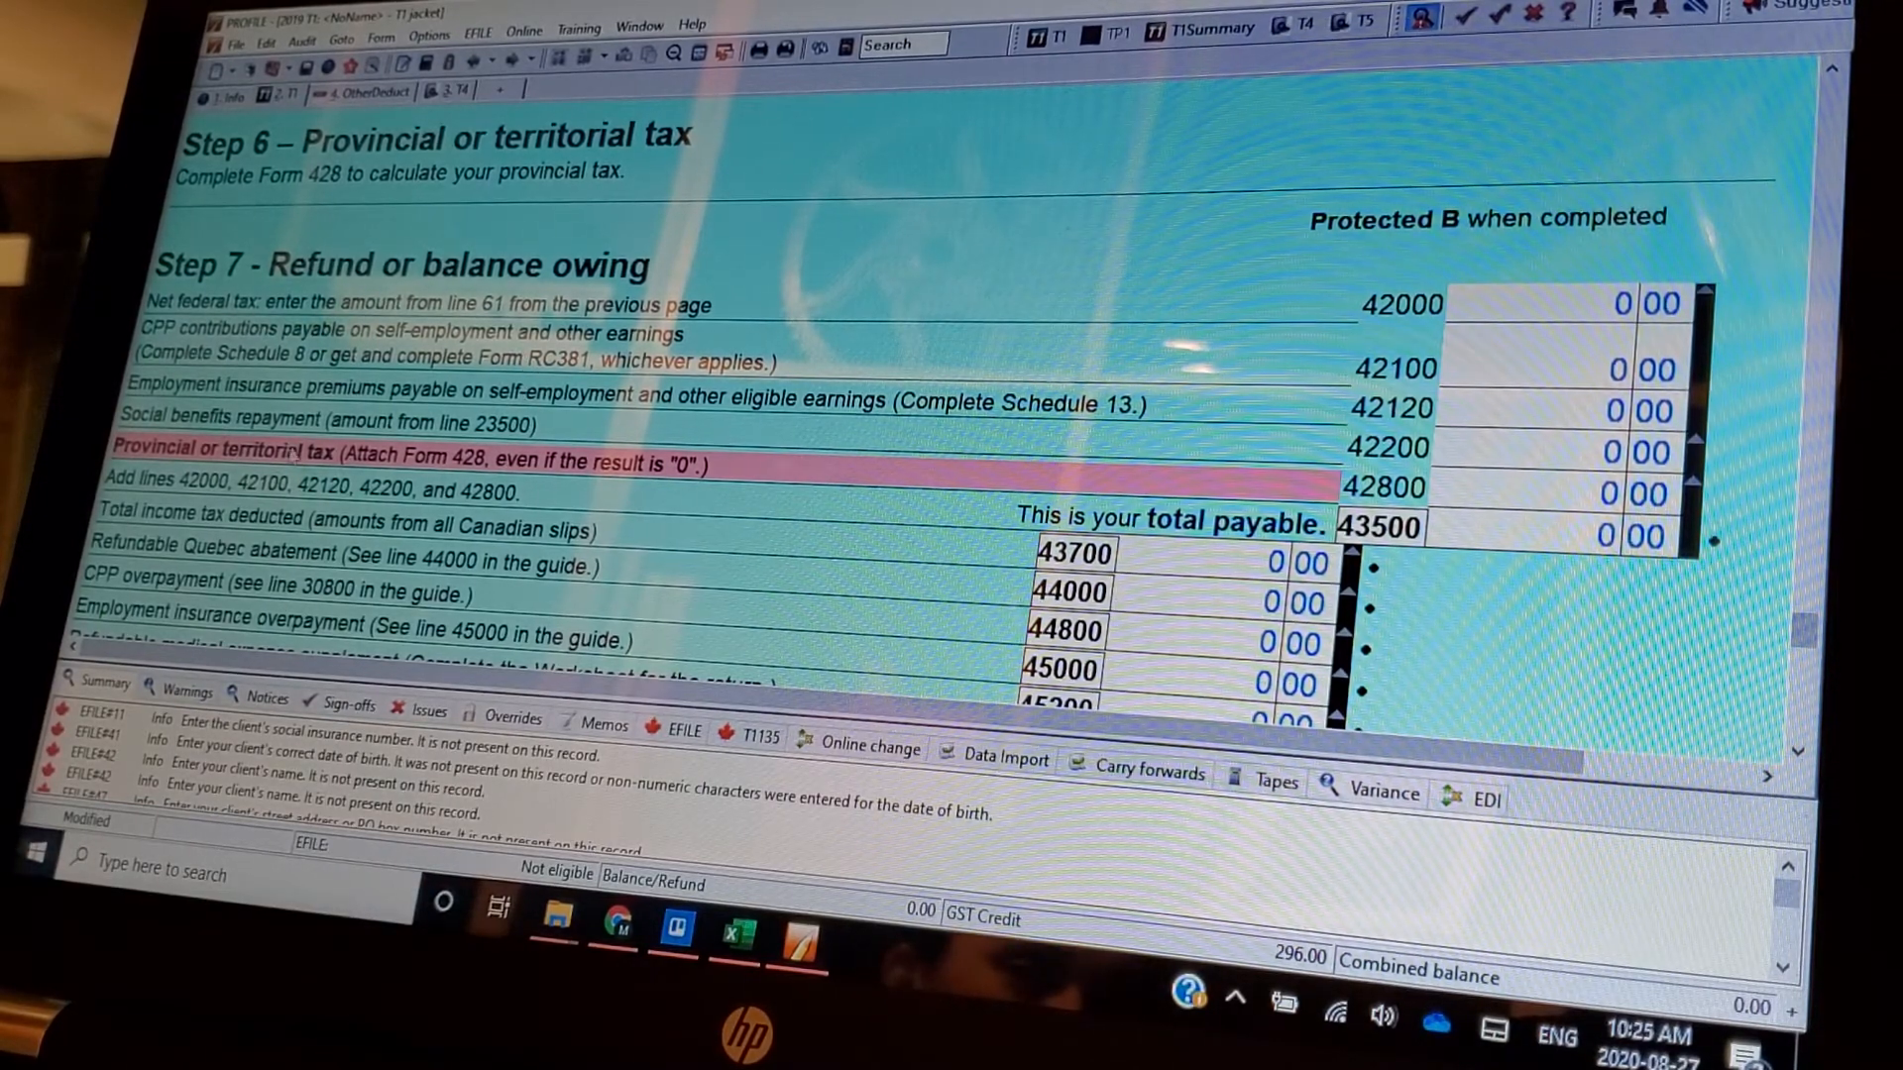
pyautogui.scroll(-3)
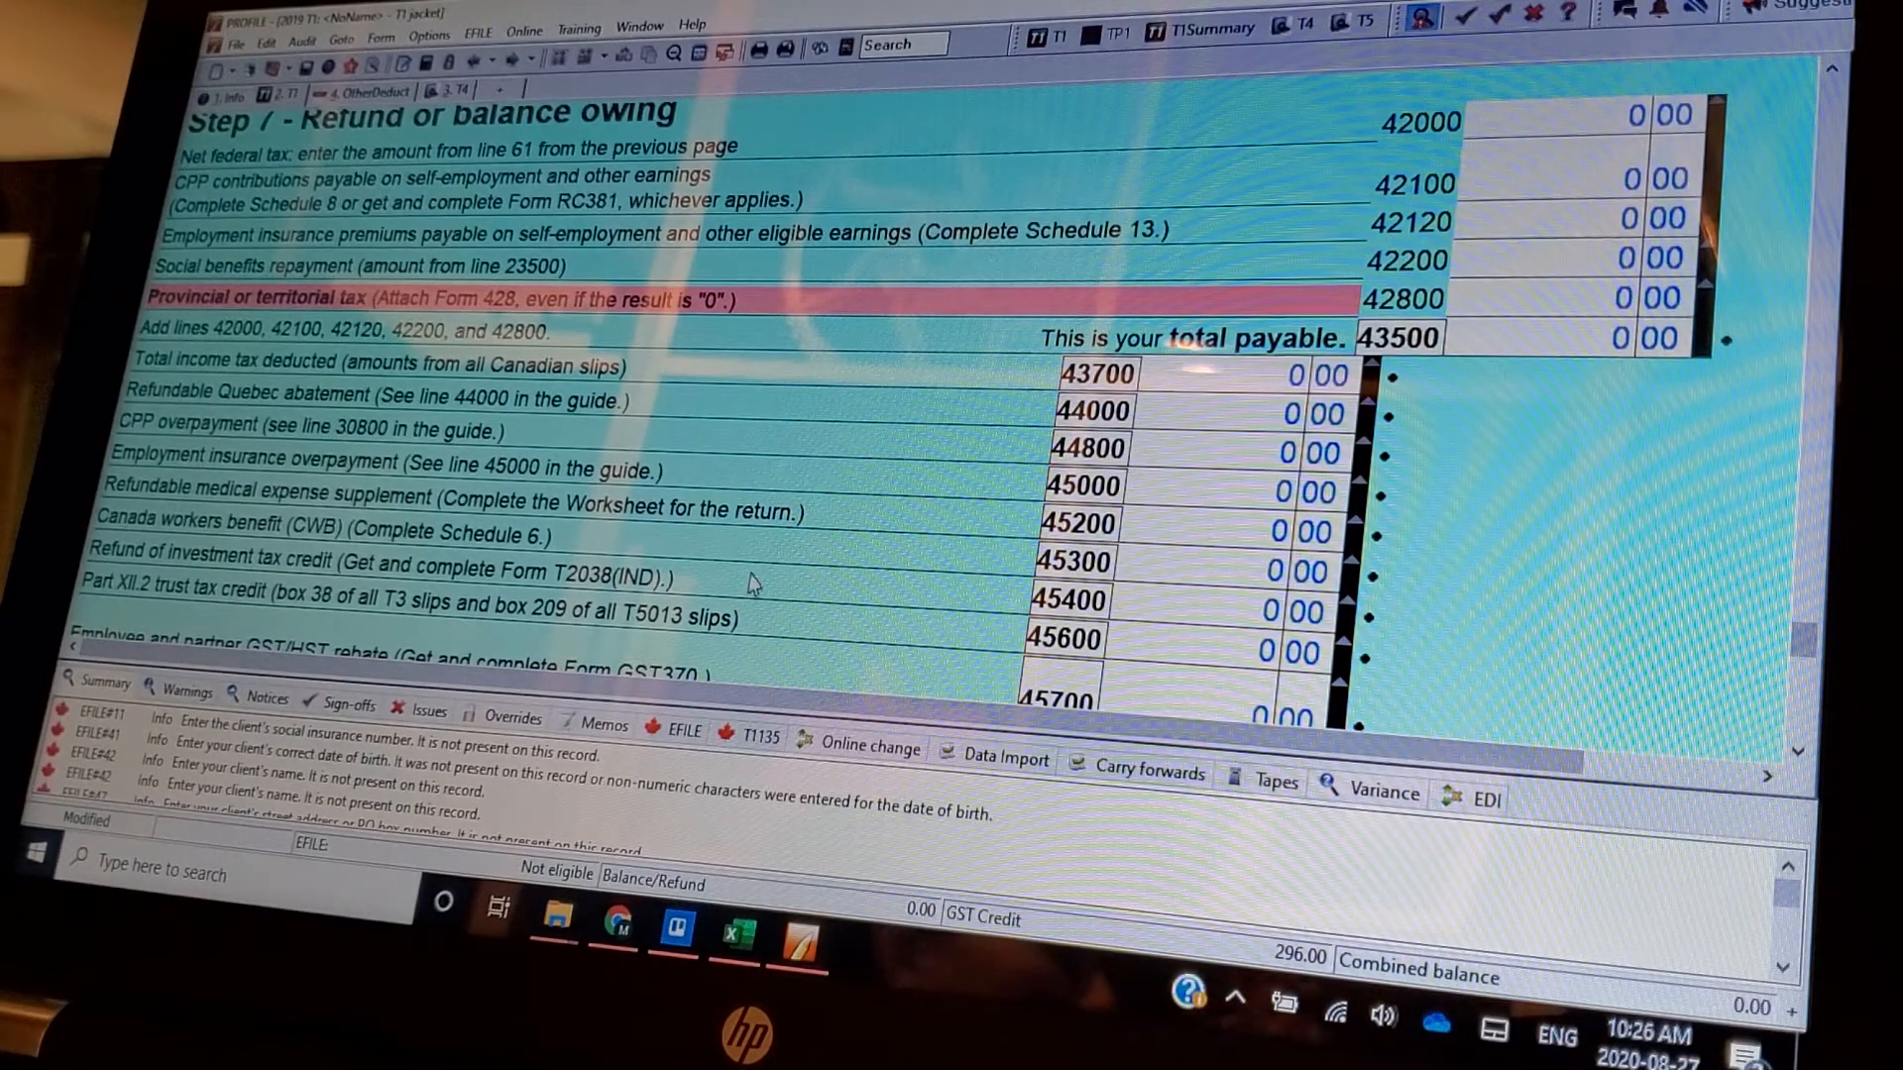
pyautogui.moveTo(739, 440)
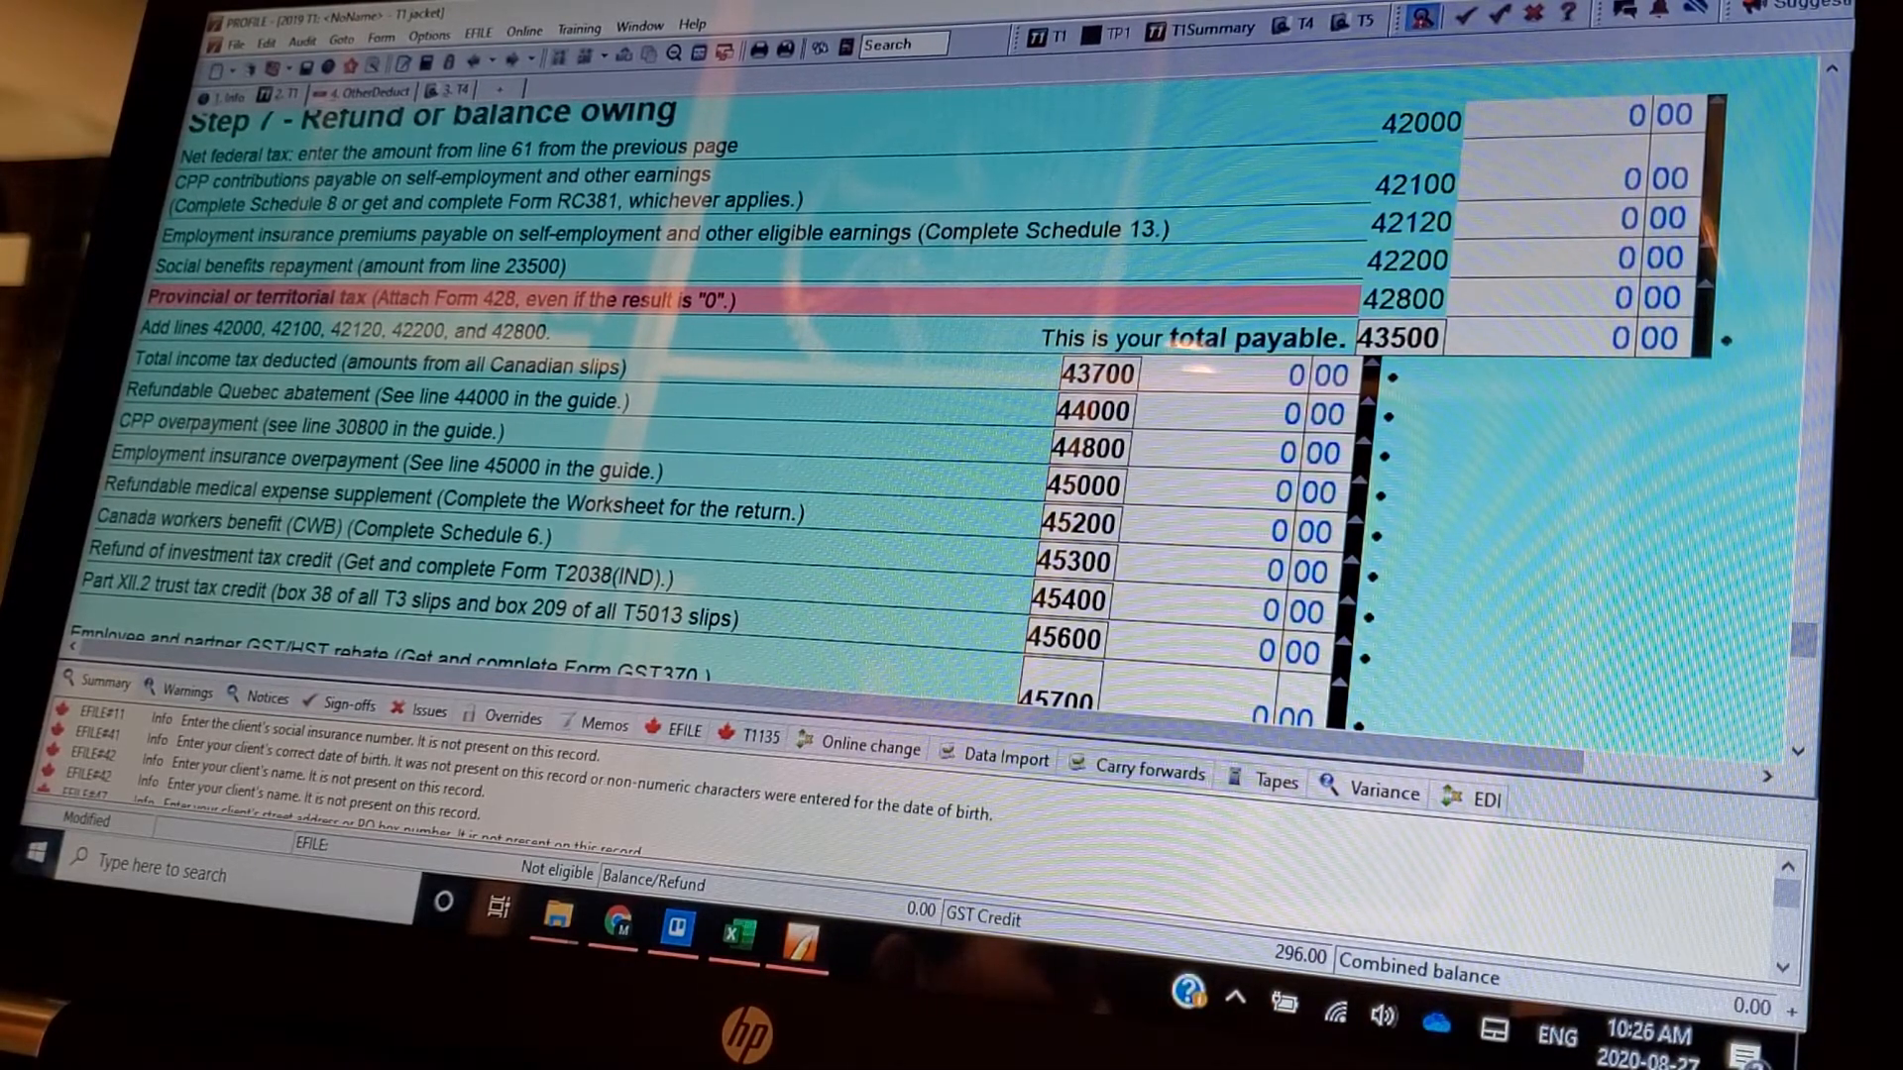
pyautogui.moveTo(1640, 636)
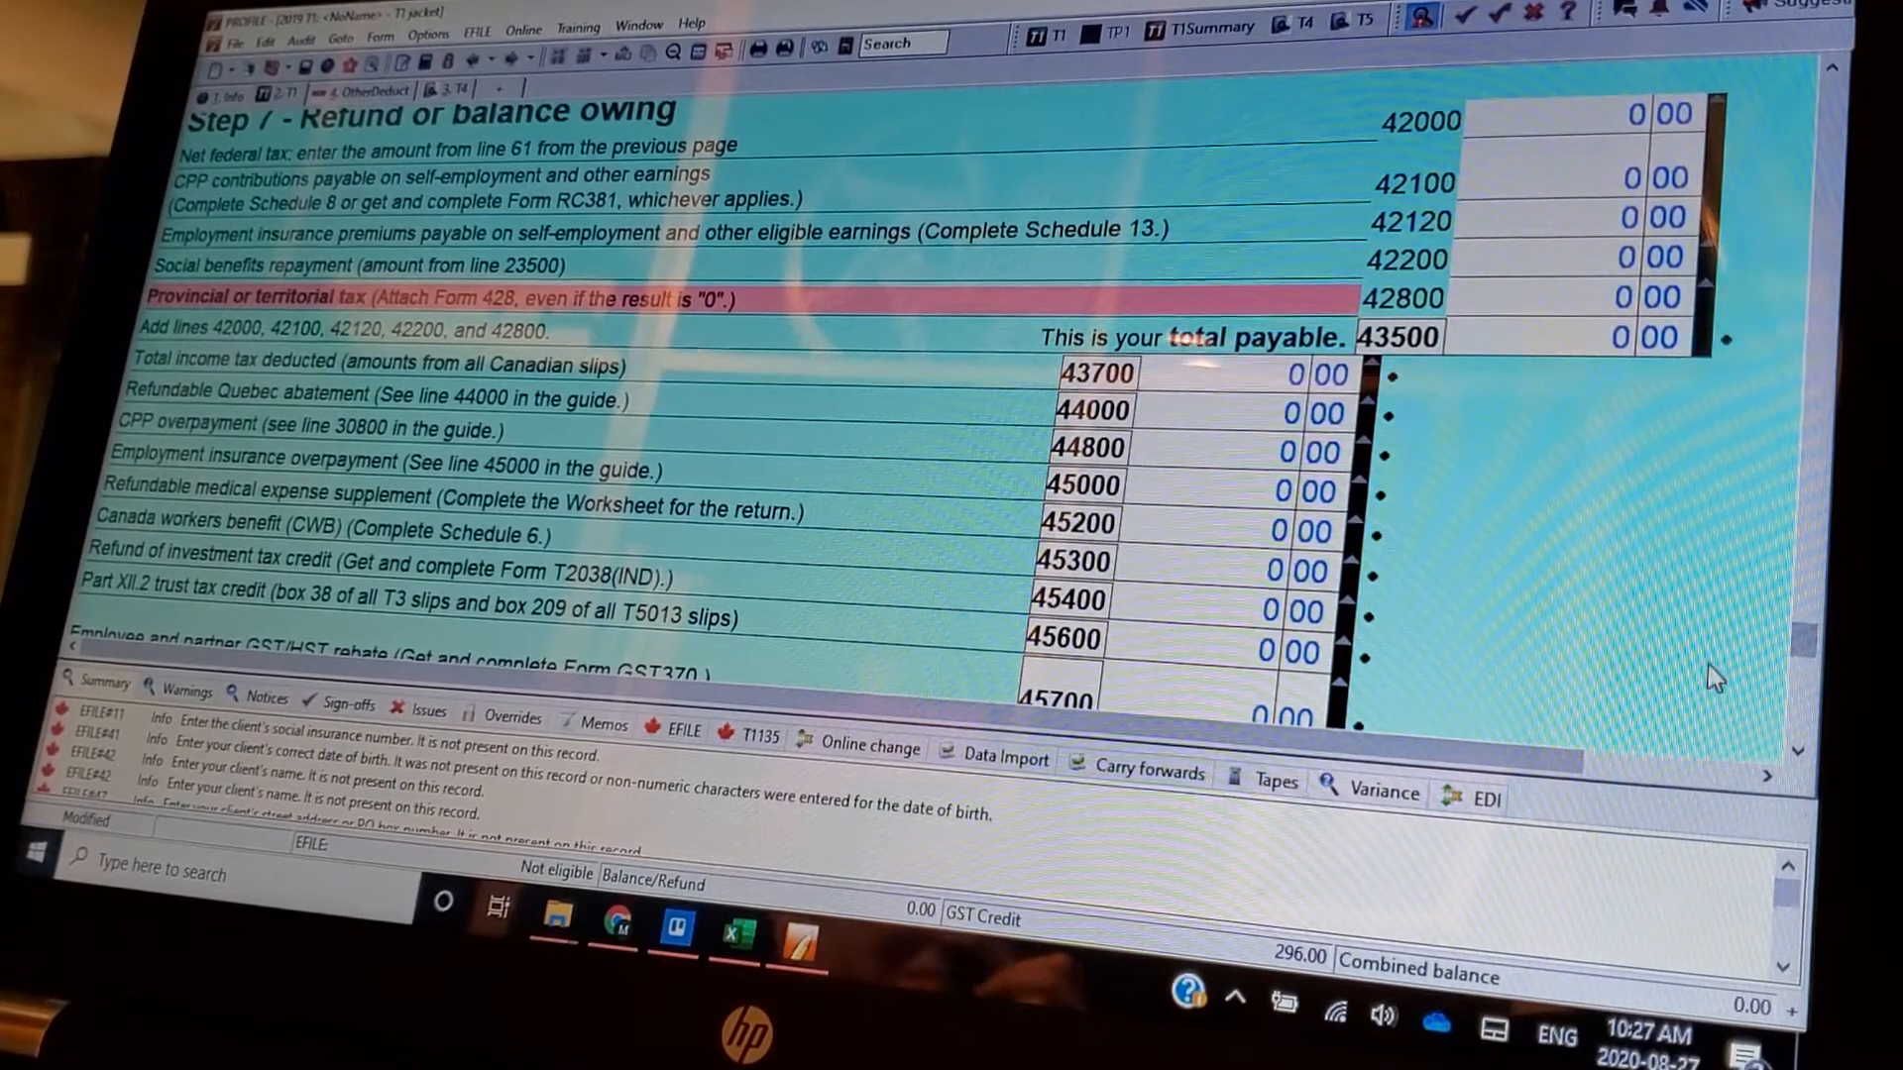
# - Scroll past line 48200 to the Sign here area showing EFILE Q2424 and Tax Mechanic as preparer
pyautogui.scroll(-3)
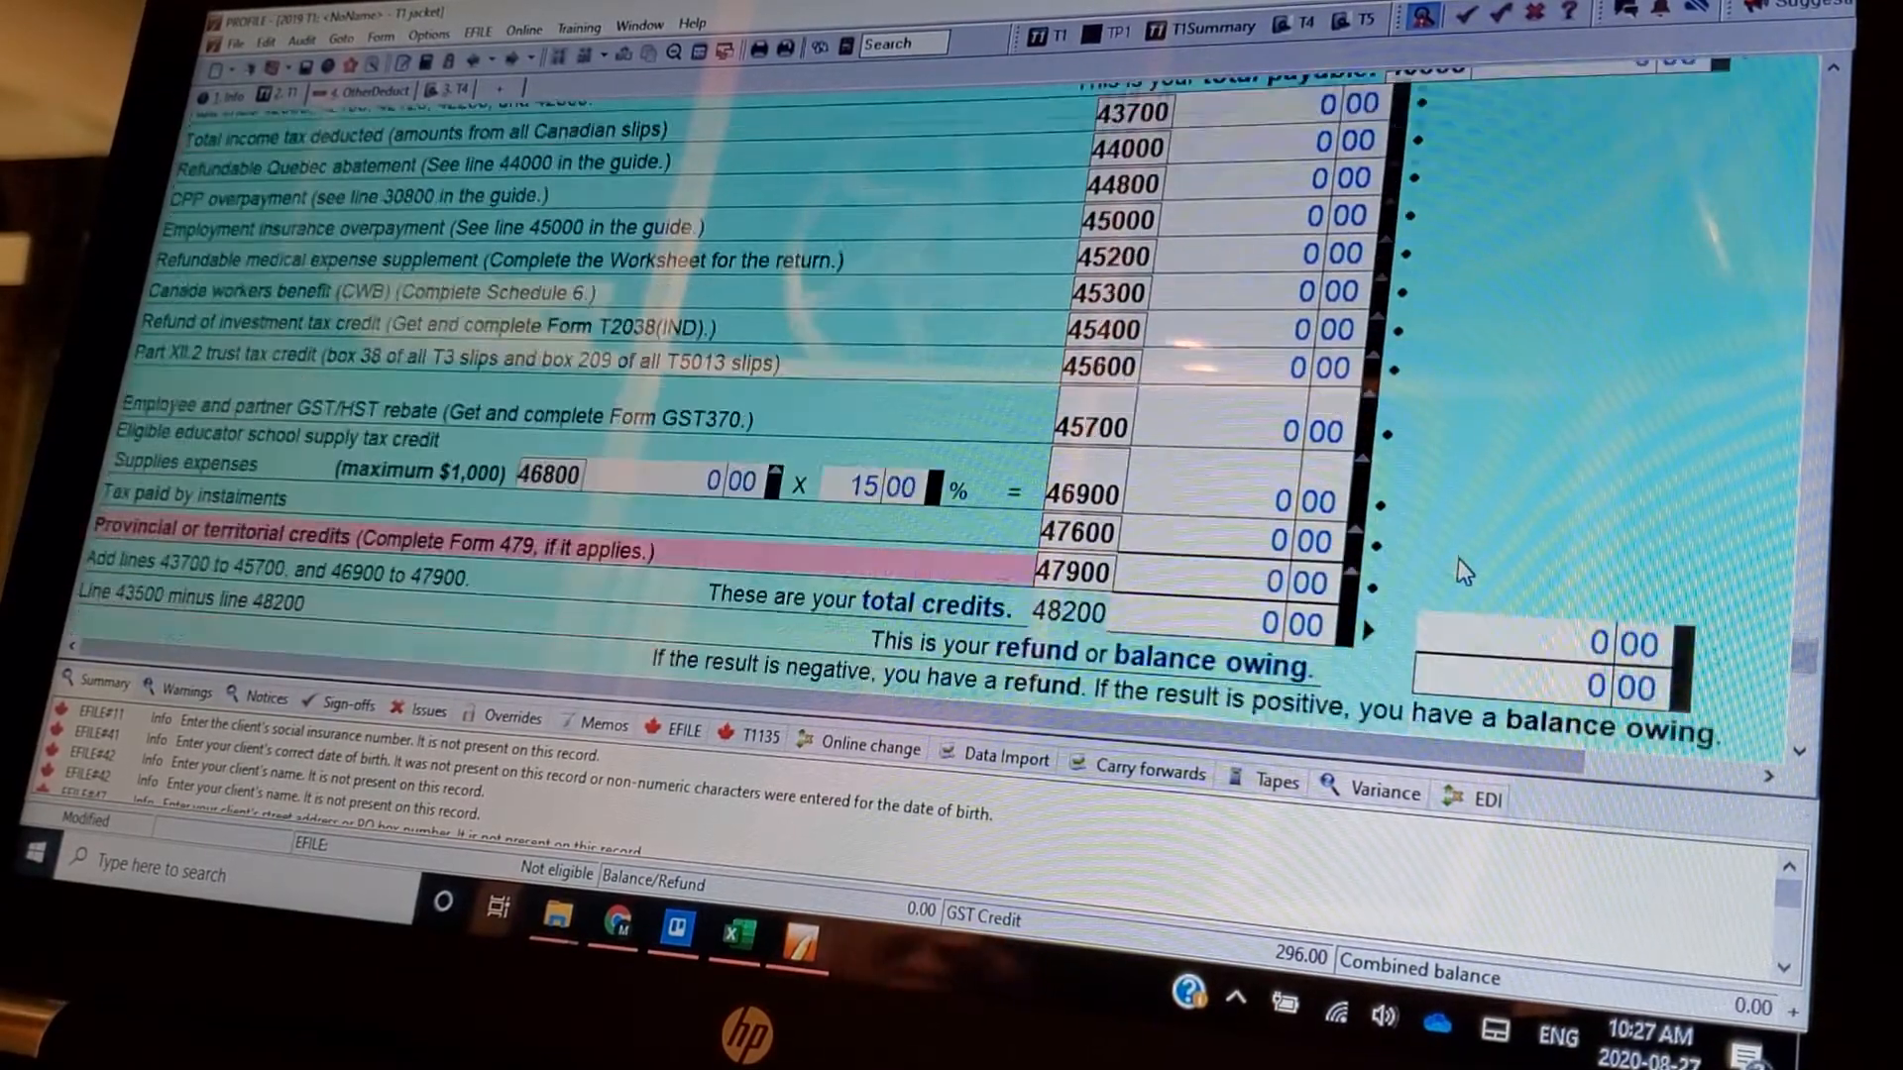
pyautogui.scroll(-3)
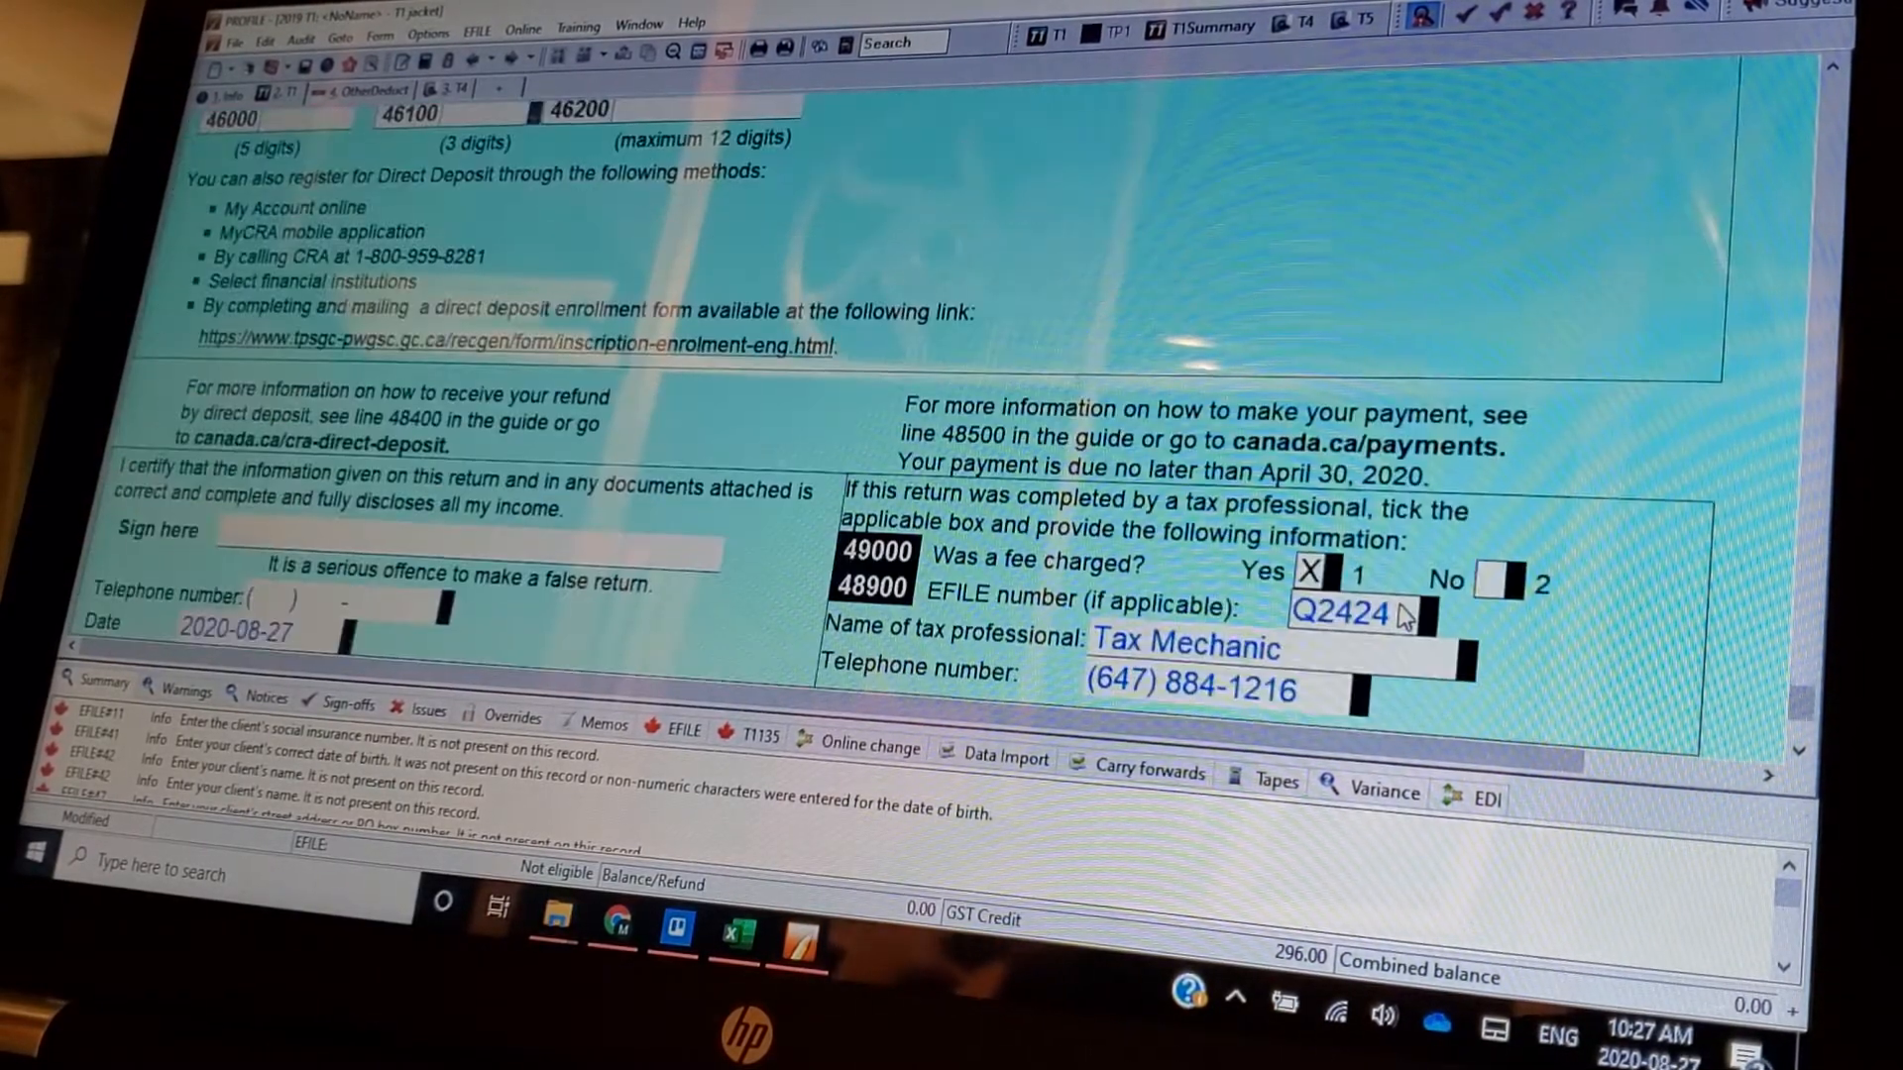
pyautogui.scroll(-3)
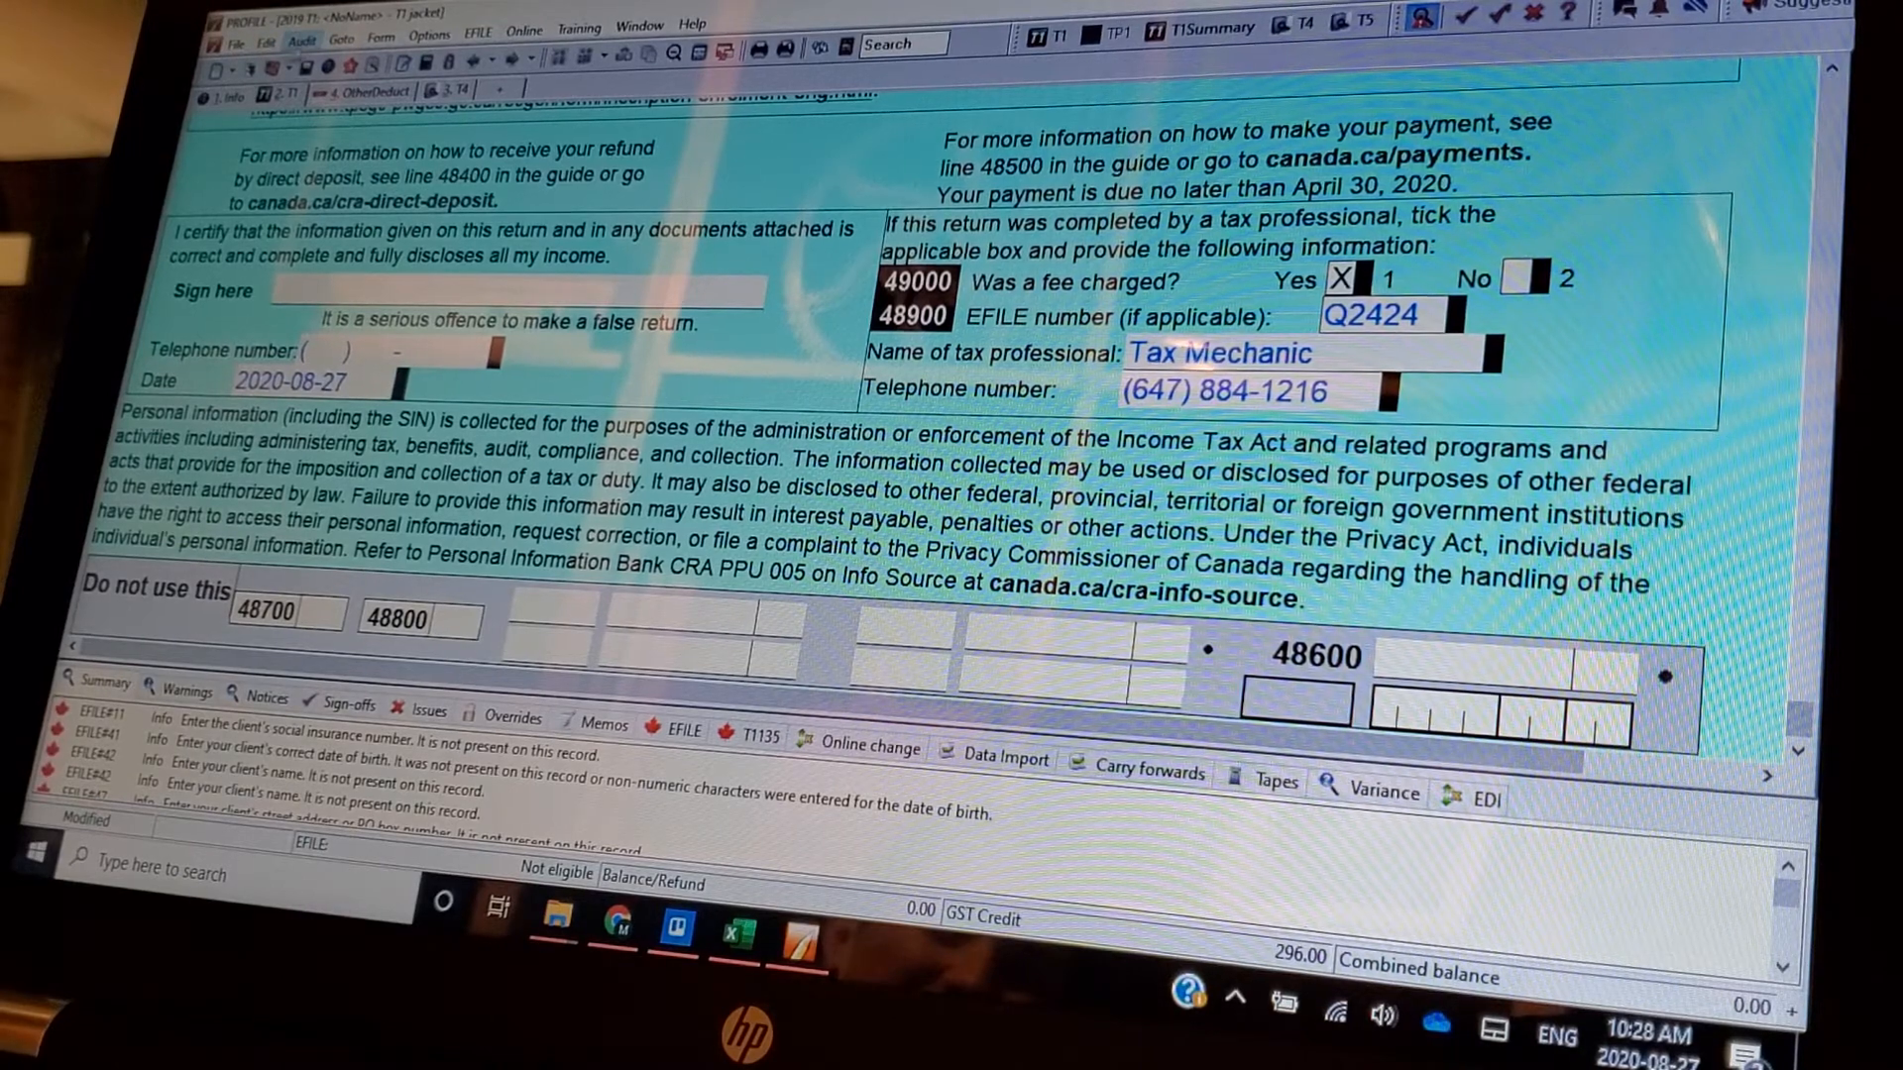
# - Review the File menu's save, print and close commands, then the Window menu's open returns
pyautogui.click(236, 26)
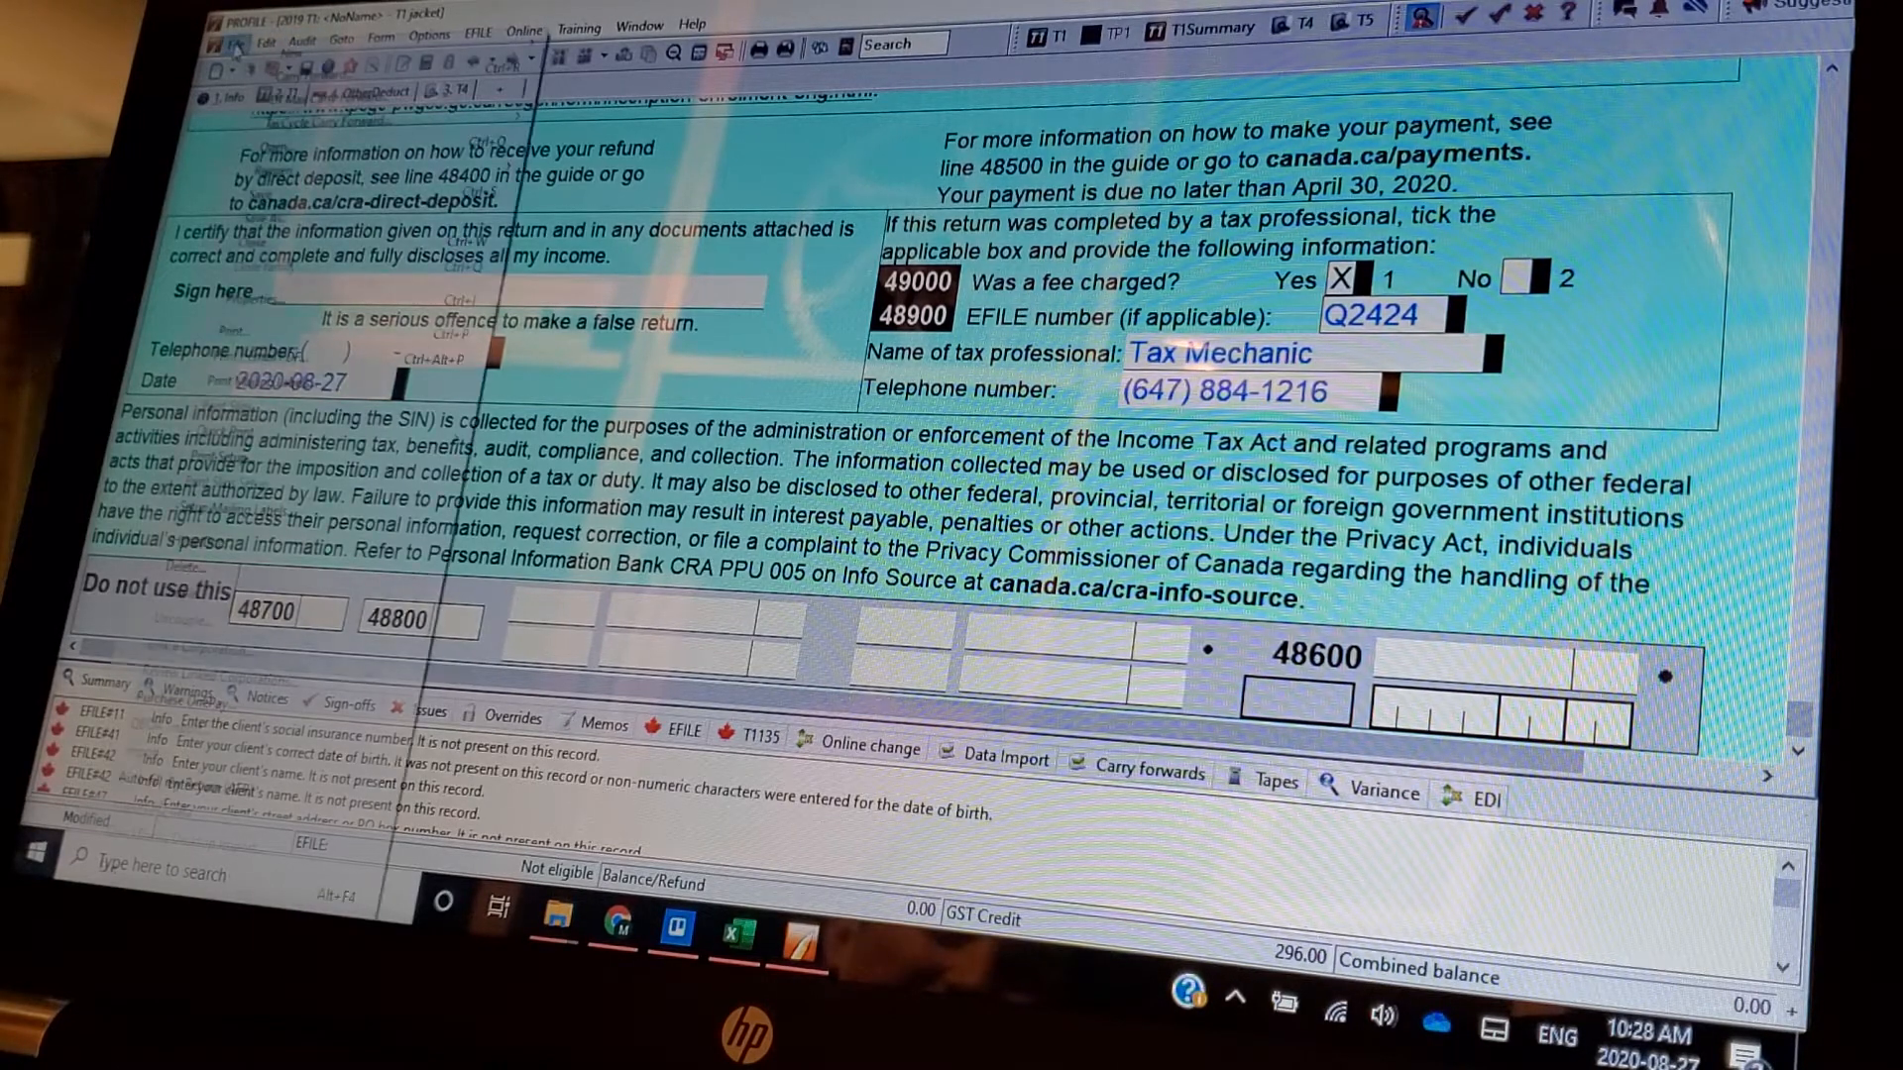
pyautogui.click(224, 34)
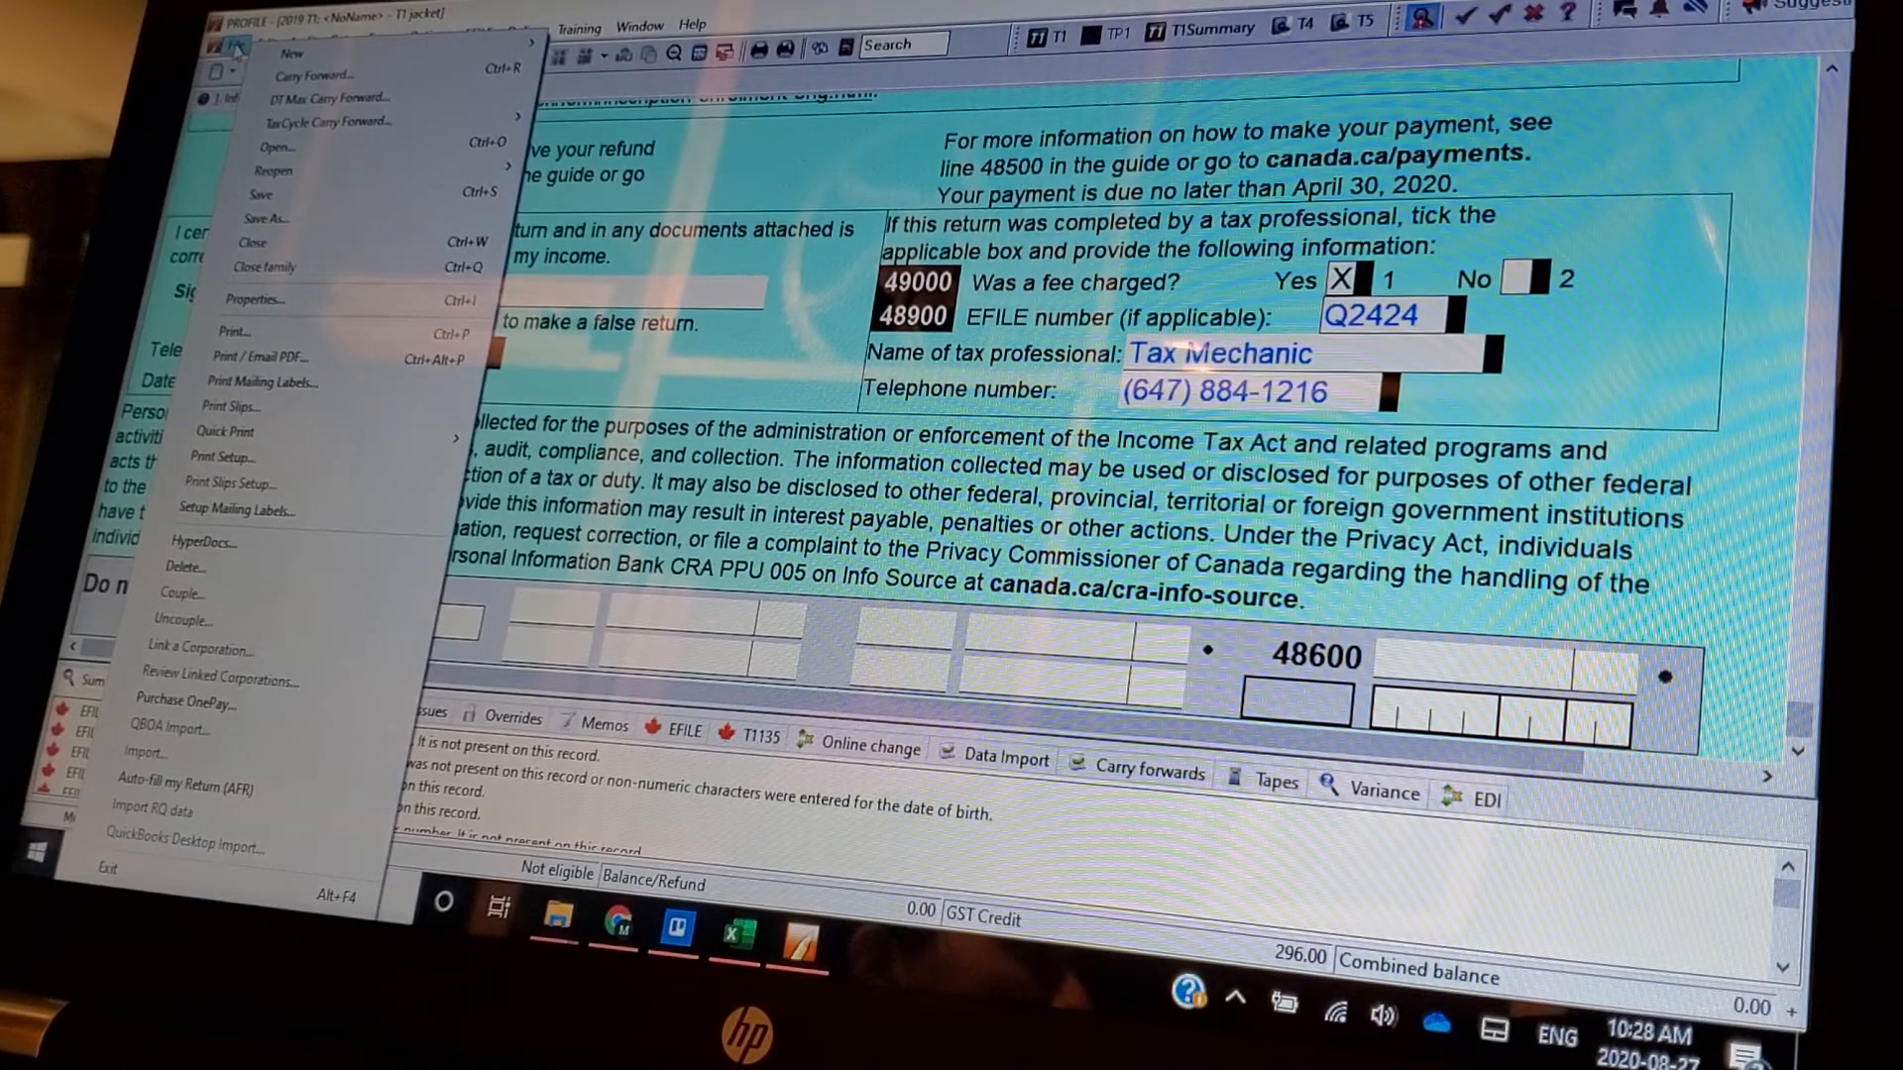
pyautogui.click(289, 54)
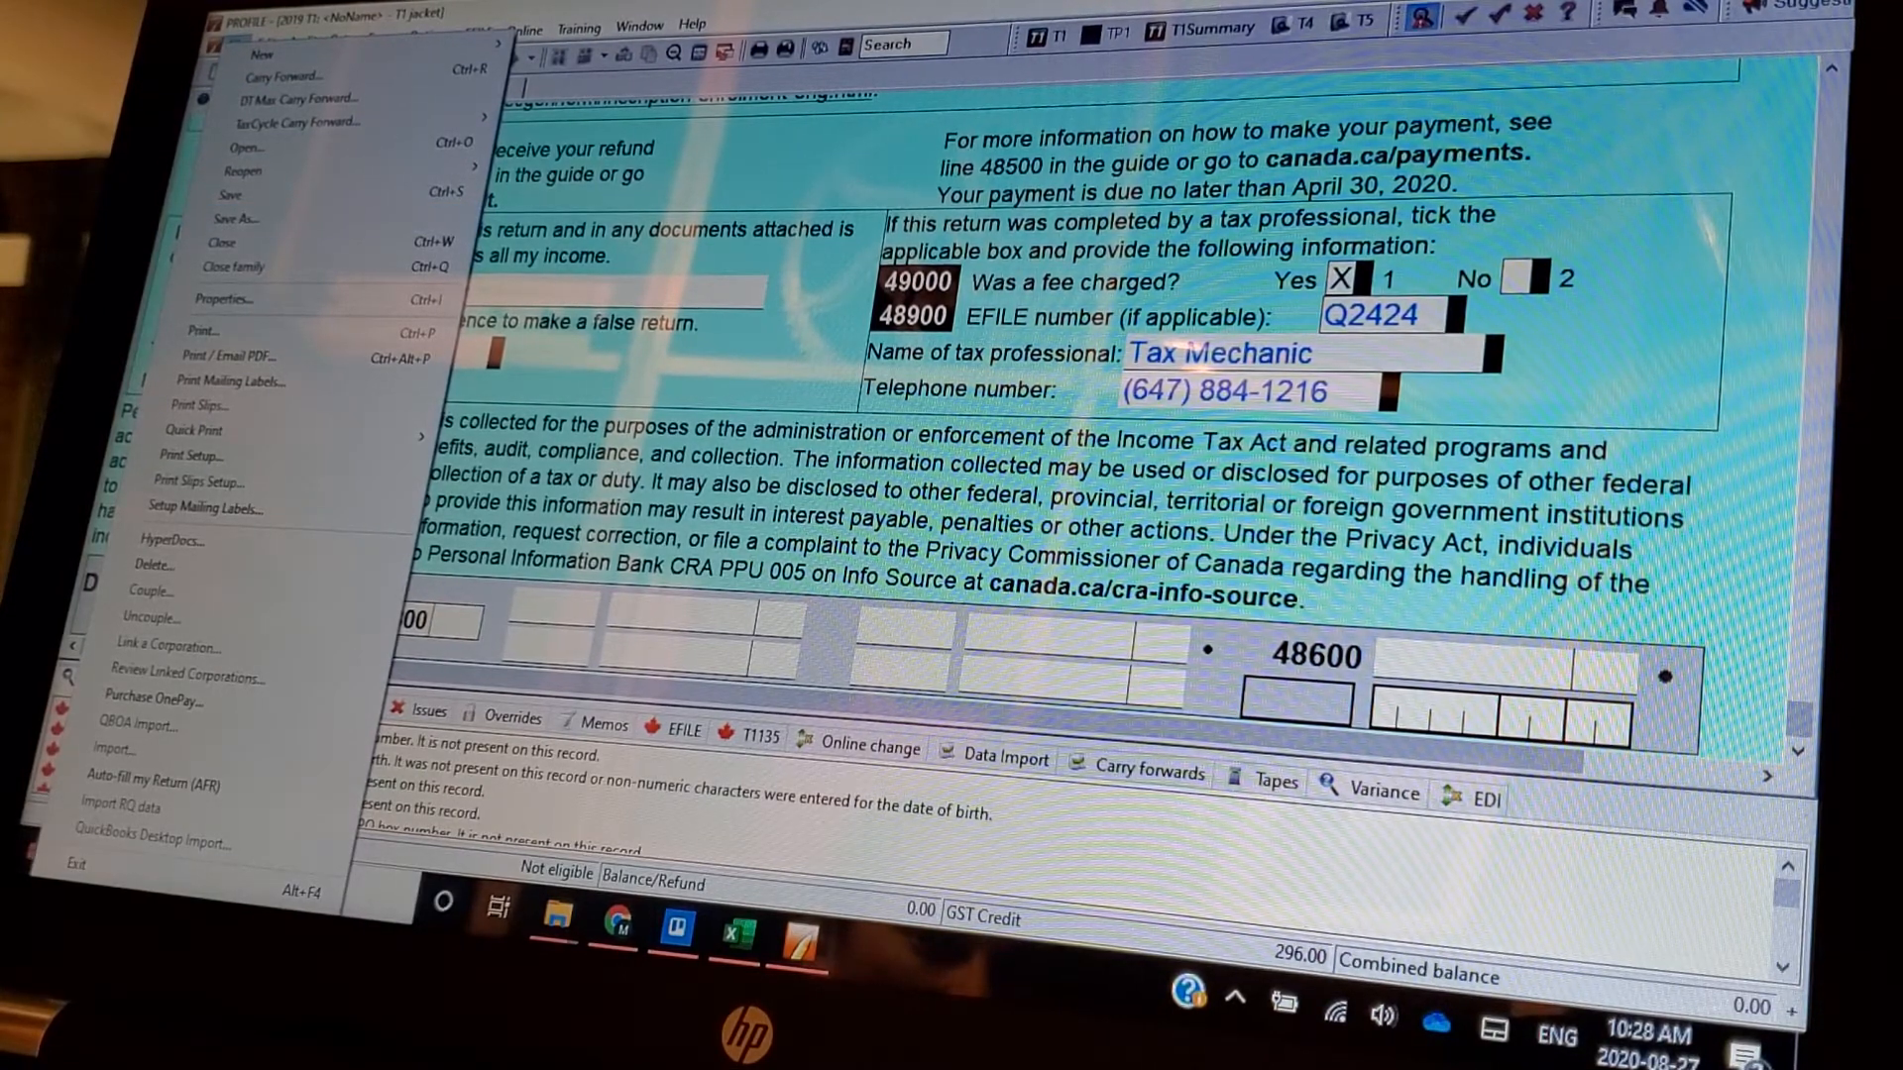
pyautogui.moveTo(159, 785)
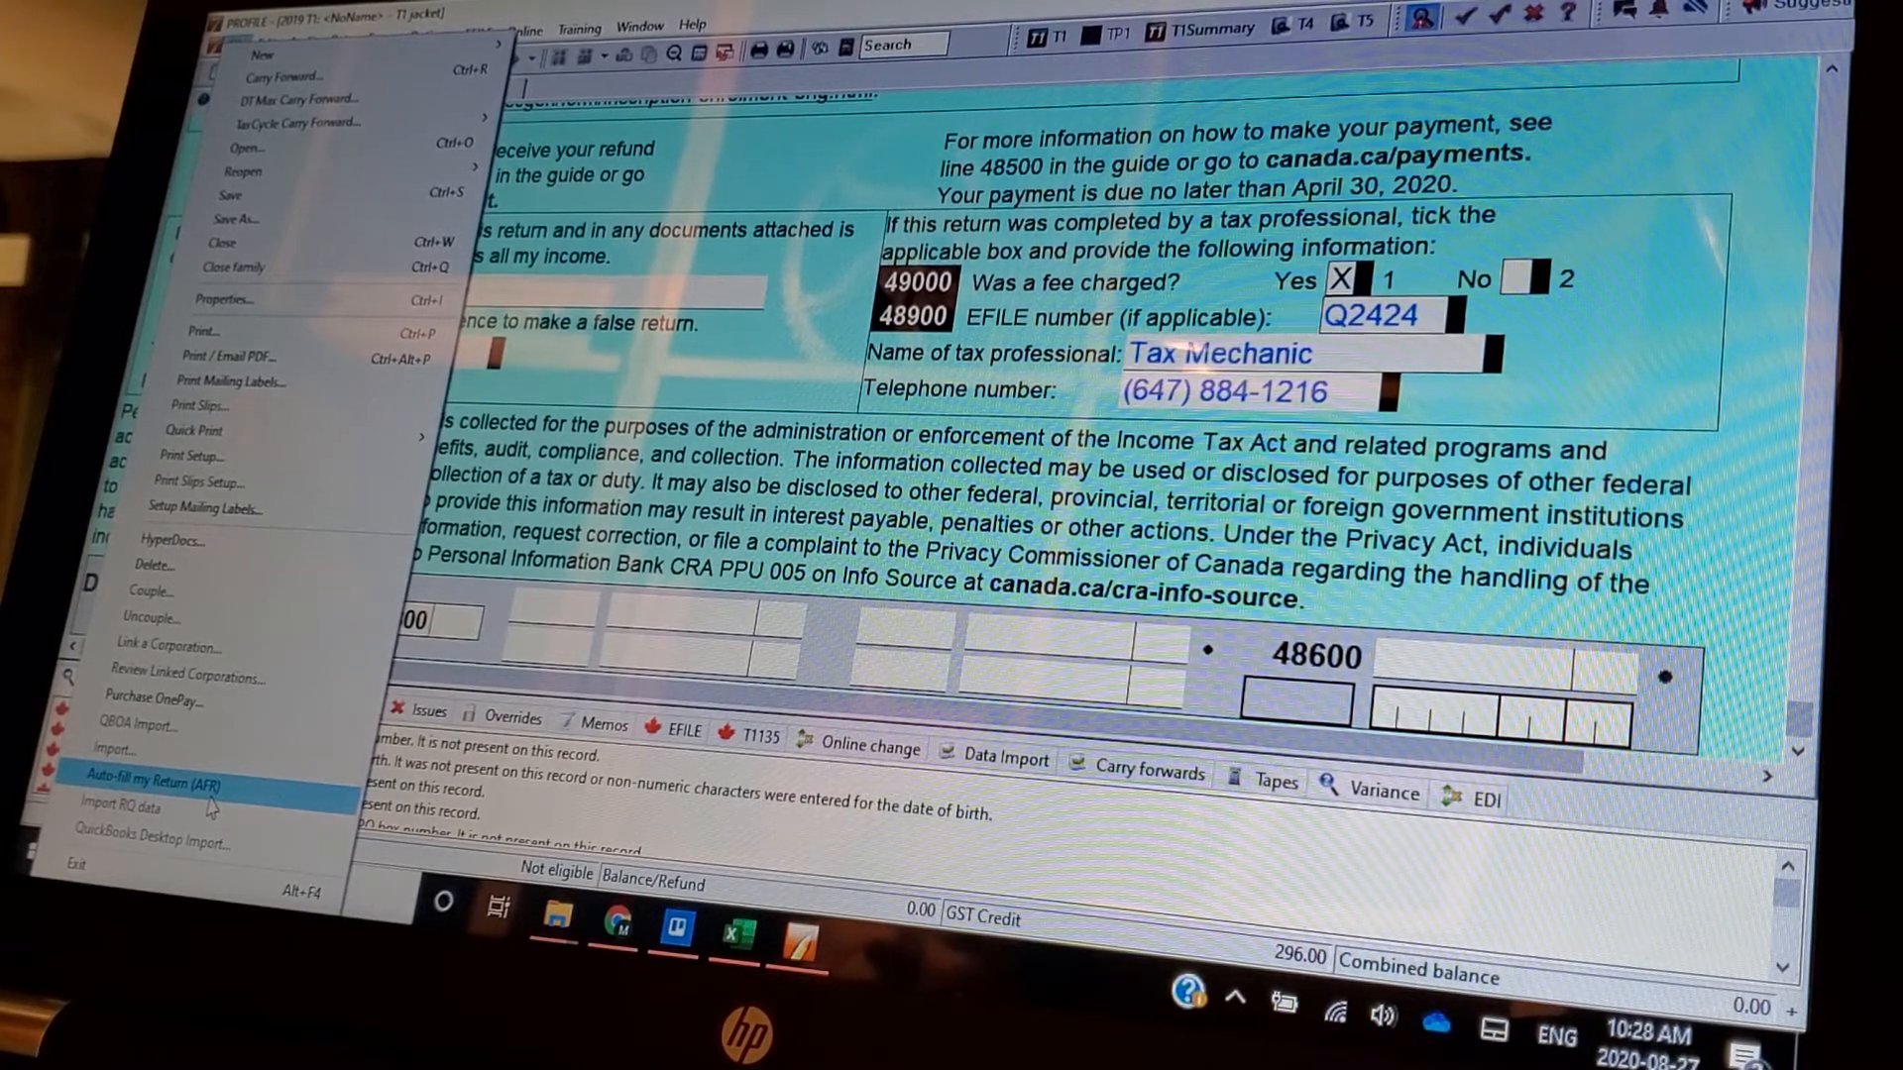
pyautogui.moveTo(183, 539)
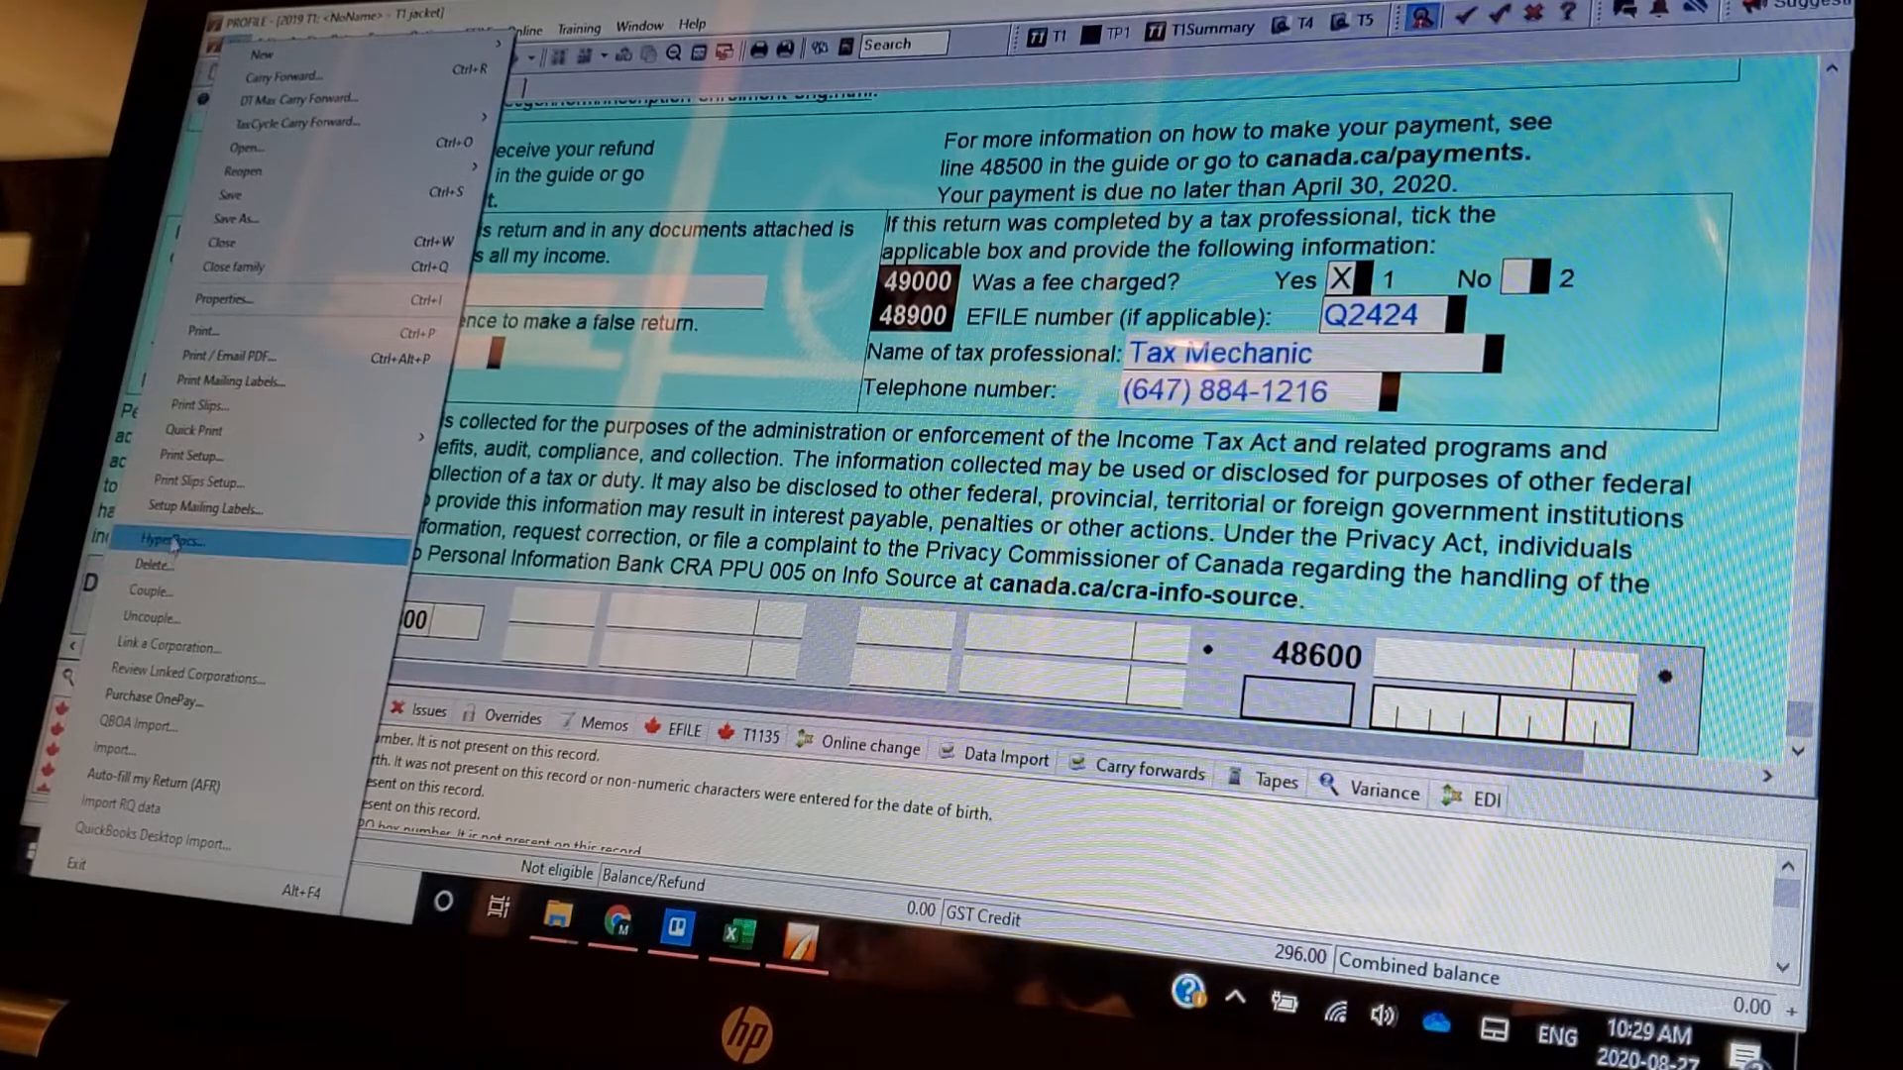
pyautogui.moveTo(218, 510)
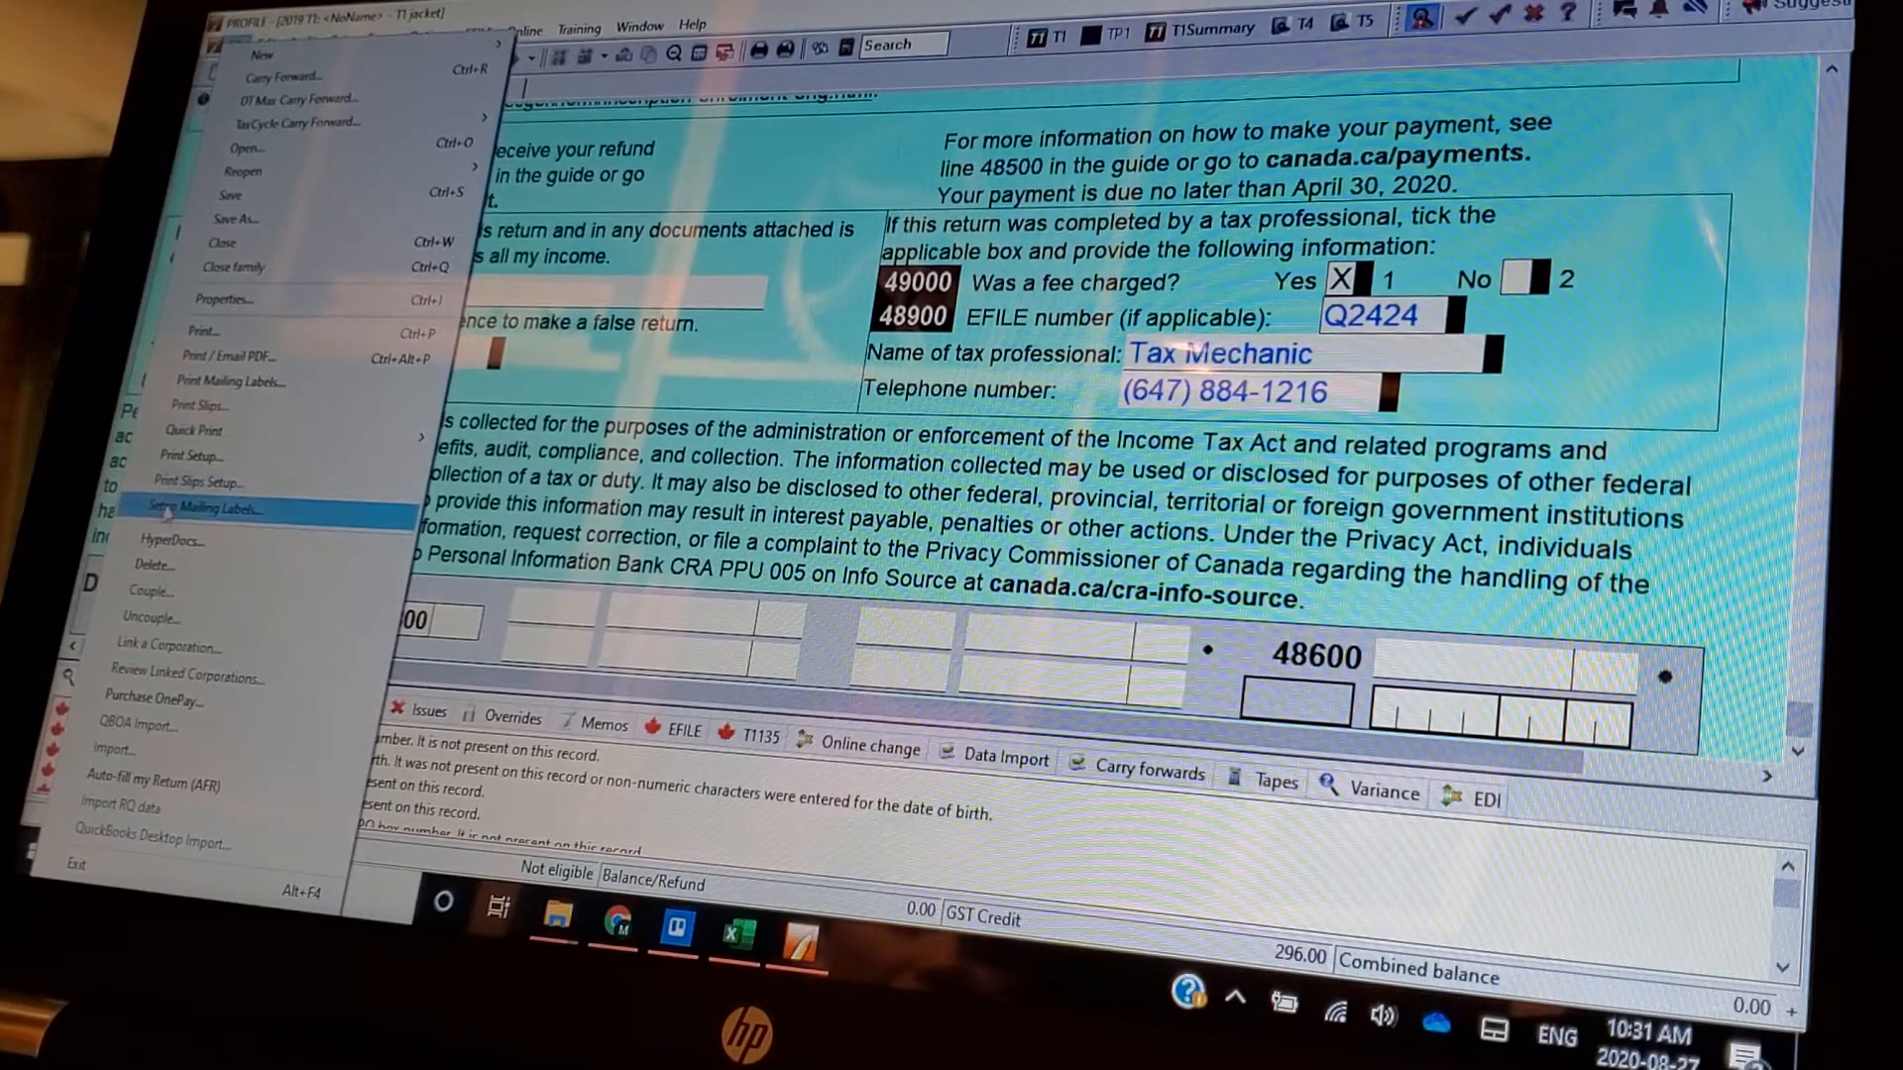
pyautogui.moveTo(242, 242)
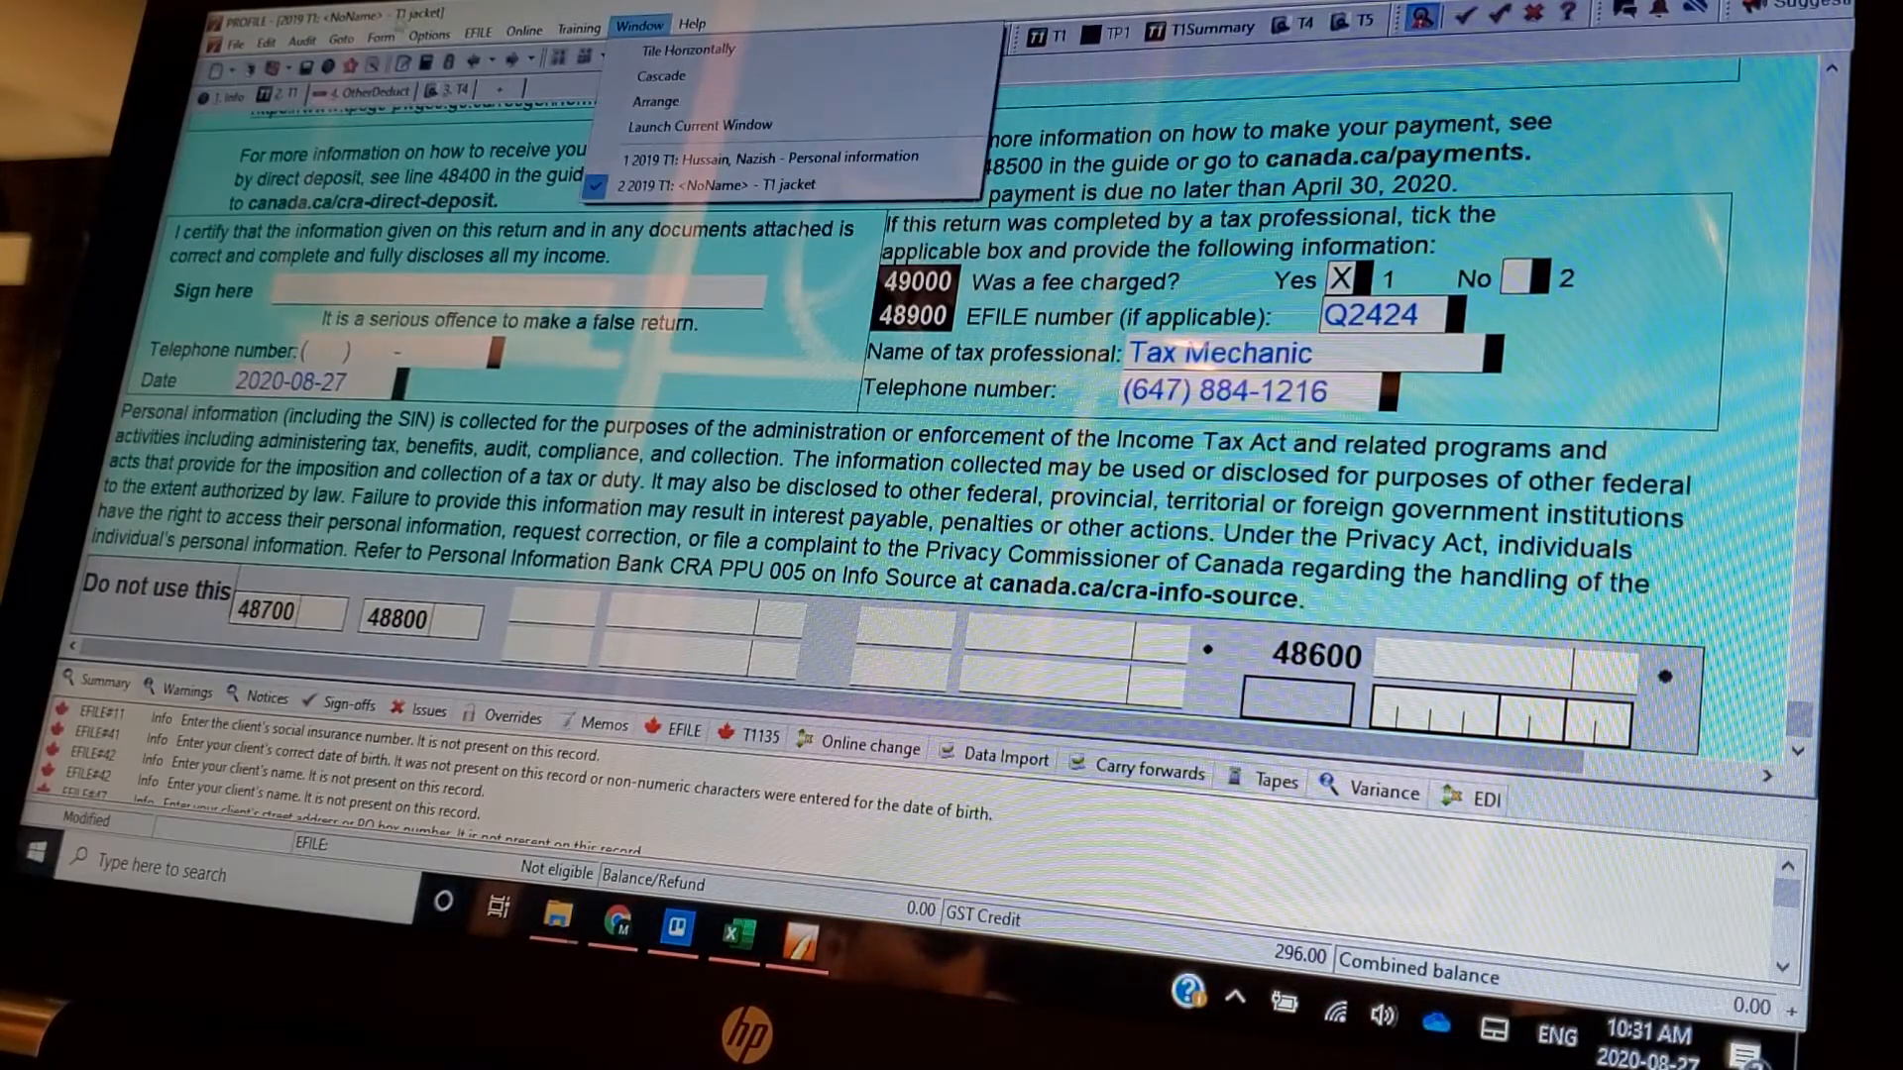
# - Review the Training menu's return editions, then the Help menu's guide, support and About entries
pyautogui.click(581, 25)
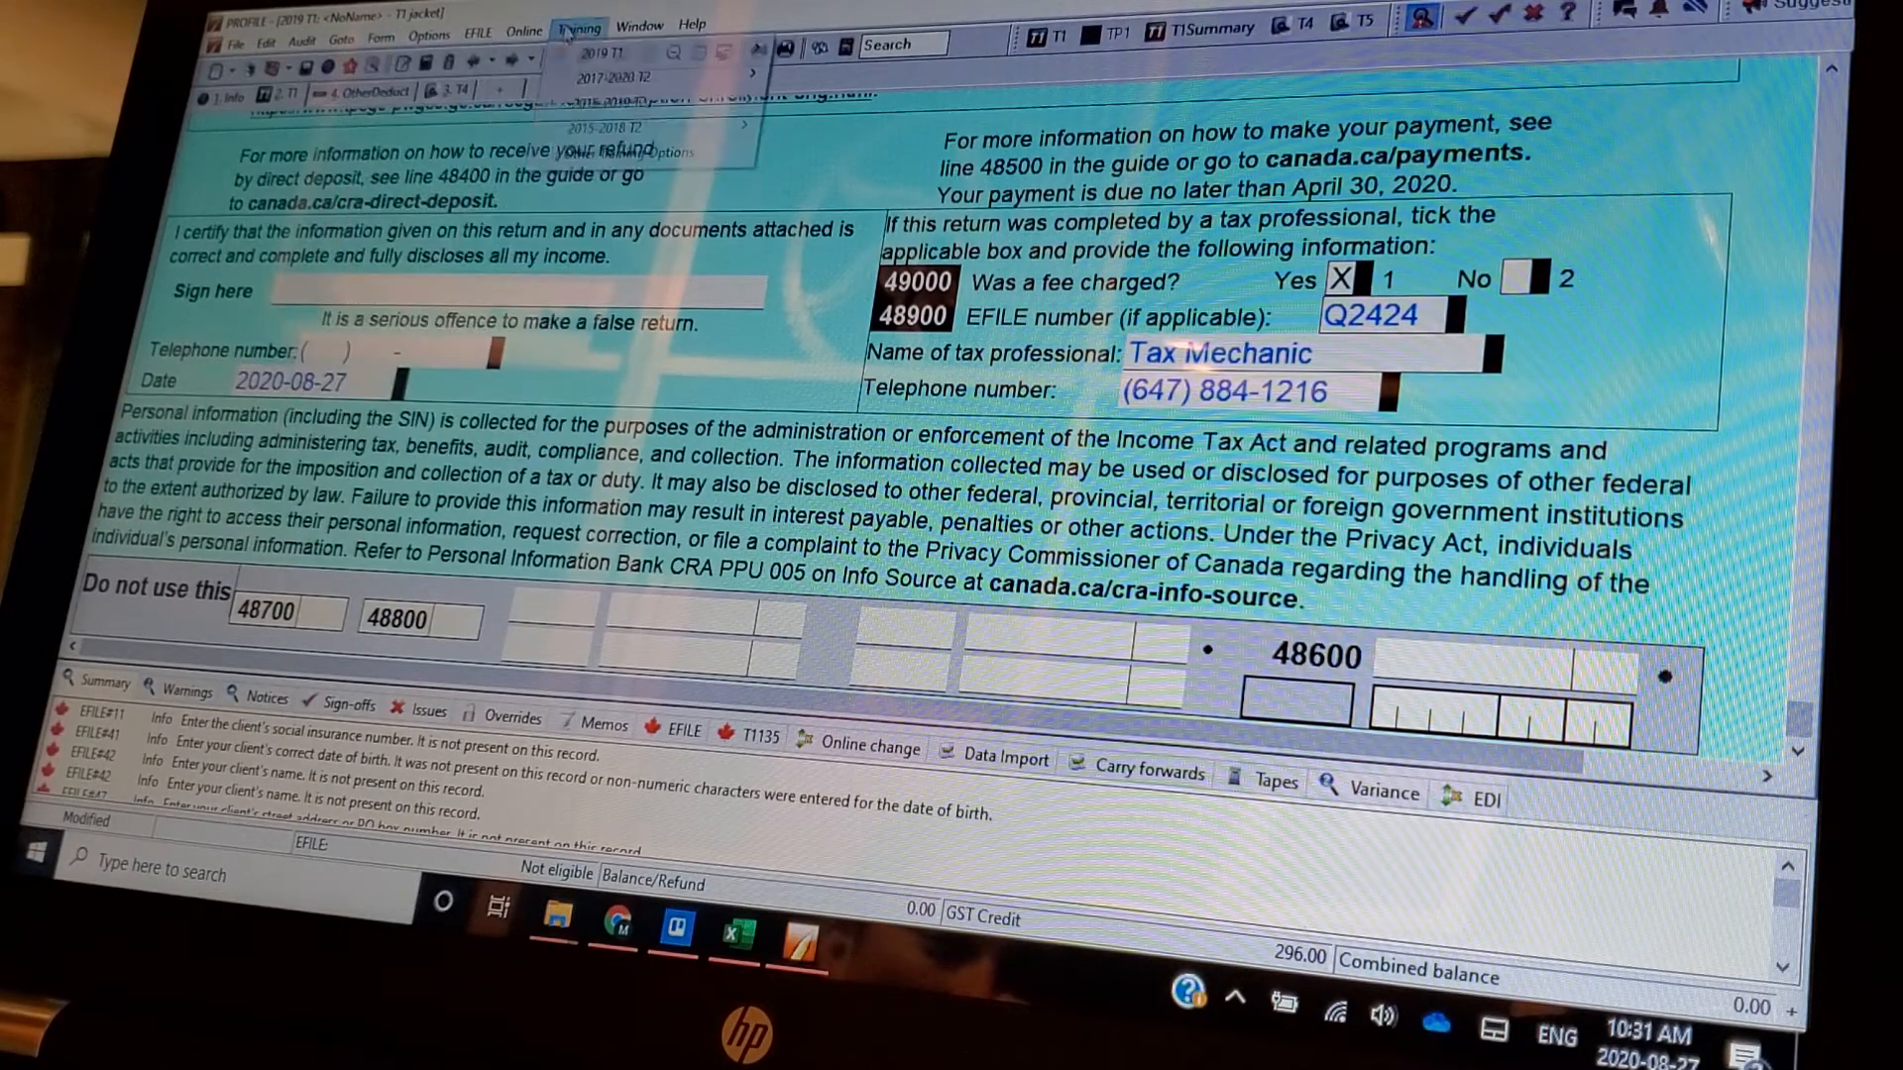
pyautogui.click(689, 23)
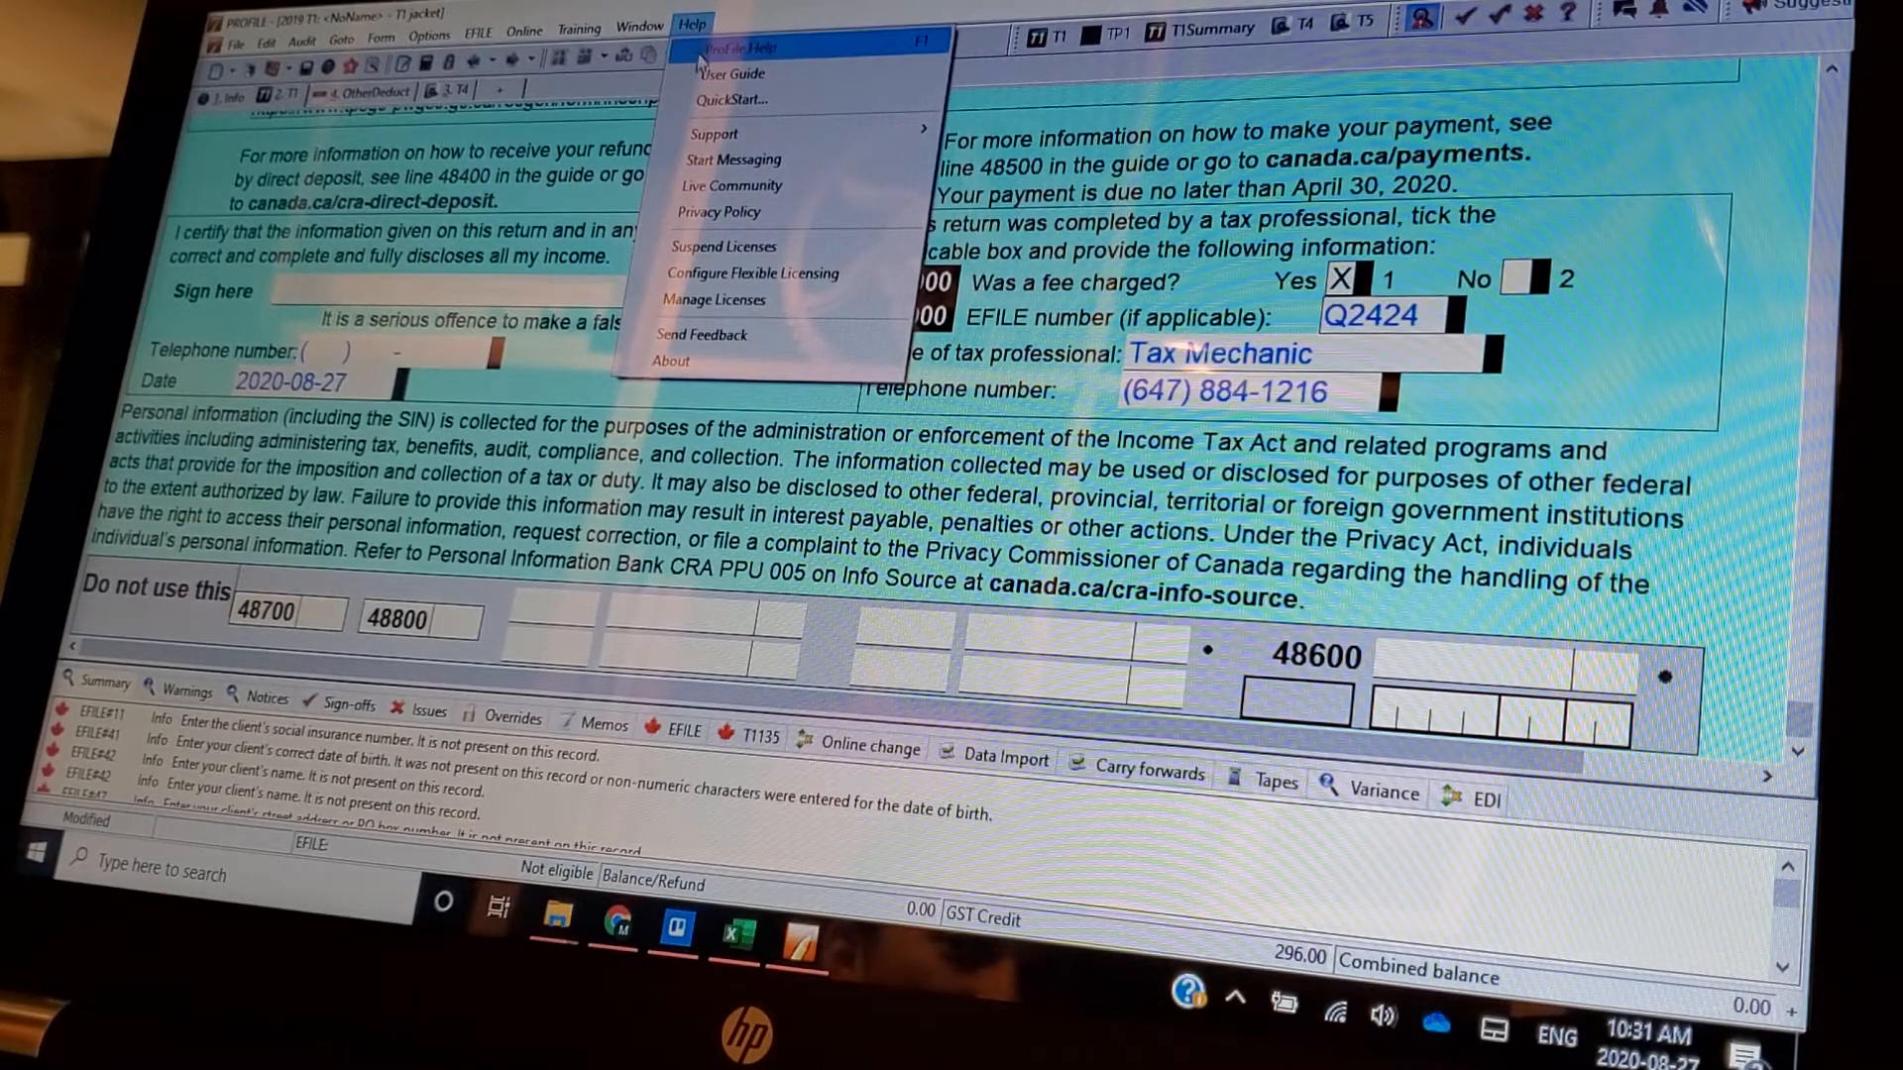
pyautogui.moveTo(732, 186)
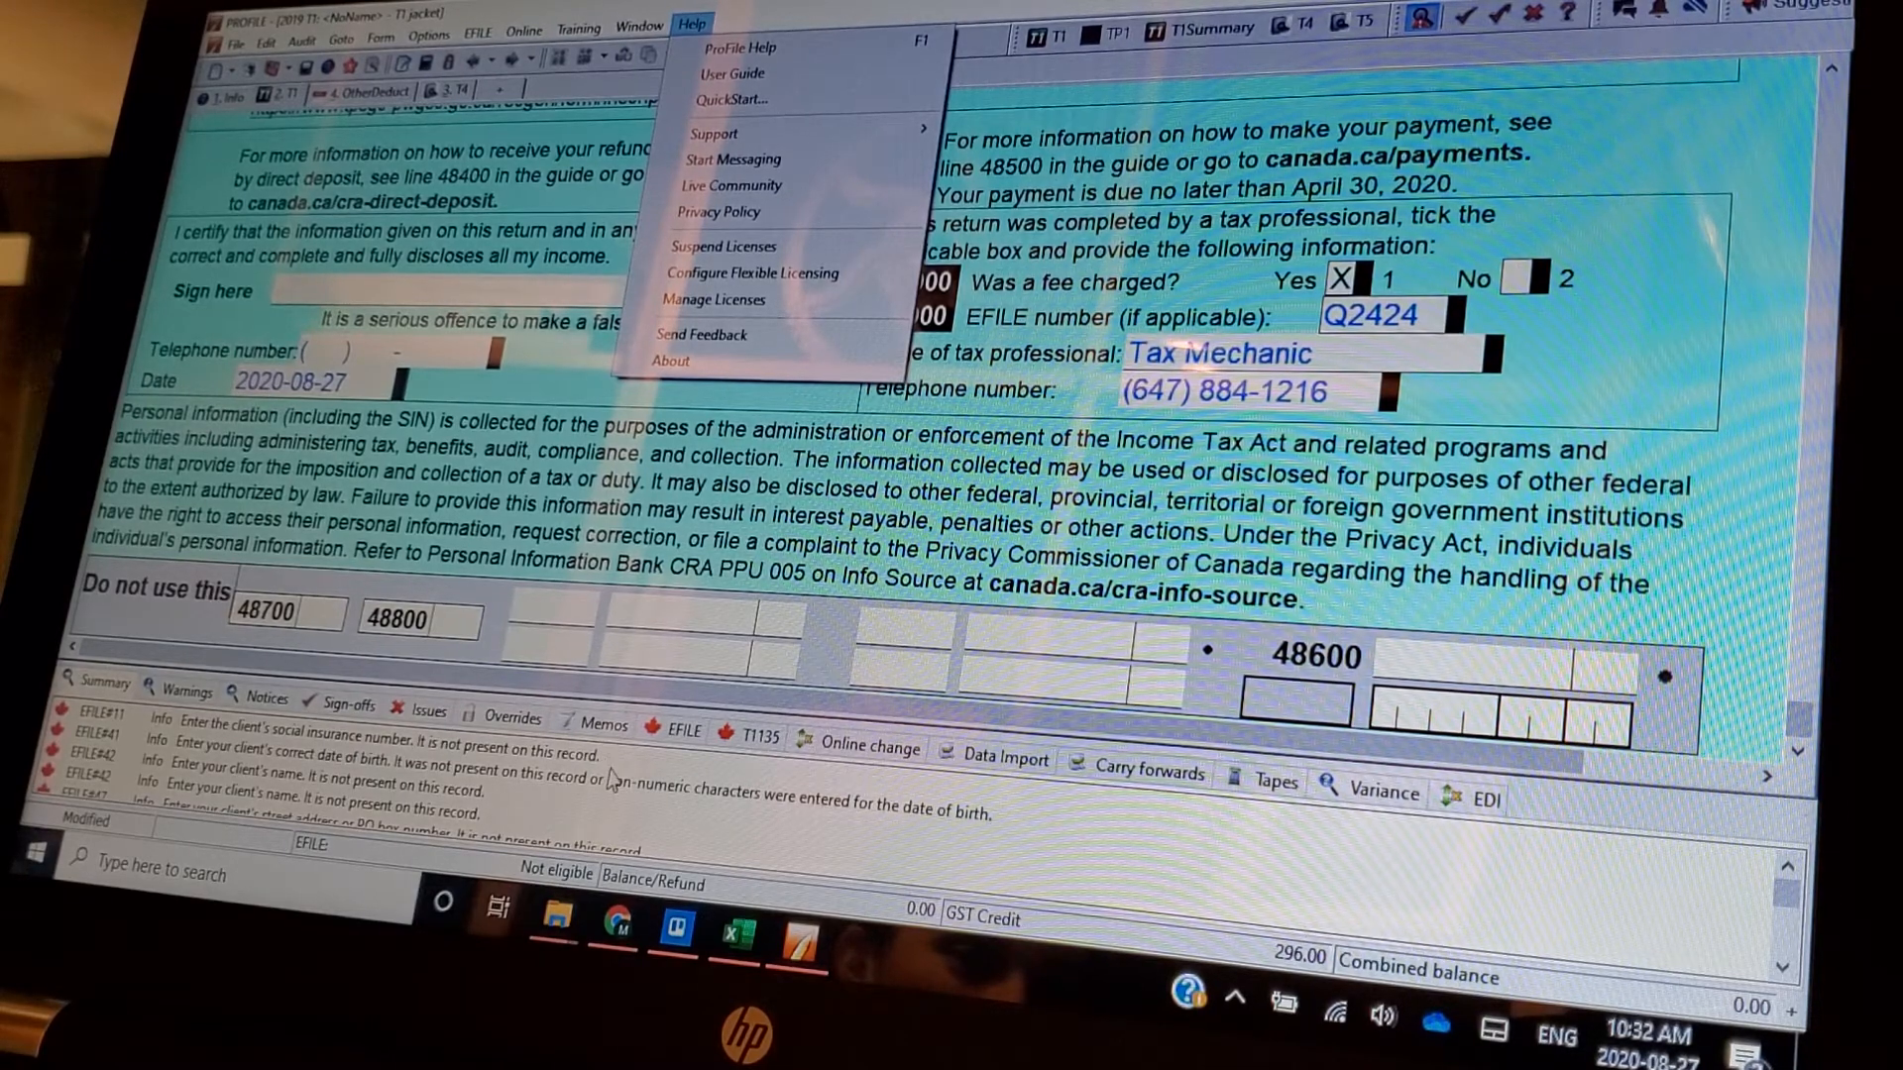
pyautogui.moveTo(601, 759)
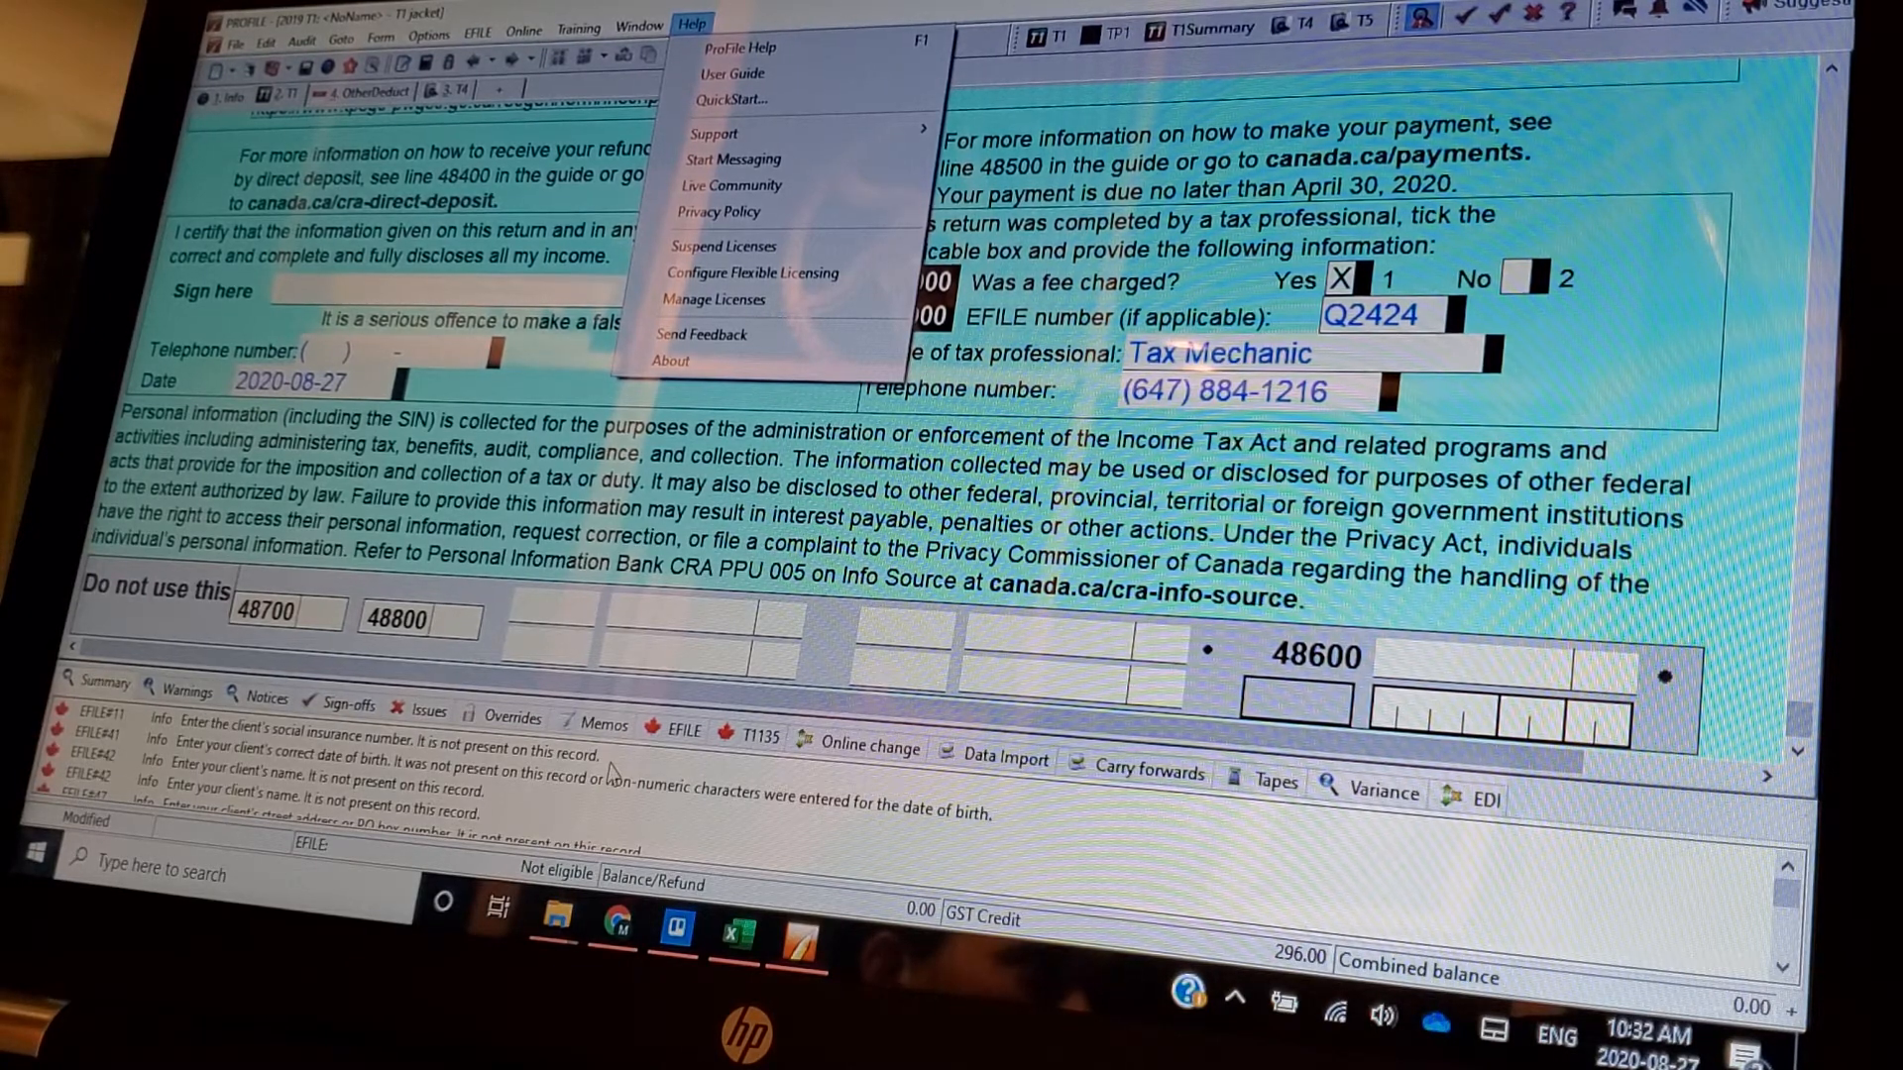
pyautogui.moveTo(589, 813)
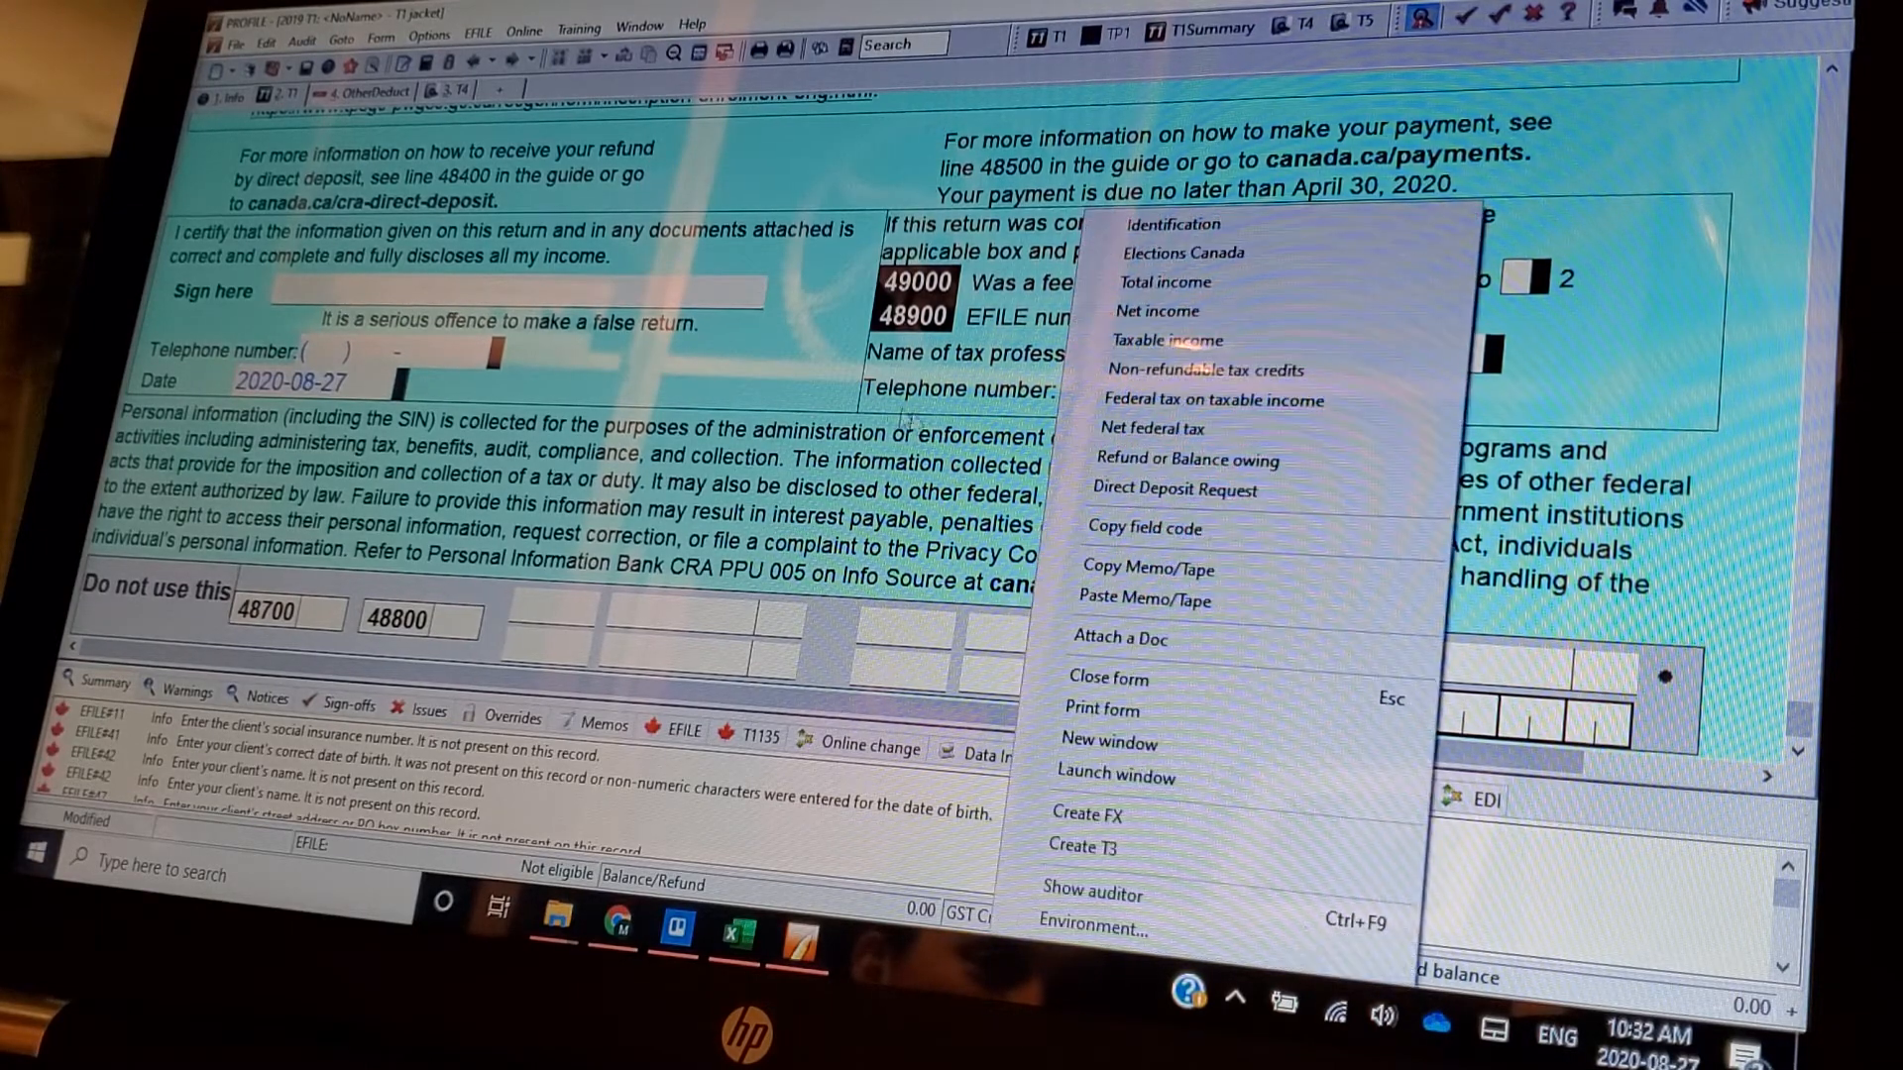
pyautogui.moveTo(1213, 371)
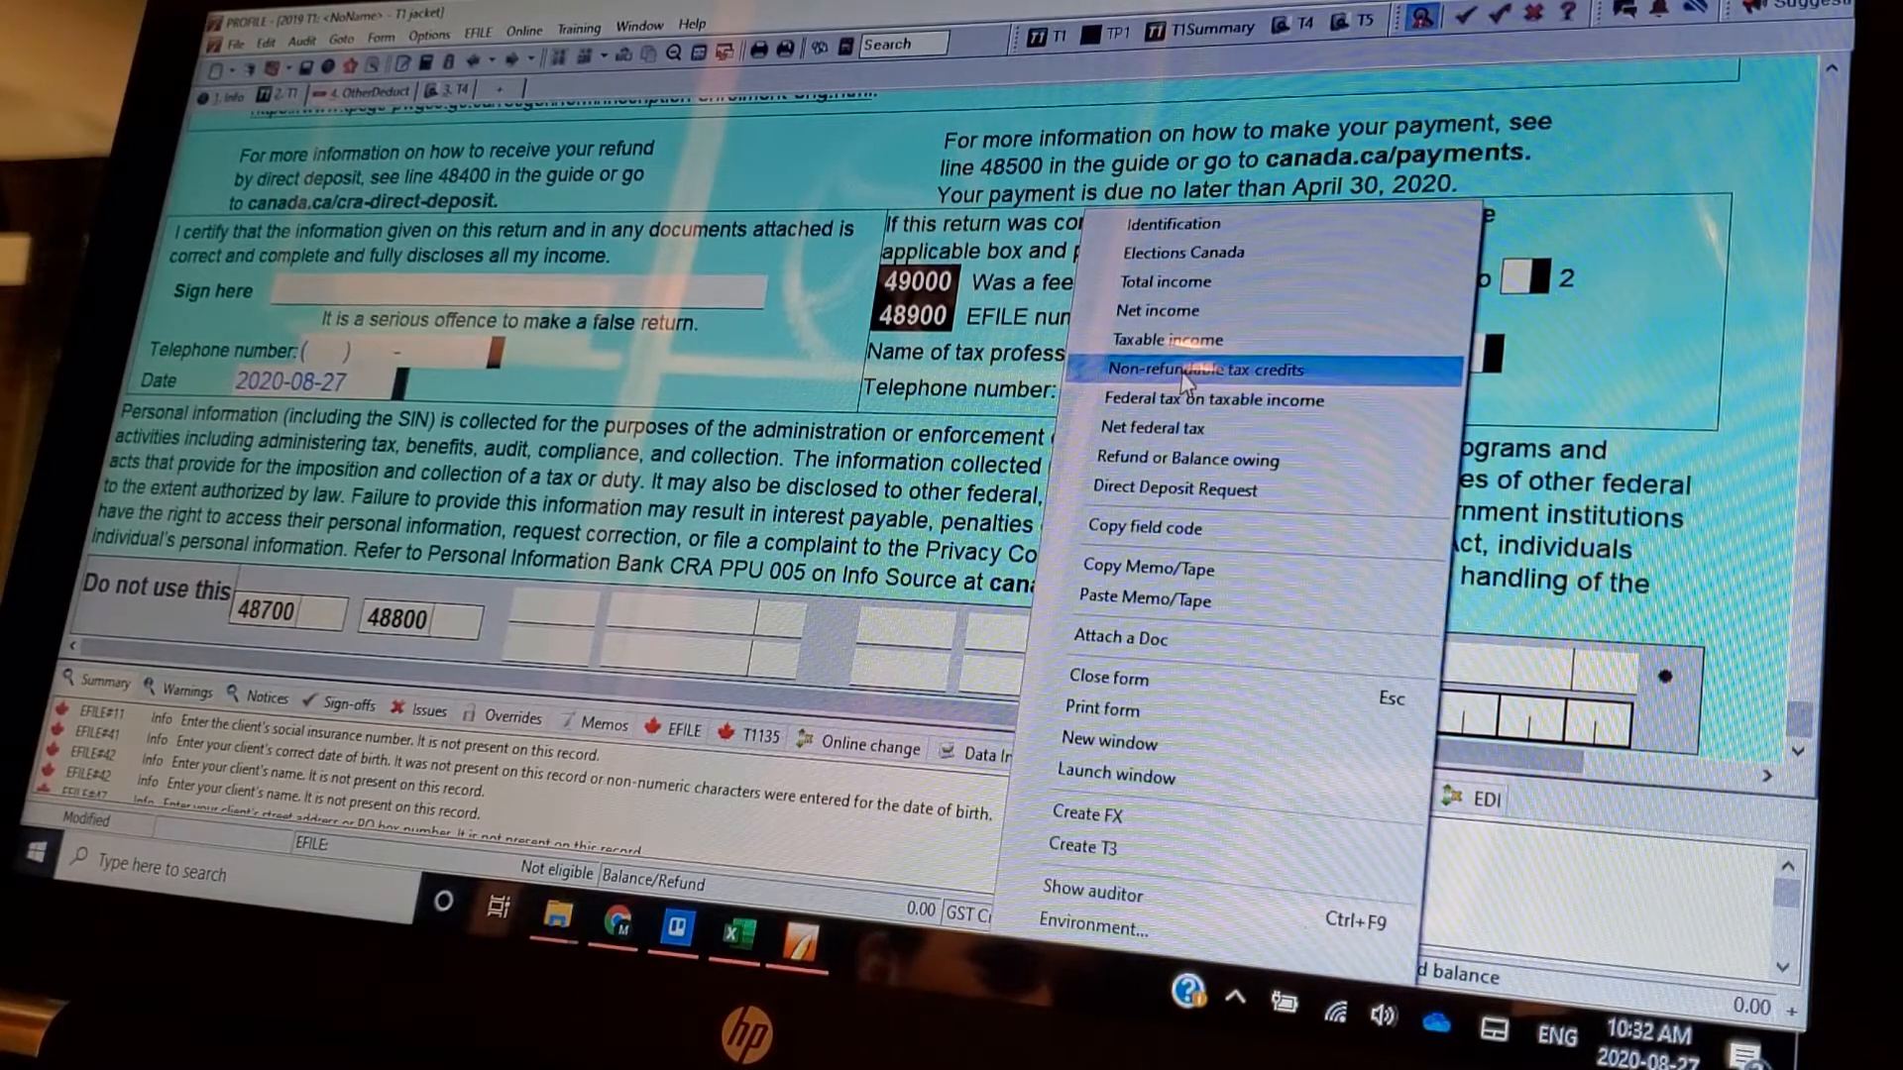
pyautogui.moveTo(1154, 428)
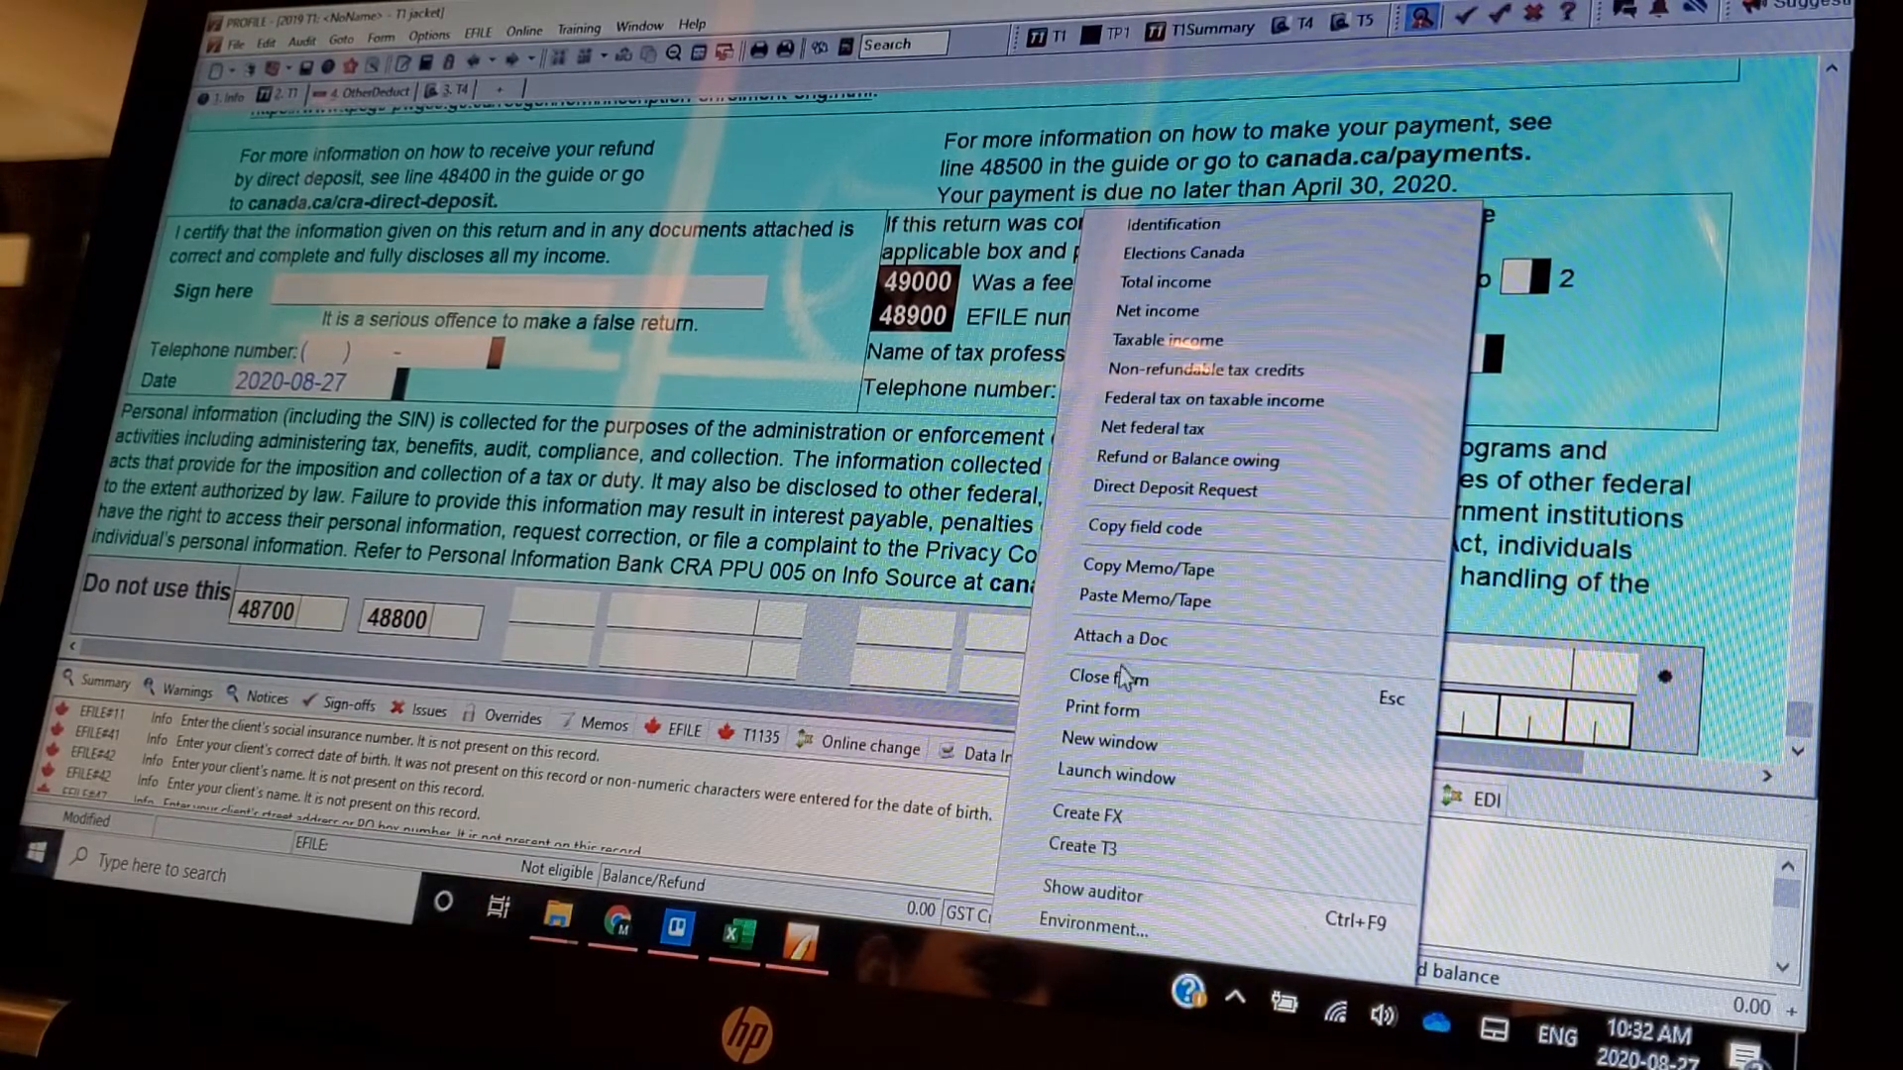
pyautogui.moveTo(1118, 636)
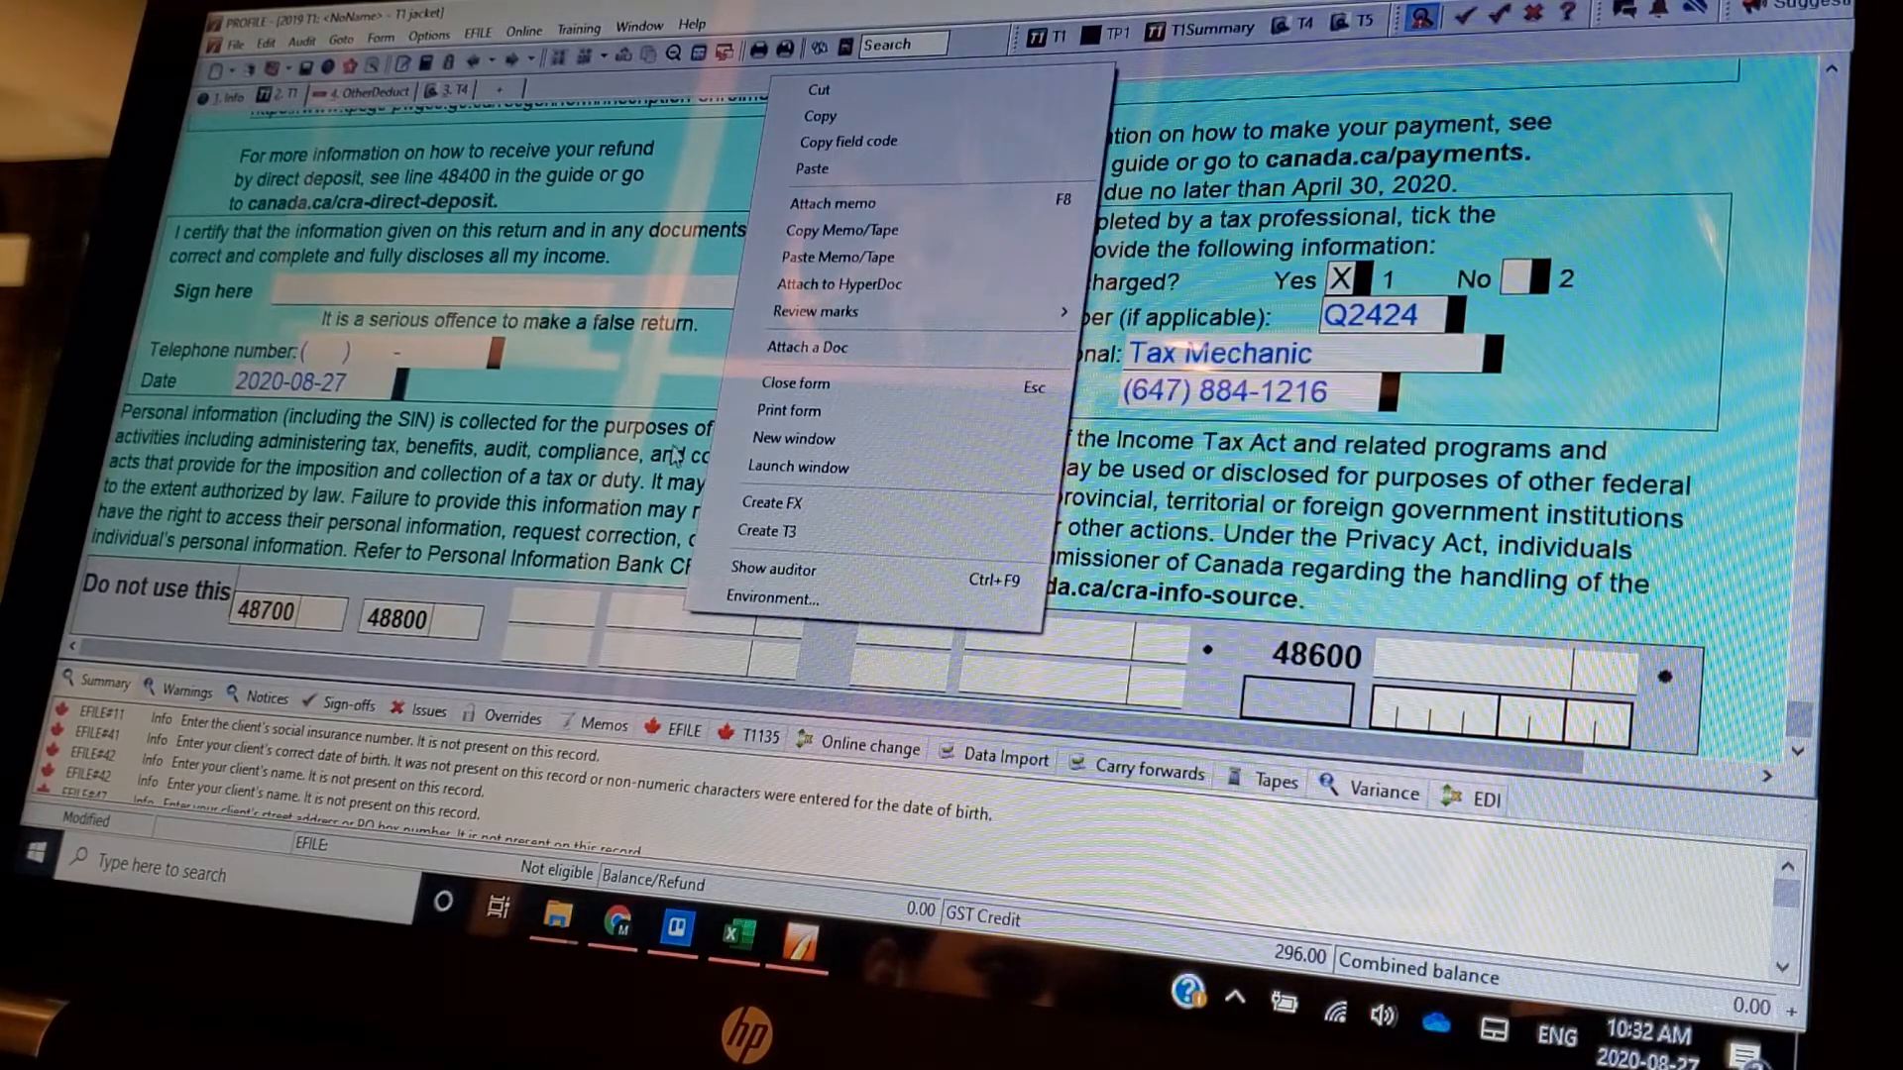
pyautogui.moveTo(838, 283)
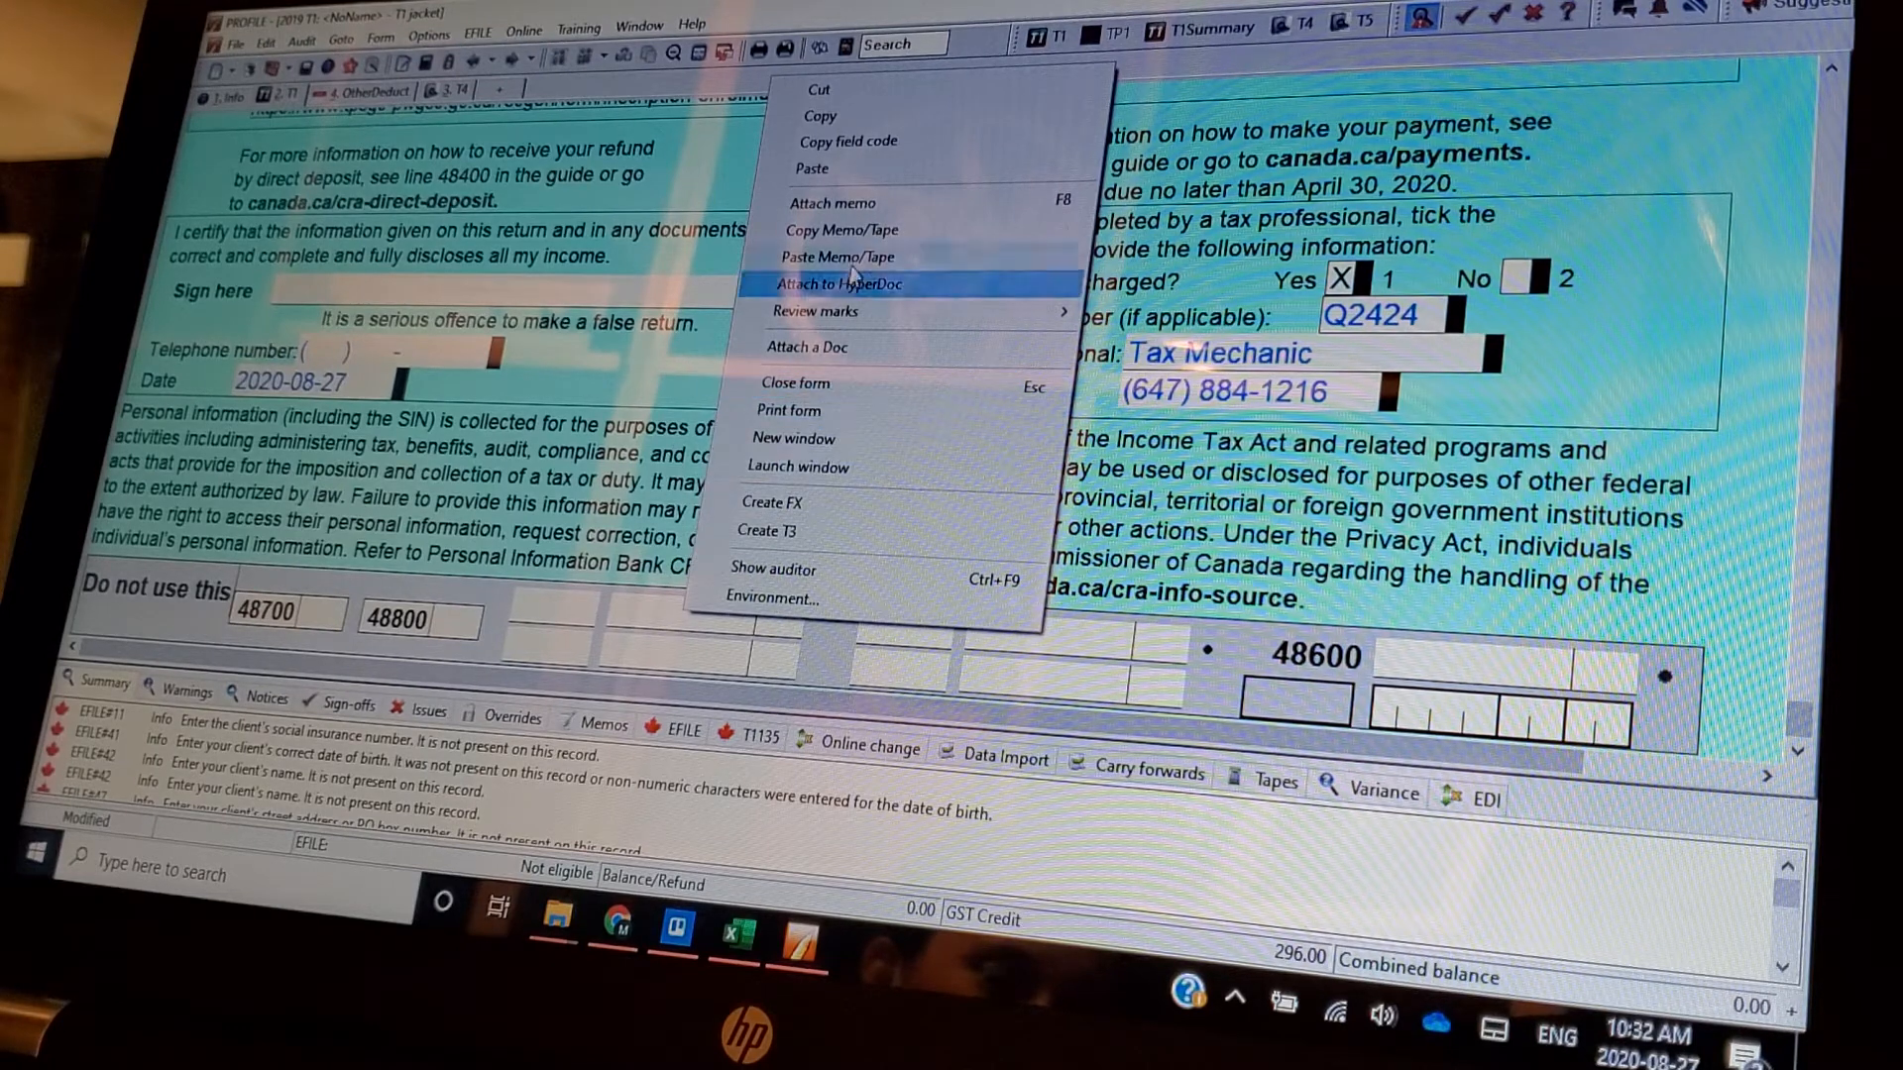
pyautogui.moveTo(824, 411)
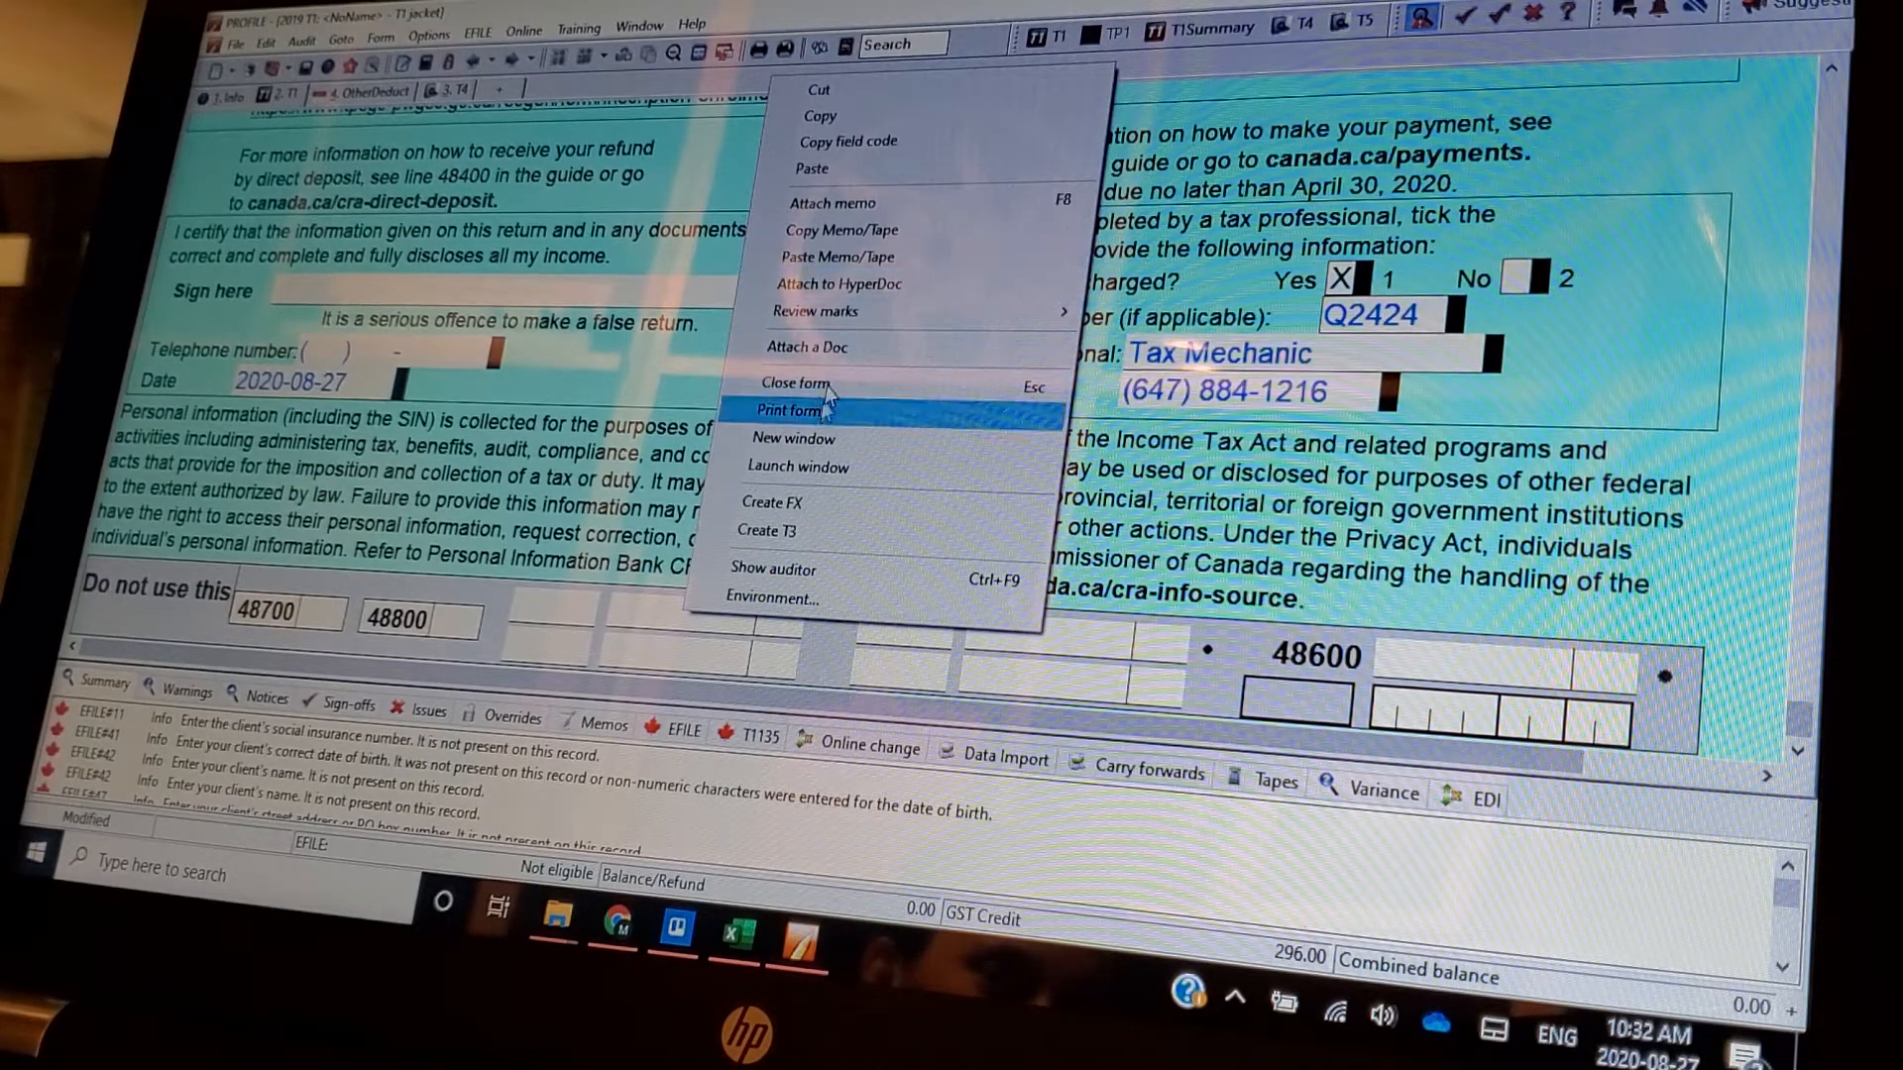
pyautogui.moveTo(813, 311)
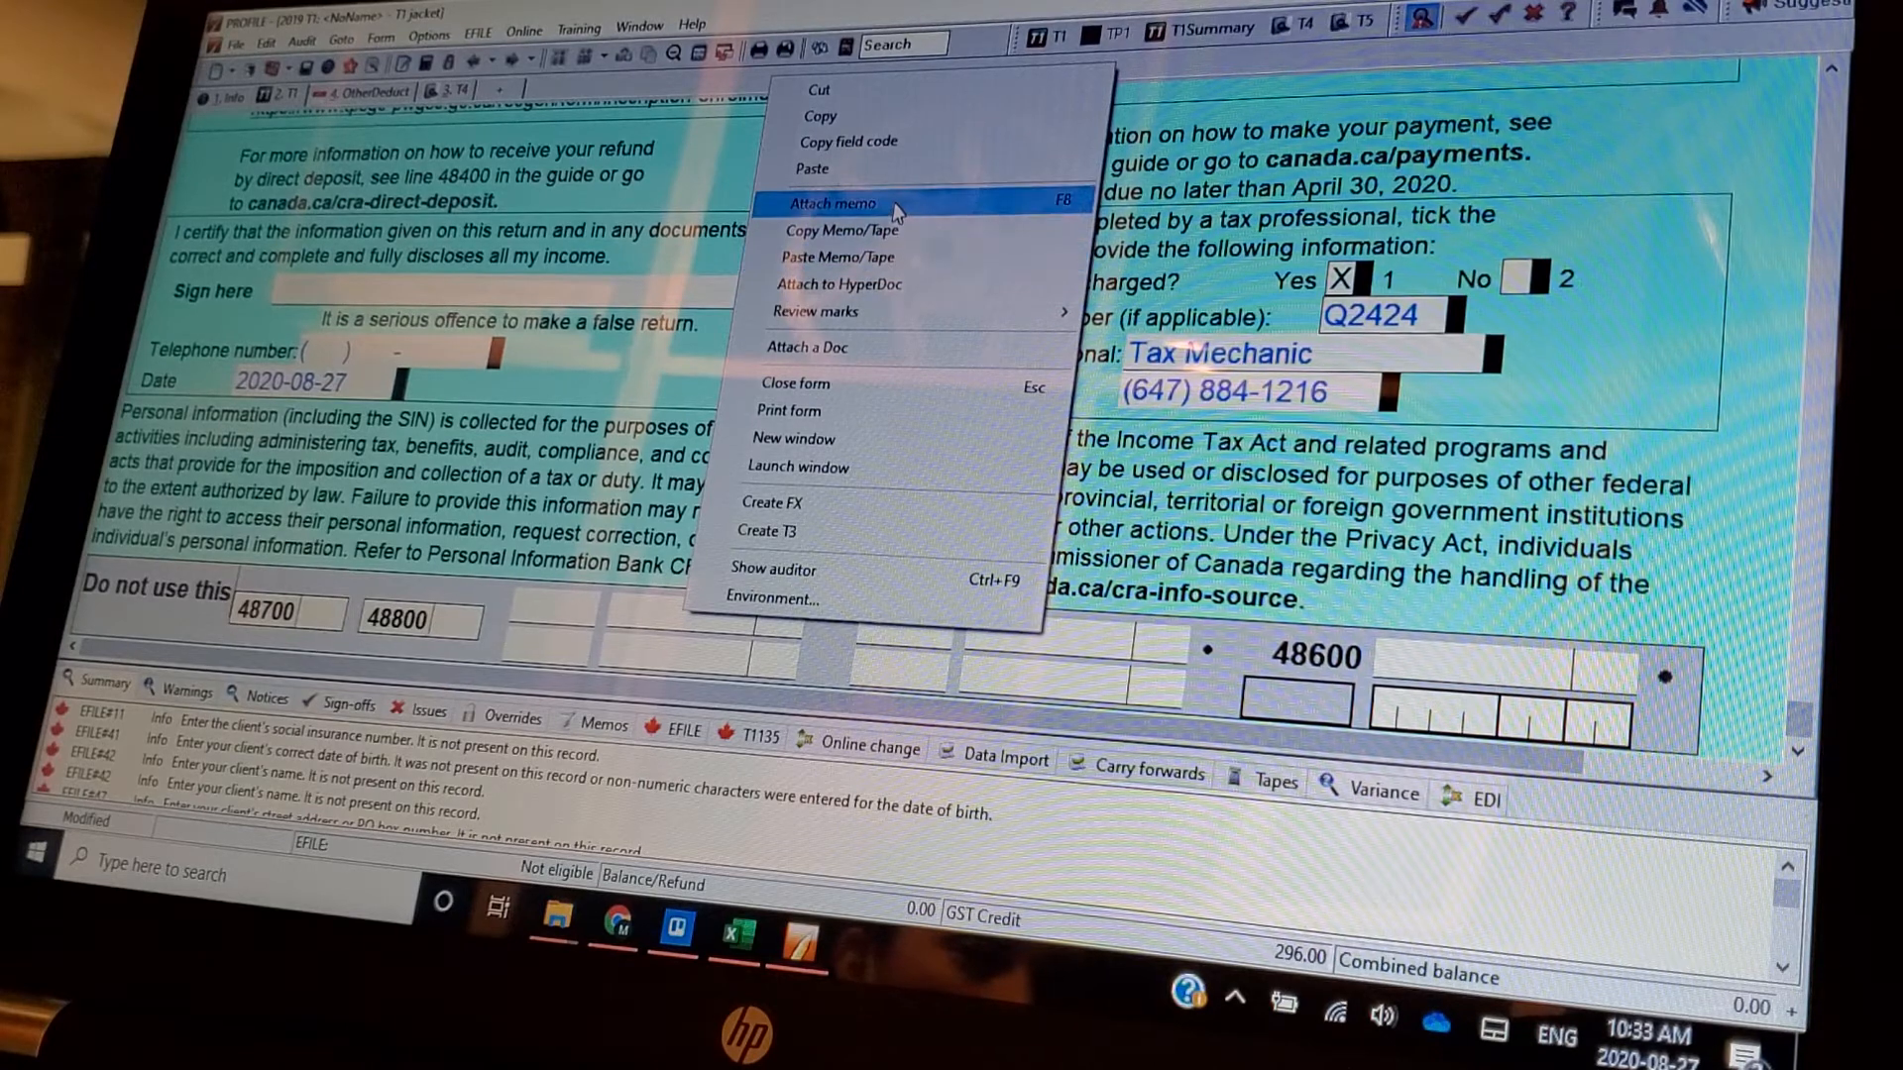
pyautogui.moveTo(813, 311)
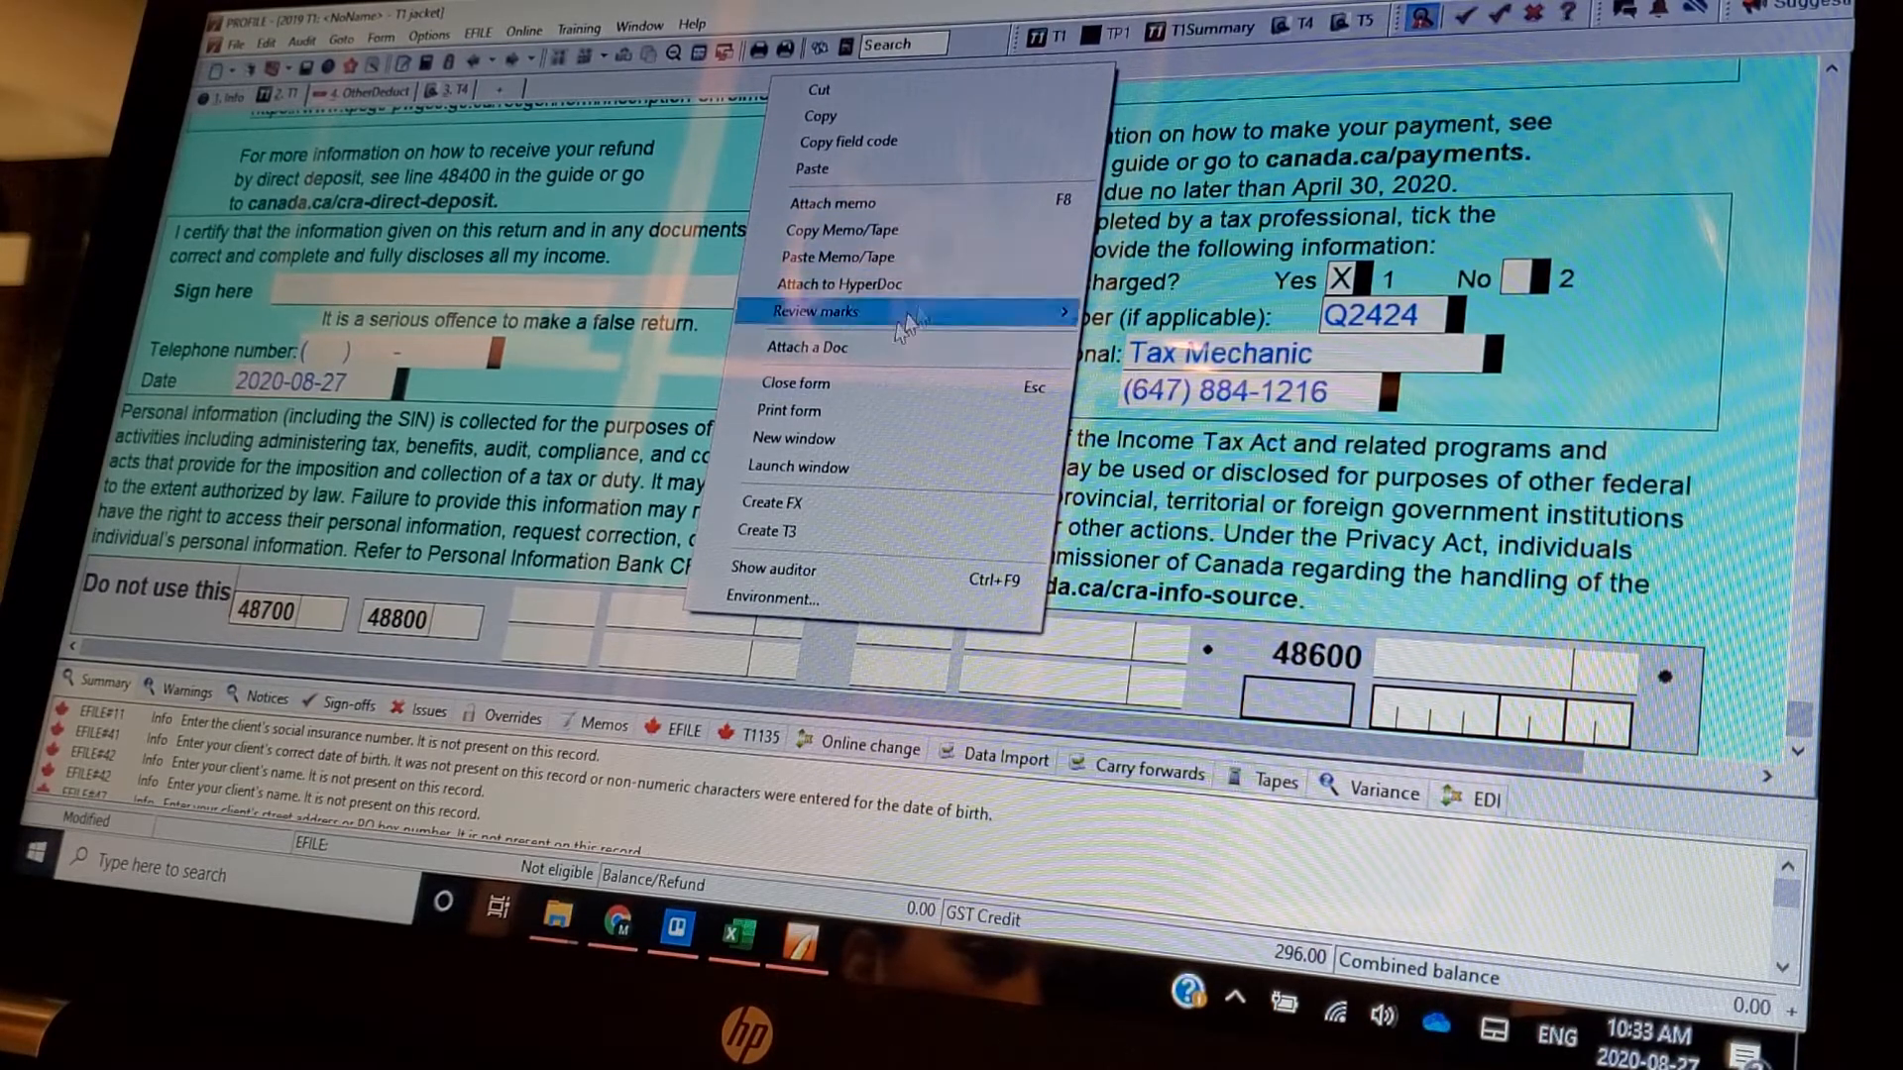
pyautogui.moveTo(789, 532)
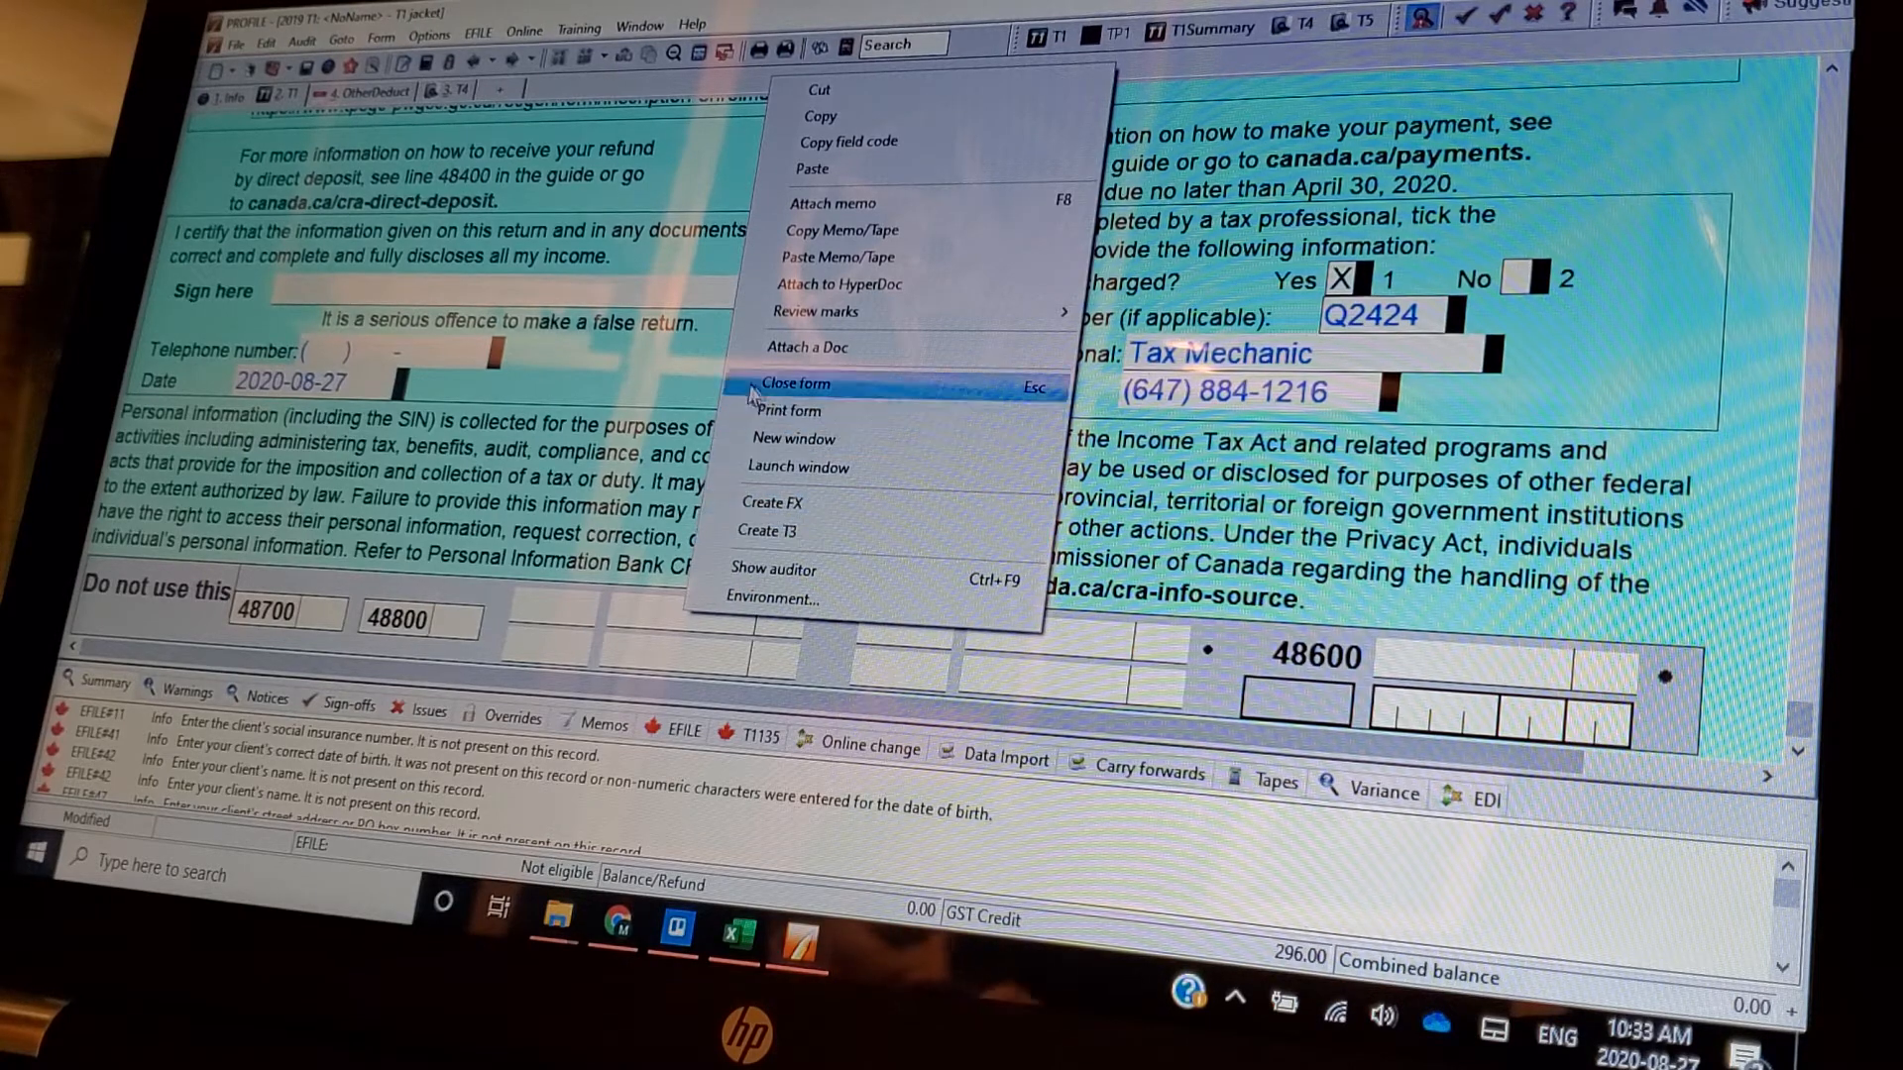
pyautogui.moveTo(789, 410)
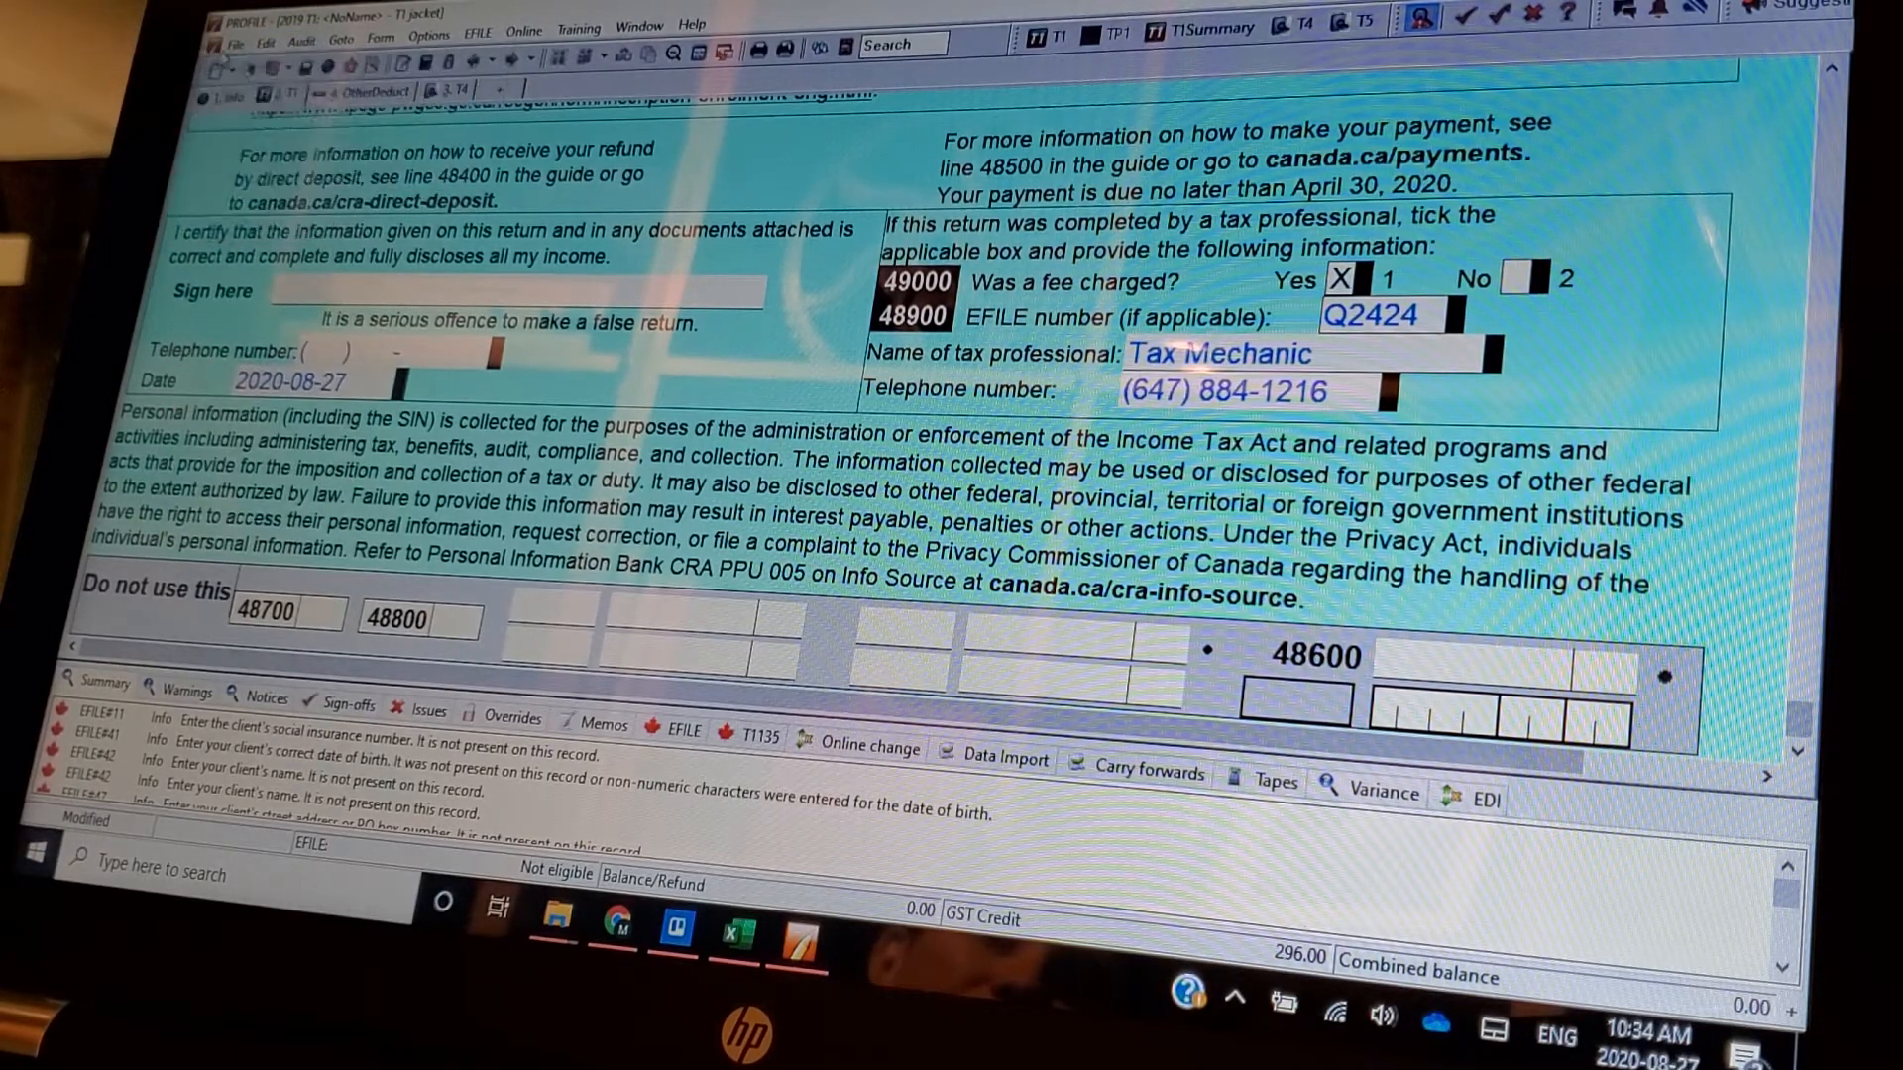
# - Bring up the File menu listing open, save, print and exit commands
pyautogui.click(232, 46)
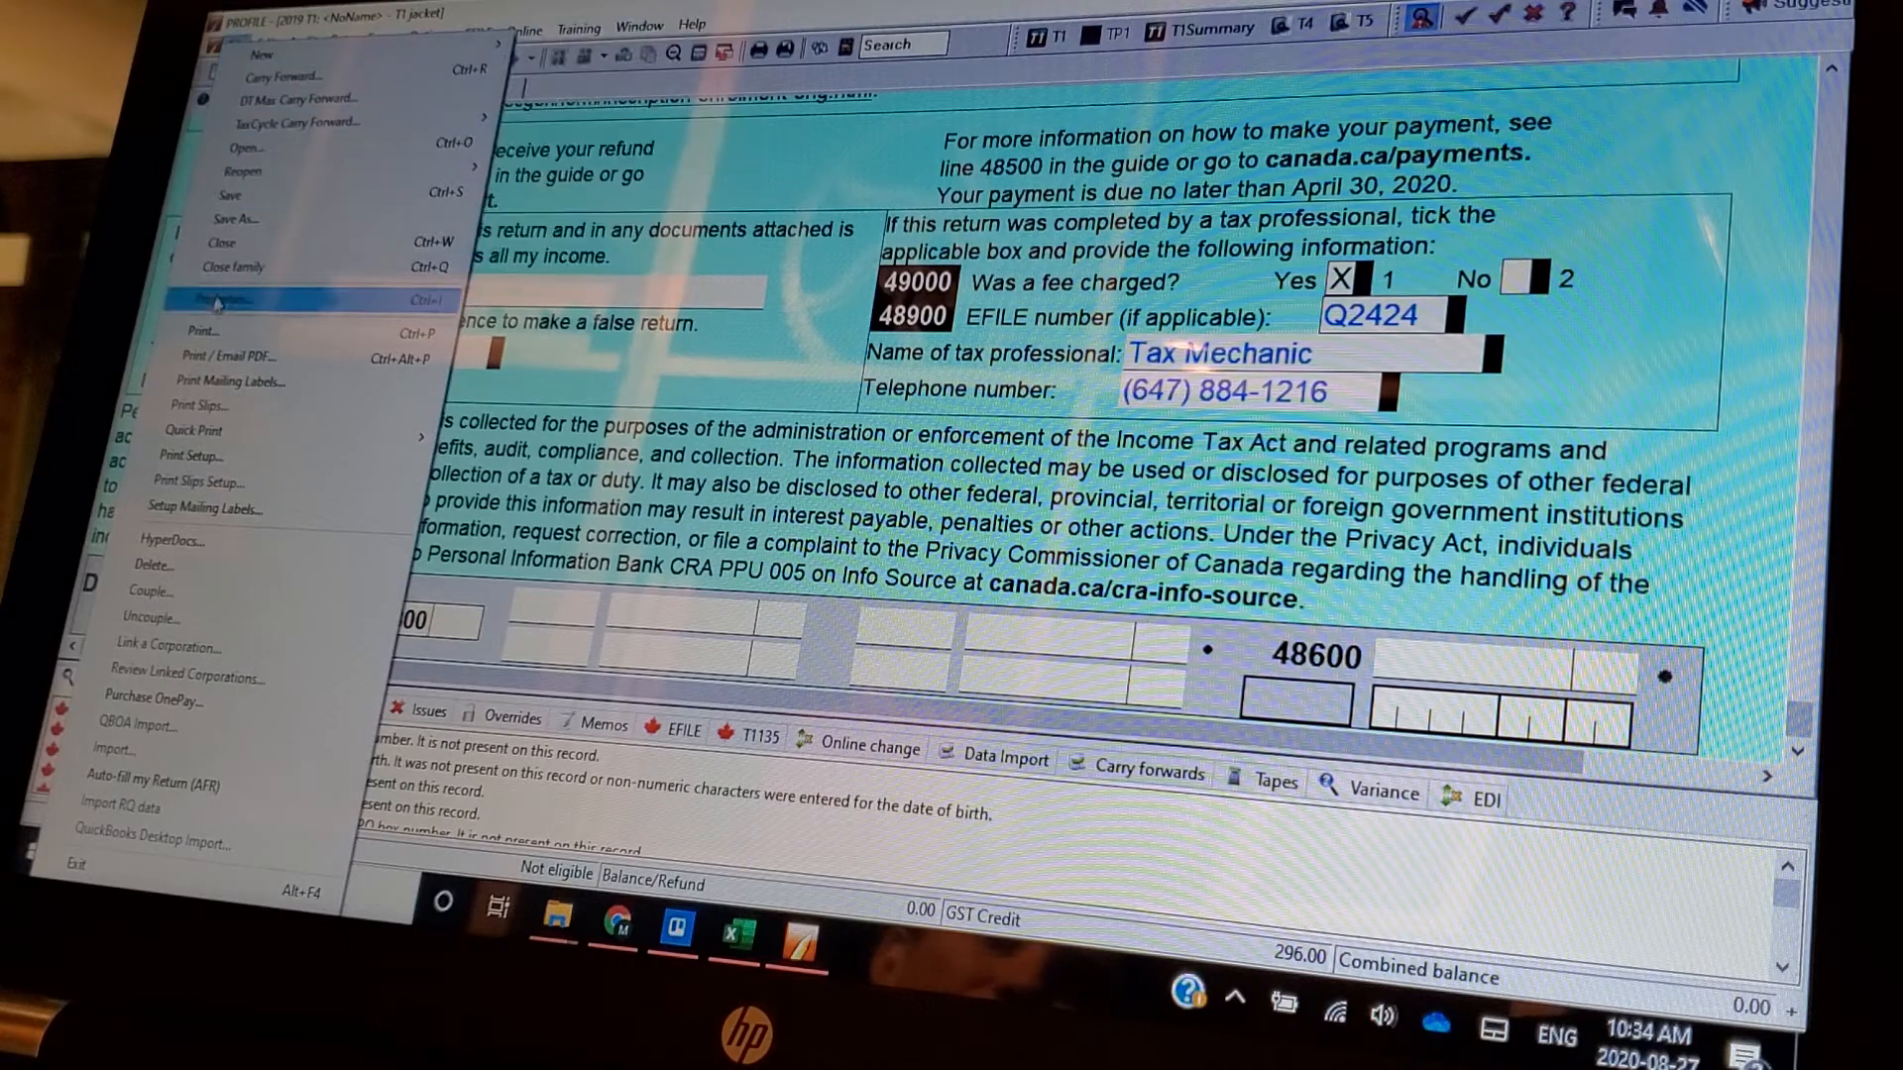
# - Review File > Properties, leaving Client Status as work in process, and confirm with OK
pyautogui.click(212, 296)
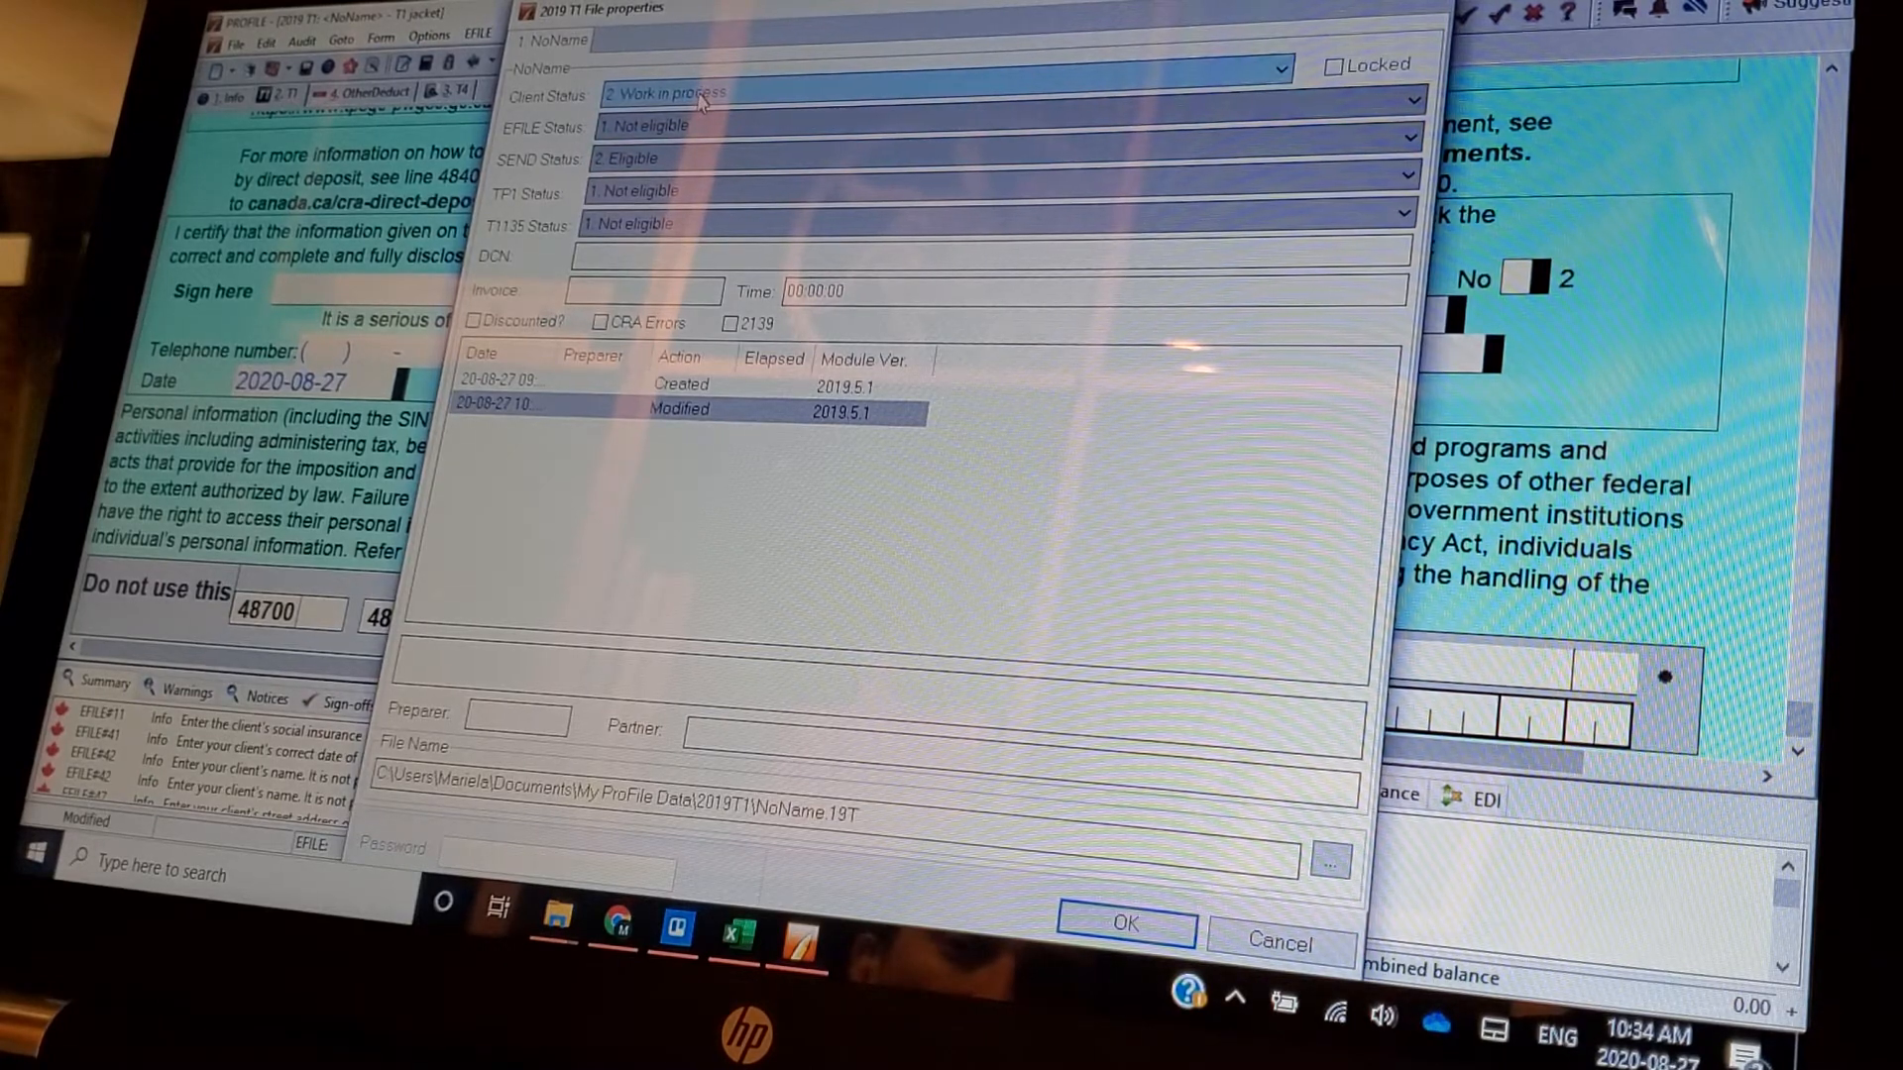
pyautogui.click(1279, 96)
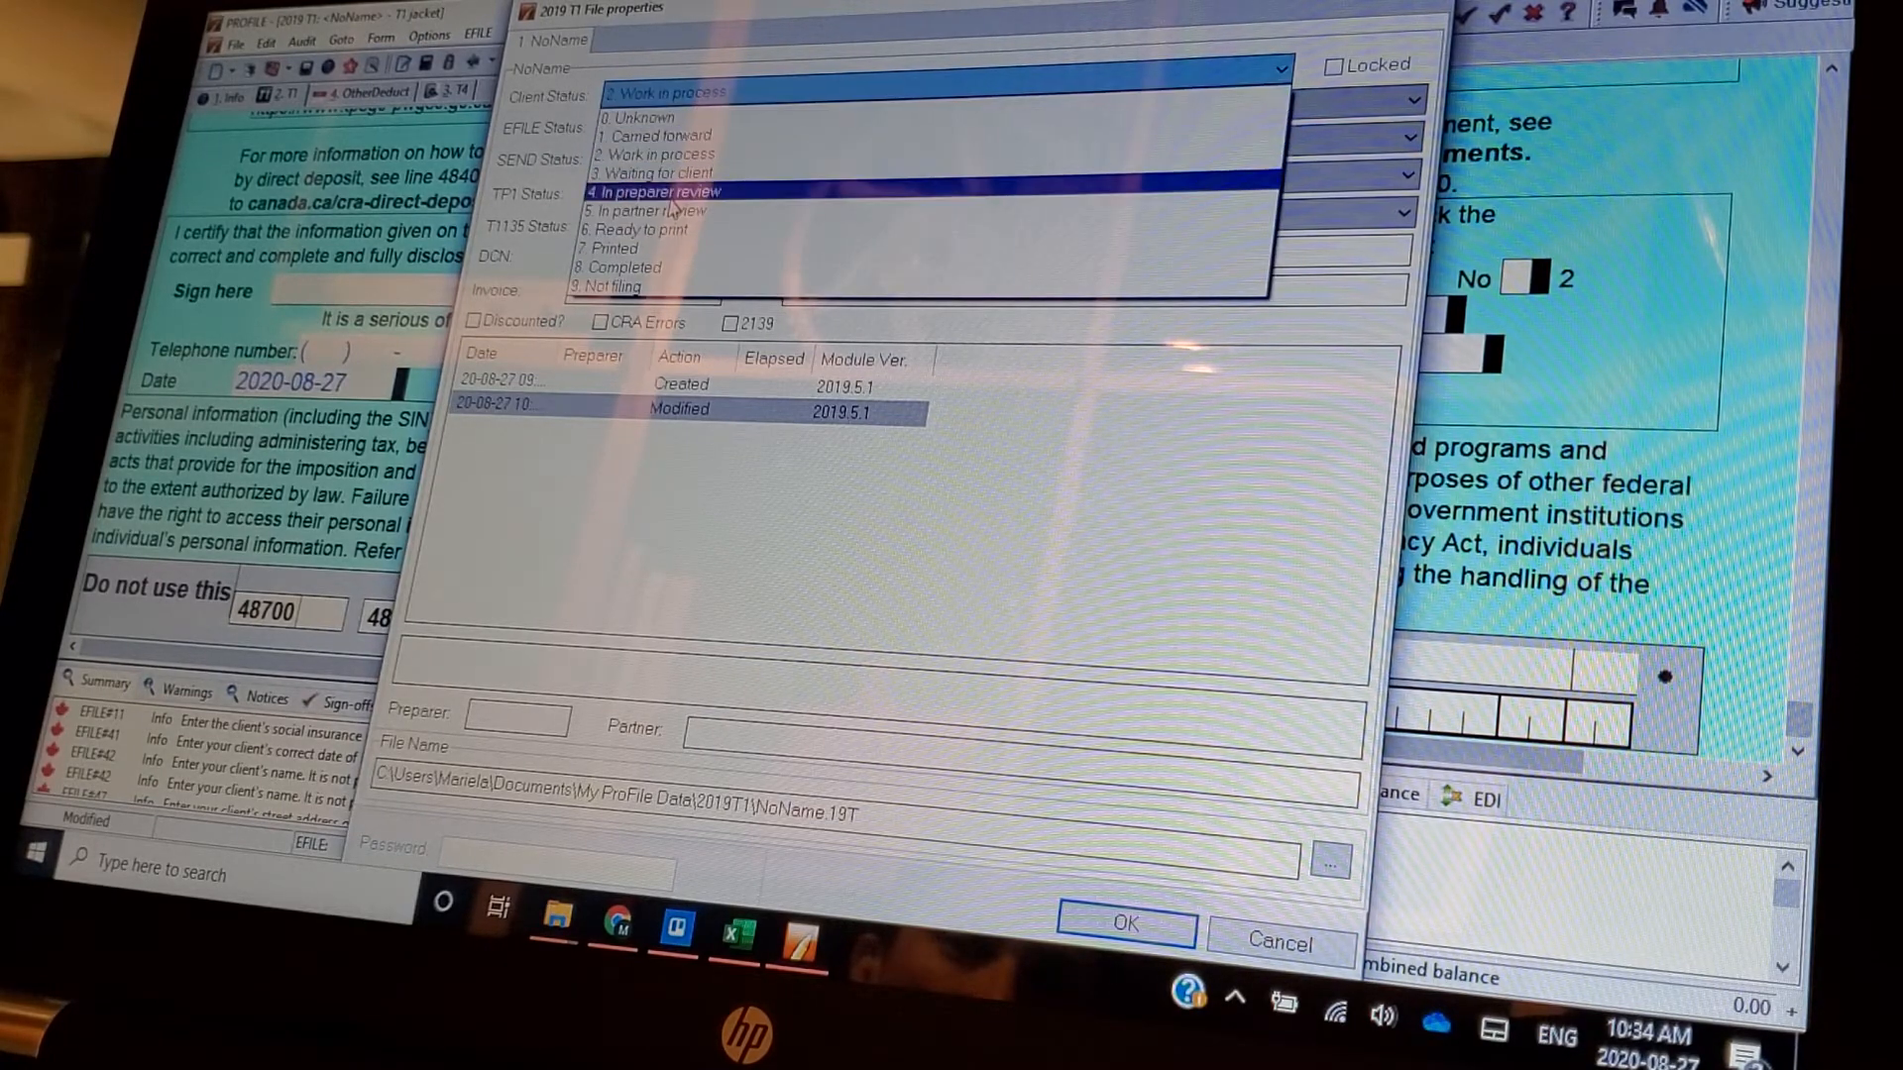
pyautogui.moveTo(613, 248)
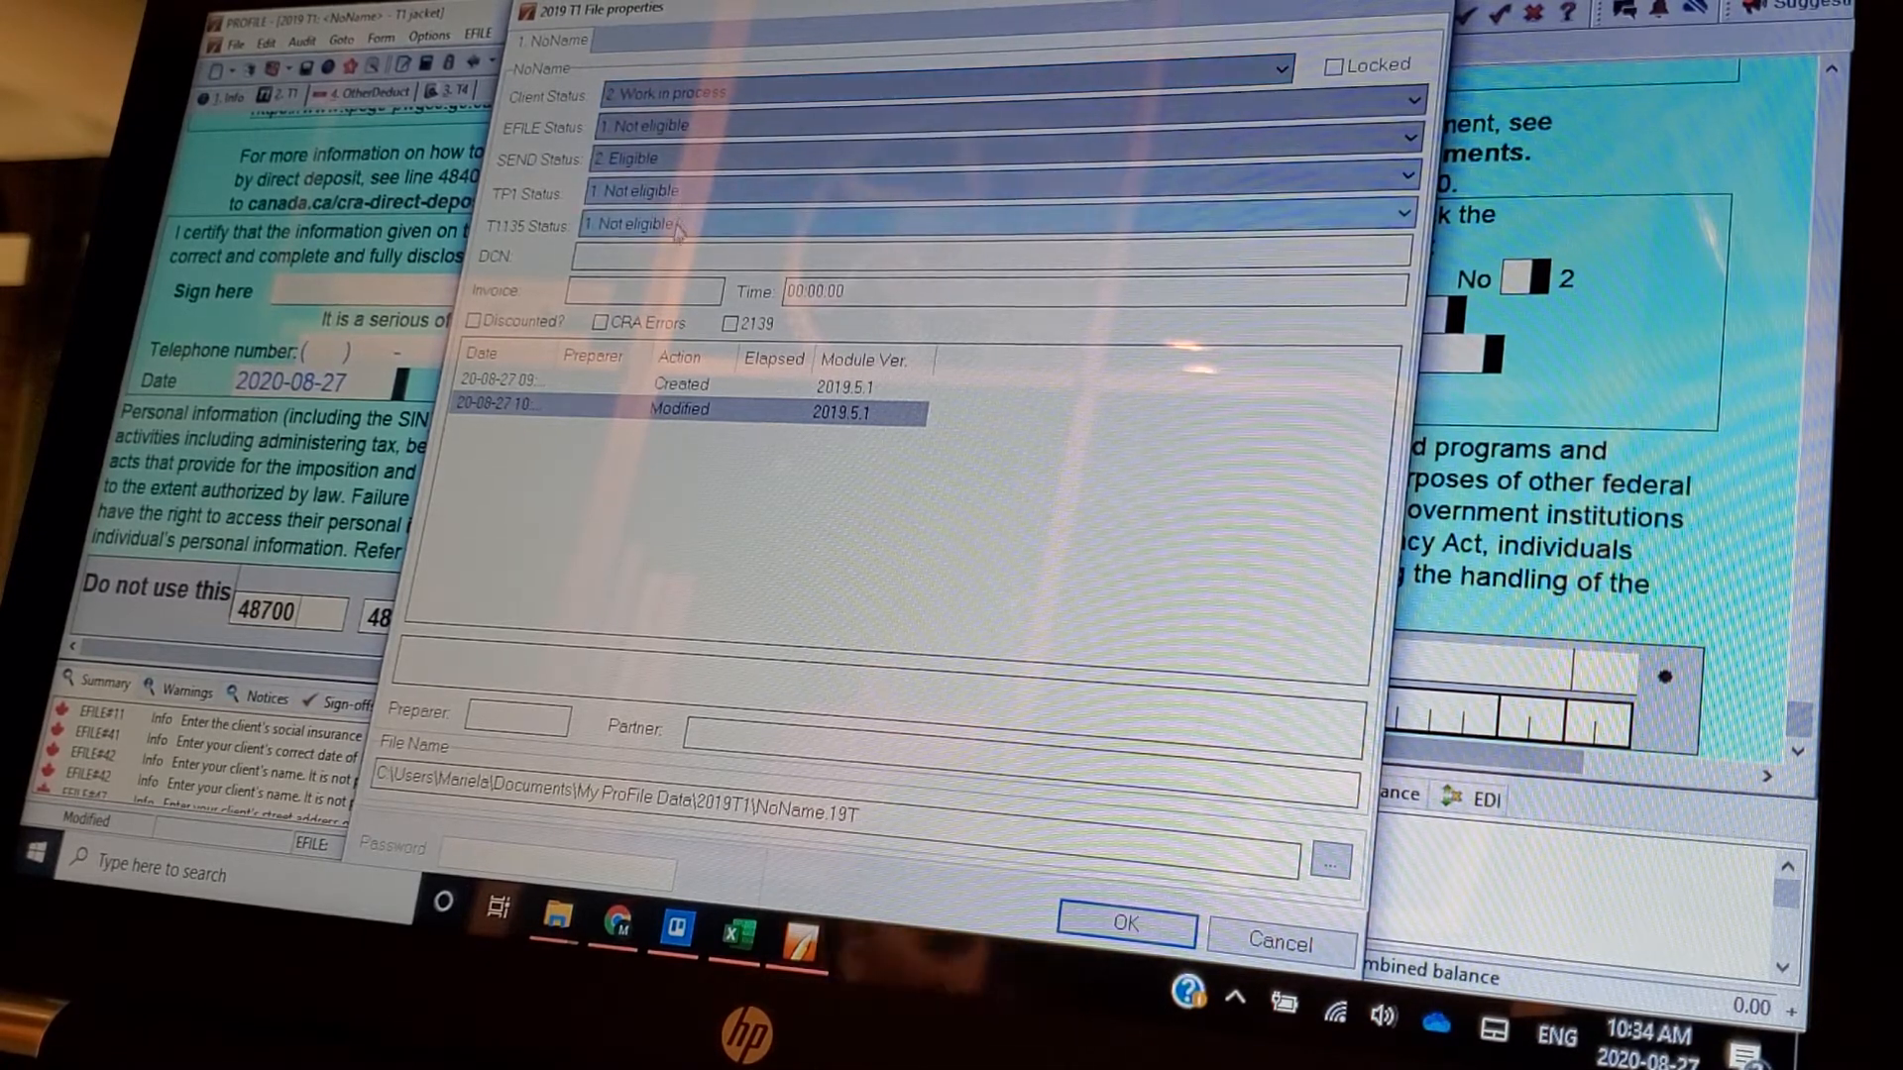
pyautogui.click(680, 411)
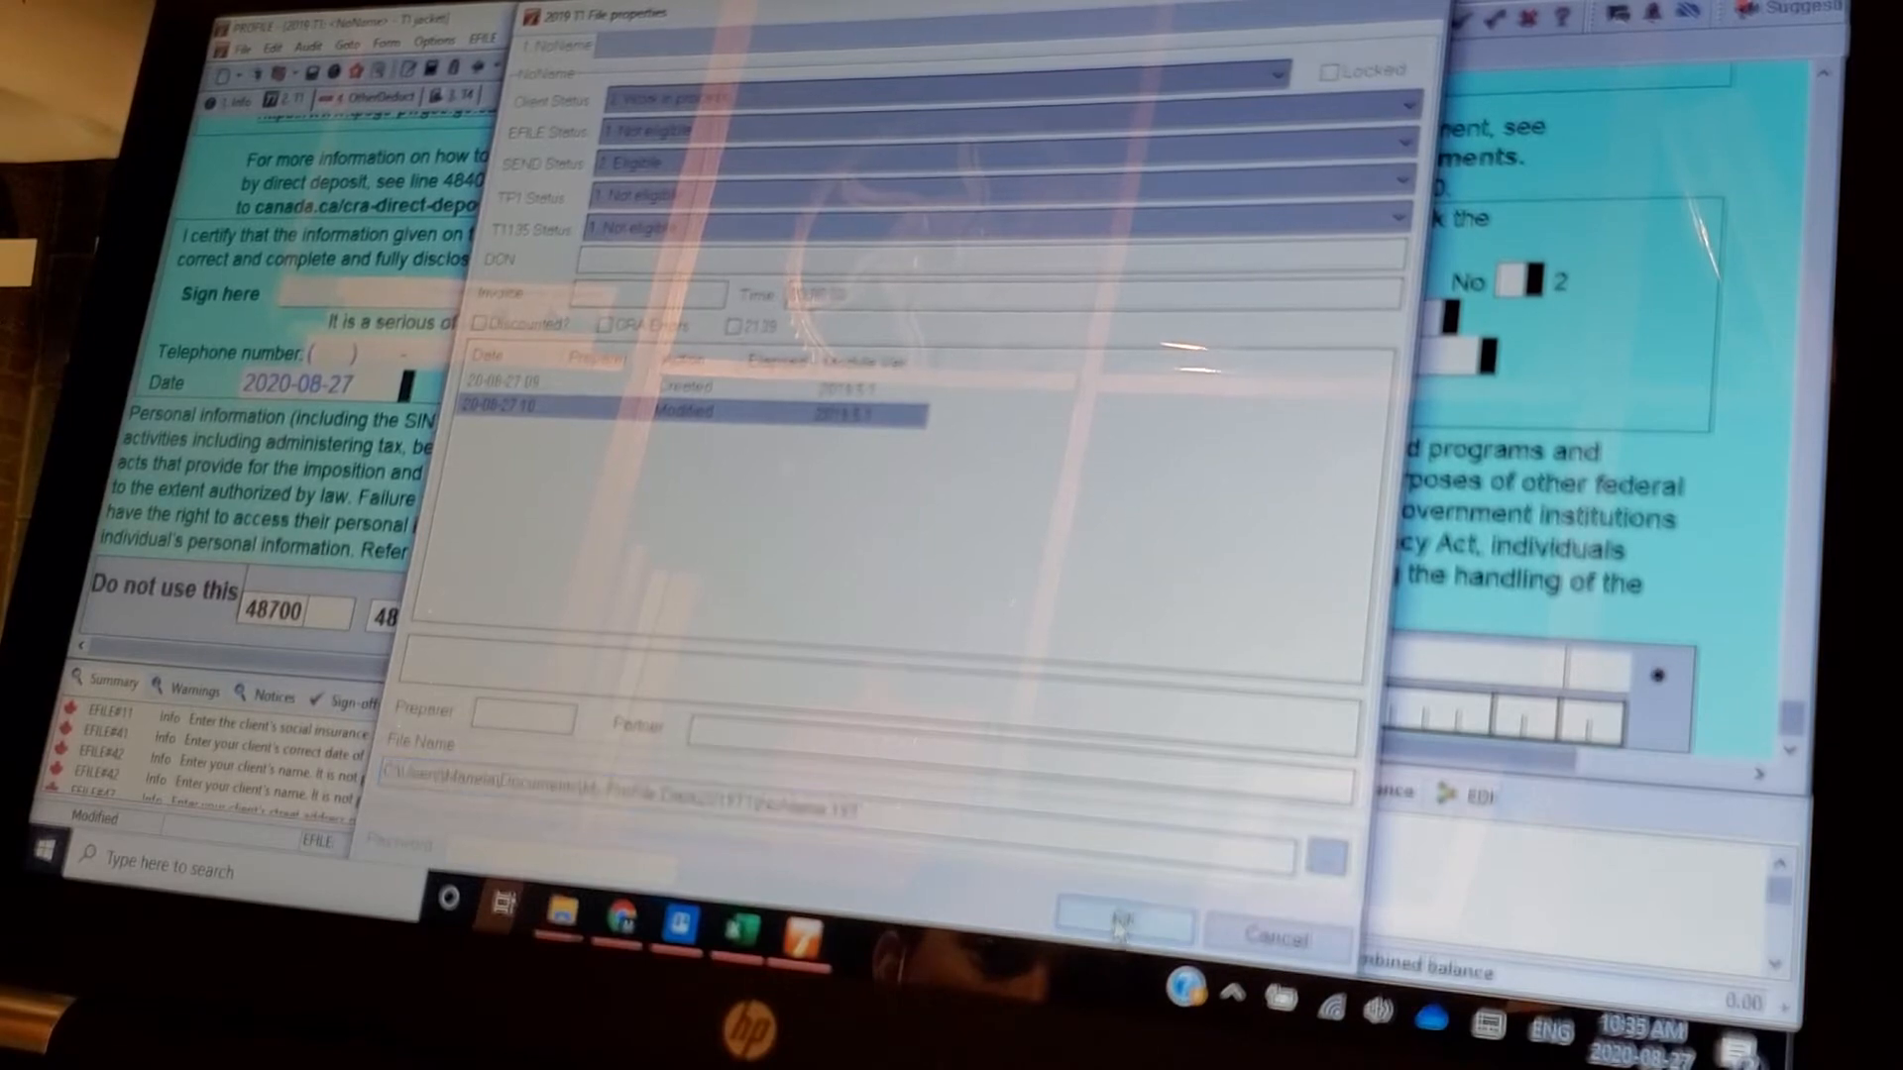
pyautogui.click(1116, 925)
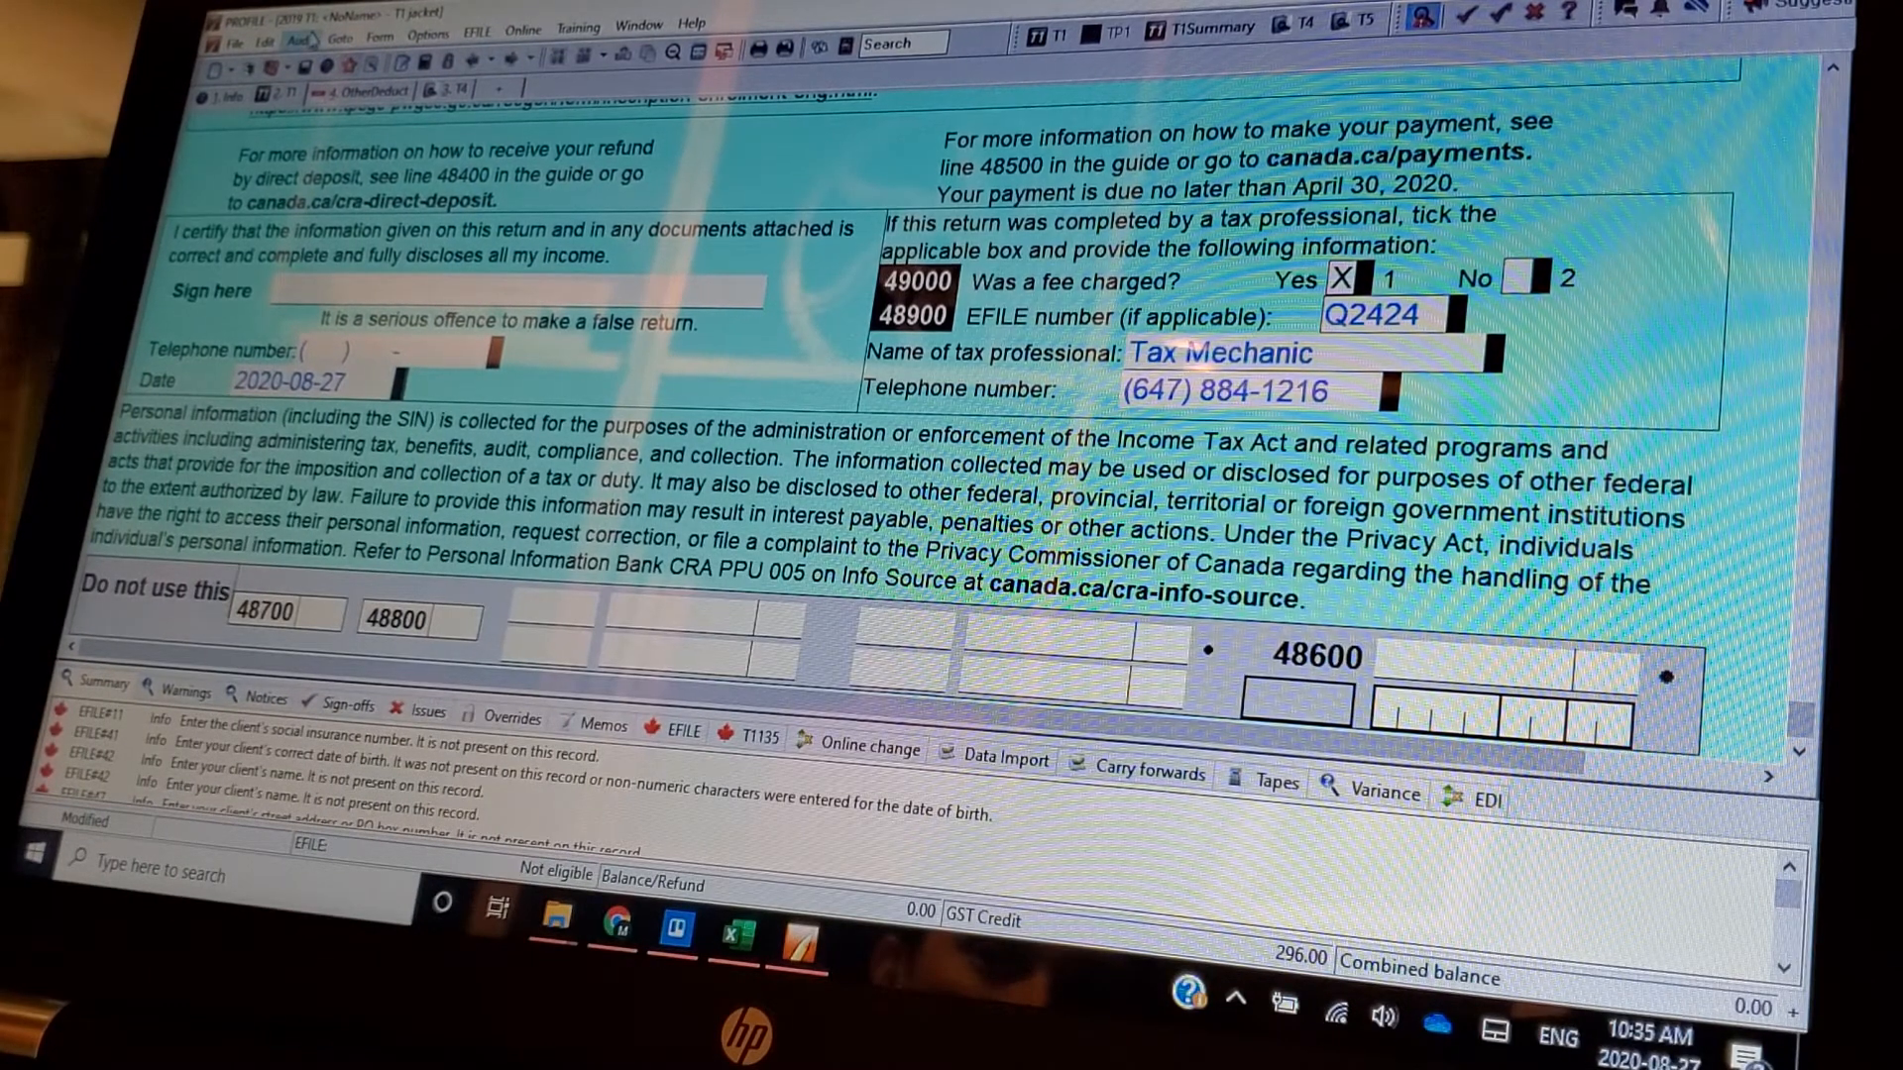
# - Pass over the Audit menu to the Goto menu of Form Explorer, Hub and summaries
pyautogui.click(321, 32)
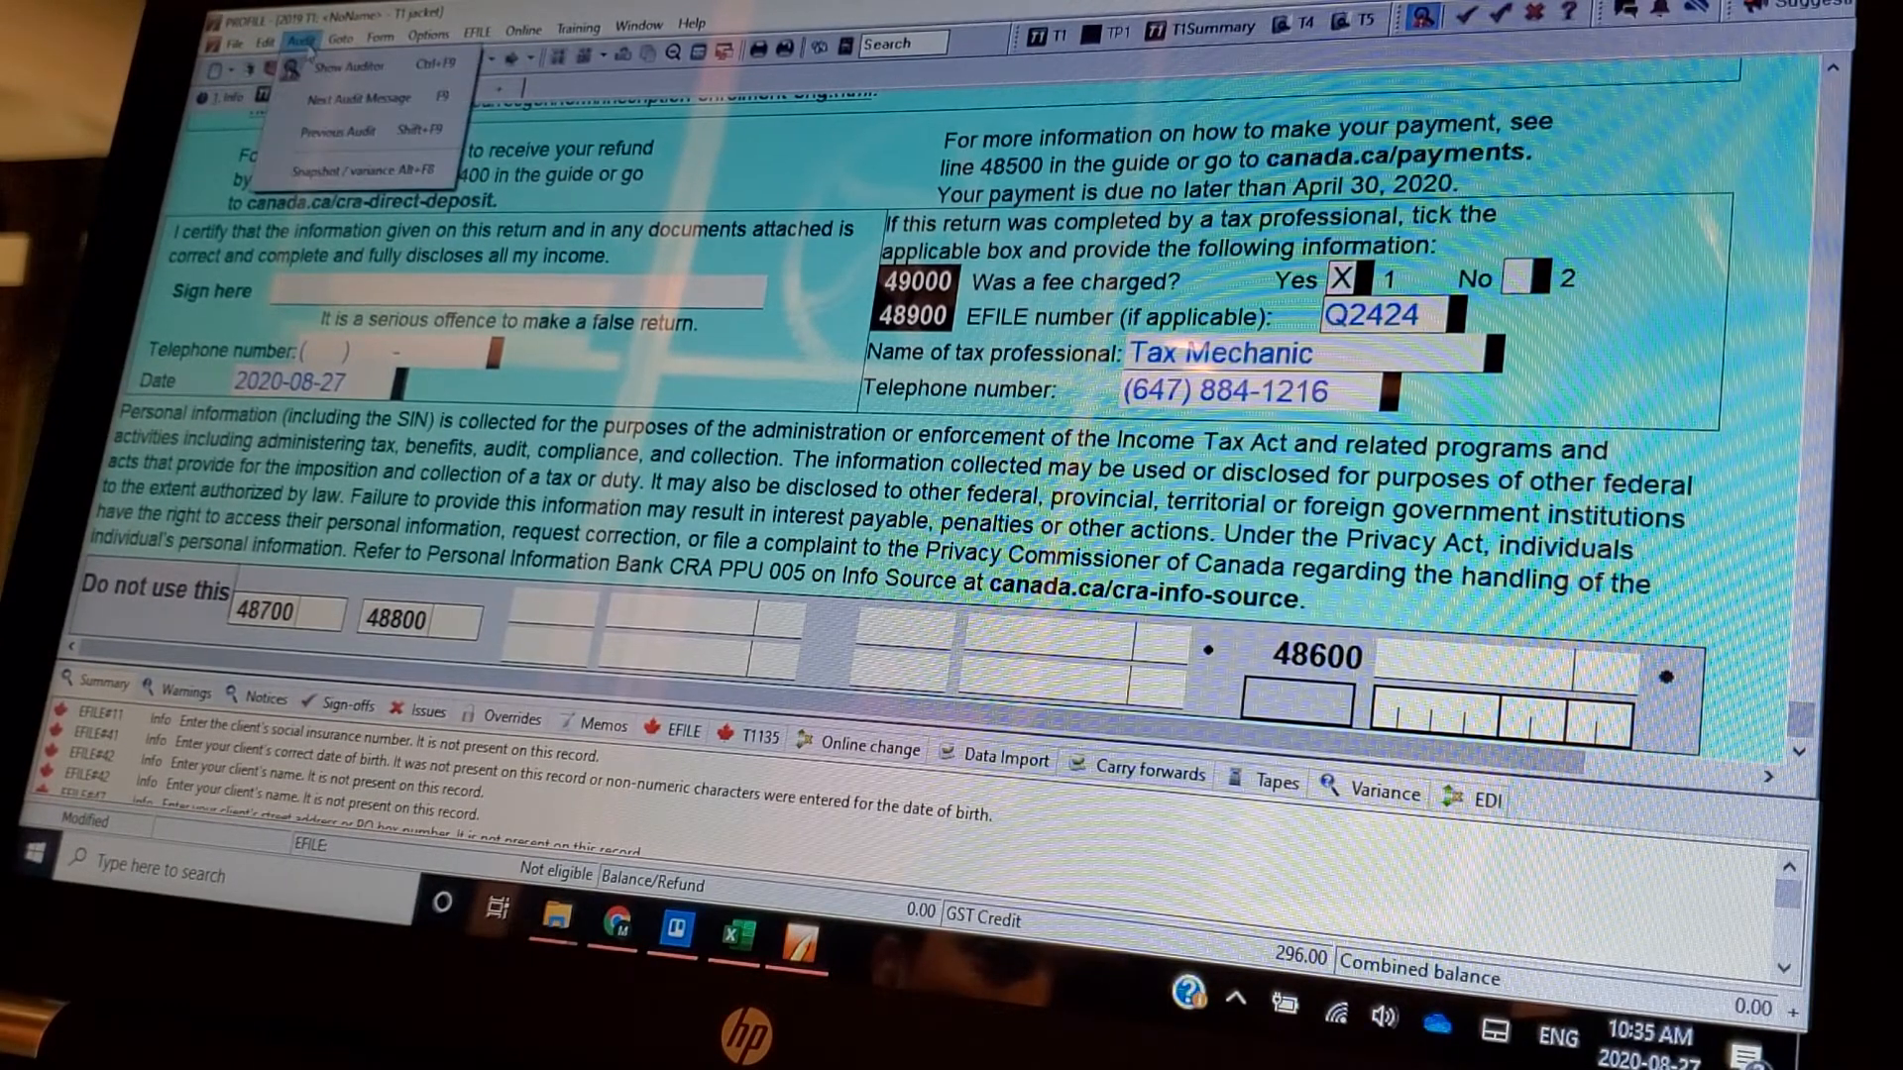
pyautogui.click(359, 34)
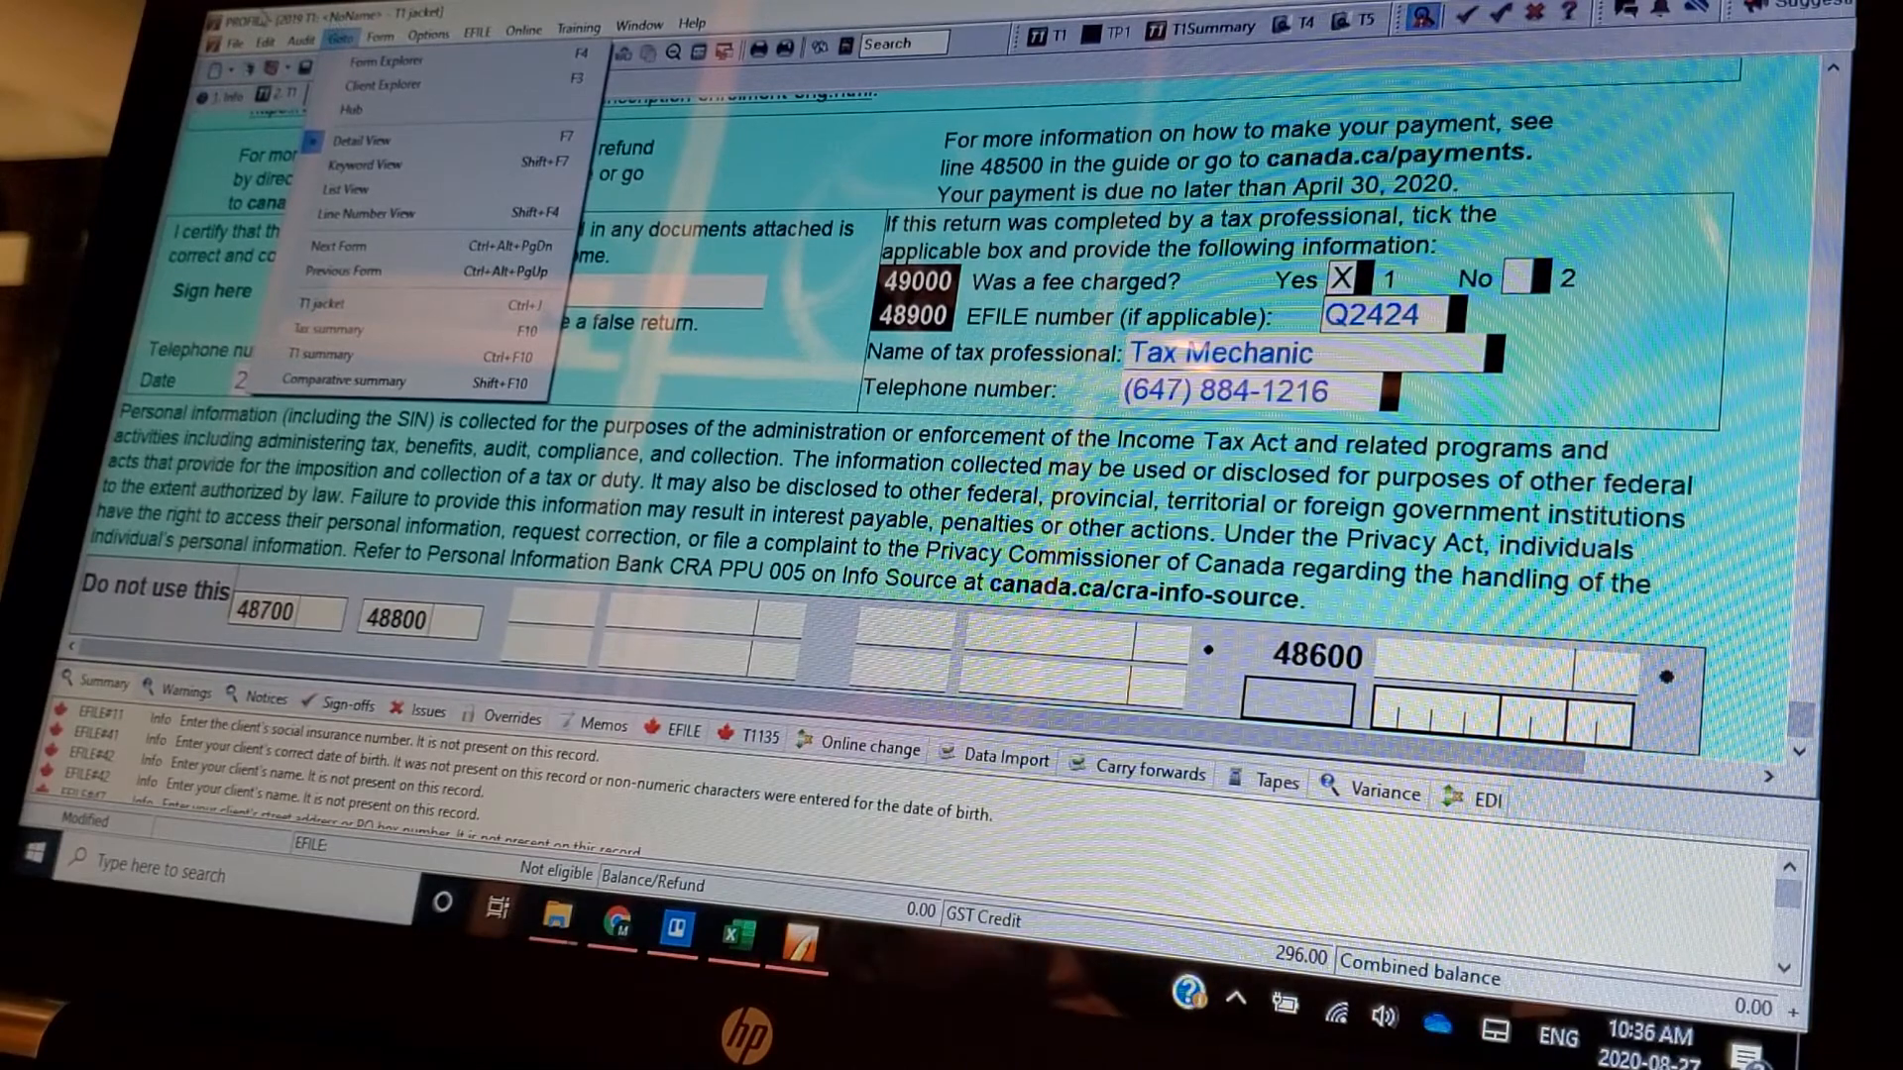
# - Glance at the Form menu, then bring up the Options menu of environment, modules and database settings
pyautogui.click(378, 33)
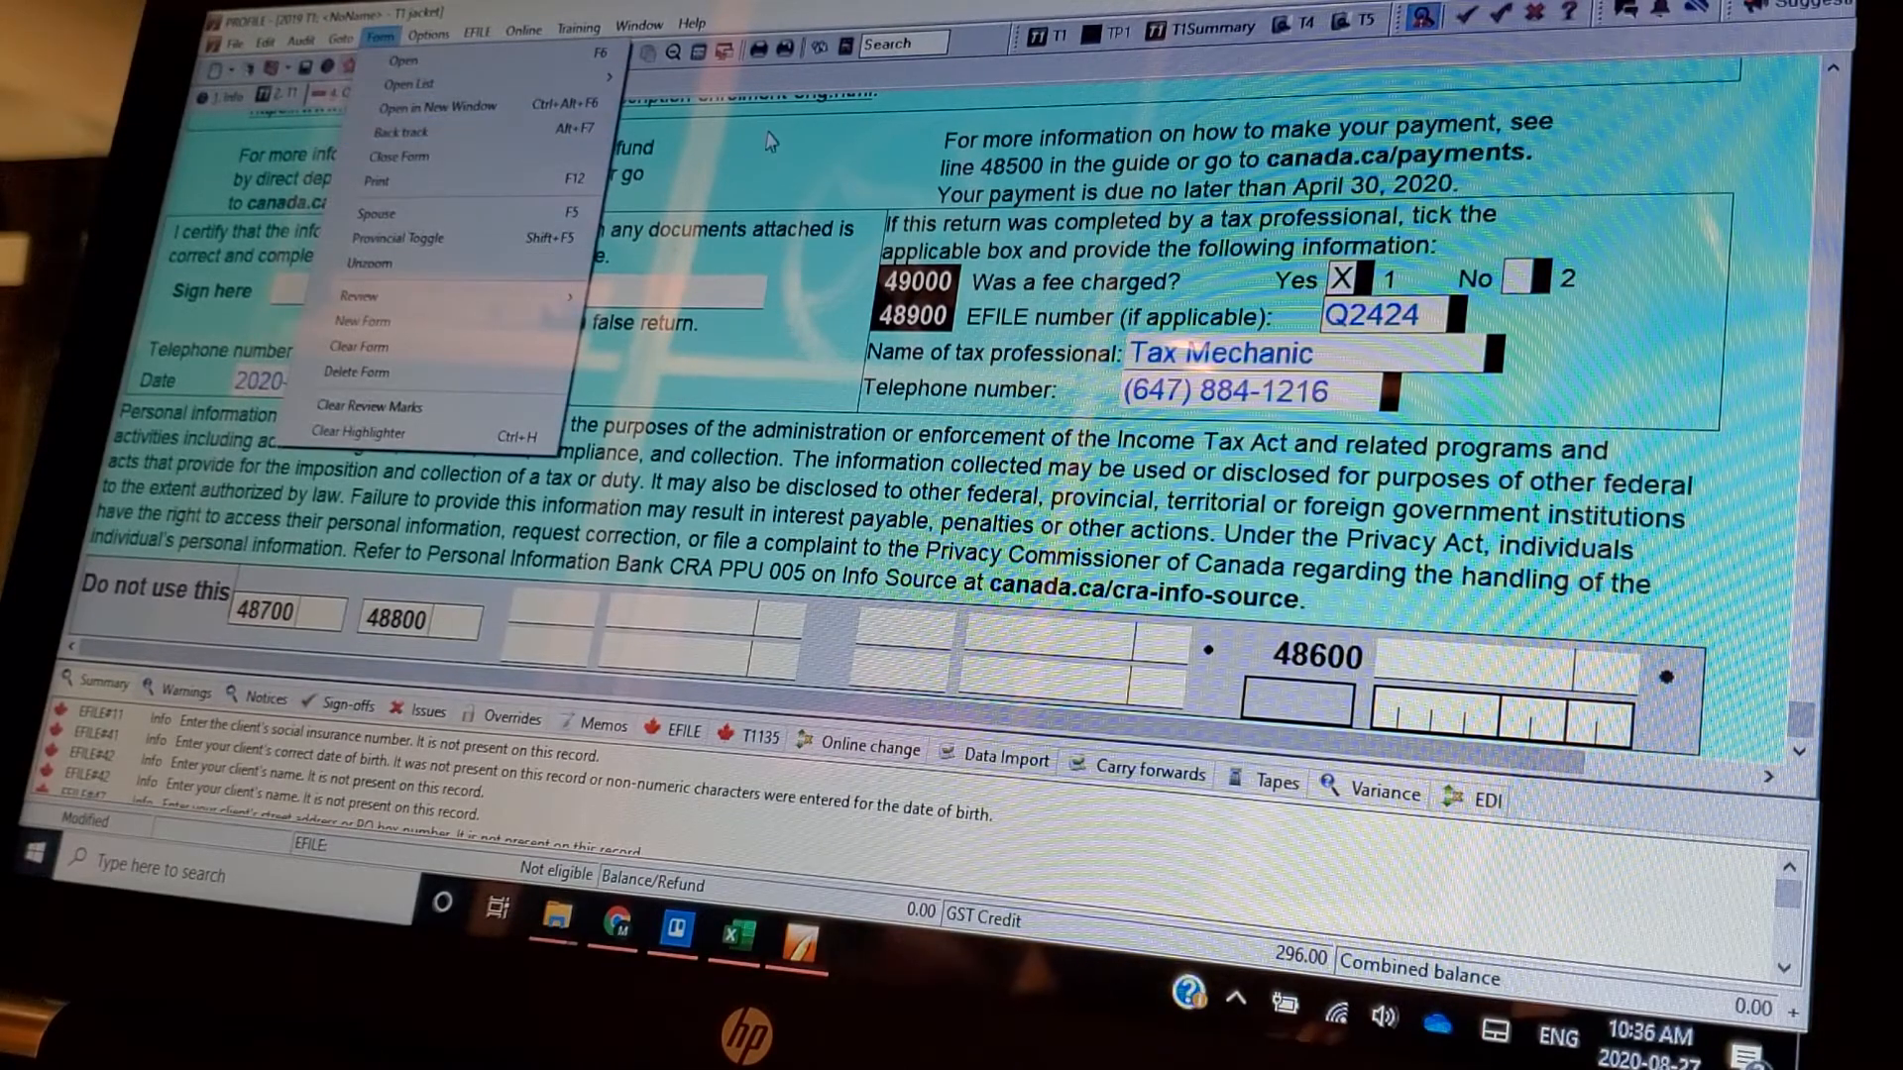
pyautogui.click(692, 24)
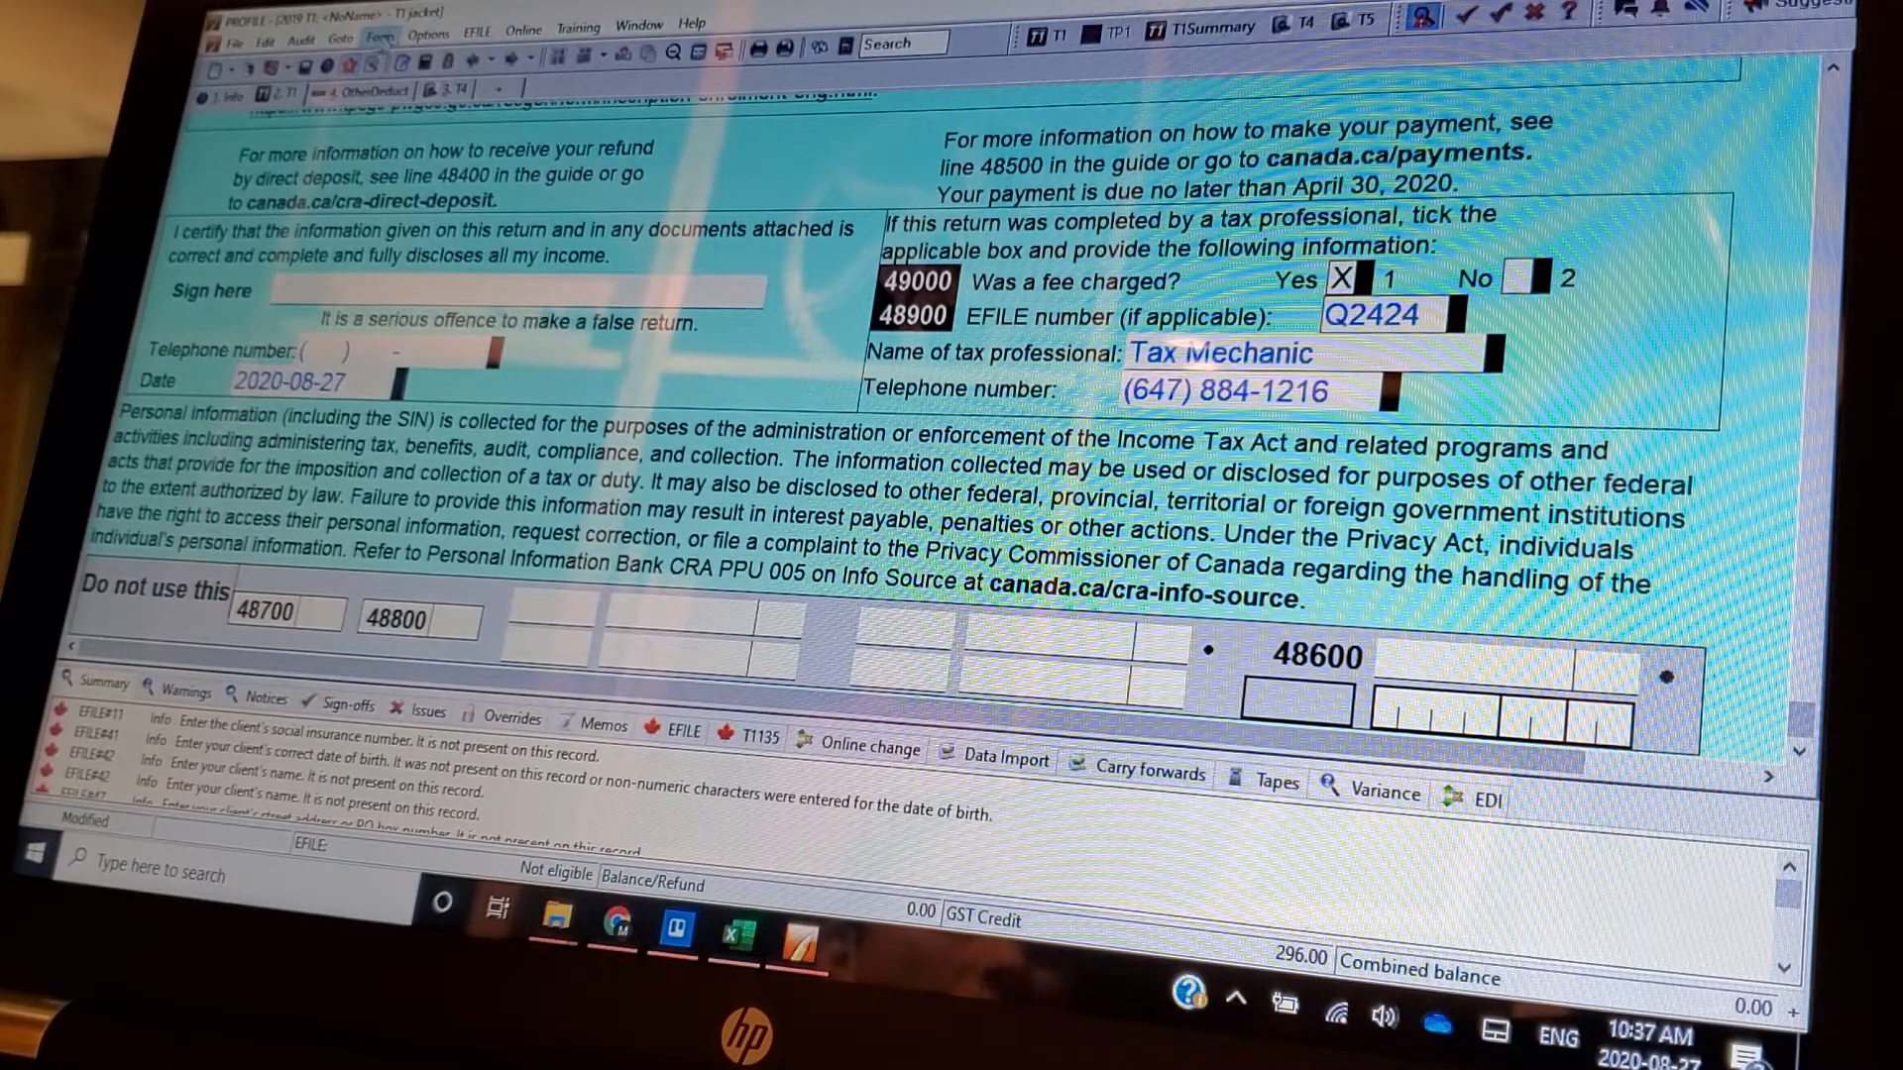
pyautogui.click(378, 26)
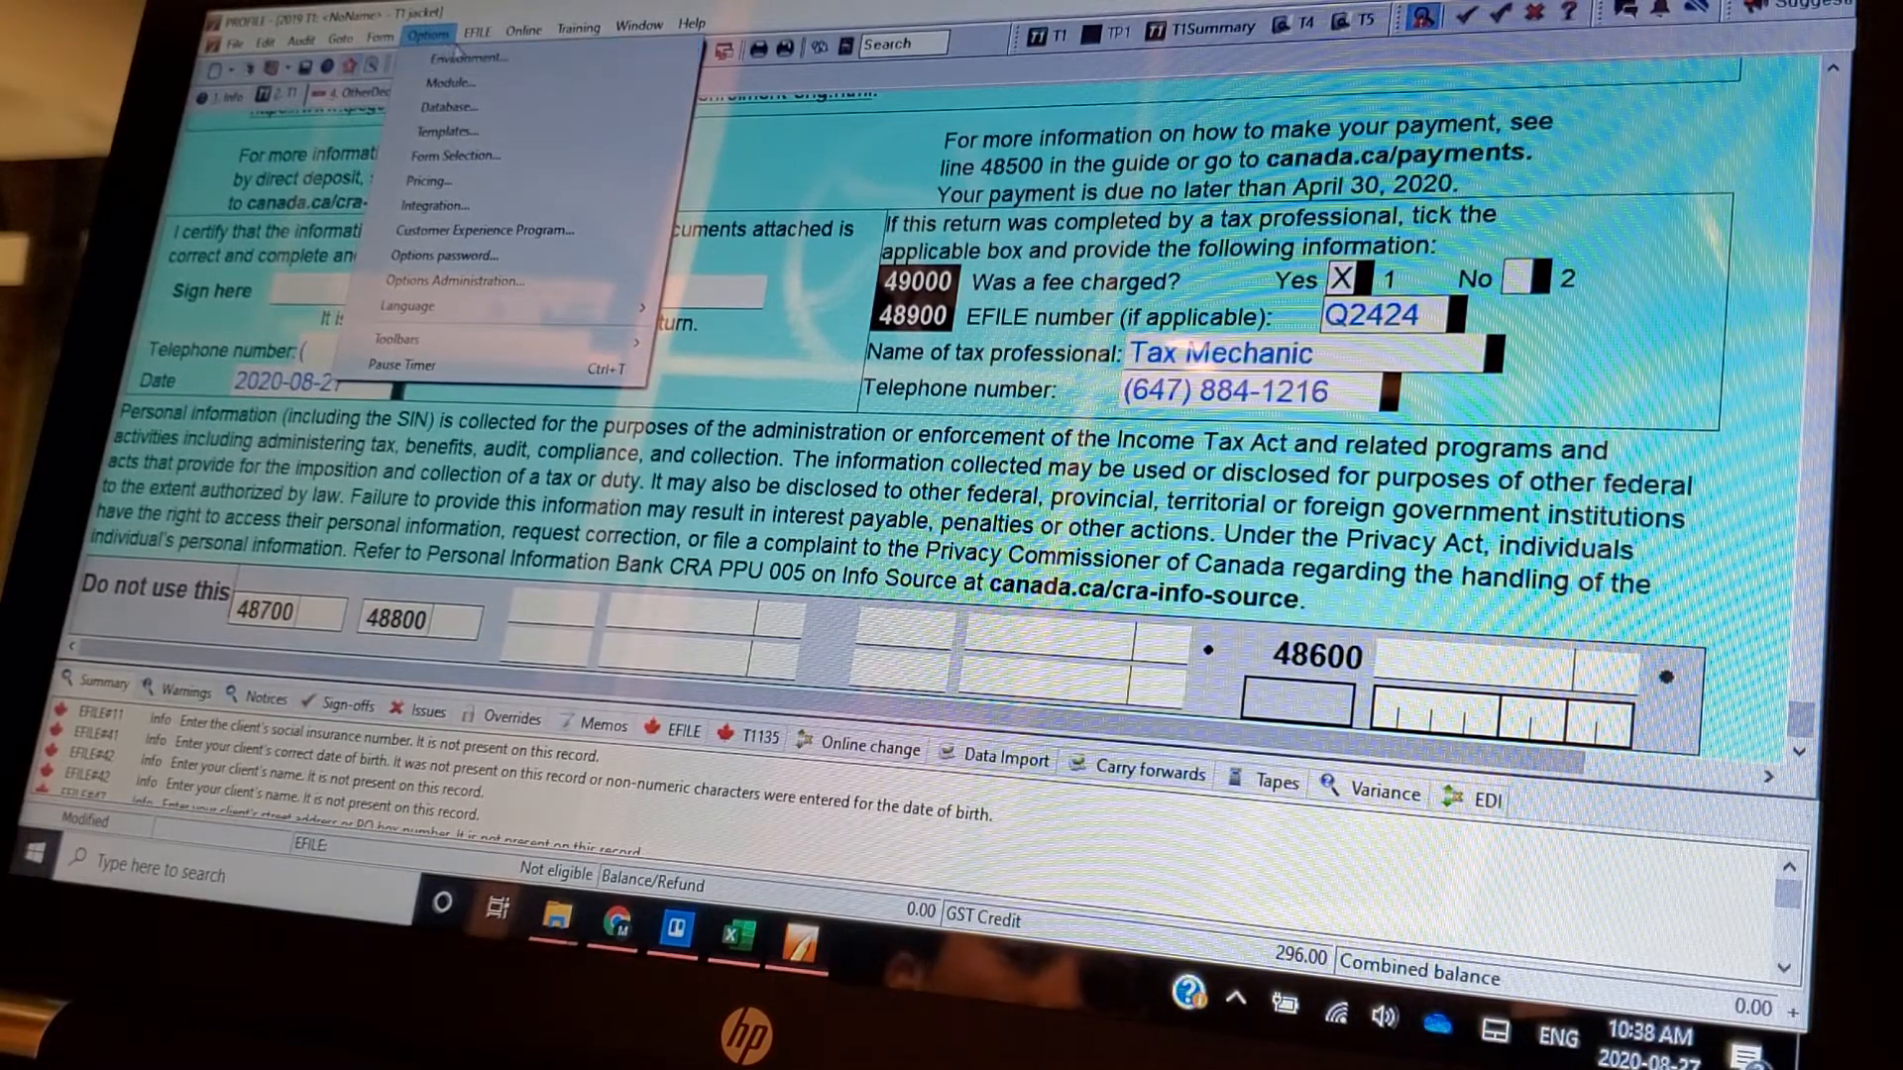
# - Browse the EFILE, Online and Training menus, ending on the Help menu with user guide and About
pyautogui.click(474, 26)
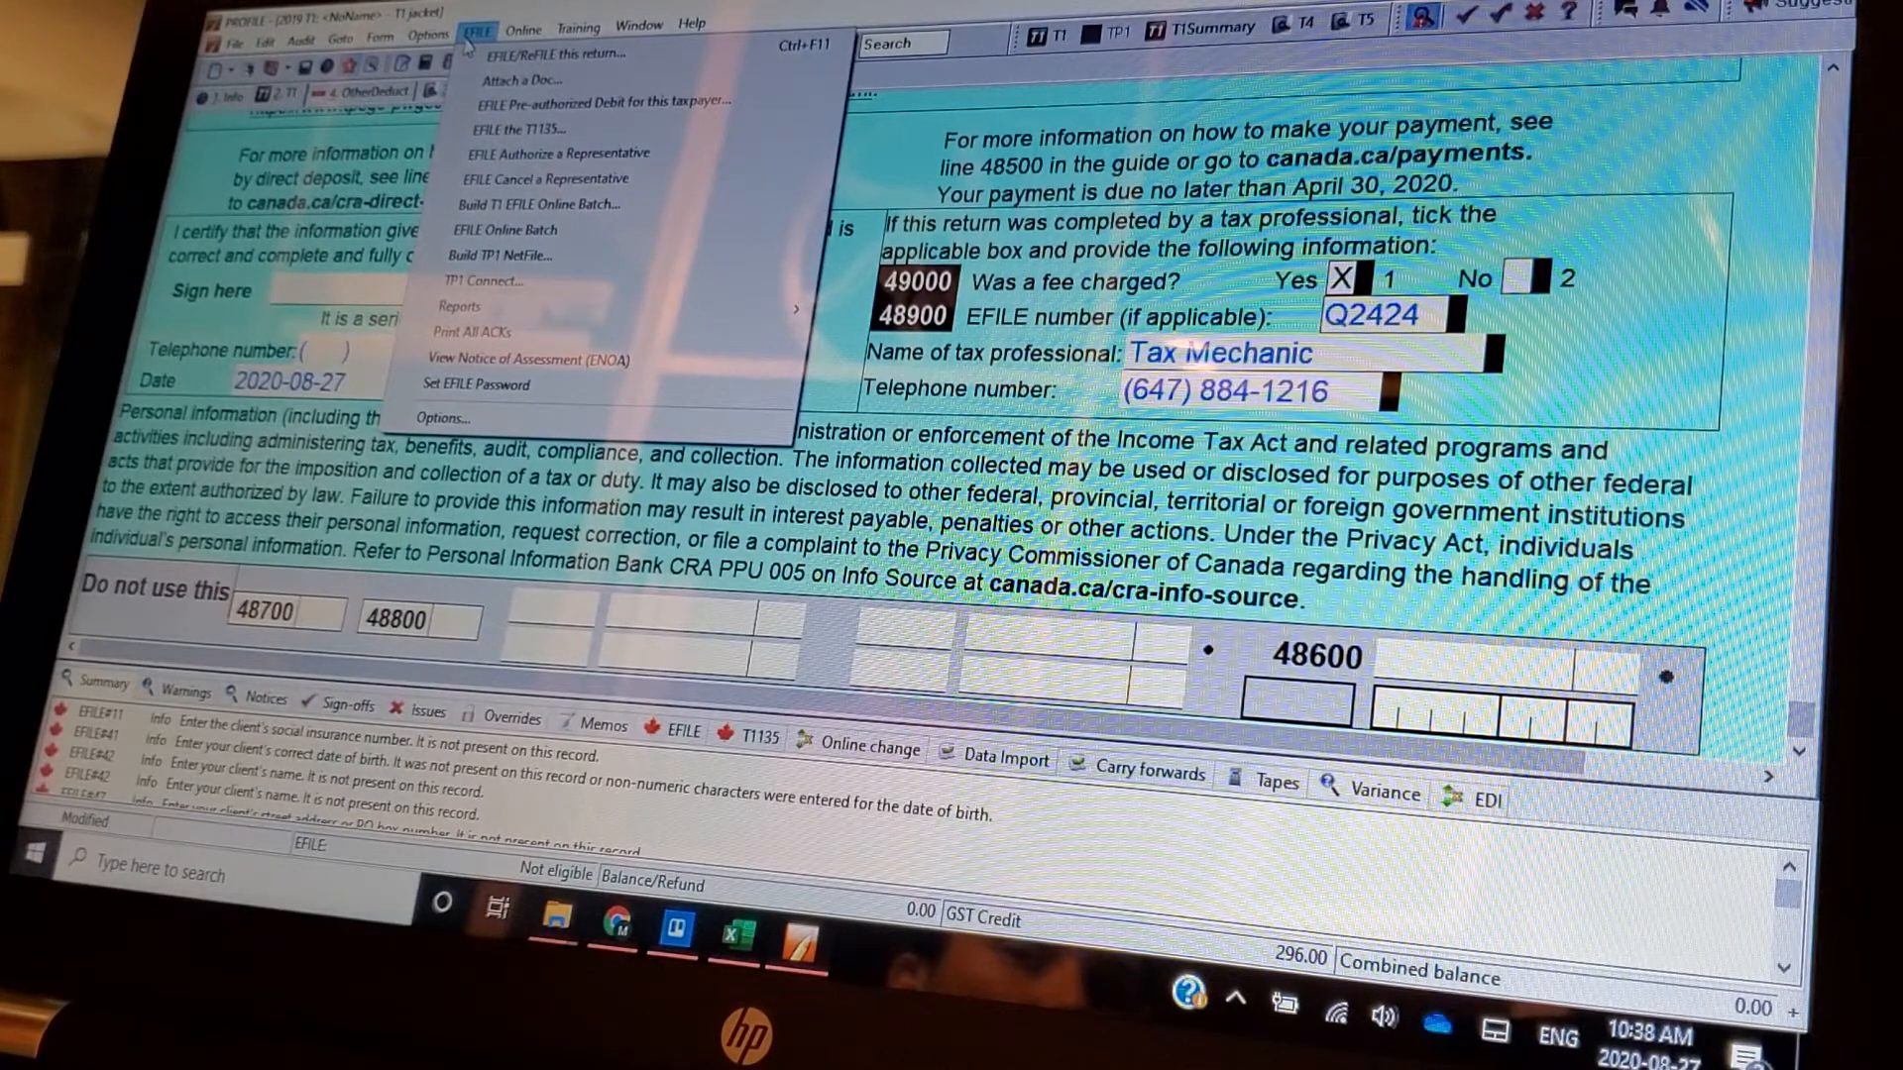
pyautogui.moveTo(547, 52)
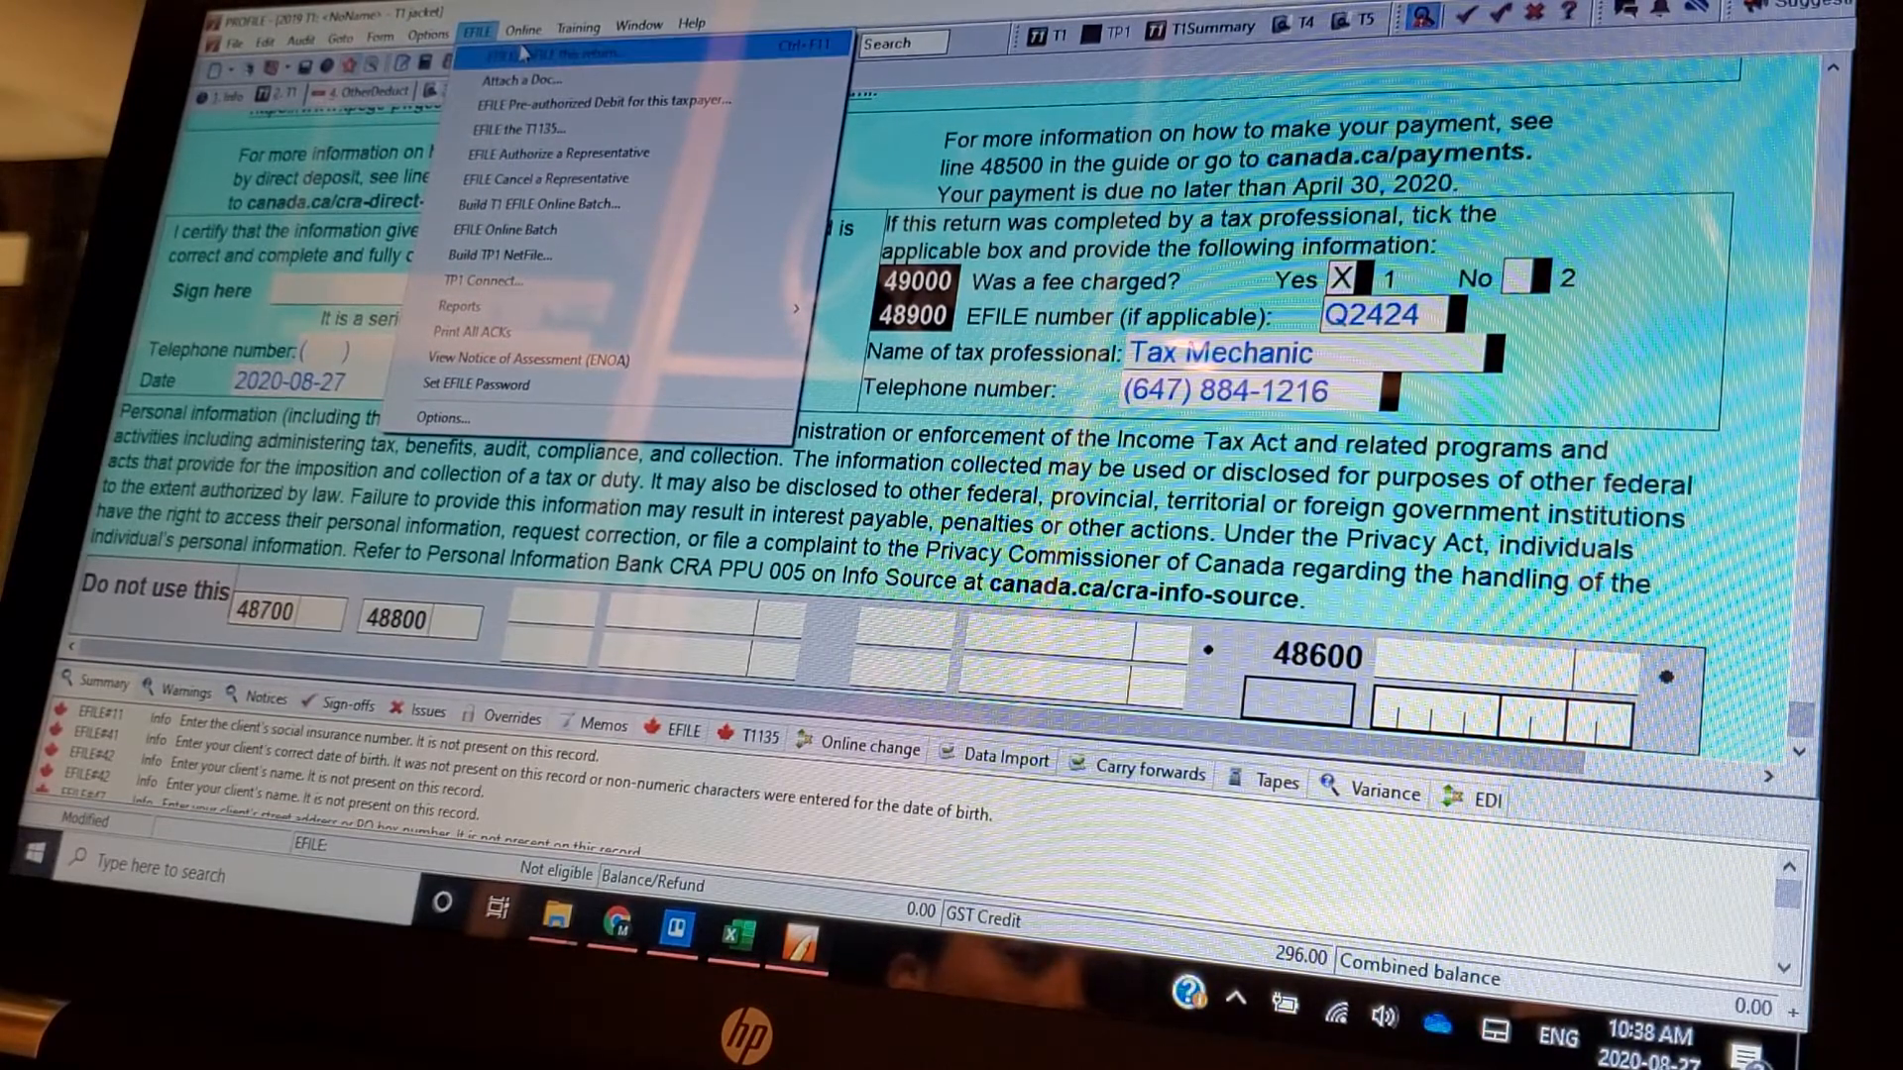
pyautogui.moveTo(521, 127)
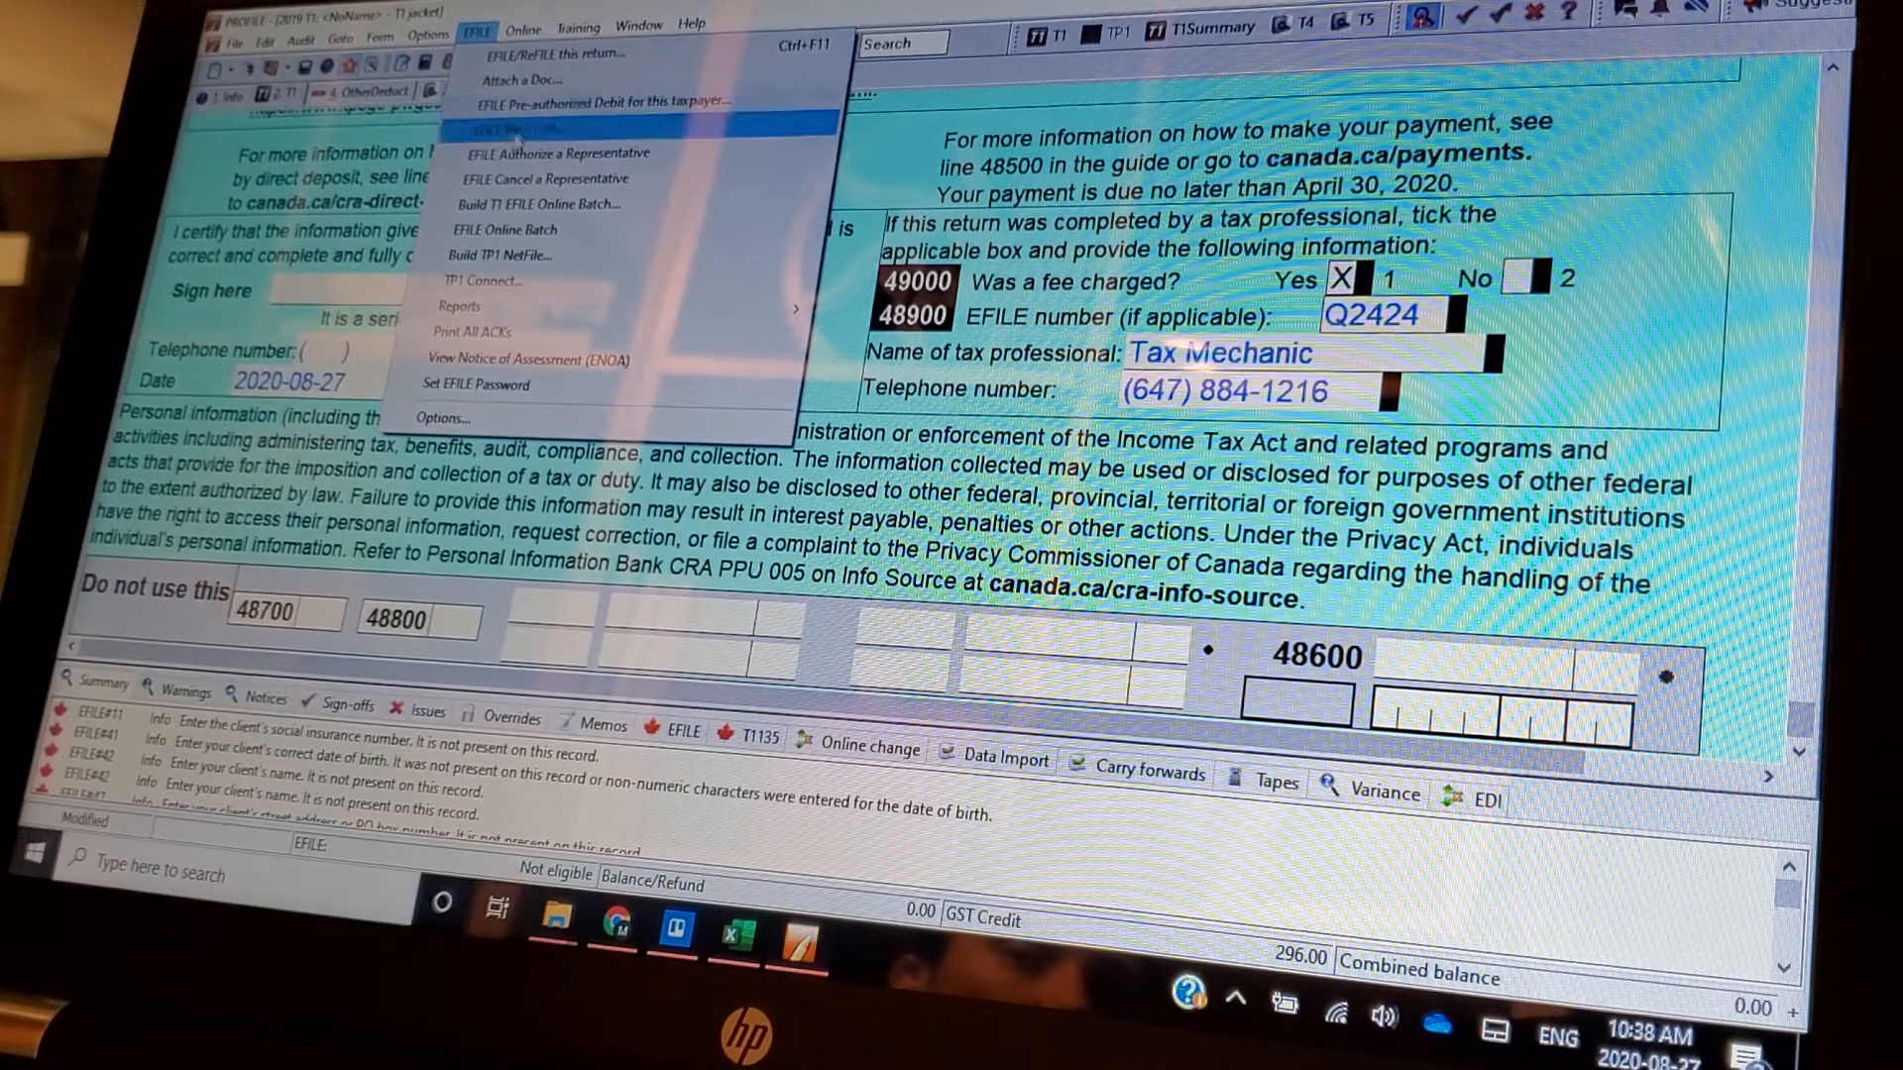
pyautogui.moveTo(576, 101)
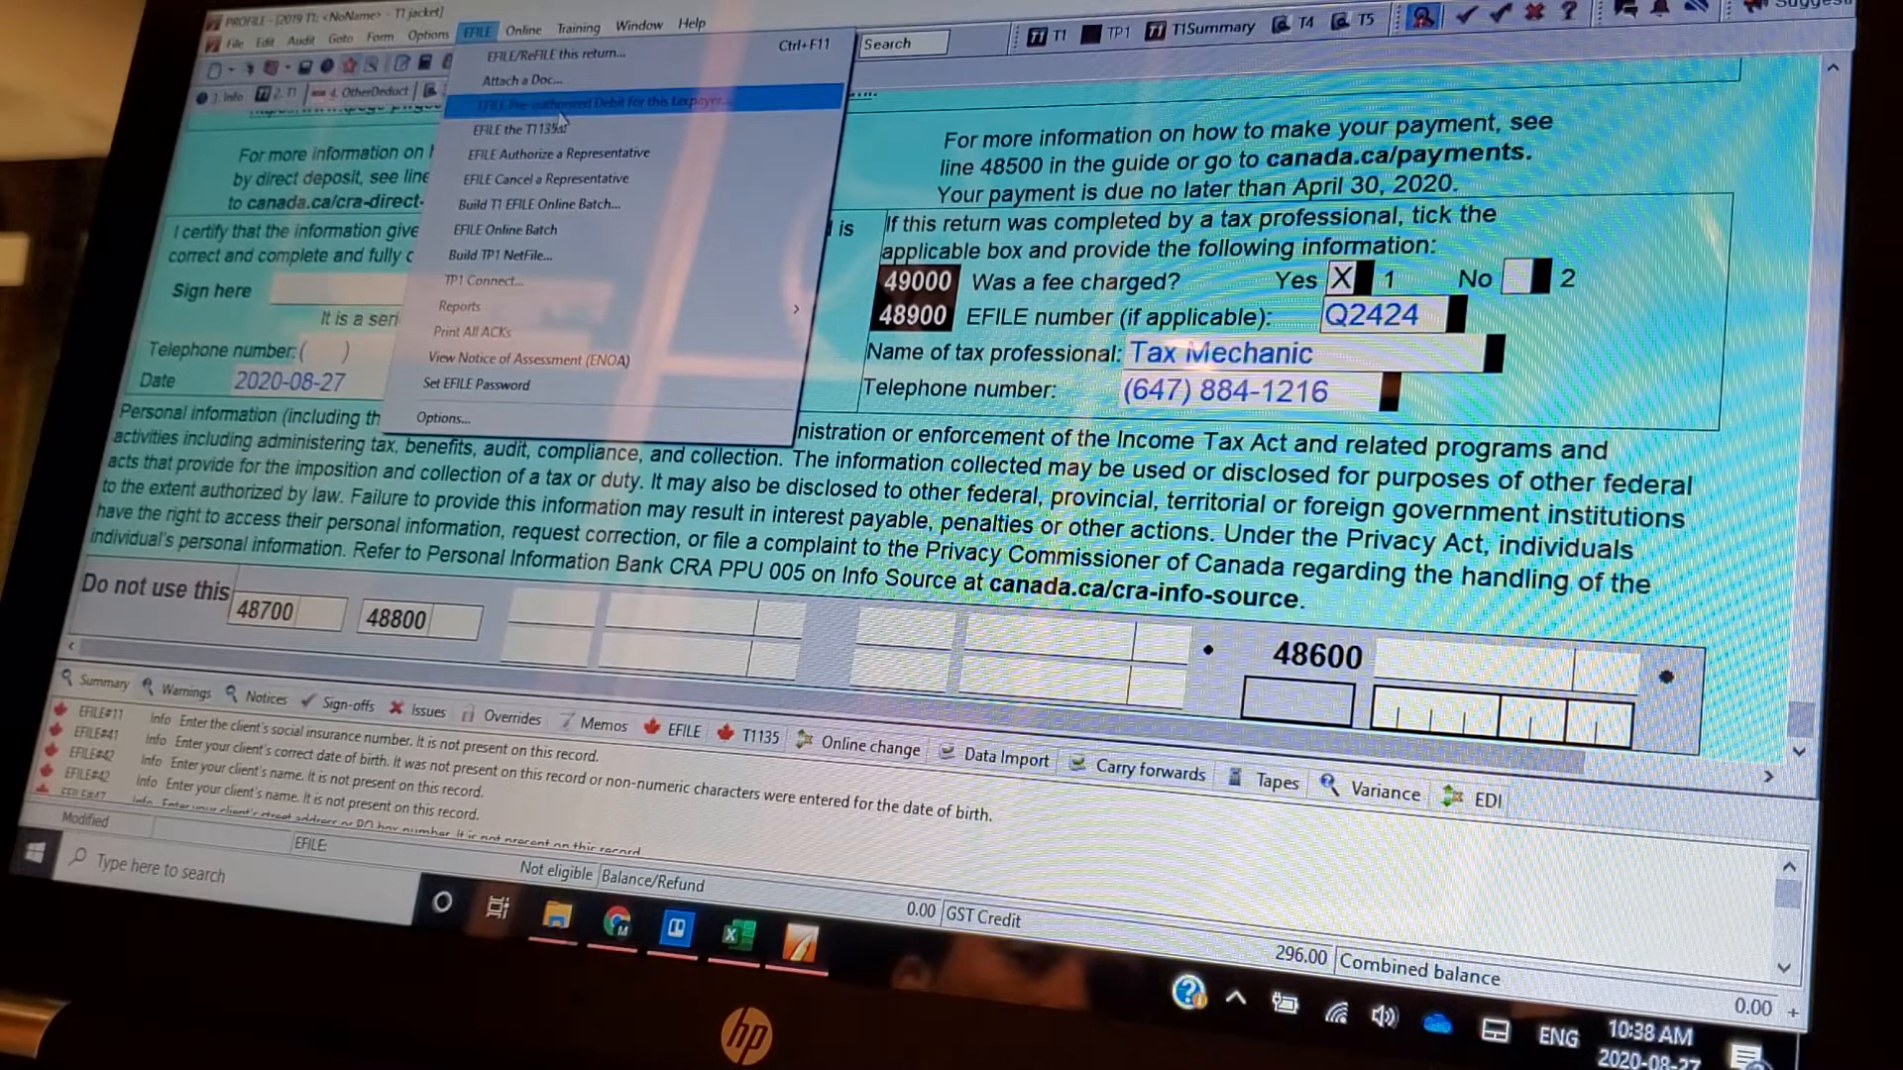
pyautogui.click(523, 24)
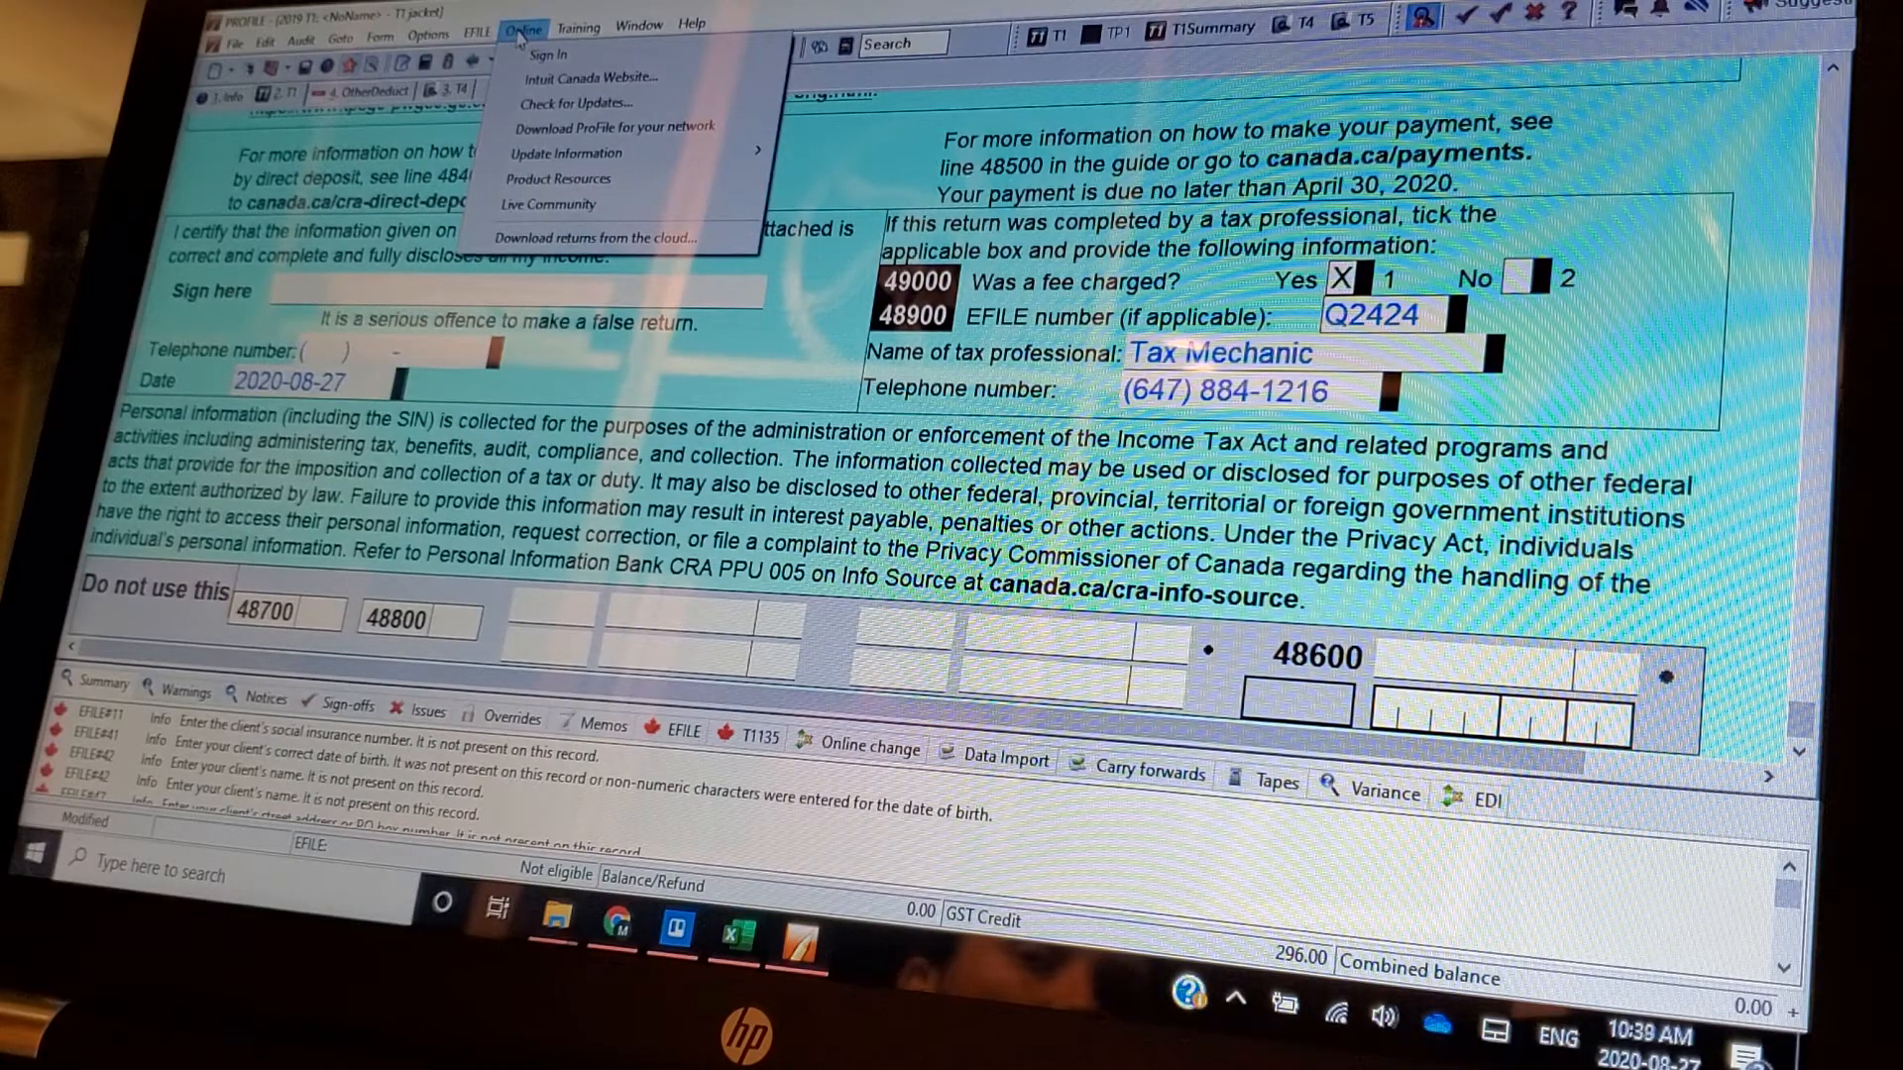
pyautogui.moveTo(591, 77)
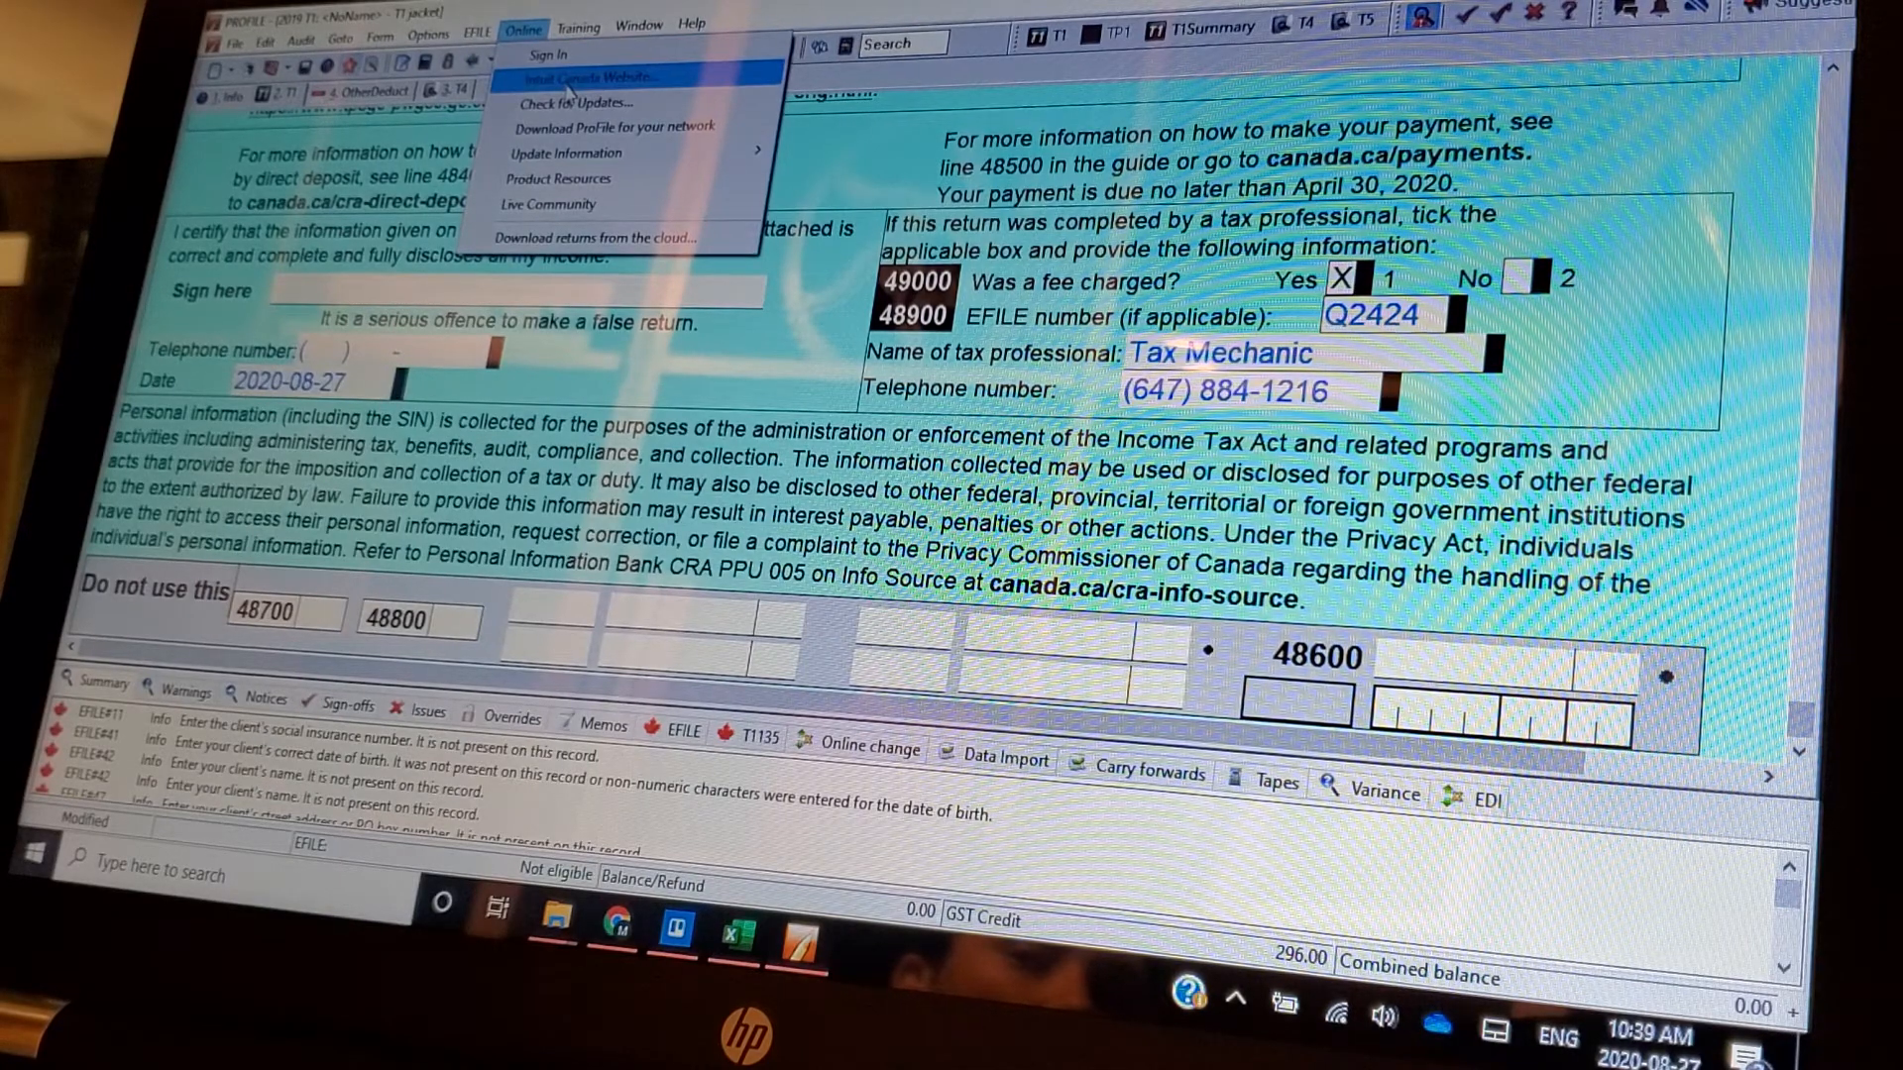
pyautogui.click(581, 24)
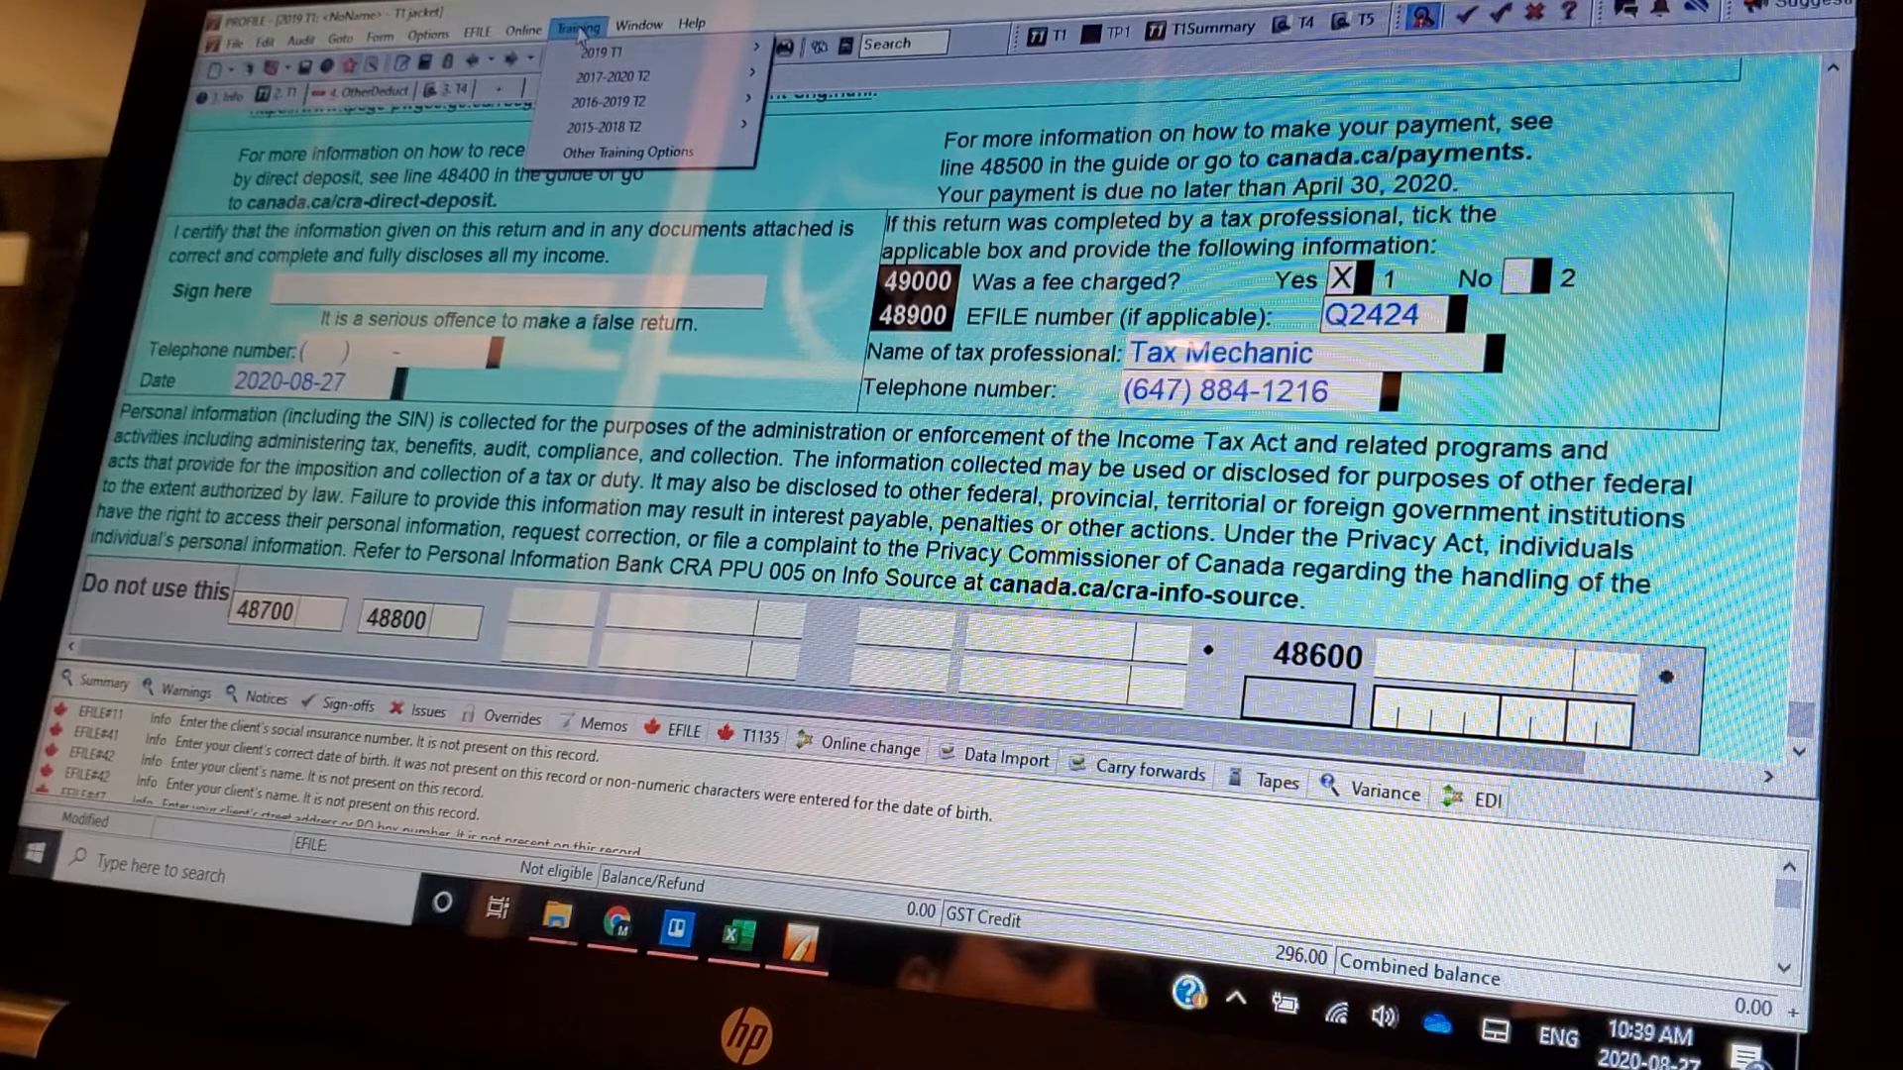
pyautogui.moveTo(609, 56)
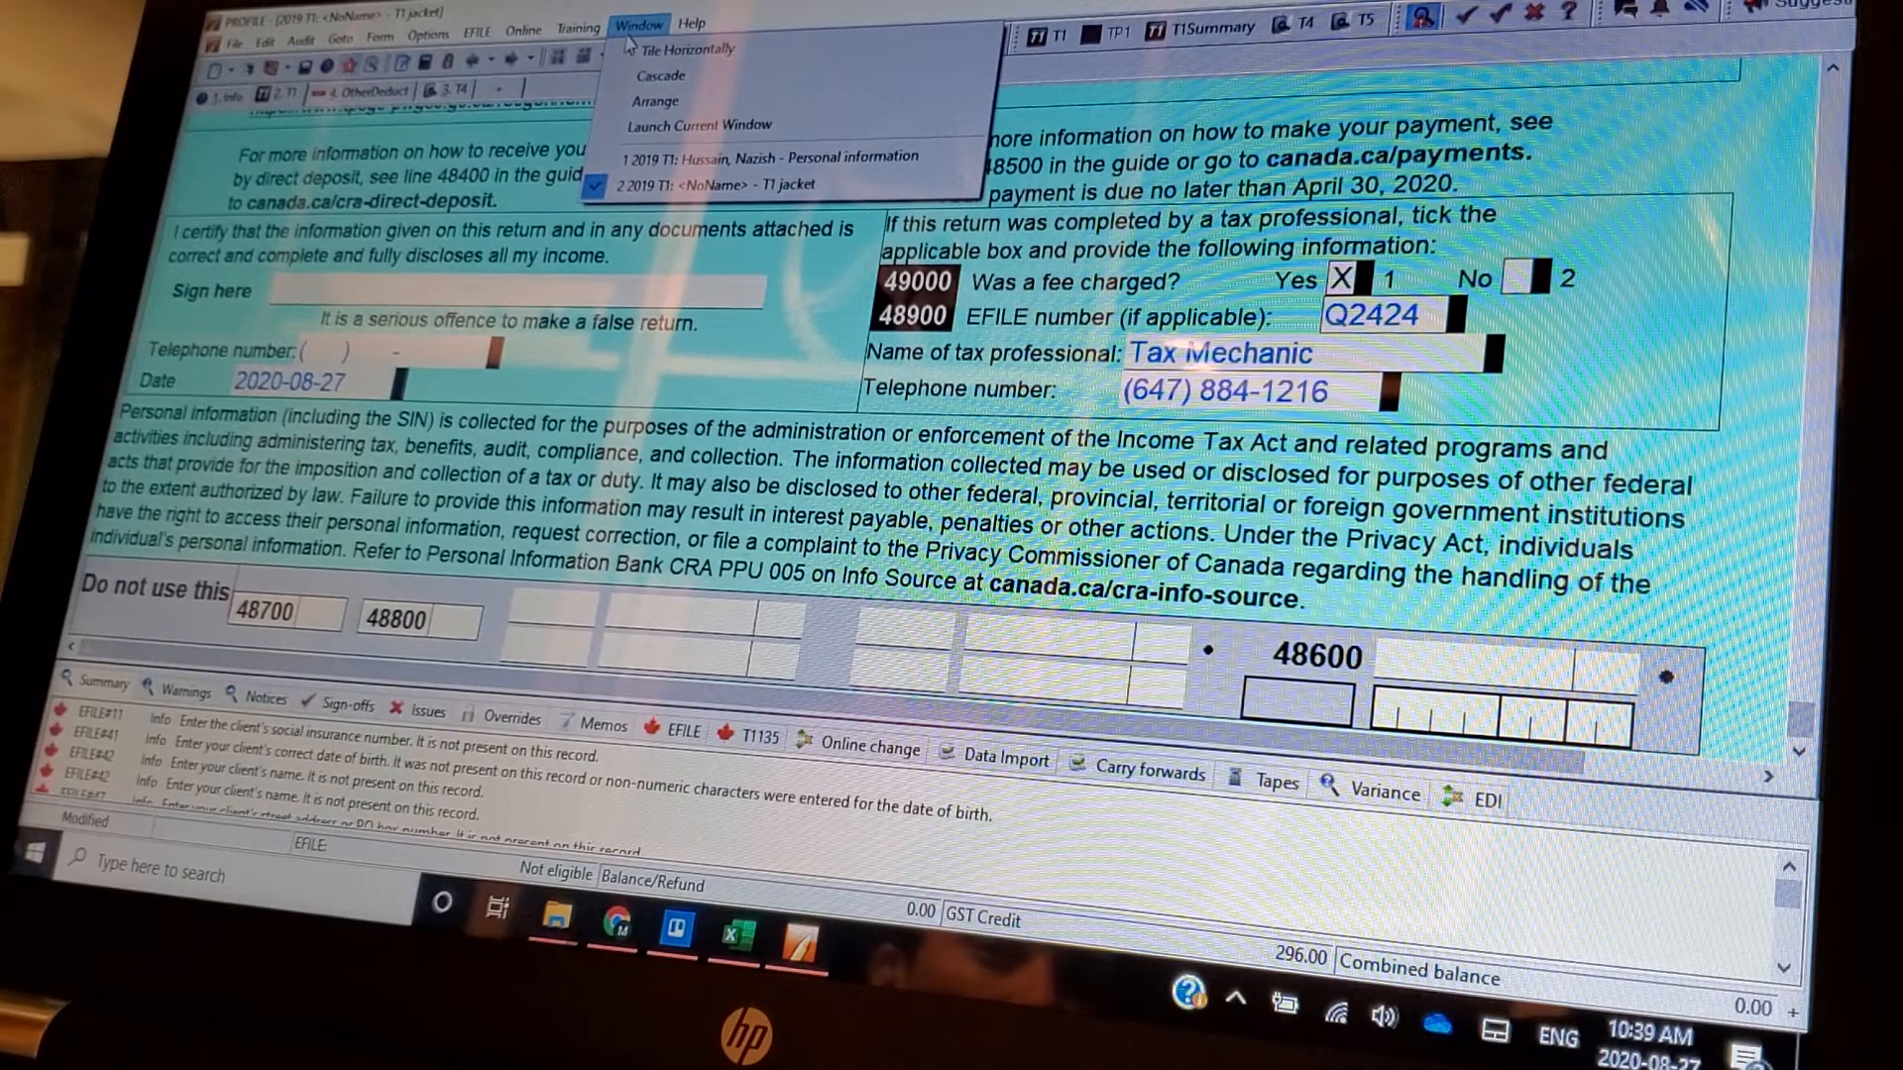
pyautogui.click(692, 22)
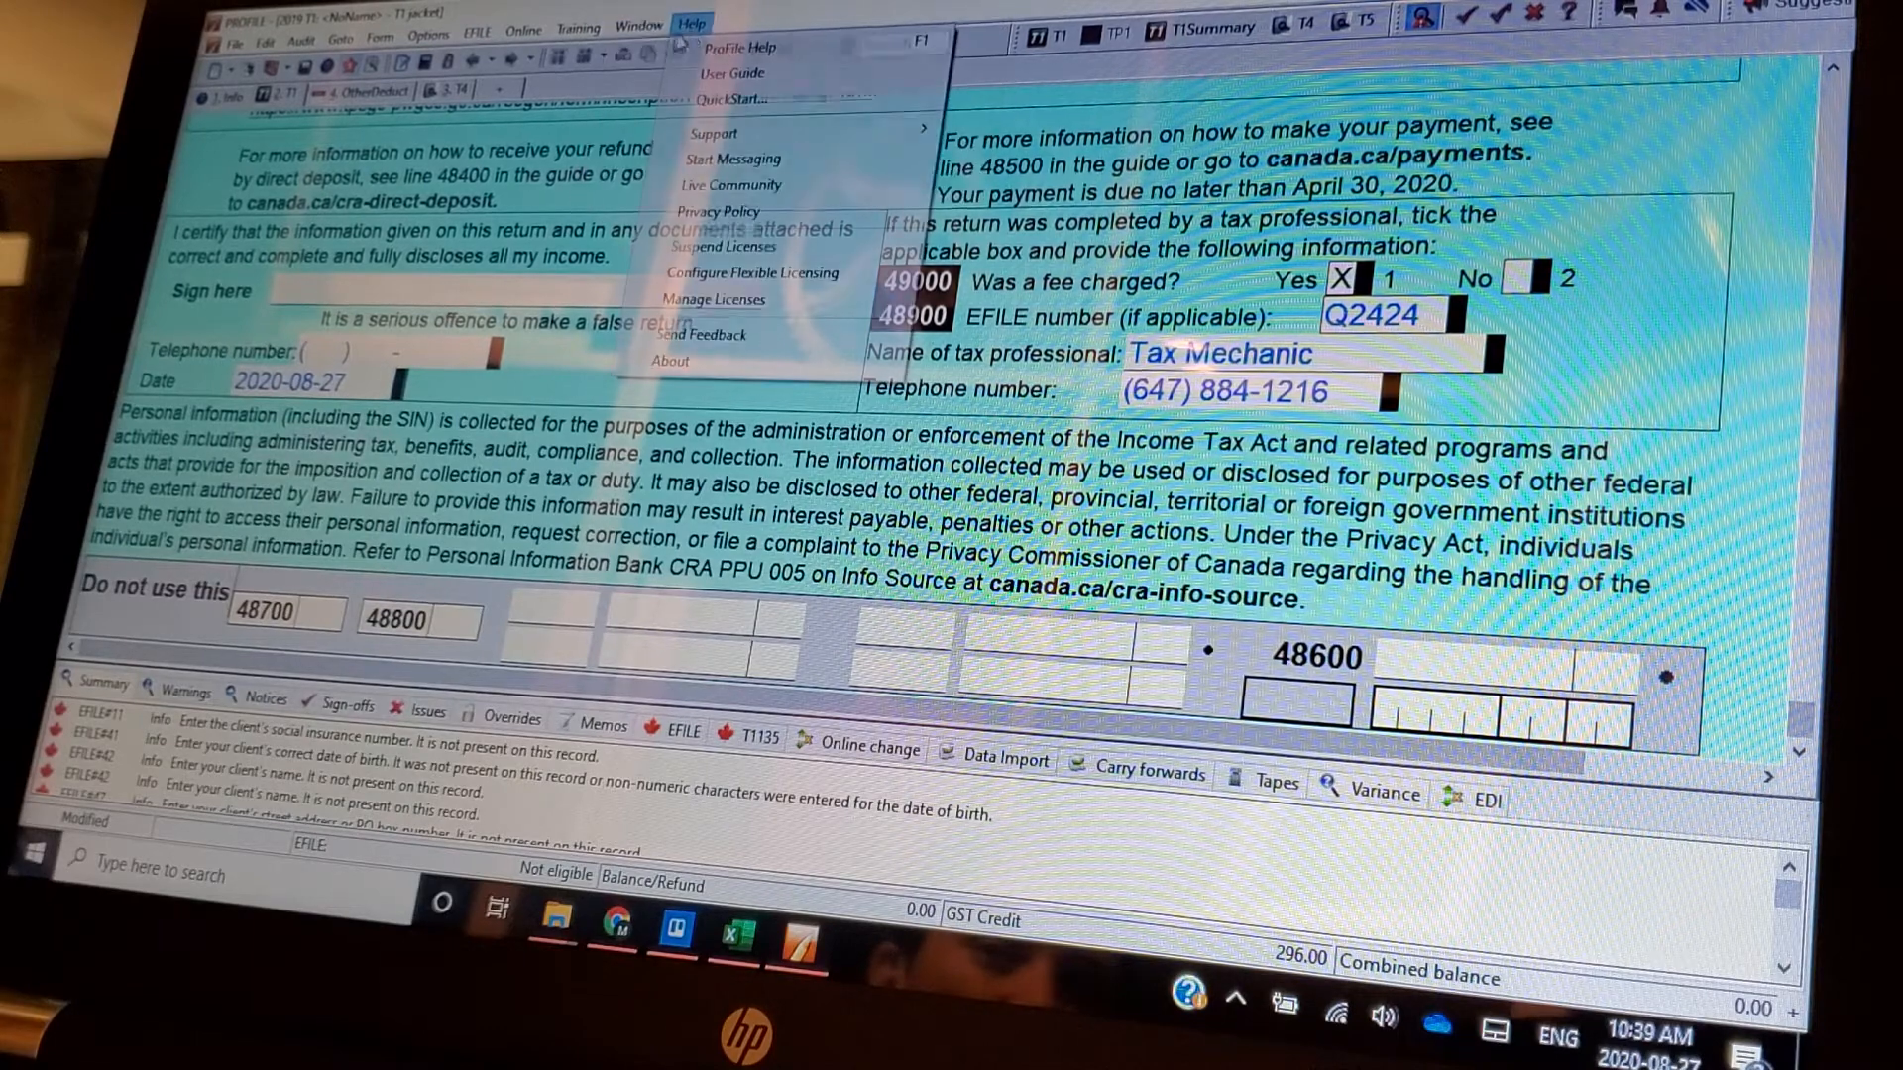